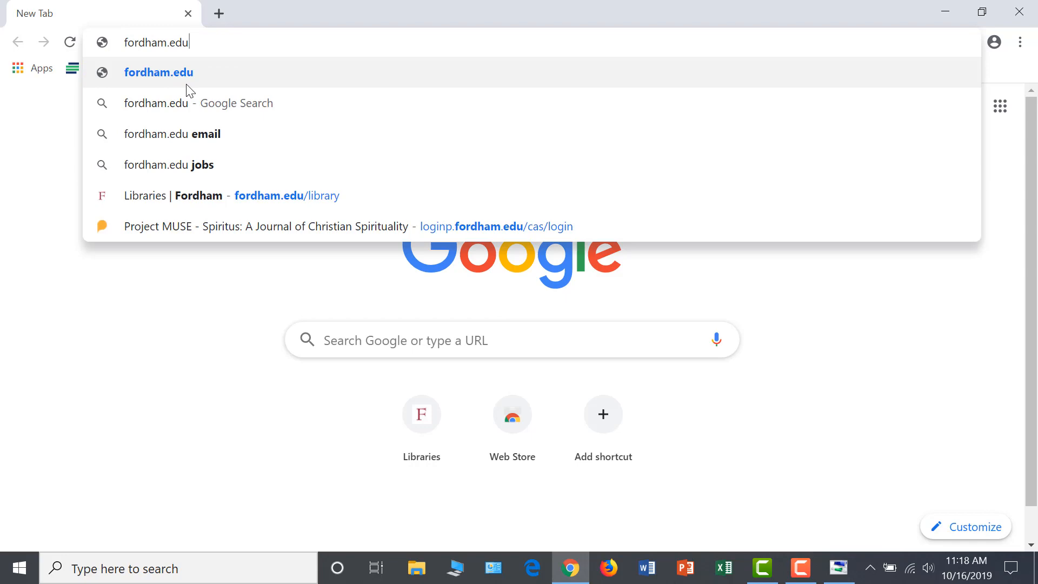
Load the Fordham University Libraries homepage via fordham.edu/library.
text(/library)
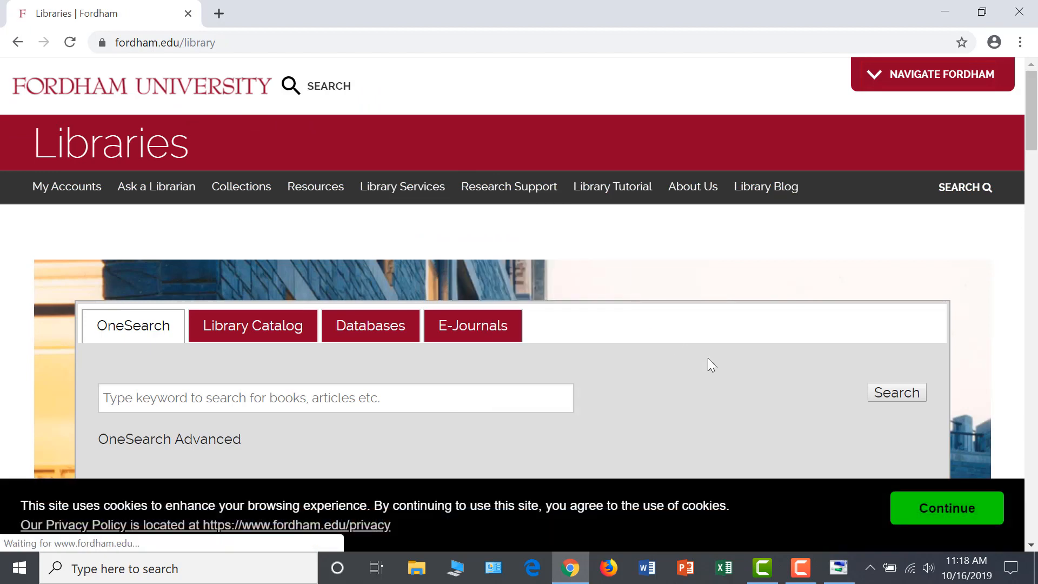
mouse_move(473, 326)
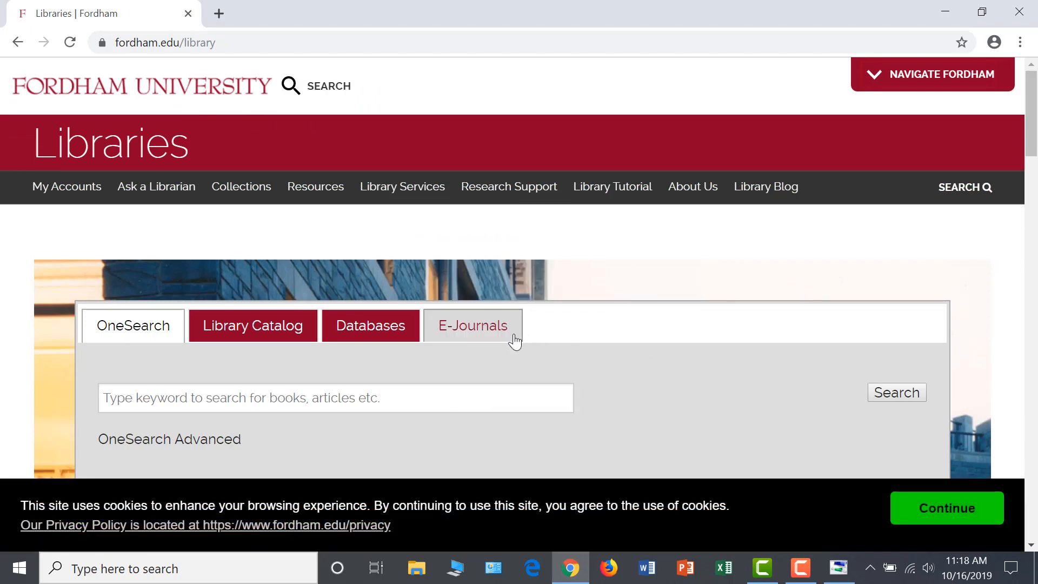
Enter the suggested title 'spiritus' in the E-Journals search.
click(473, 325)
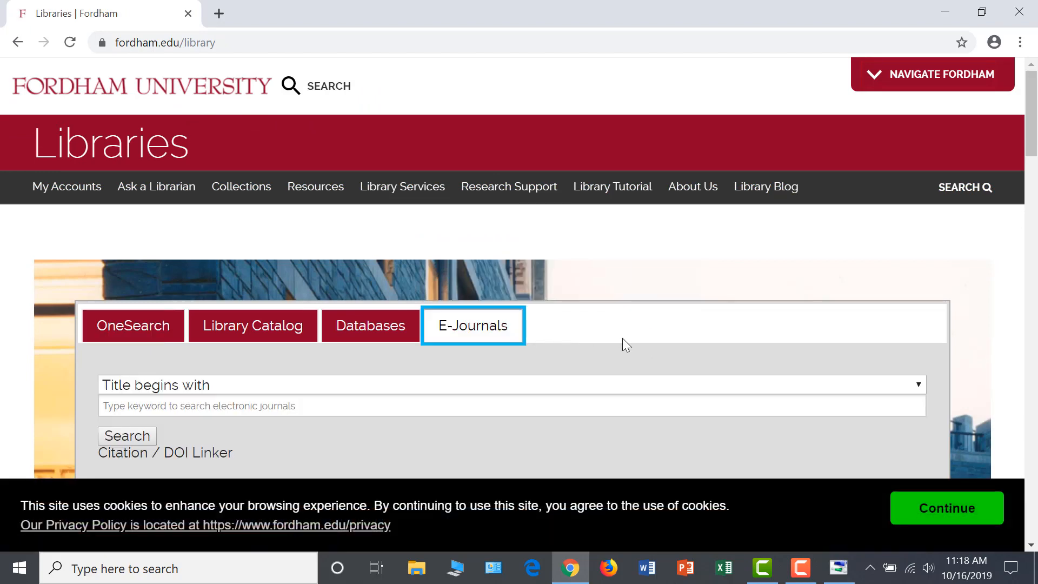
mouse_move(589, 443)
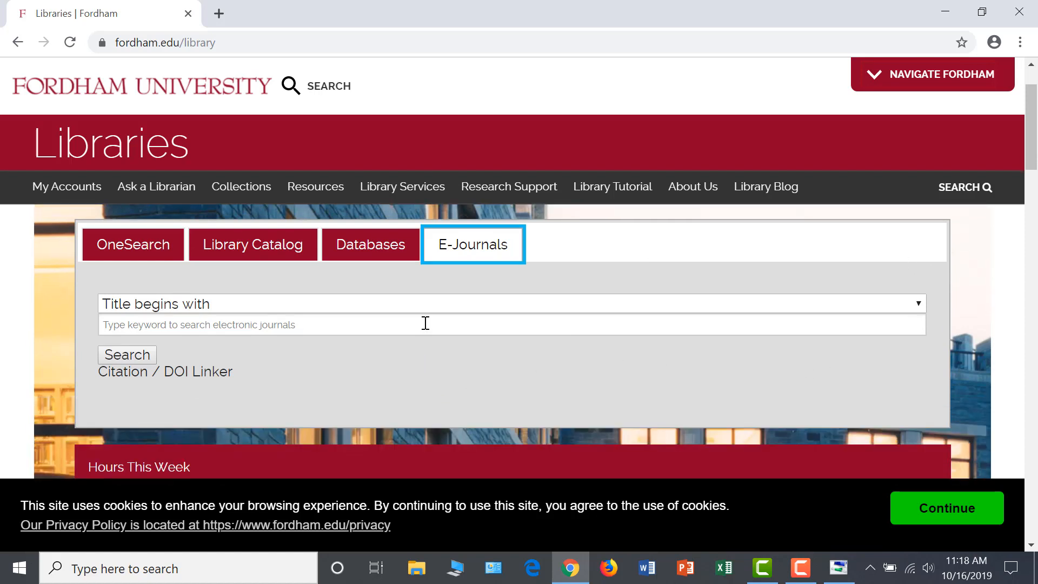
text(sp)
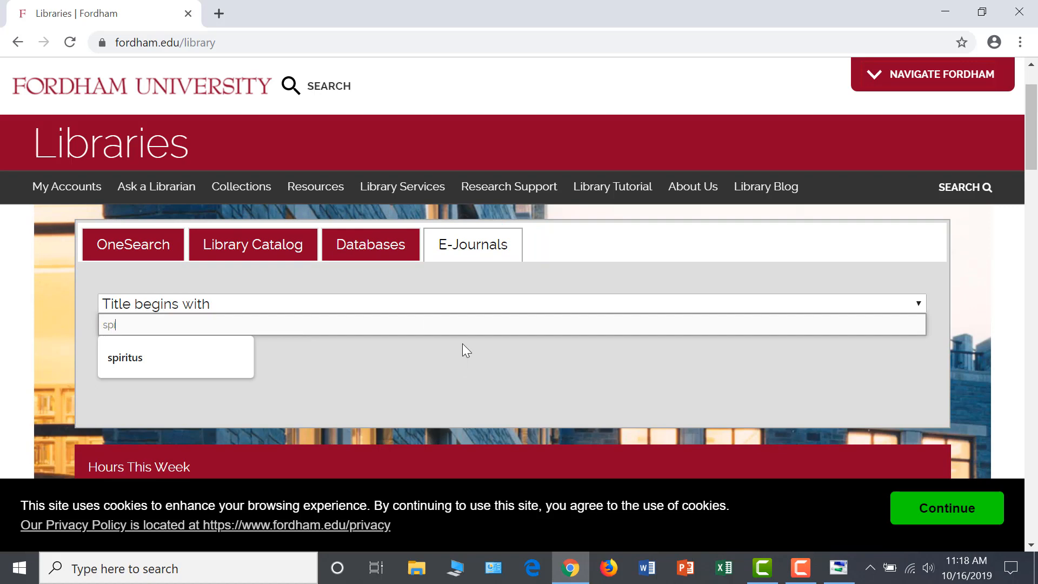
text(ir)
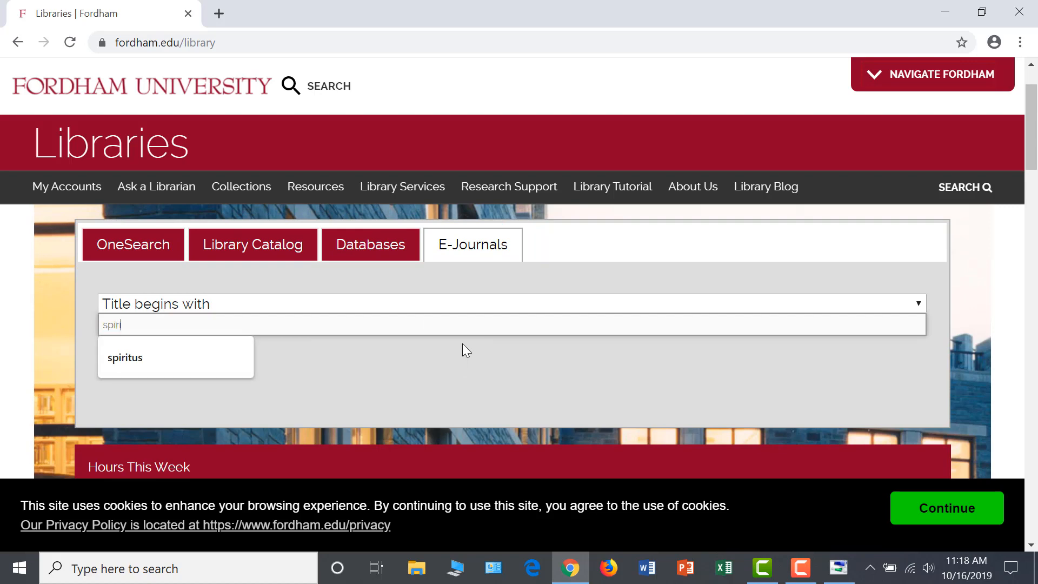
click(125, 358)
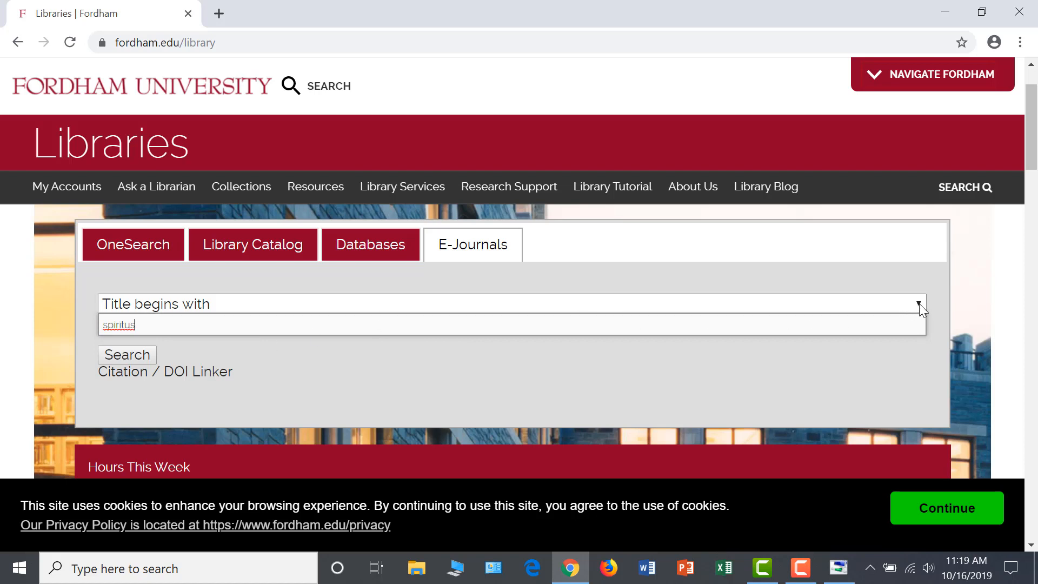
Run the e-journal search with matching set to Title equals.
click(919, 303)
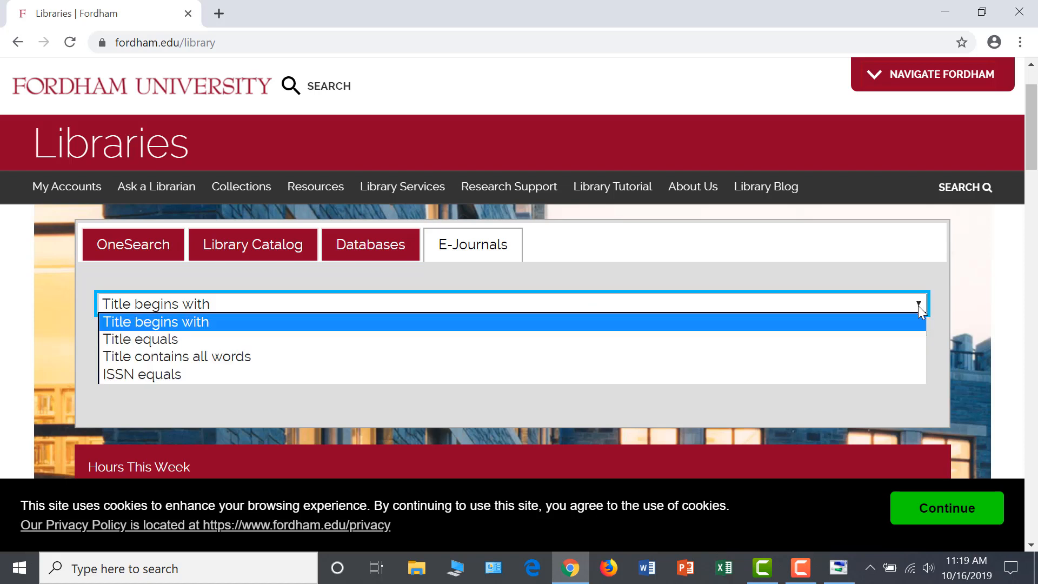
click(140, 339)
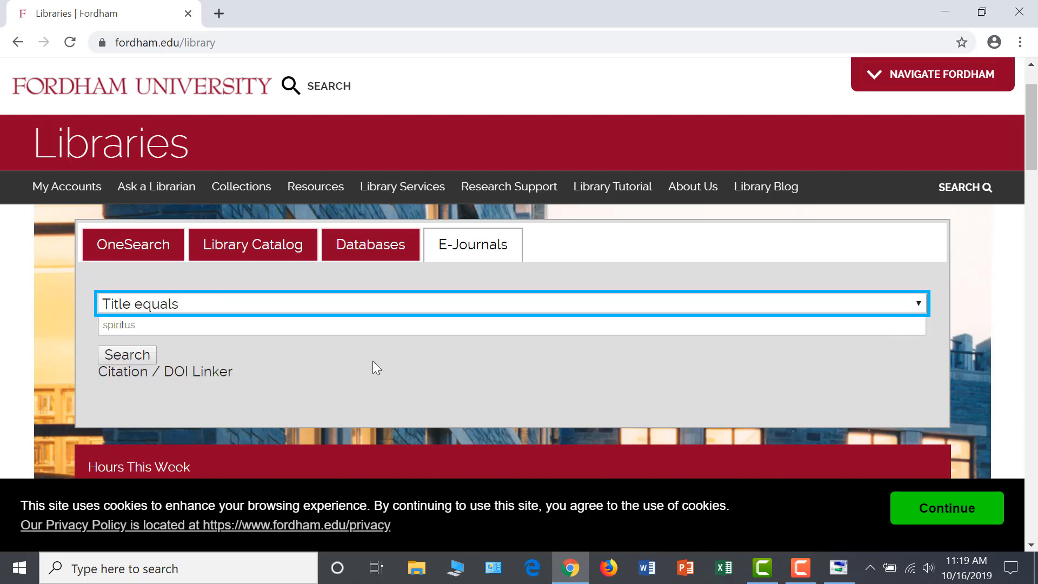
click(126, 355)
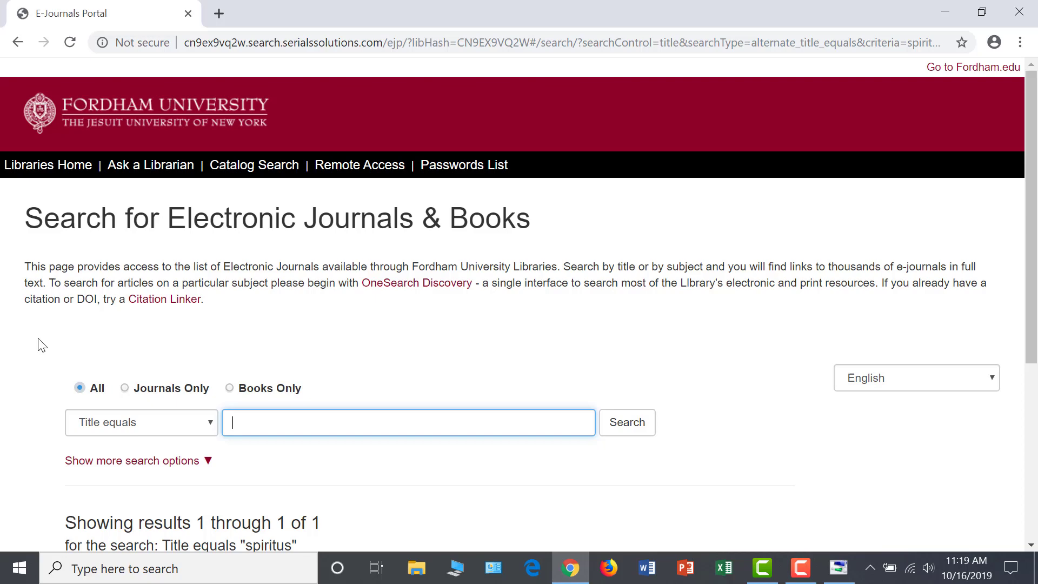
Open the Spiritus result through its Project MUSE - Premium Collection link.
scroll(down, 3)
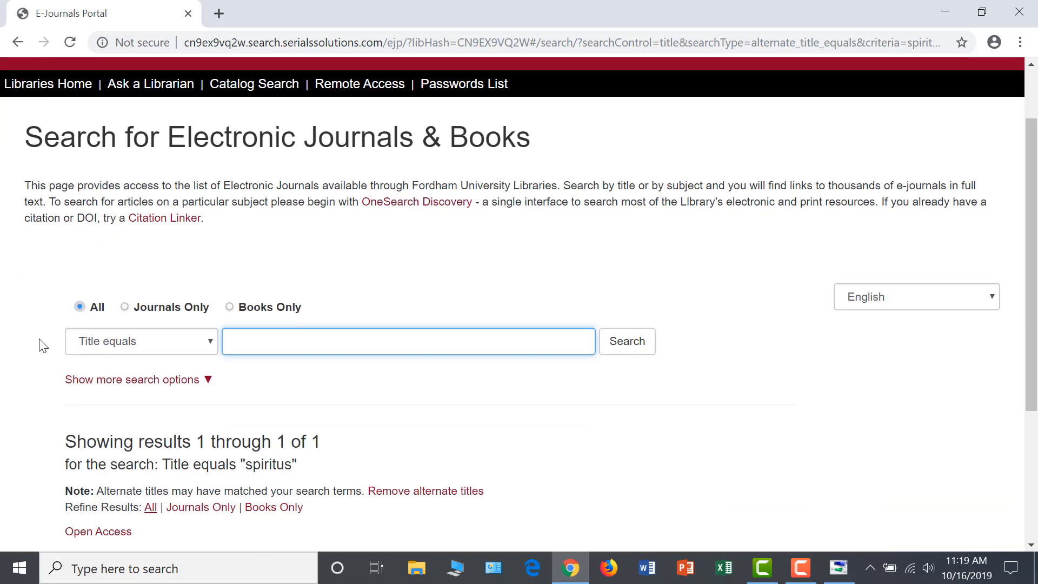
scroll(down, 3)
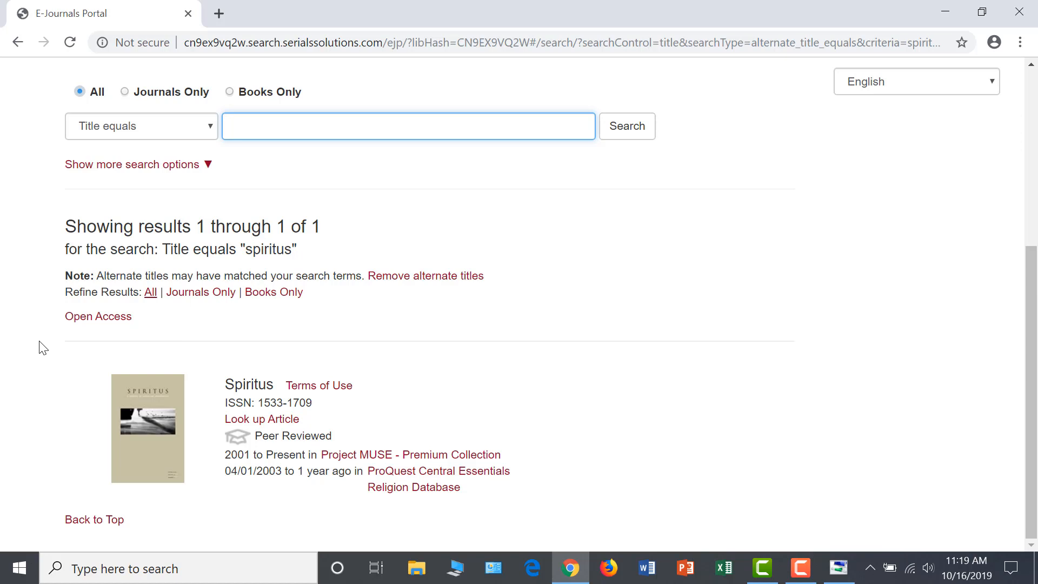
click(408, 126)
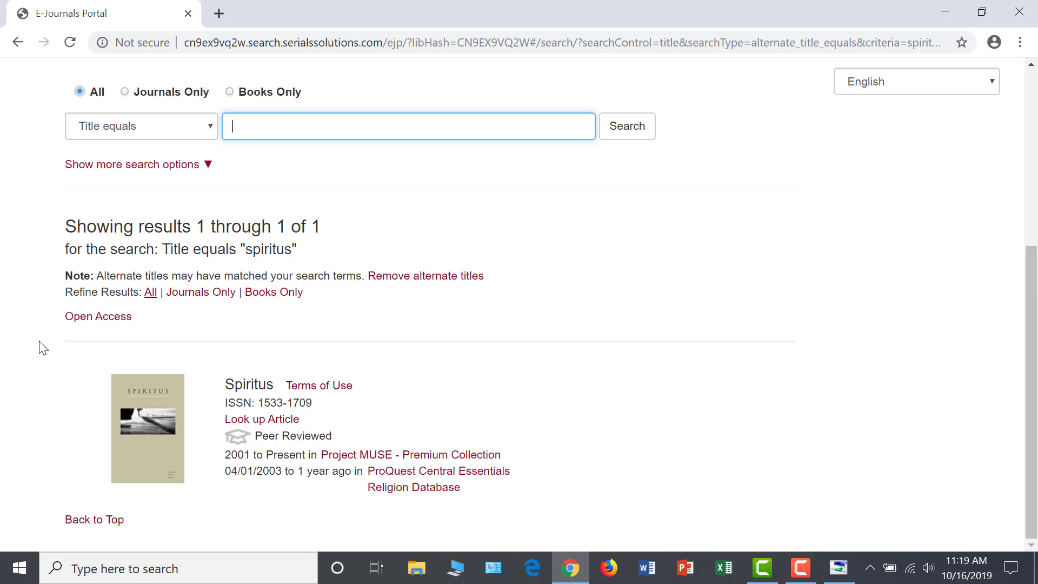
mouse_move(72, 337)
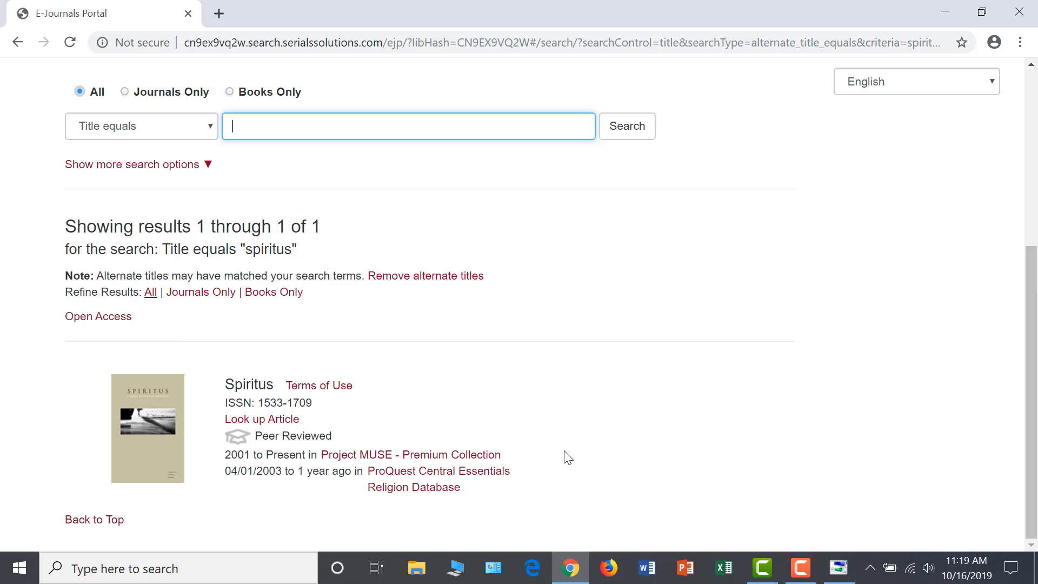
mouse_move(529, 470)
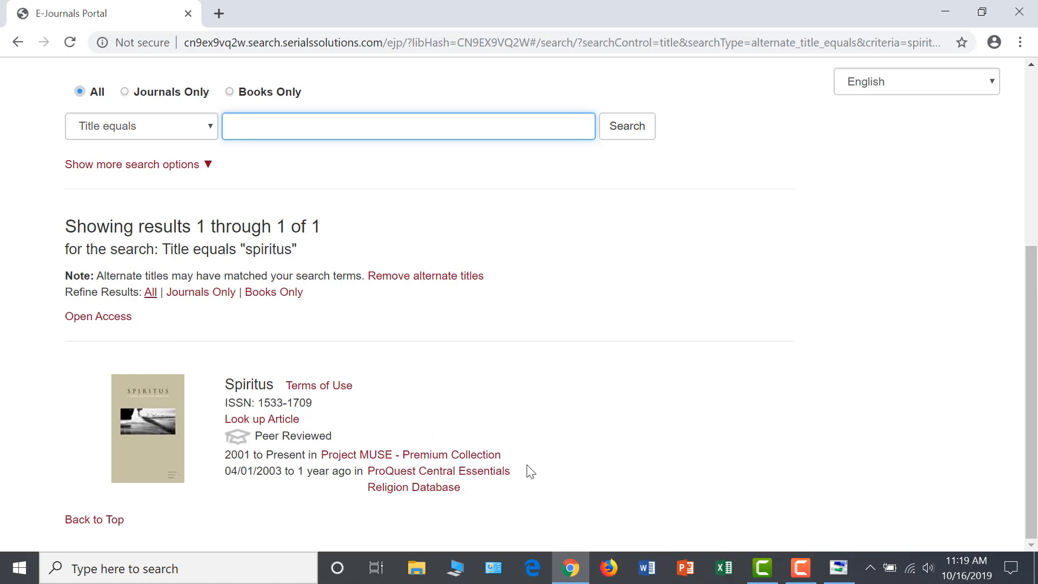
mouse_move(516, 481)
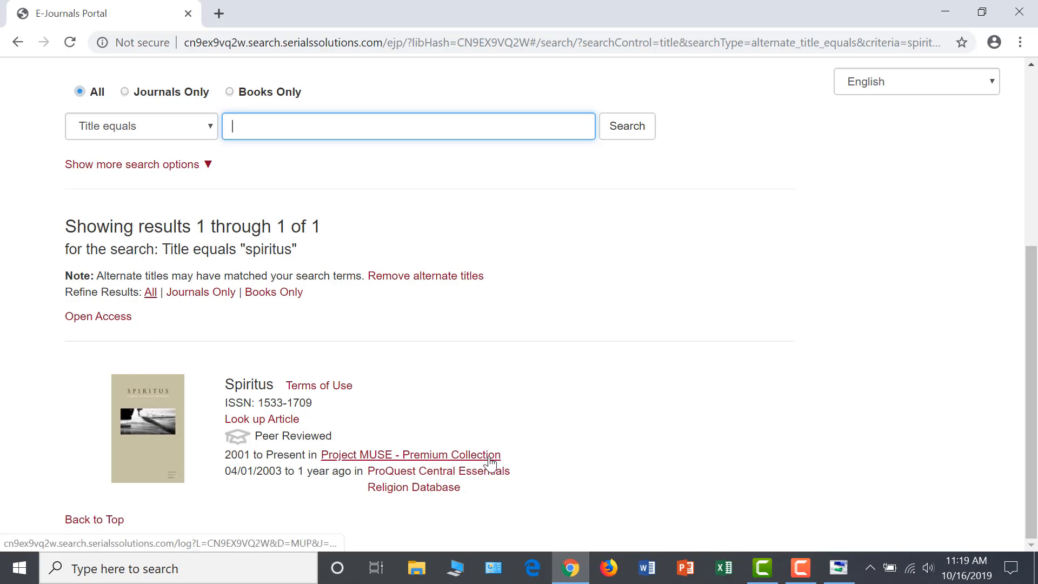
click(410, 454)
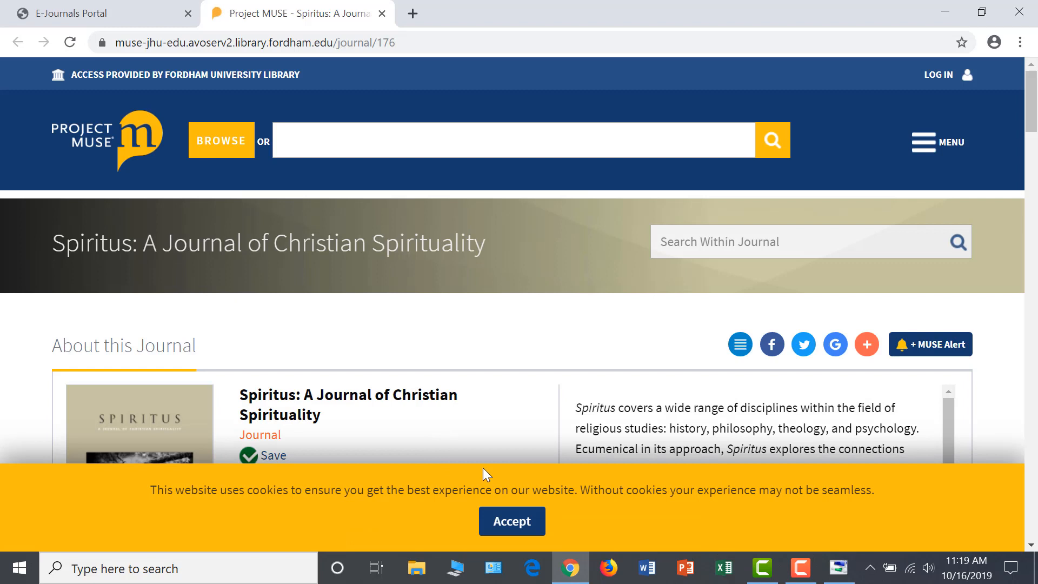
mouse_move(502, 464)
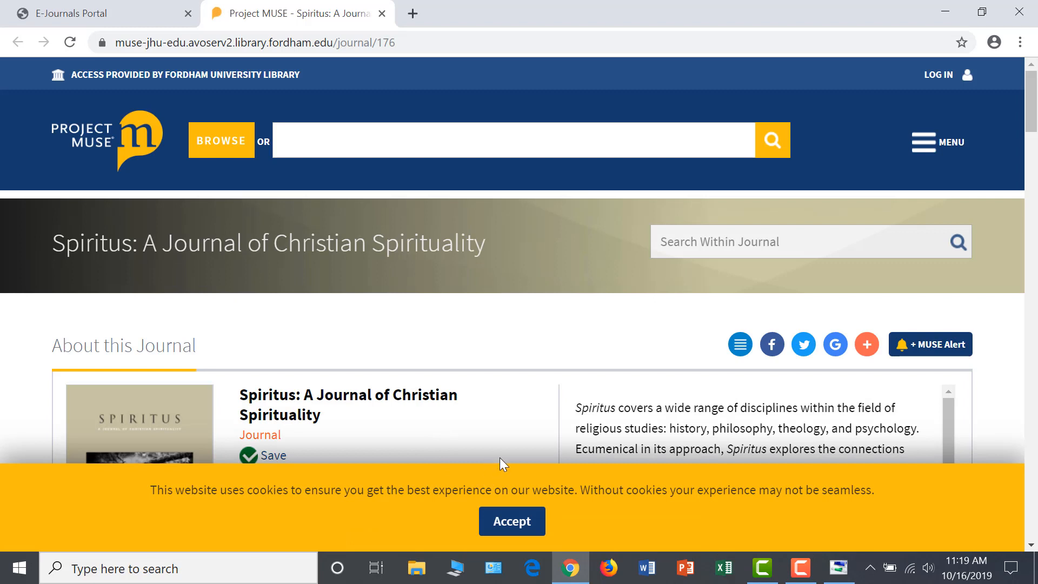
mouse_move(501, 479)
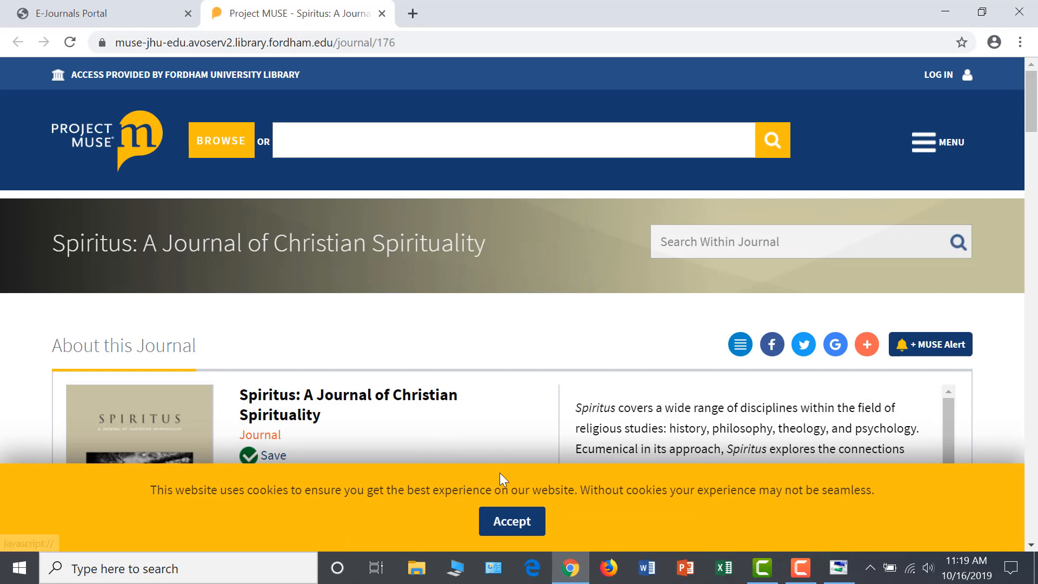
Accept the cookie notice and scroll through the Spiritus Table of Contents volumes.
click(511, 521)
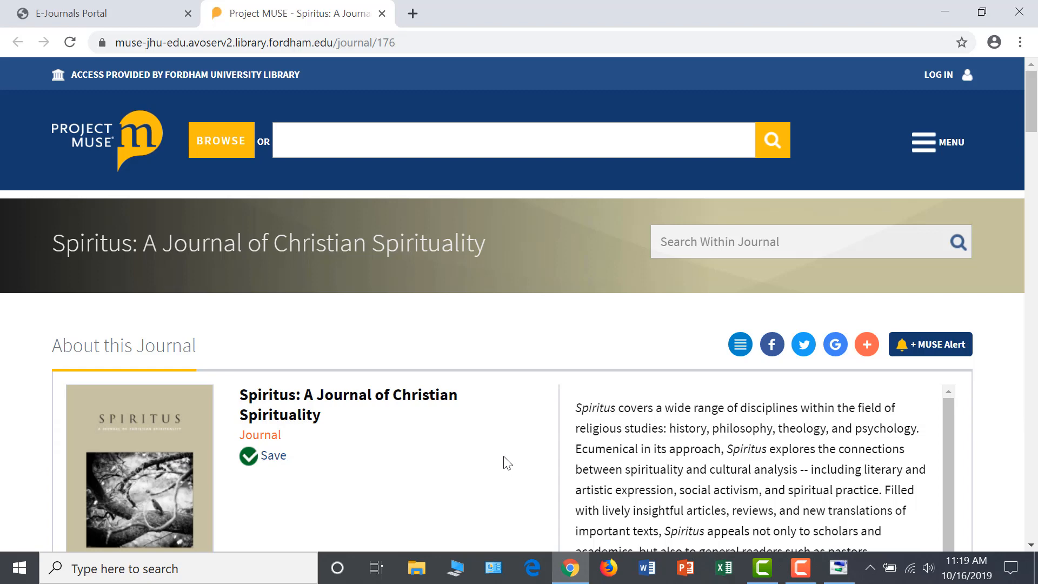
scroll(down, 3)
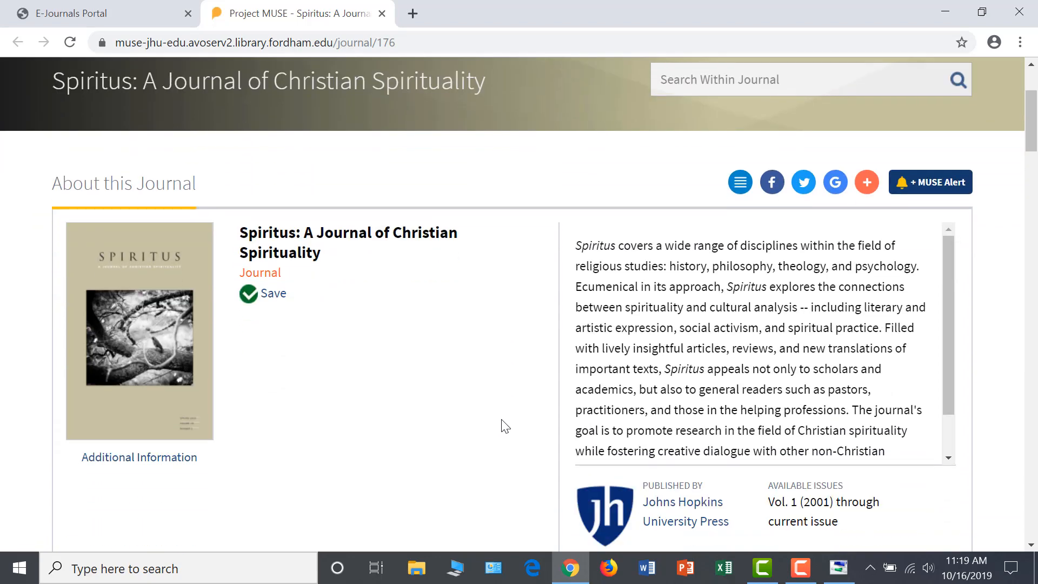
scroll(down, 3)
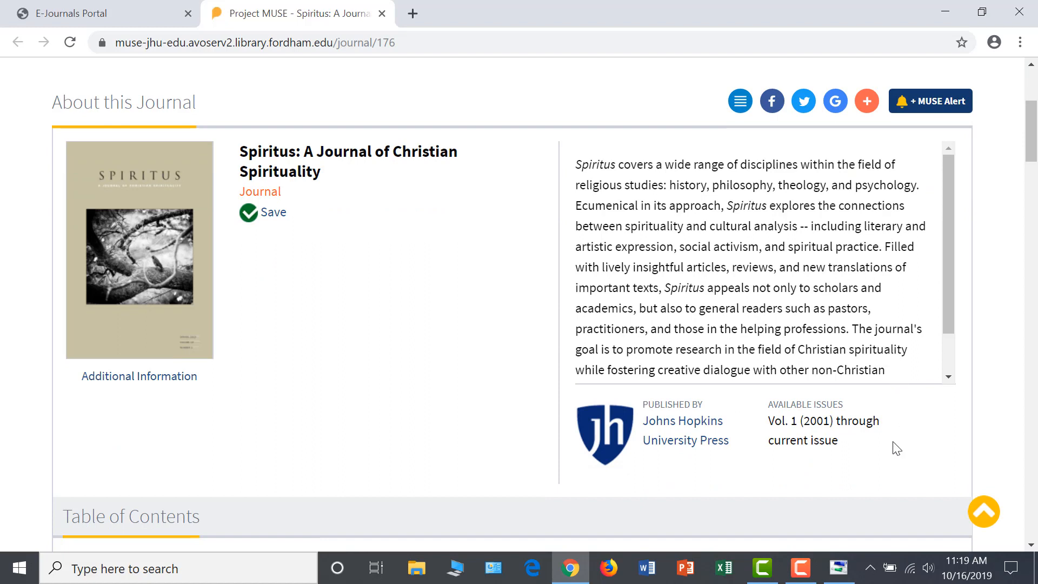
mouse_move(759, 479)
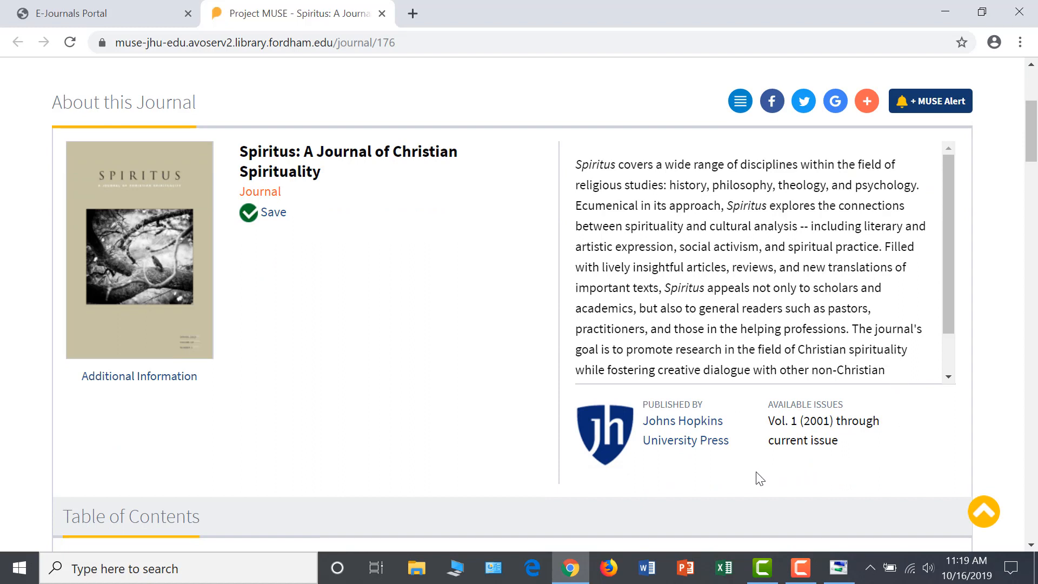
mouse_move(667, 471)
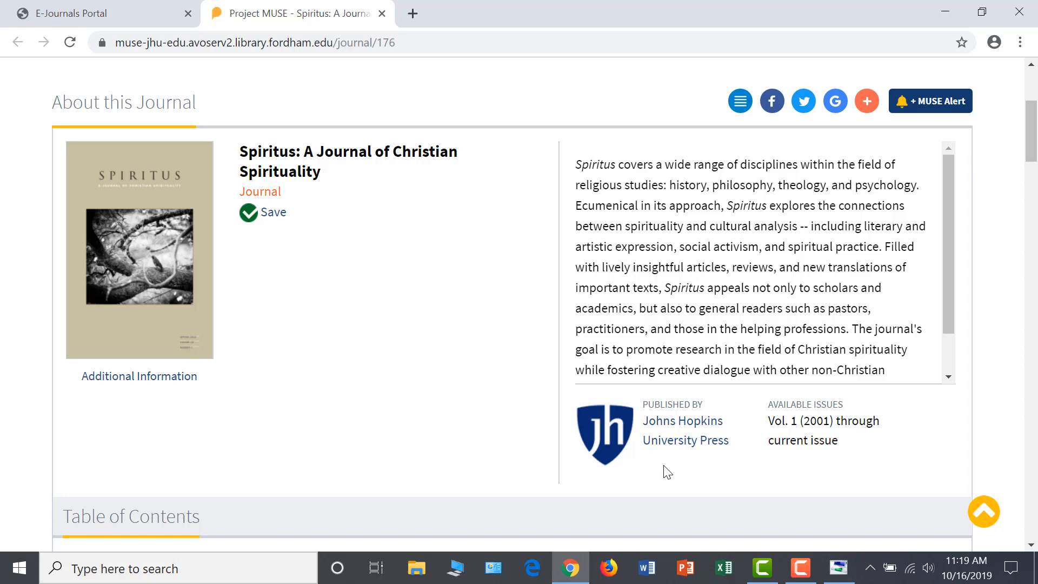
mouse_move(885, 458)
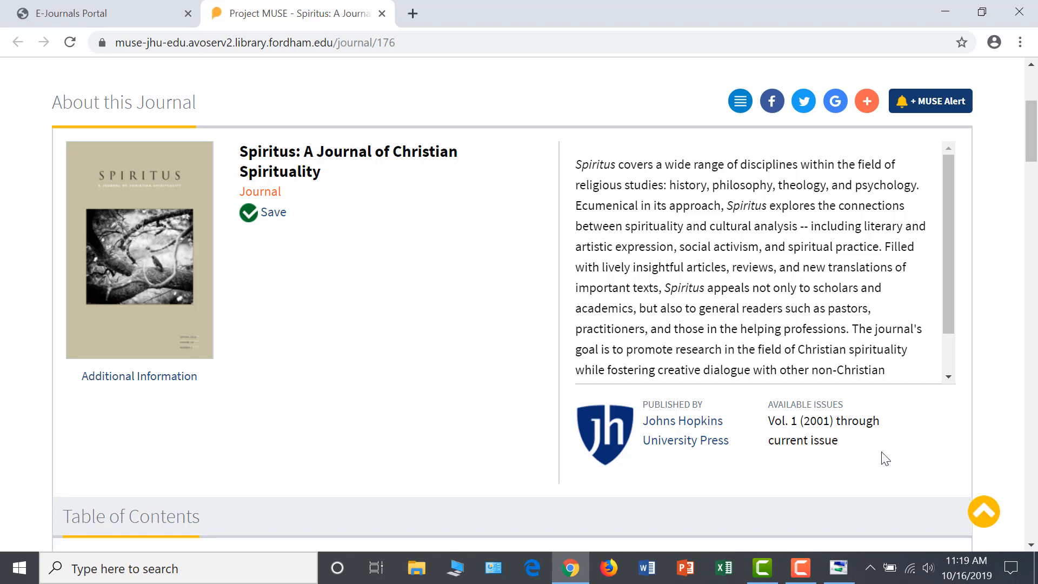
mouse_move(728, 474)
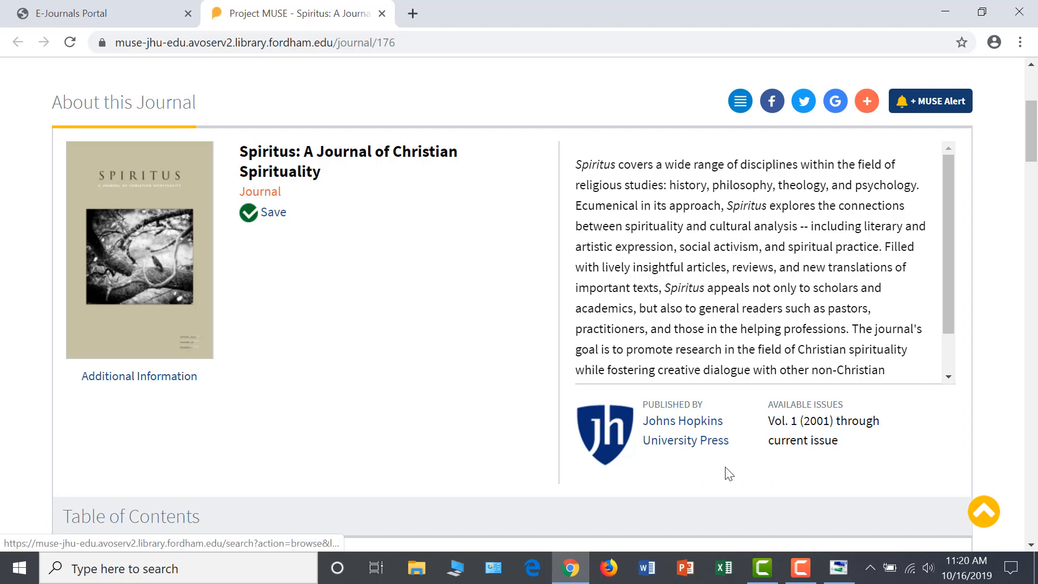
scroll(down, 3)
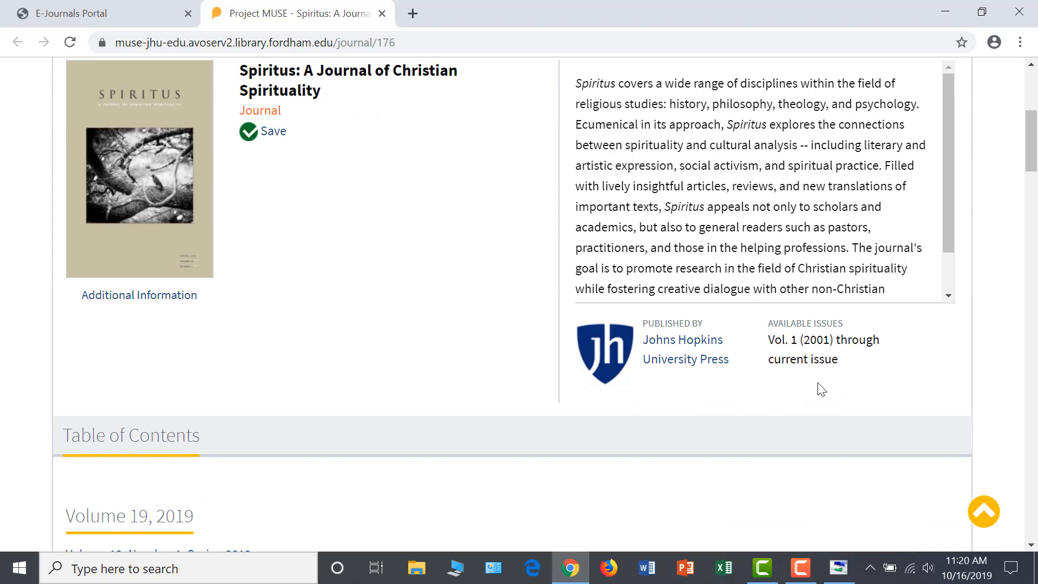
scroll(down, 3)
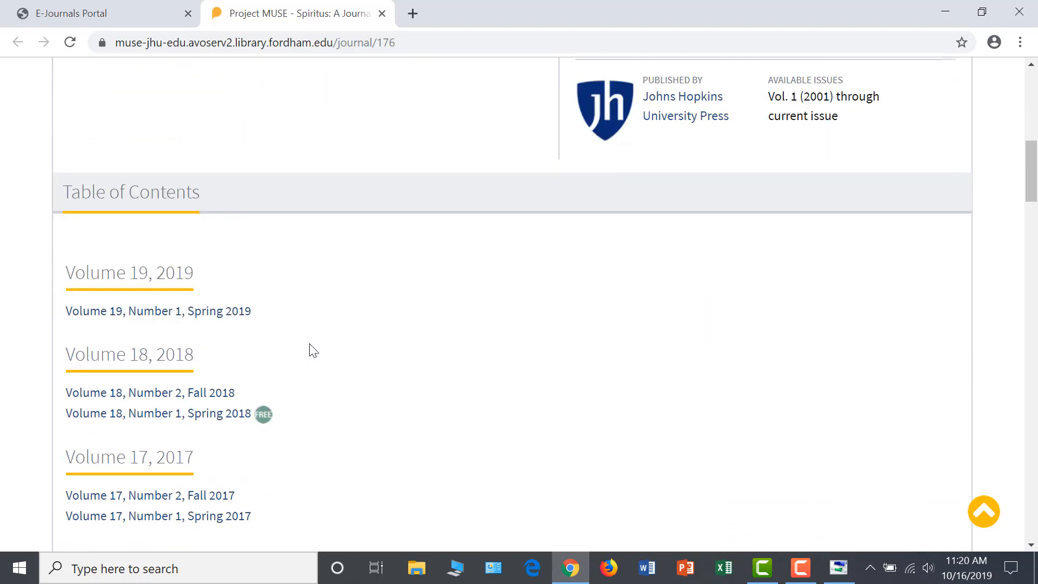
mouse_move(256, 367)
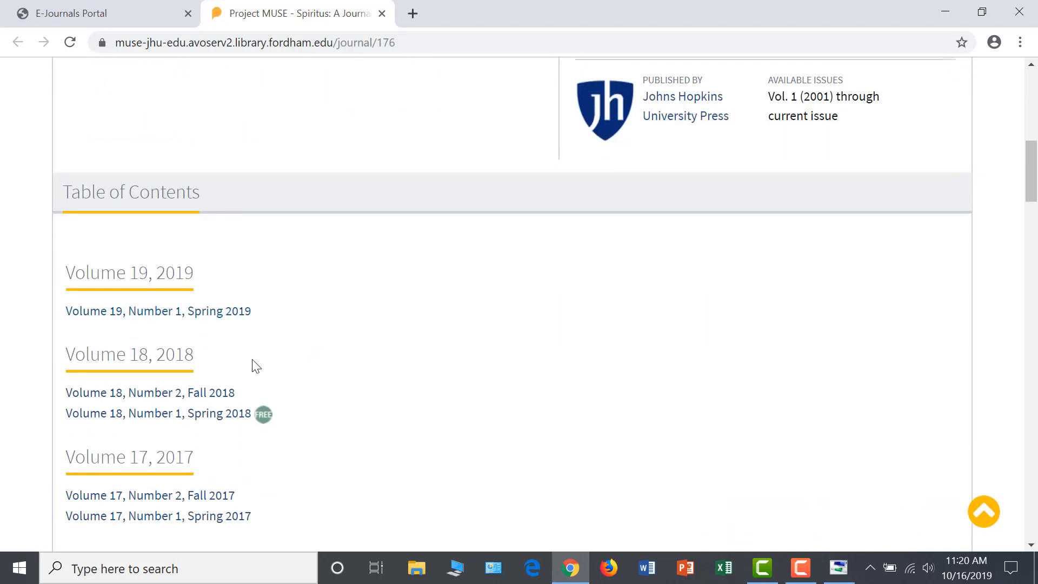
scroll(down, 3)
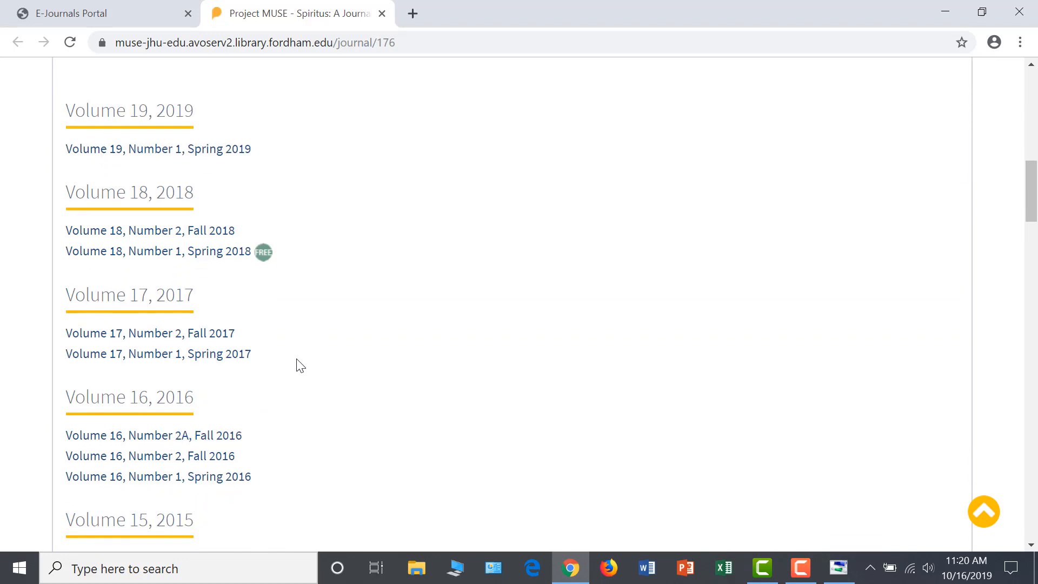
mouse_move(307, 359)
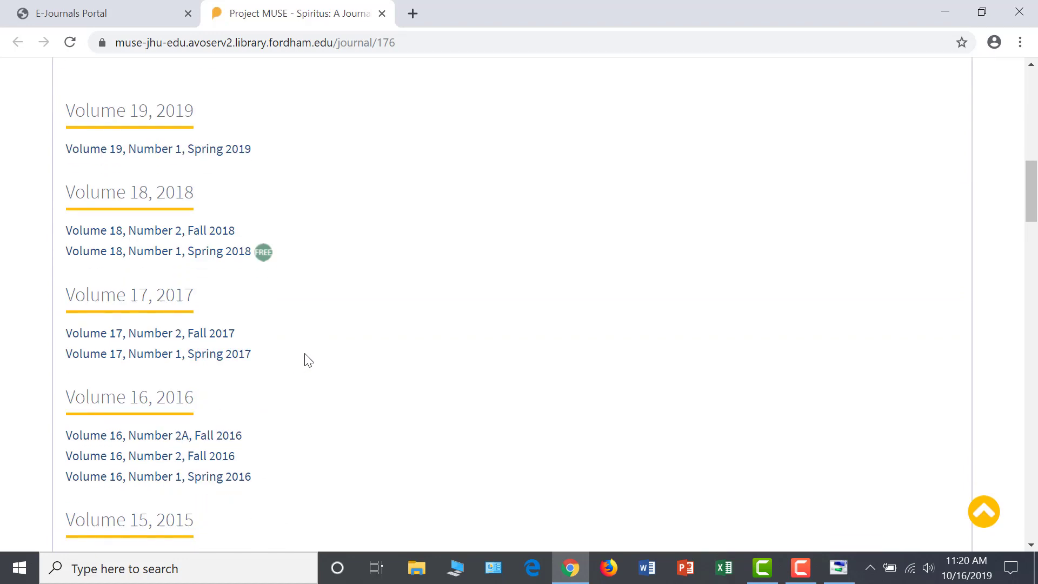
Scroll back up to the top of the Spiritus journal page.
scroll(up, 3)
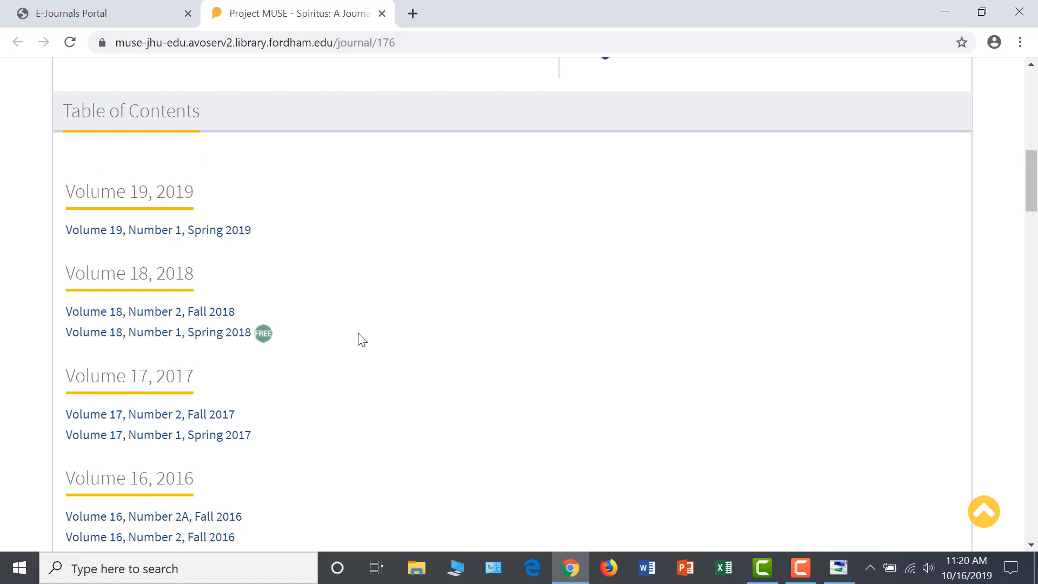
scroll(up, 3)
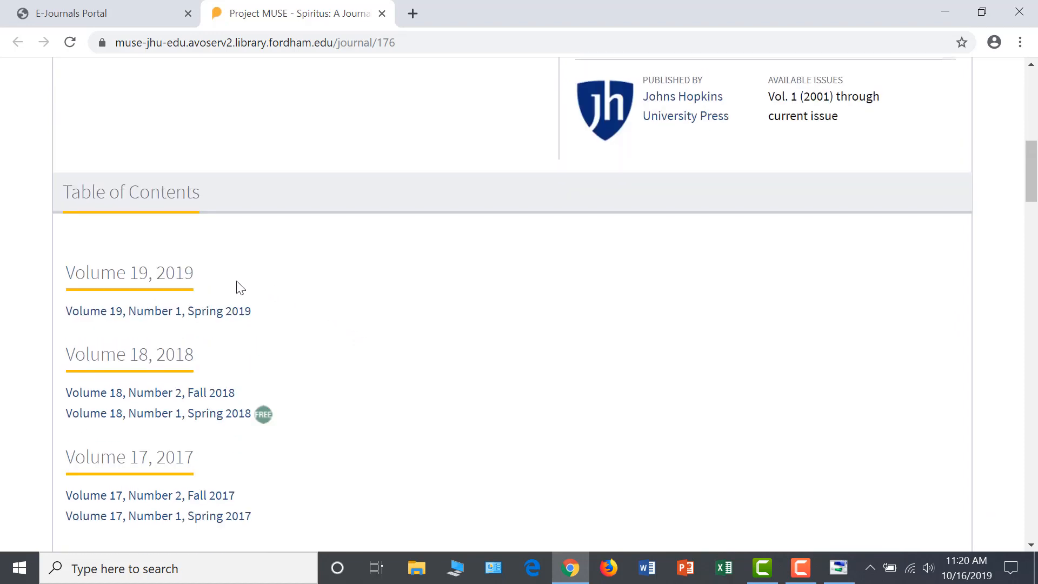
mouse_move(225, 292)
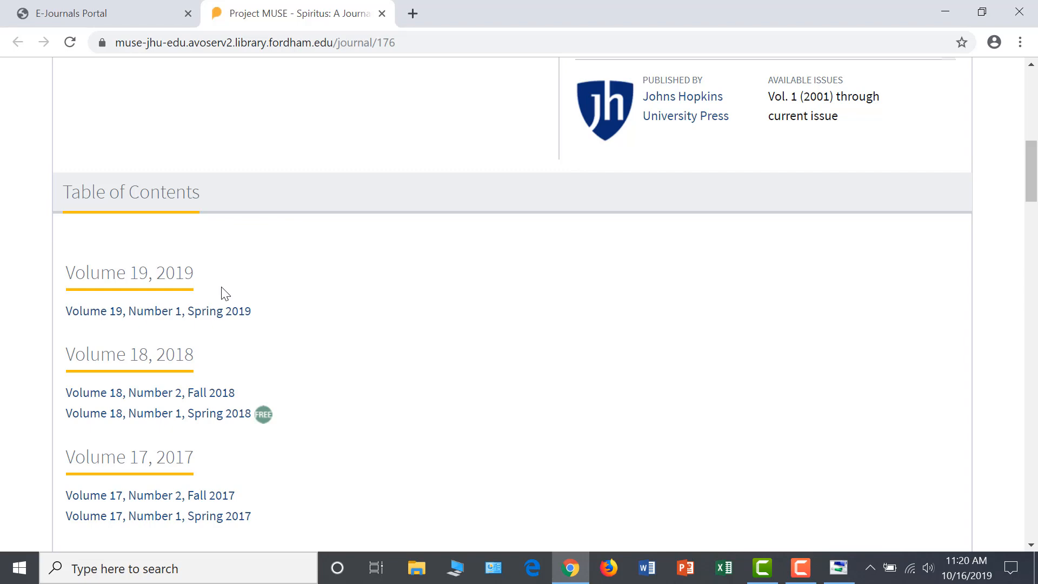
scroll(up, 3)
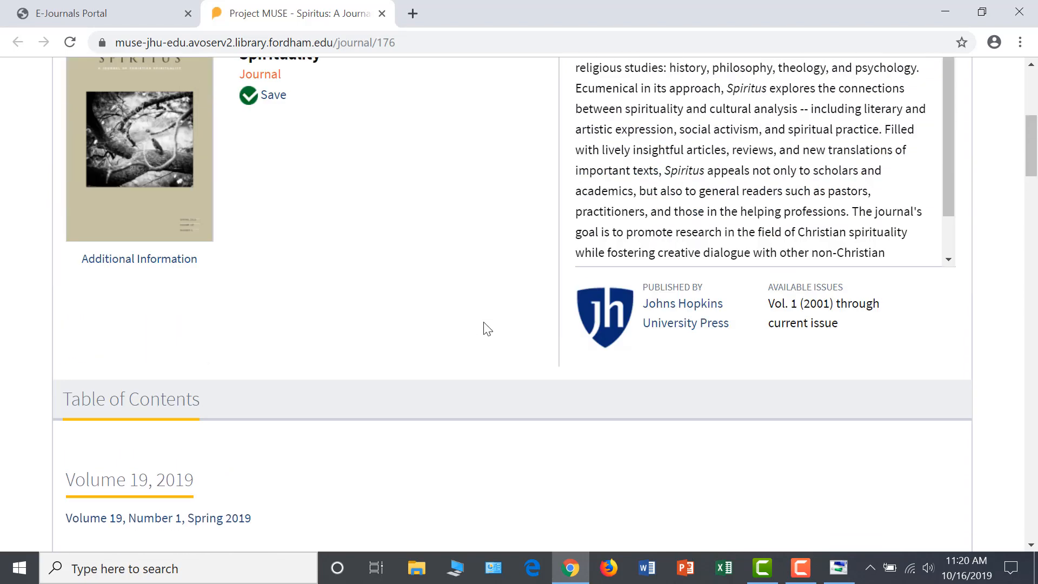
scroll(up, 3)
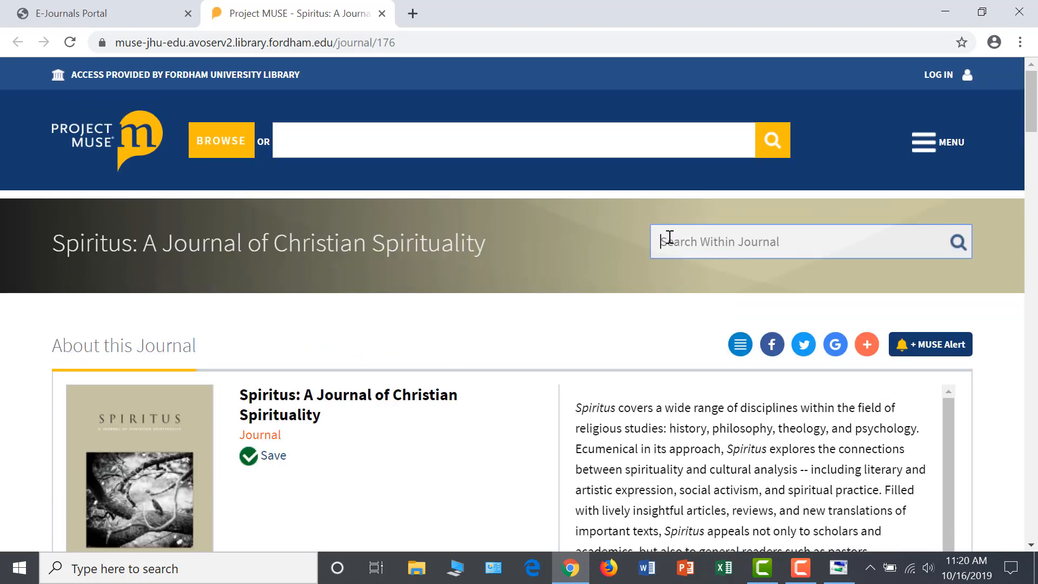
mouse_move(513, 232)
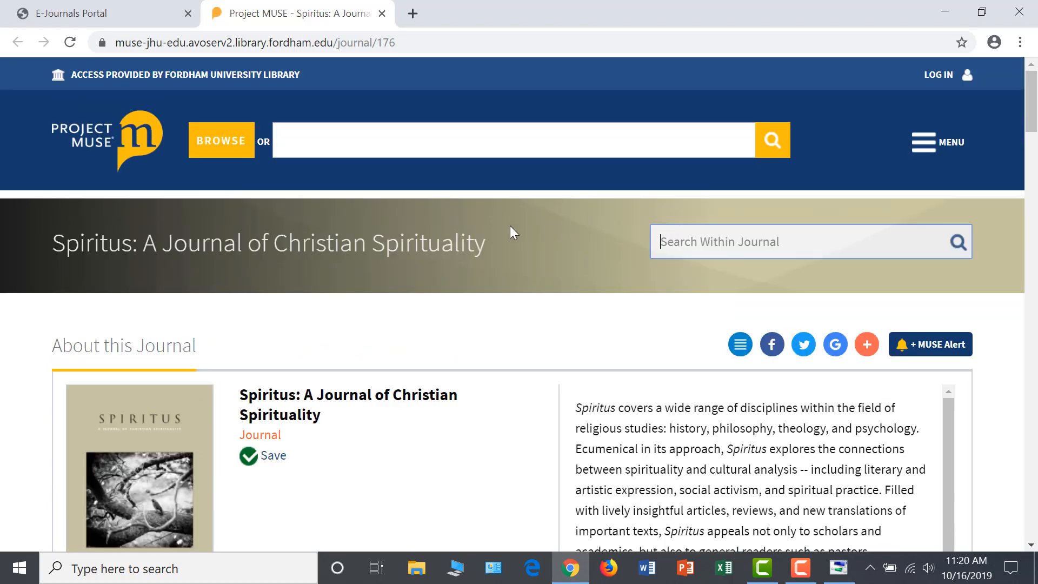
Search within Spiritus for 'pastoral counseling' and scroll the 24 results.
text(past)
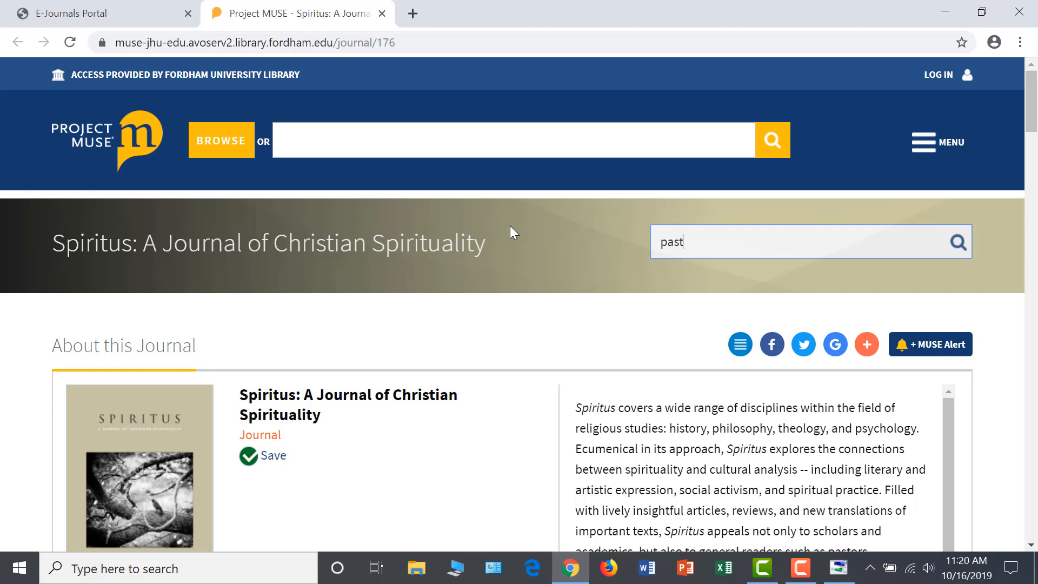
text(oral couns)
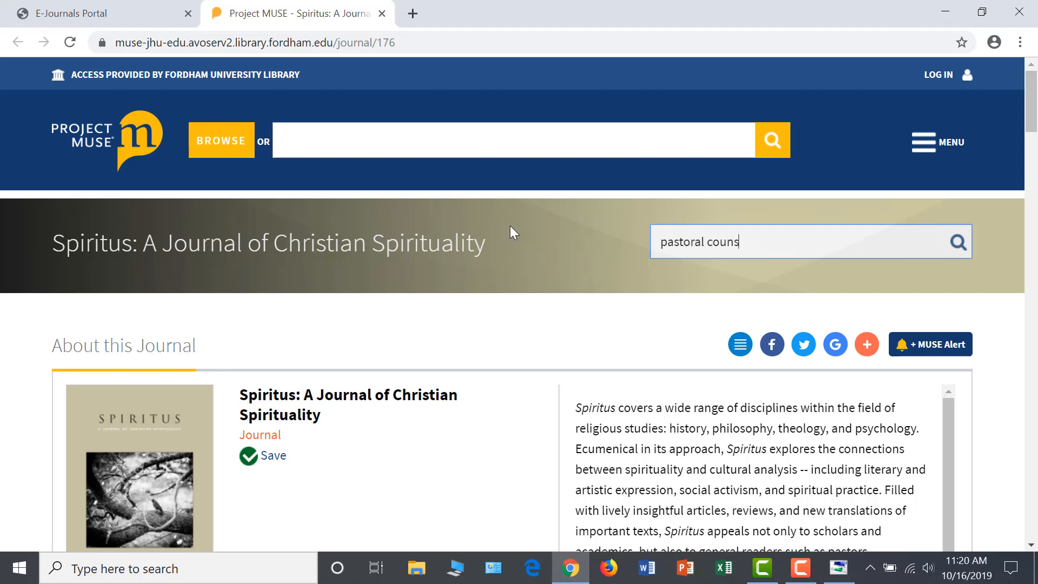
text(eling)
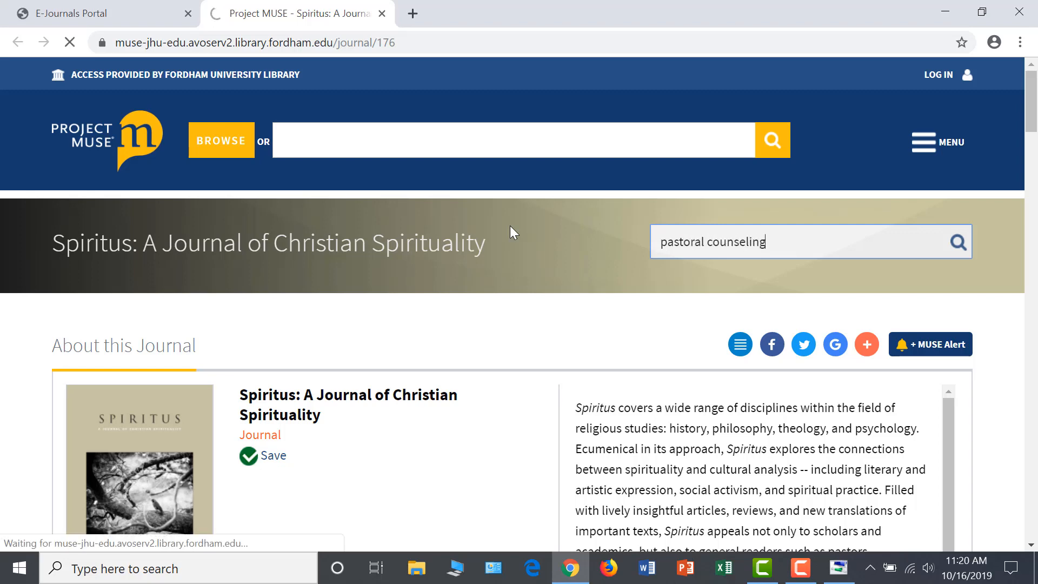
click(956, 241)
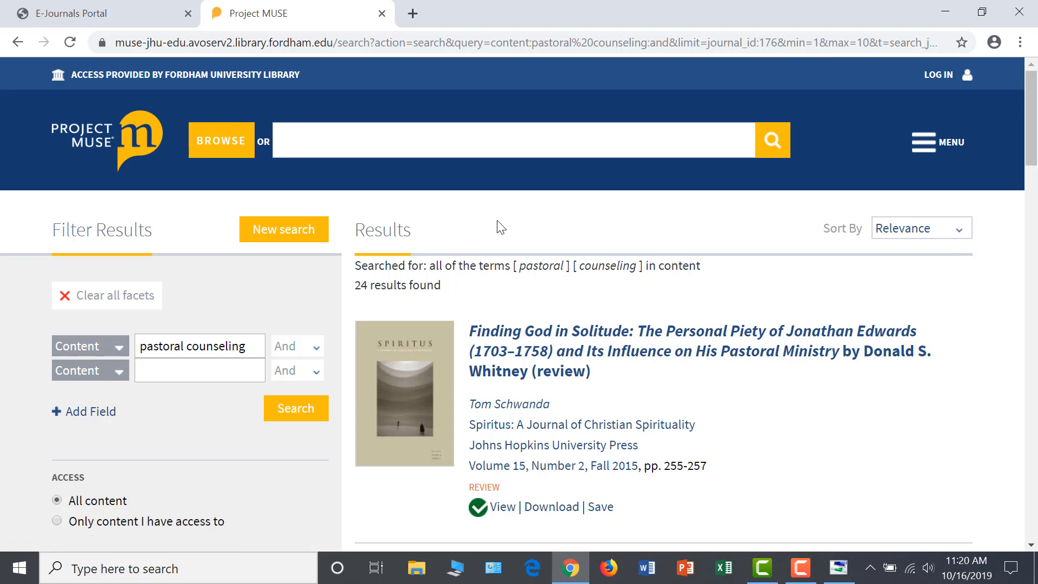
mouse_move(506, 290)
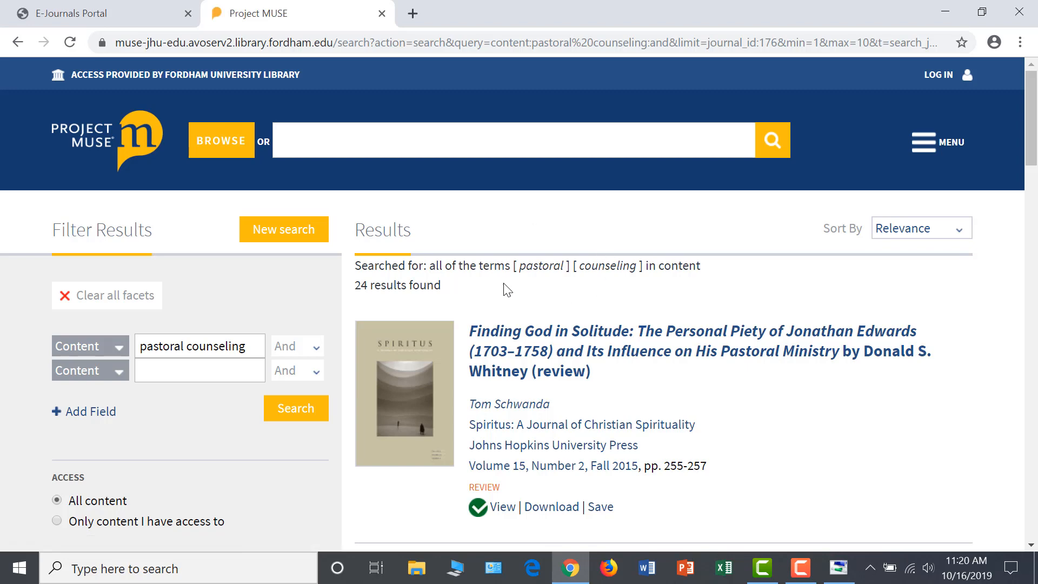
mouse_move(374, 299)
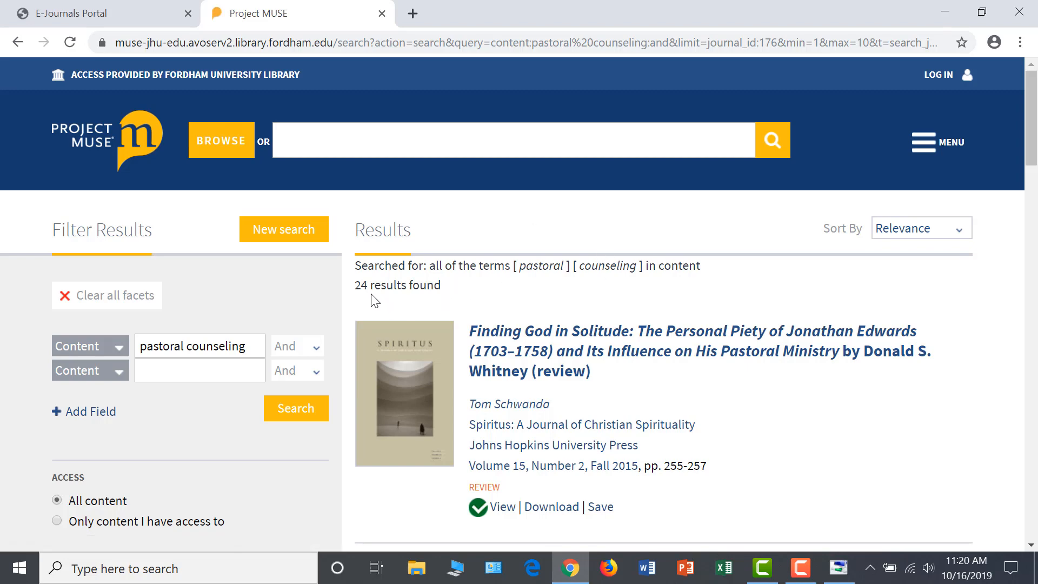
mouse_move(387, 302)
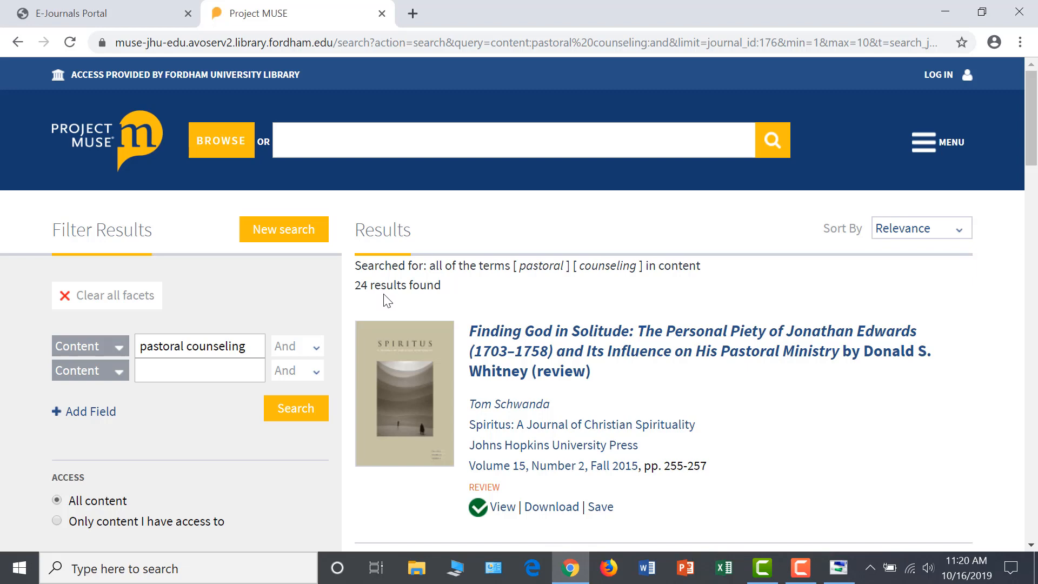
mouse_move(677, 306)
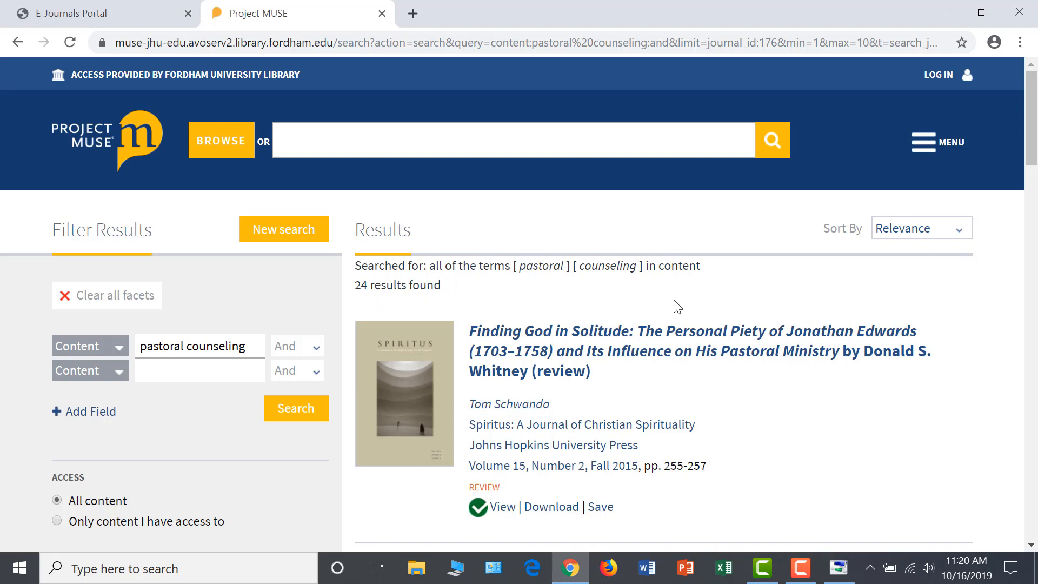
scroll(down, 3)
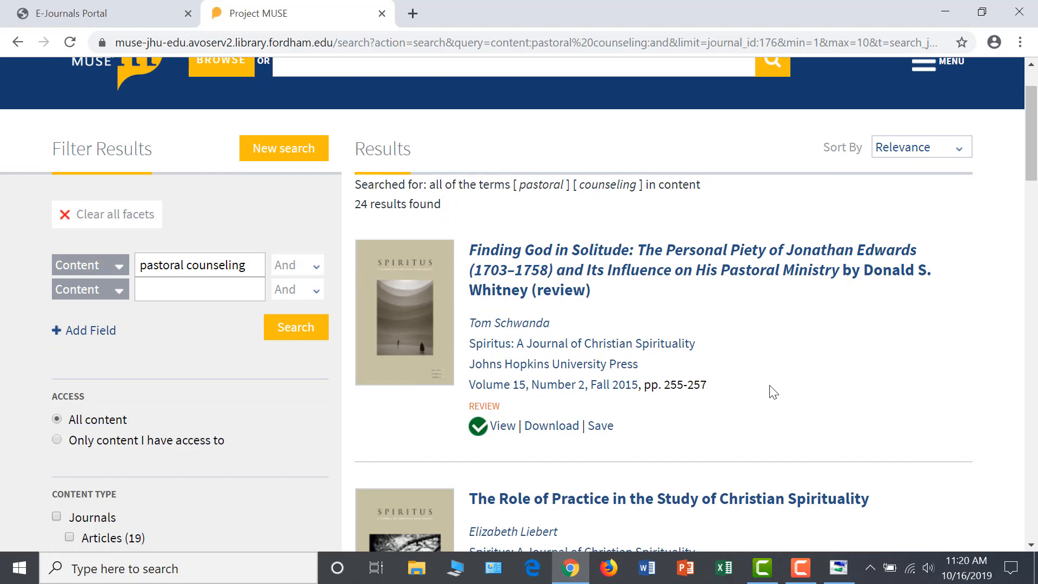
scroll(down, 3)
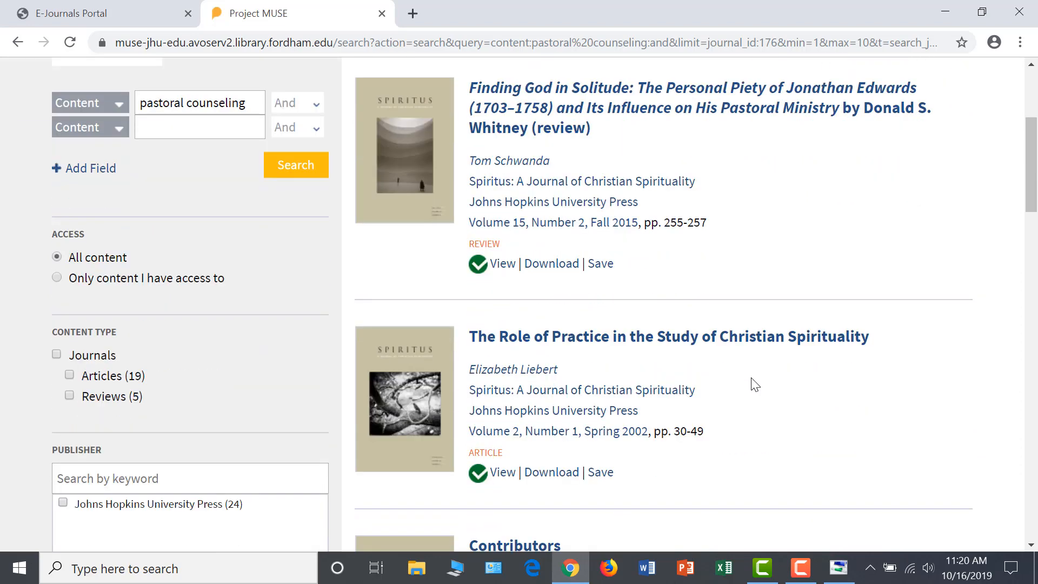
Open 'The Role of Practice in the Study of Christian Spirituality' and look over the article page.
click(667, 336)
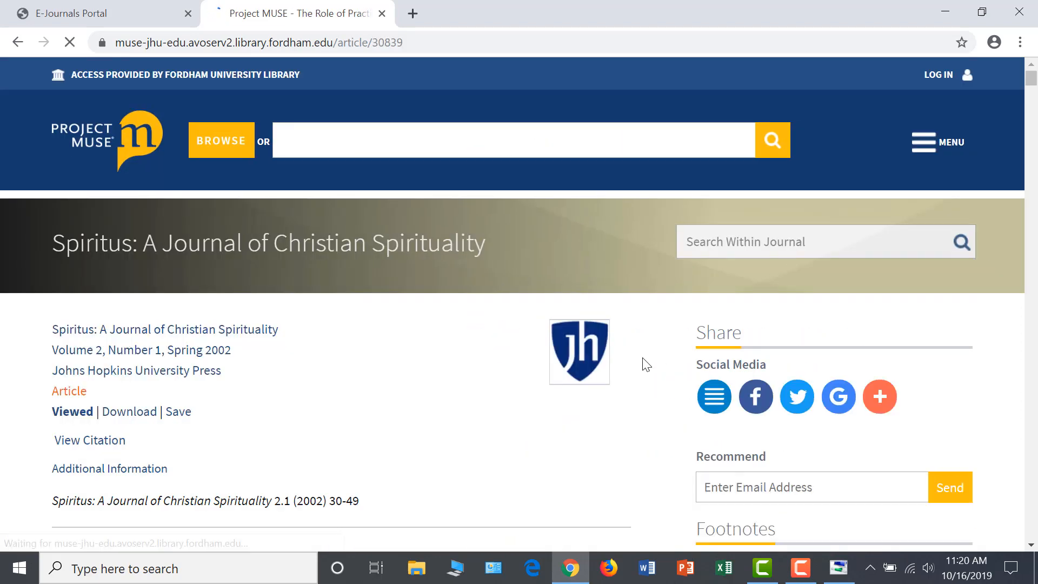
scroll(down, 3)
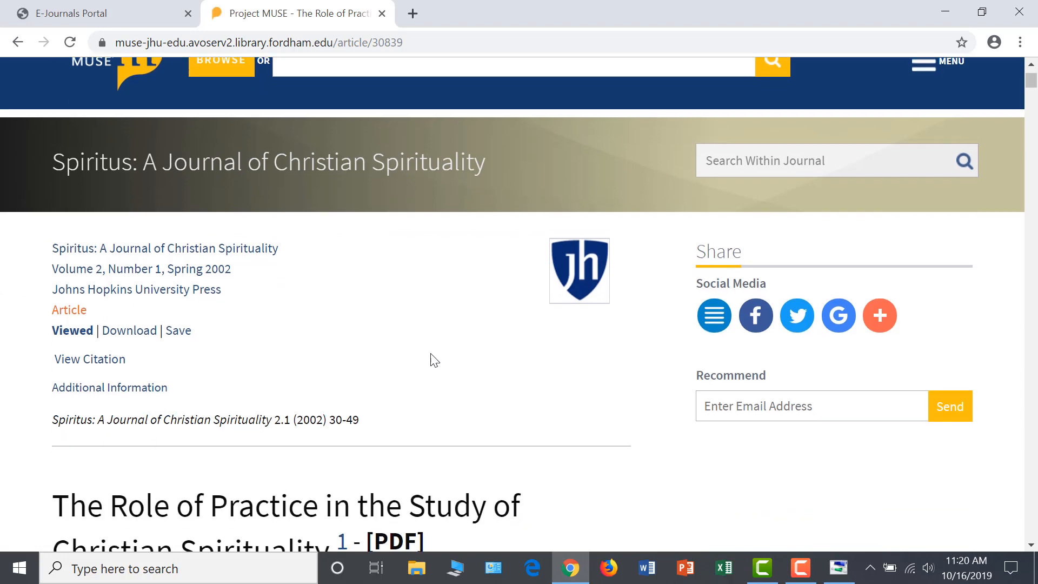
scroll(down, 3)
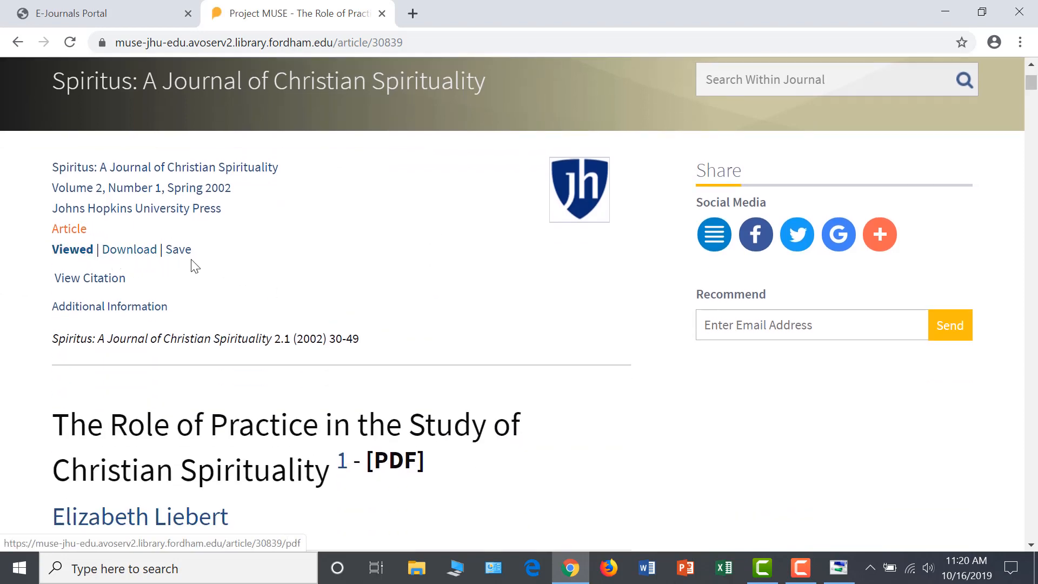
mouse_move(412, 276)
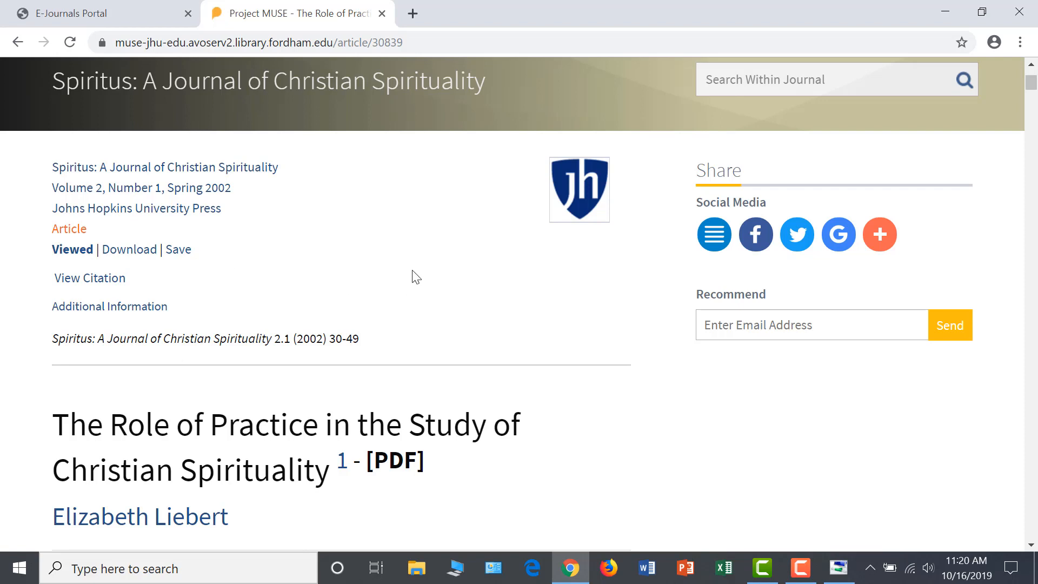
mouse_move(89, 278)
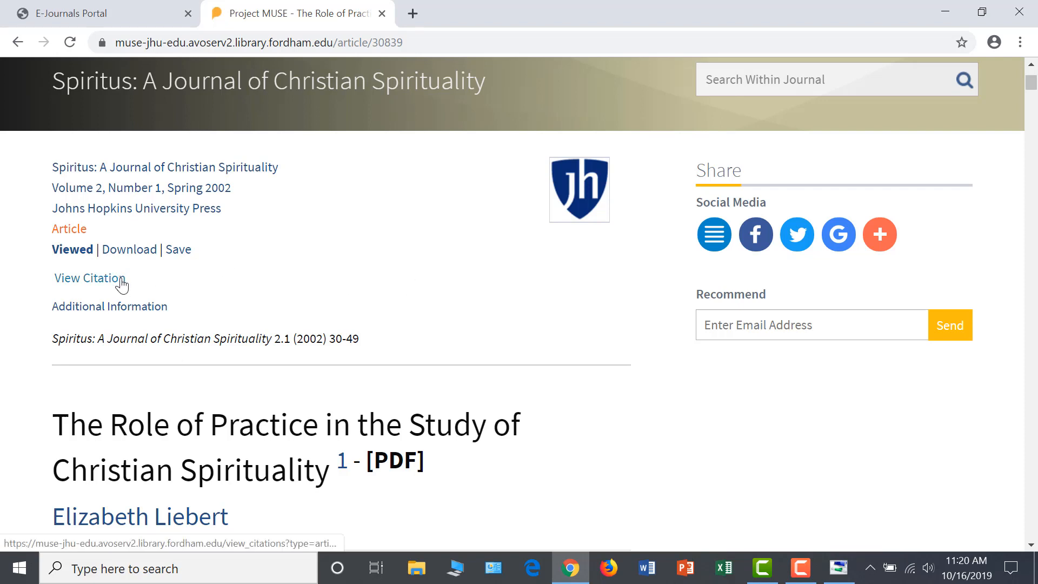
mouse_move(477, 270)
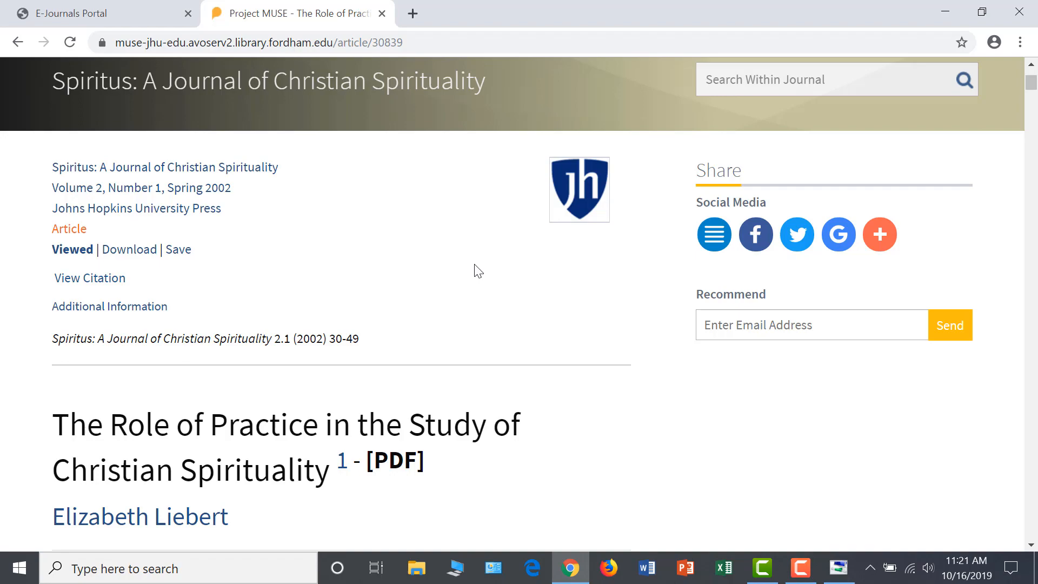
scroll(down, 3)
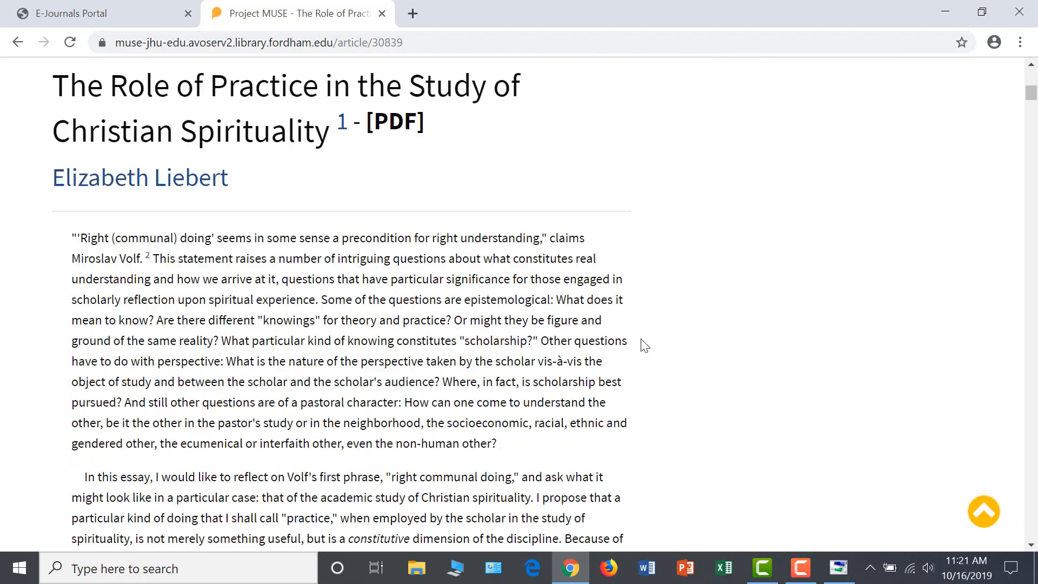
scroll(up, 3)
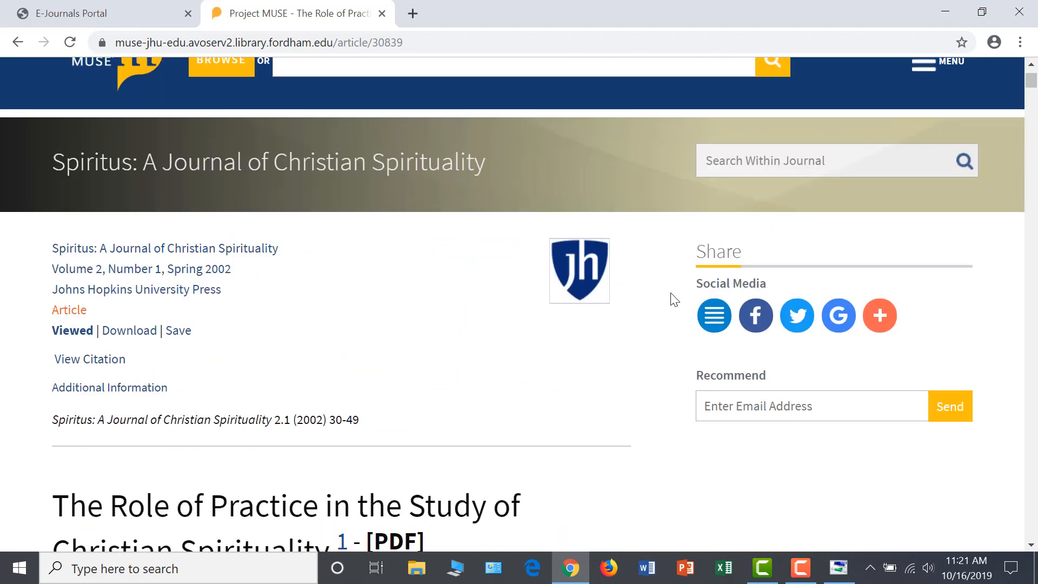
Show and dismiss the AddThis share options, returning to the article top.
click(880, 314)
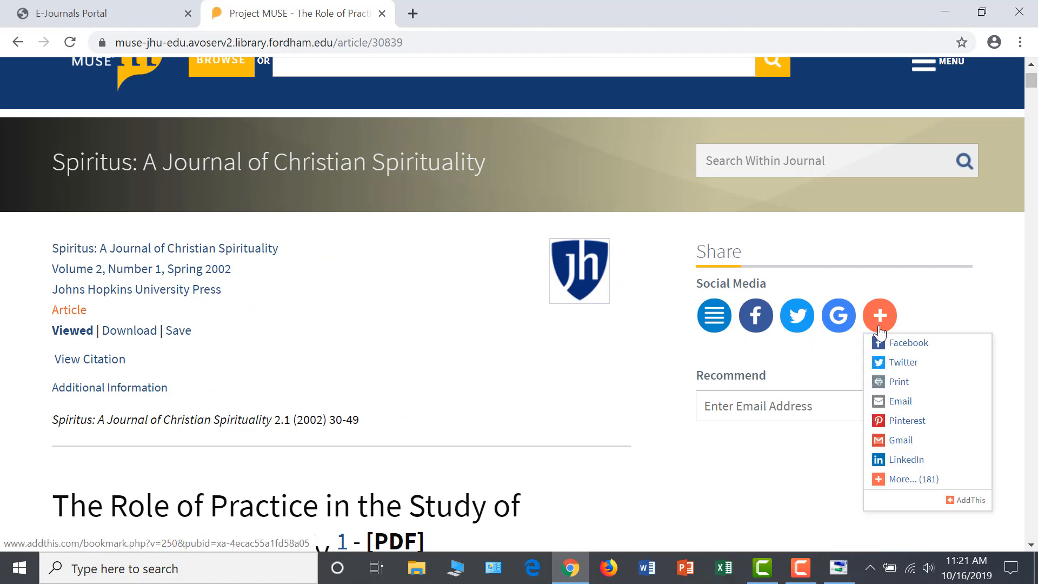
click(446, 365)
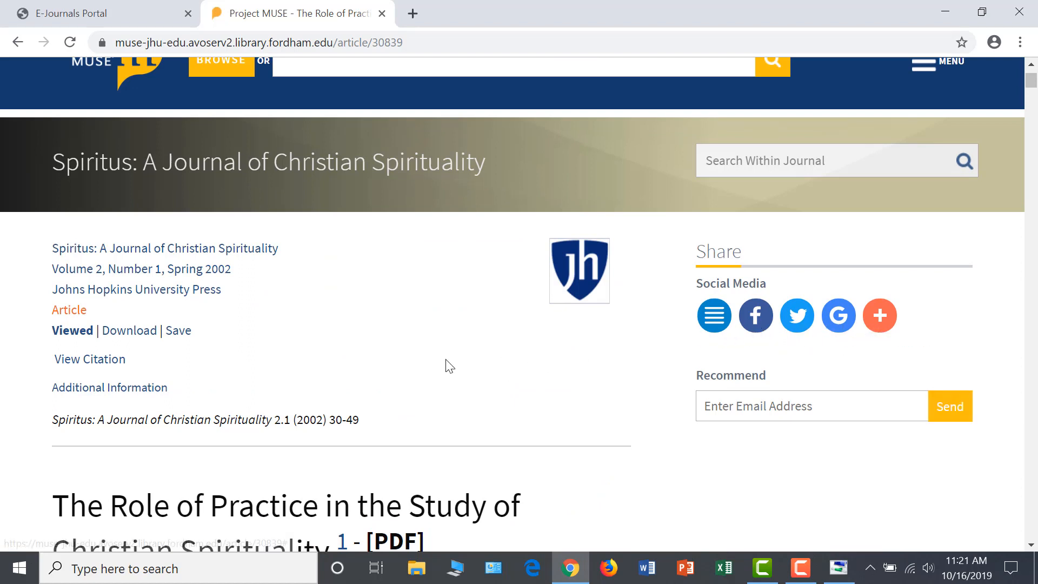
scroll(up, 3)
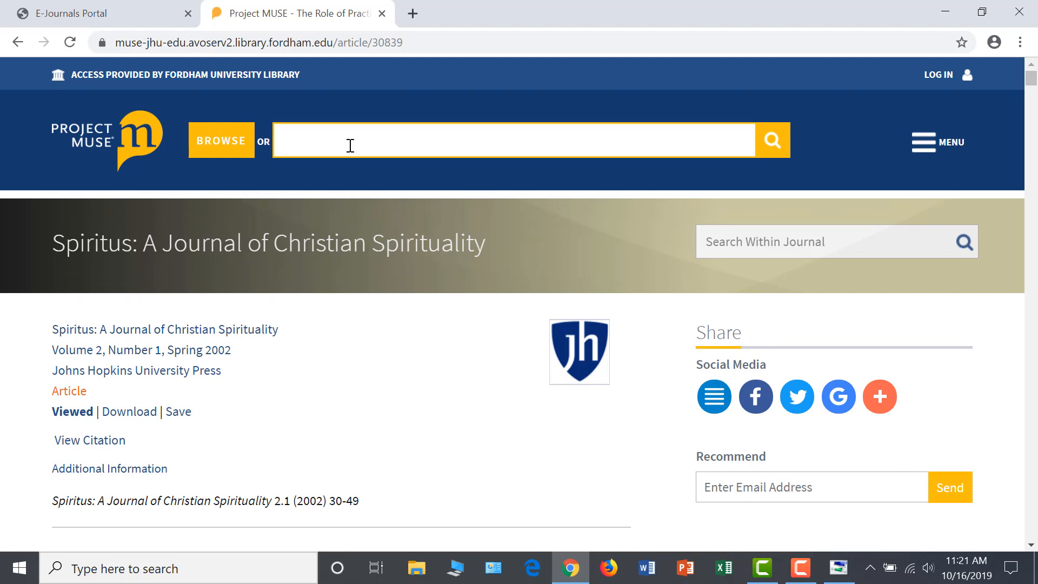
Search all of Project MUSE for 'pastoral counseling' and scroll the 389 results.
text(pastoral)
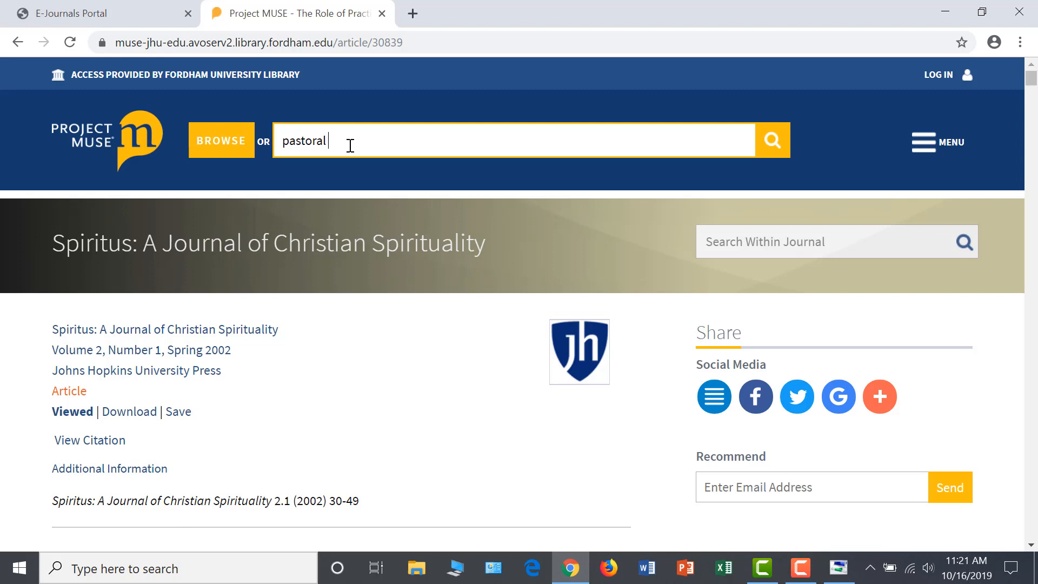
text(counseling)
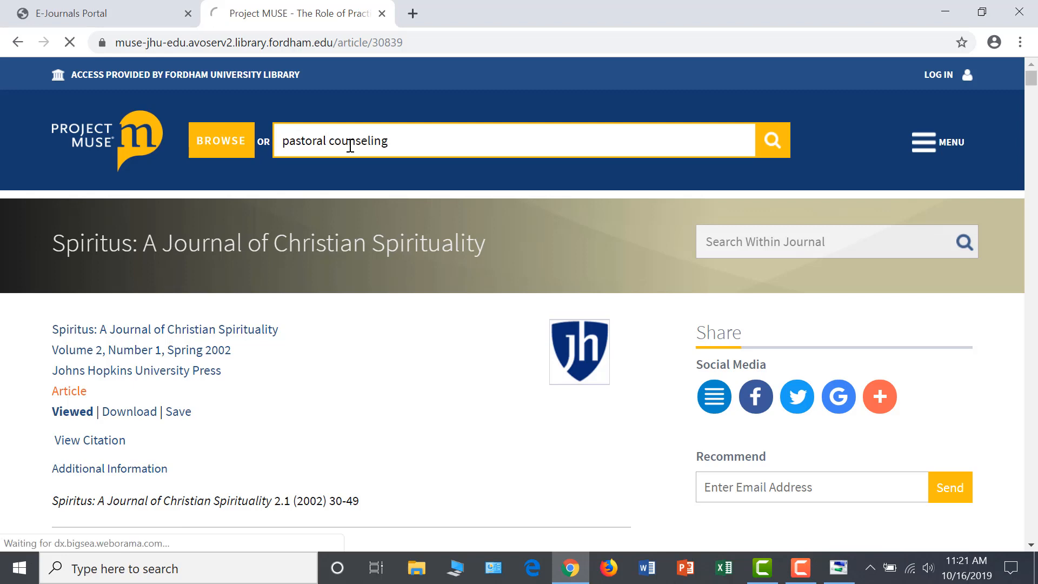
click(770, 139)
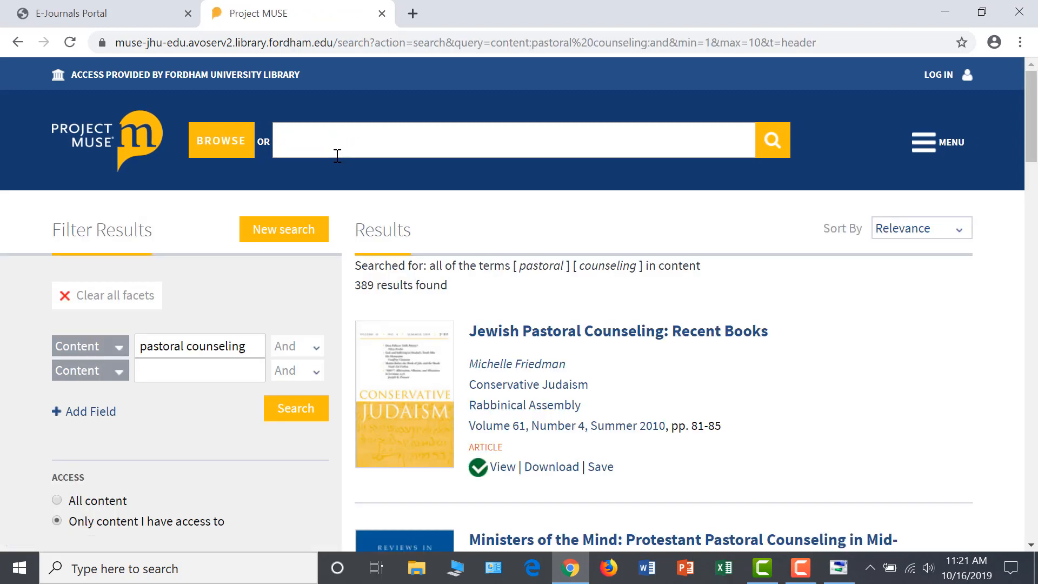
scroll(down, 3)
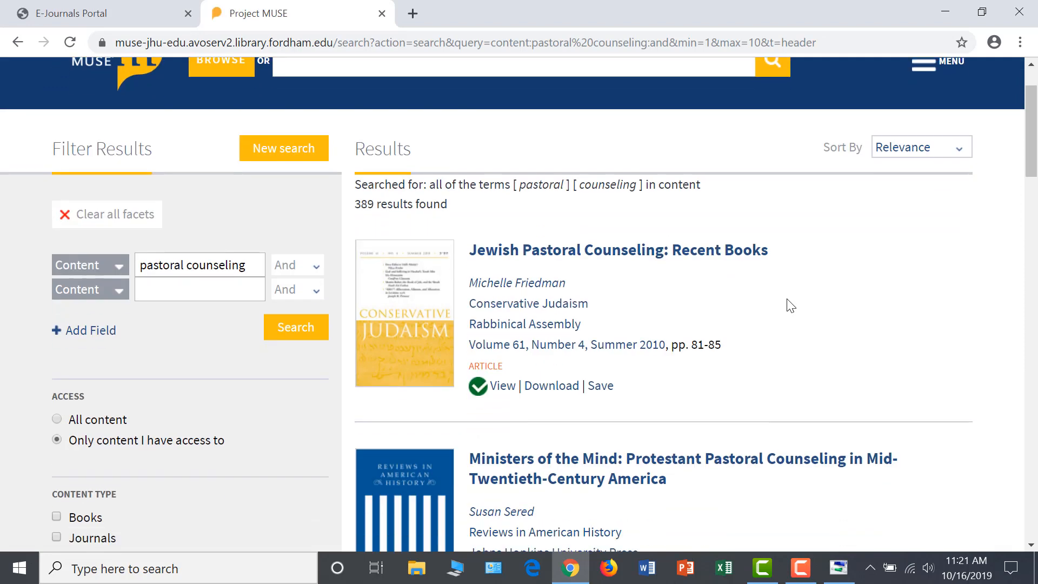
mouse_move(356, 214)
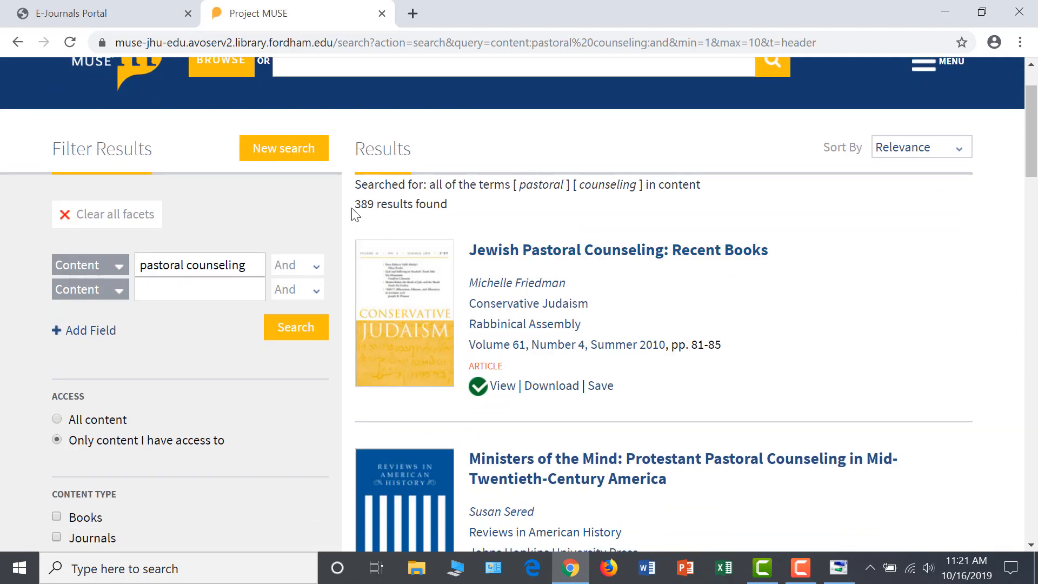
mouse_move(852, 249)
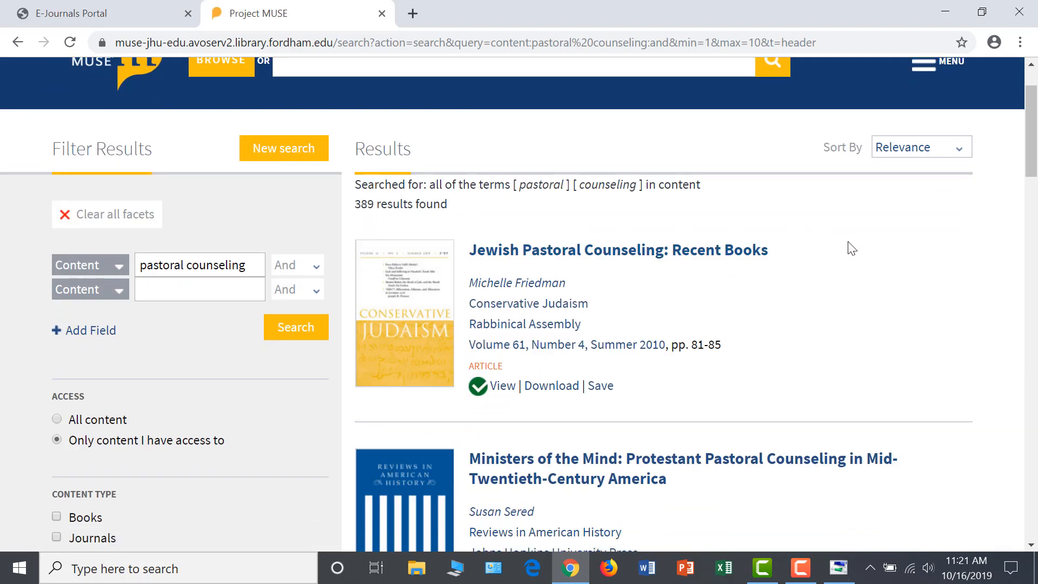
mouse_move(837, 257)
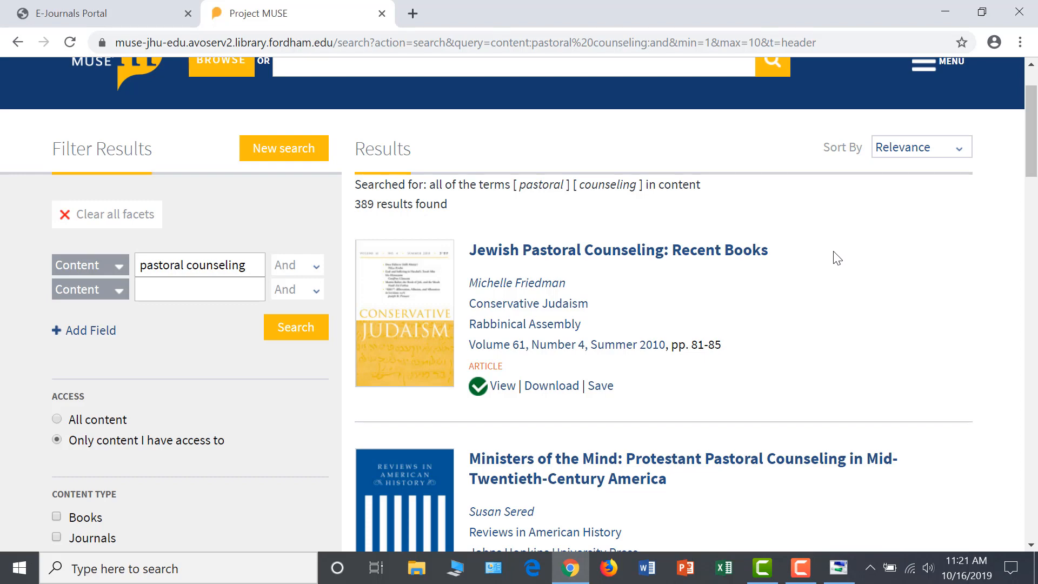
scroll(down, 3)
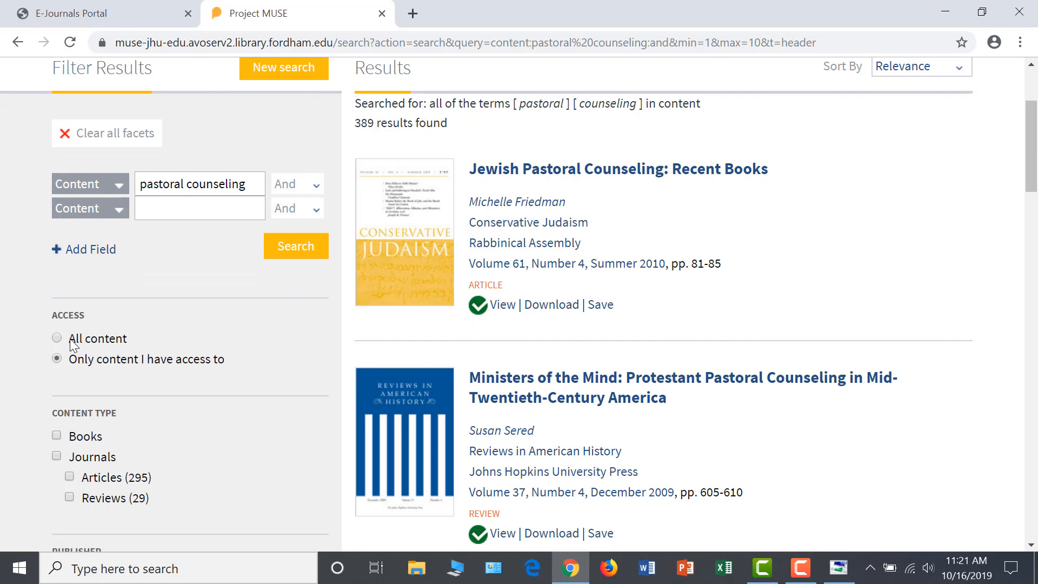
Set Access to All content, expanding results to 3428, and scroll them.
click(57, 338)
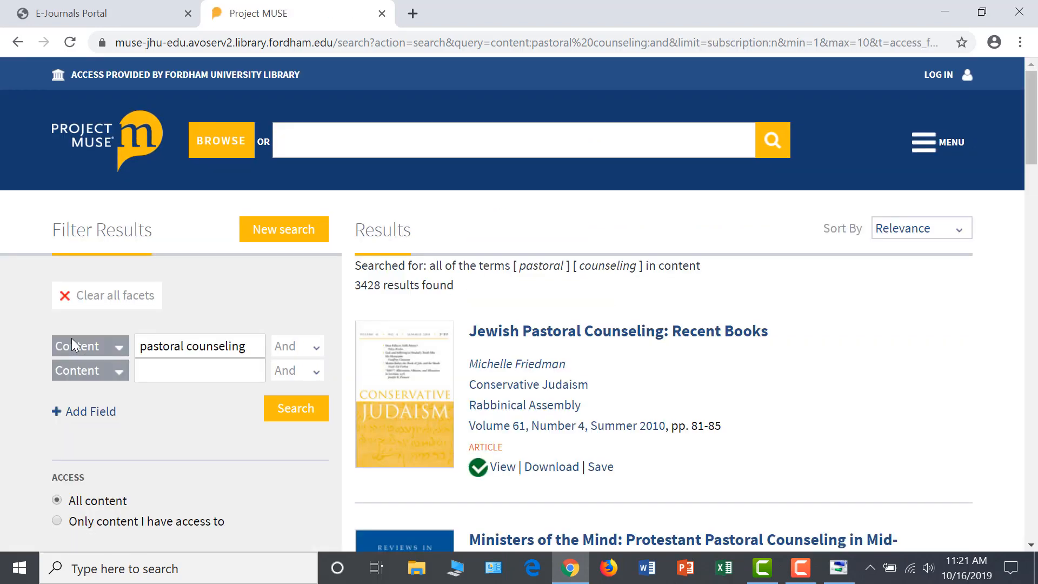
mouse_move(375, 306)
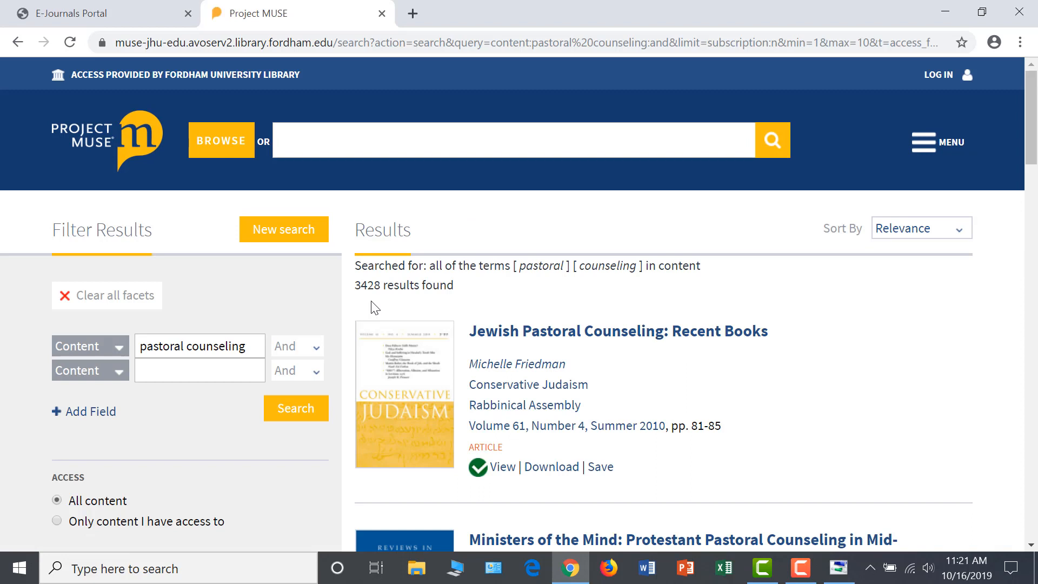
mouse_move(363, 301)
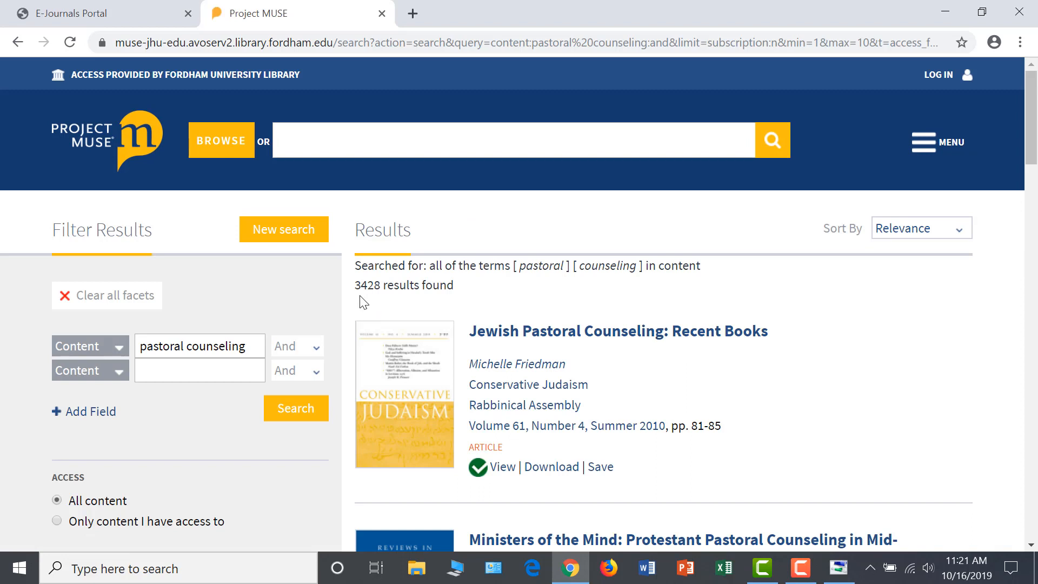
scroll(down, 3)
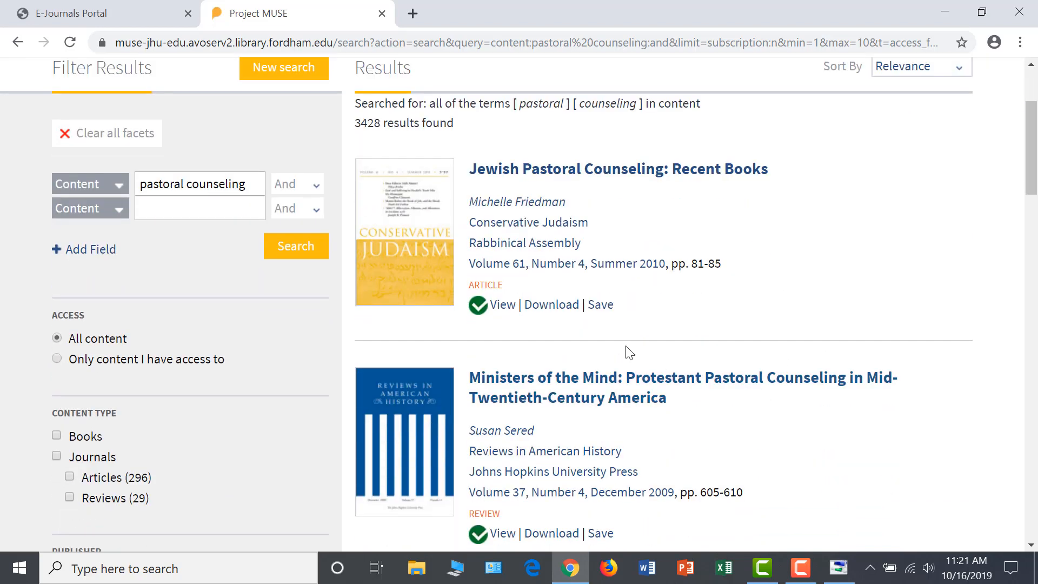
mouse_move(482, 324)
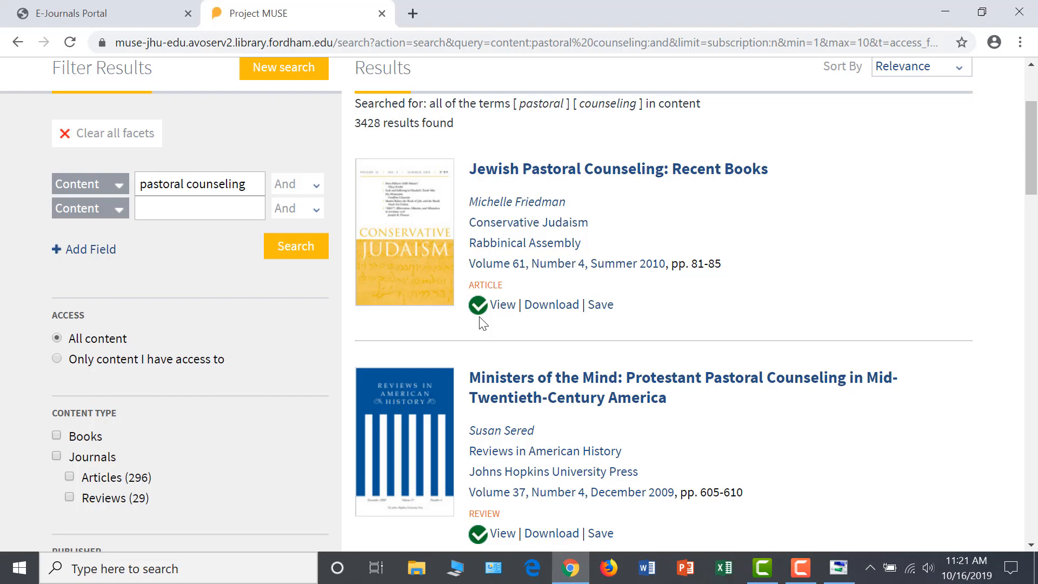
scroll(down, 3)
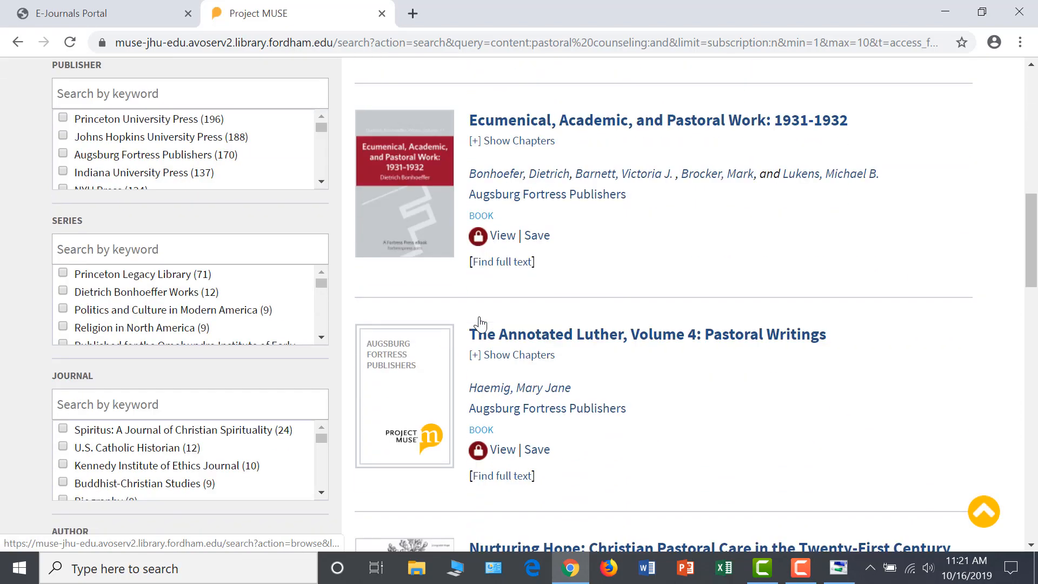
mouse_move(482, 253)
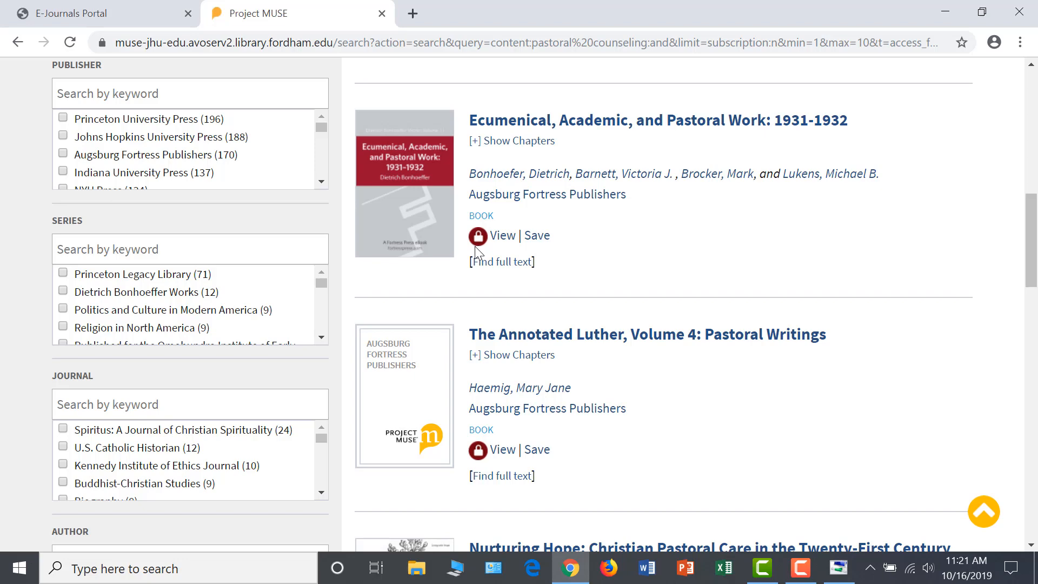
Run a Library Catalog periodical title search for 'theological studies' from the Fordham homepage.
click(605, 13)
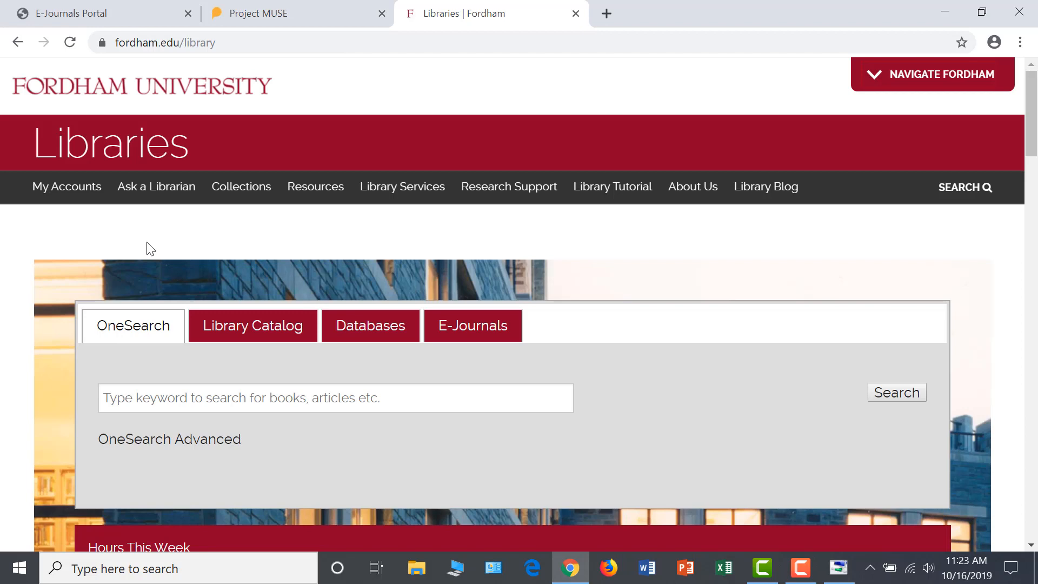
mouse_move(144, 277)
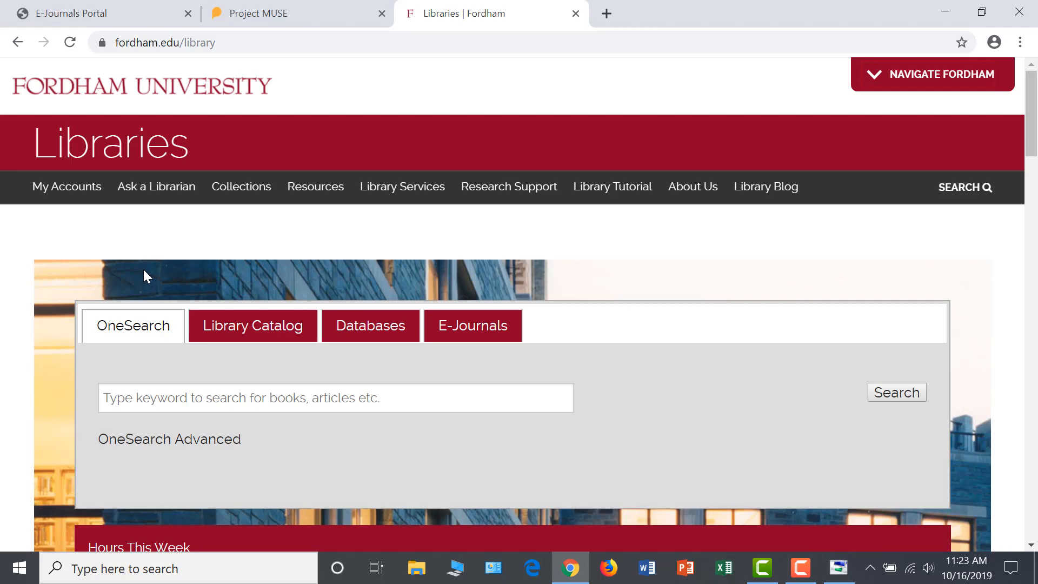
mouse_move(170, 273)
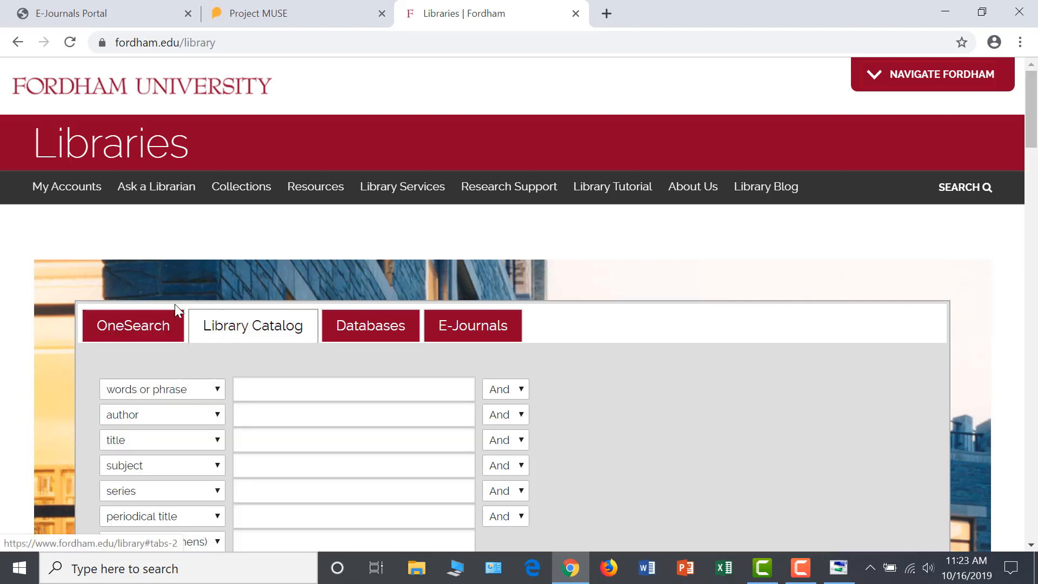
scroll(down, 3)
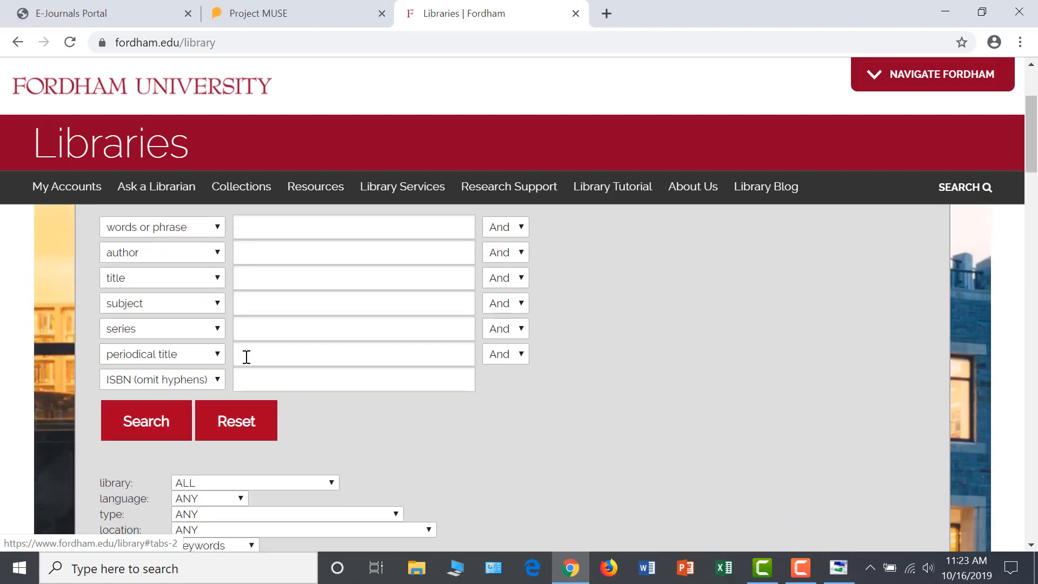
text(theological studies)
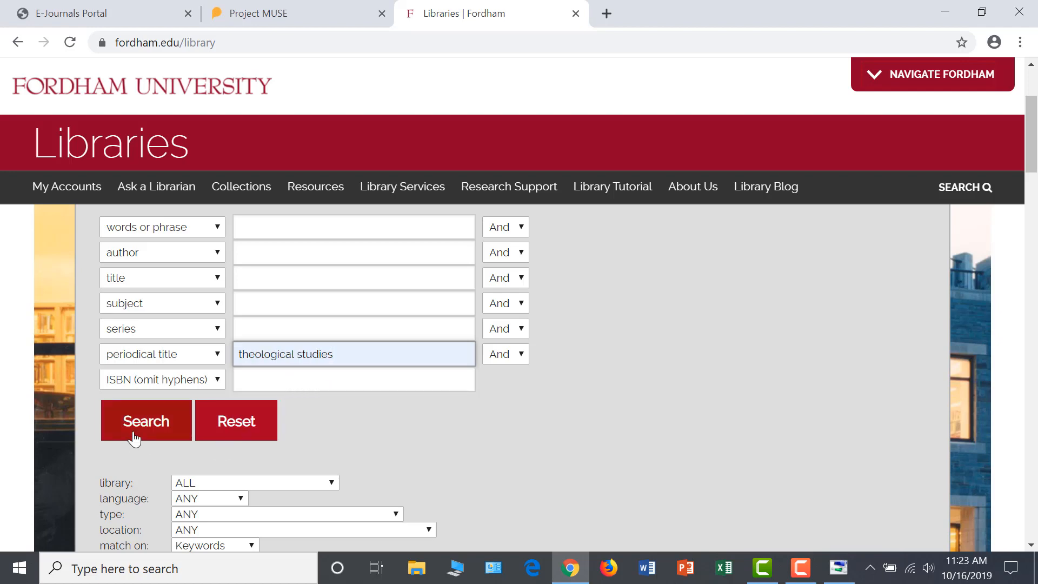
click(146, 420)
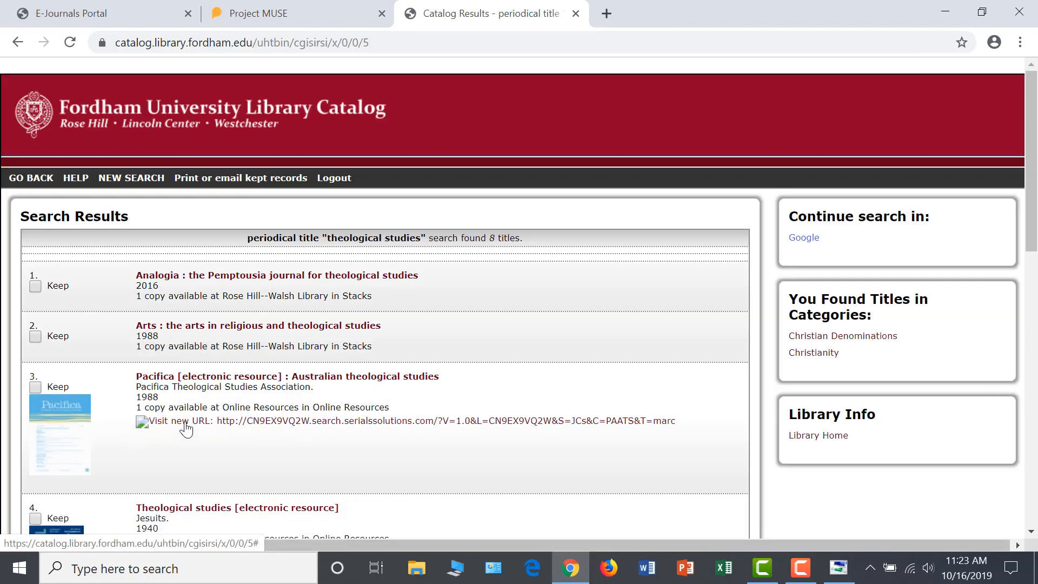
Open the details for result 6, the print Theological studies (1940) record.
scroll(down, 3)
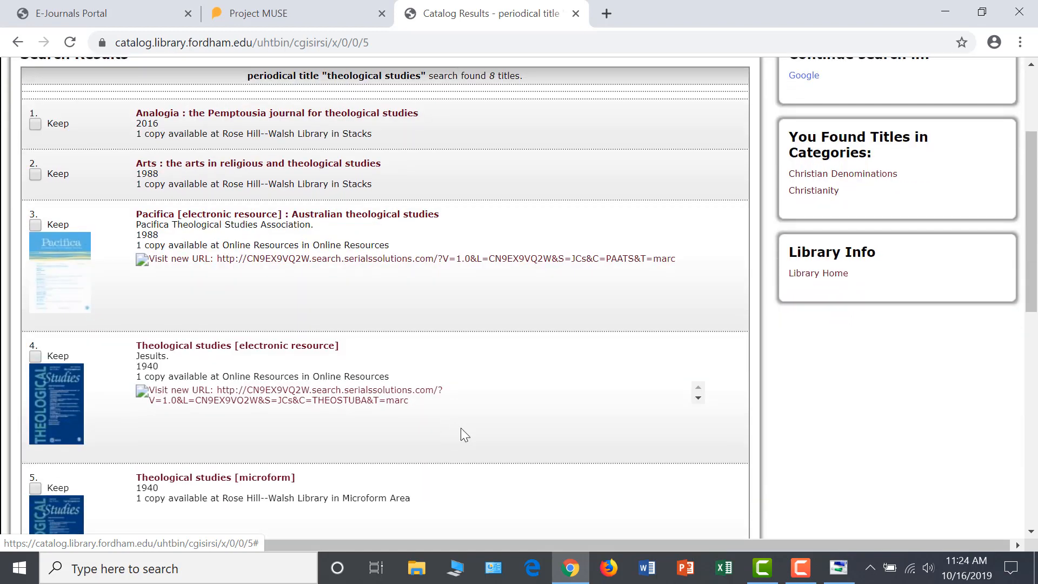
scroll(down, 3)
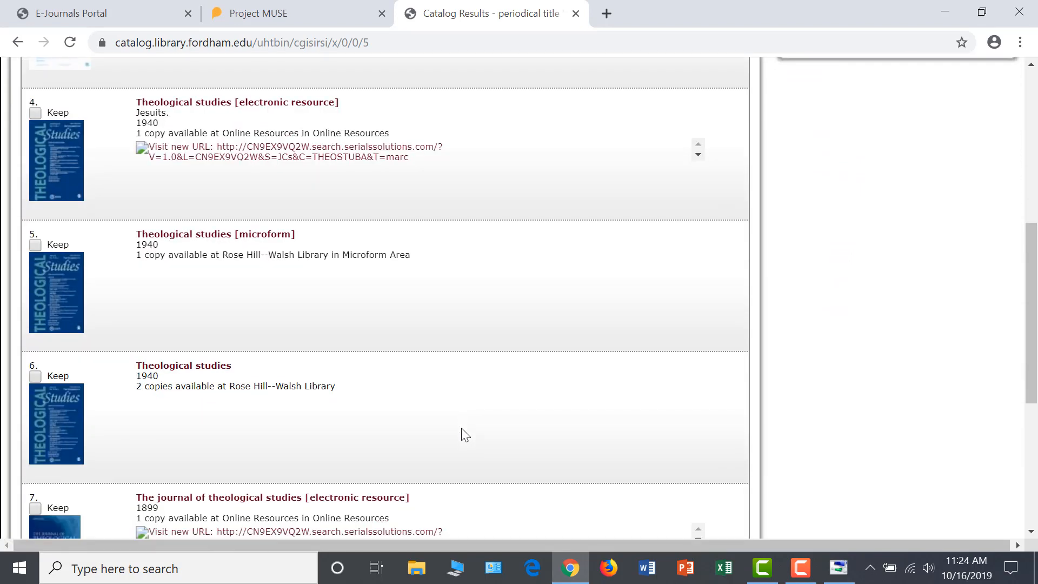
scroll(down, 3)
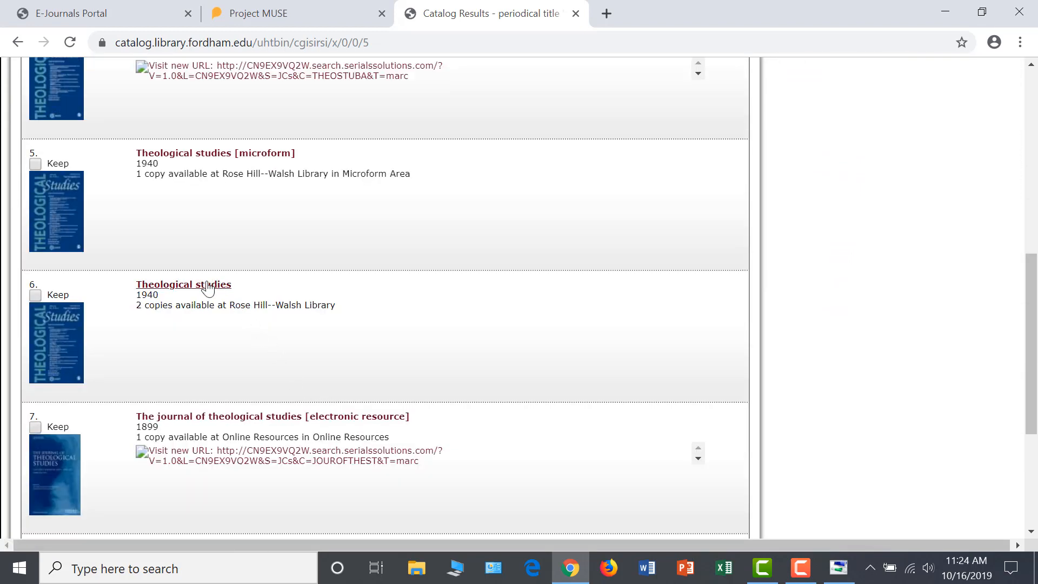
mouse_move(184, 284)
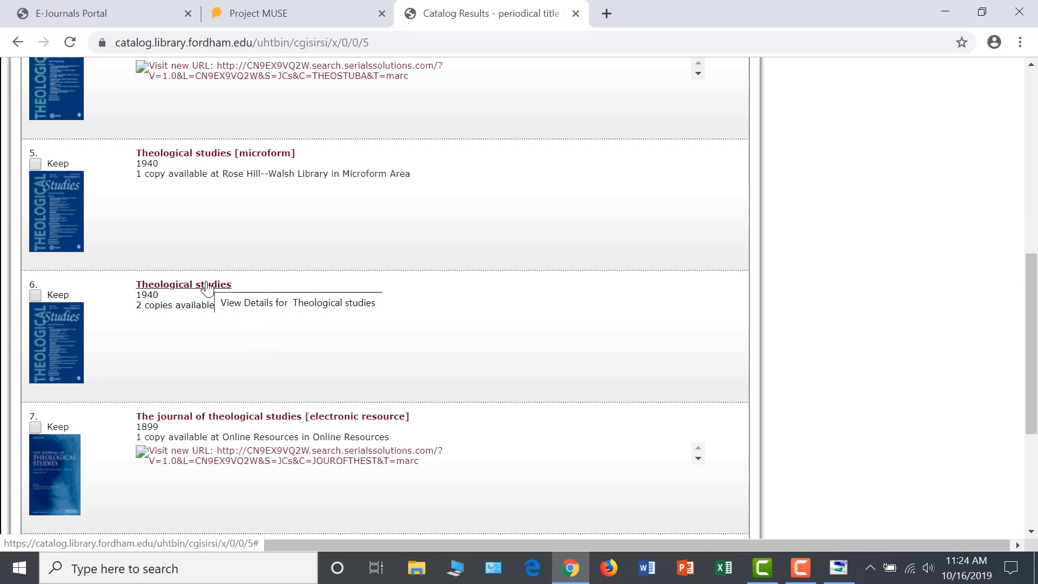
click(183, 284)
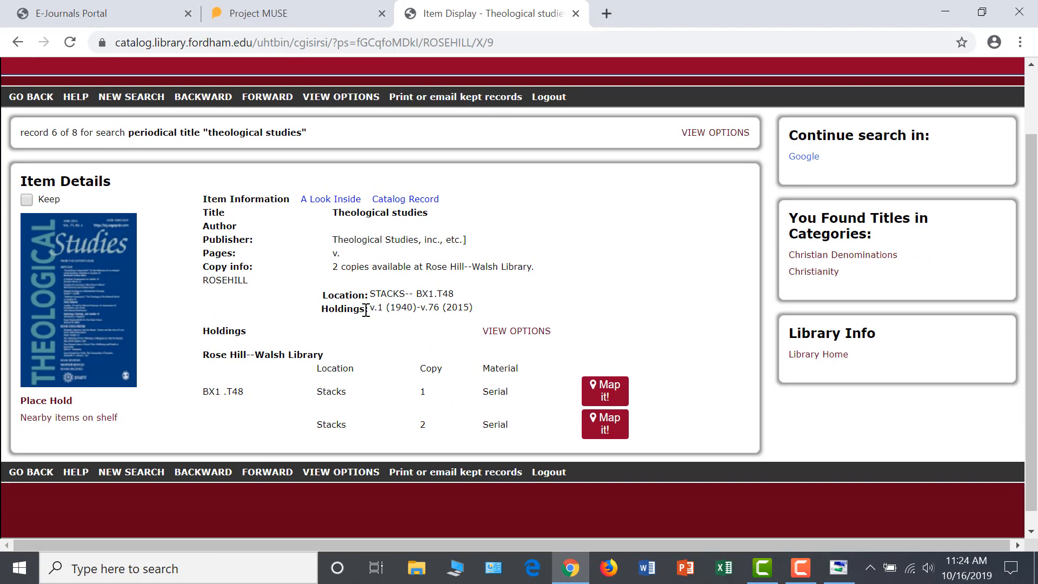
mouse_move(311, 313)
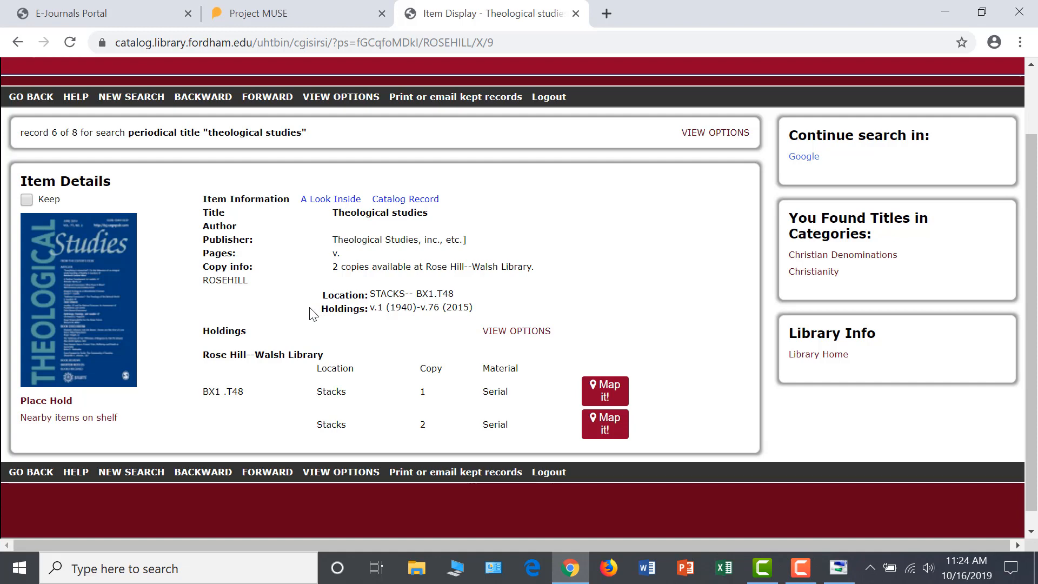
mouse_move(318, 323)
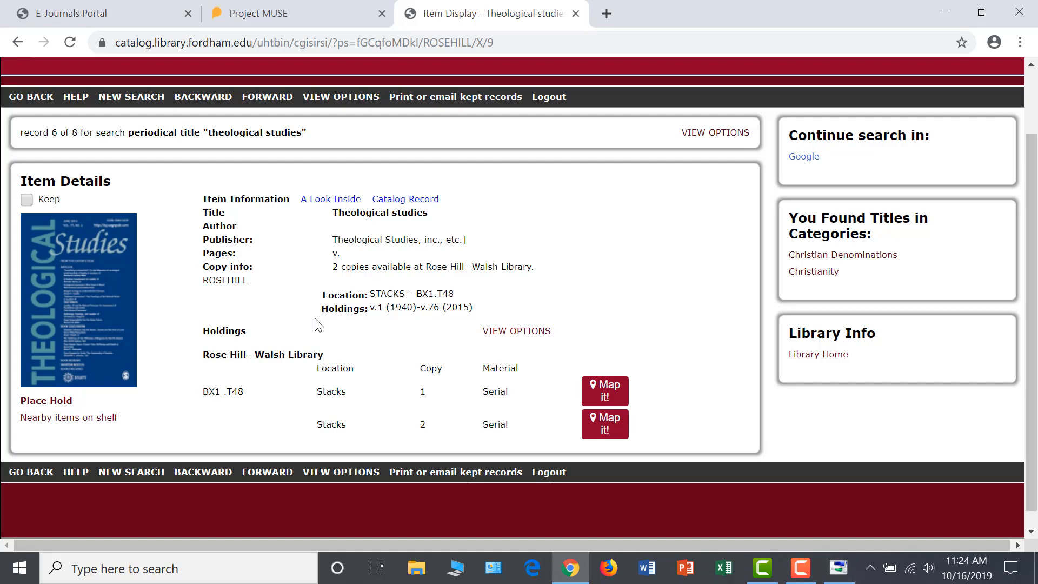
mouse_move(618, 72)
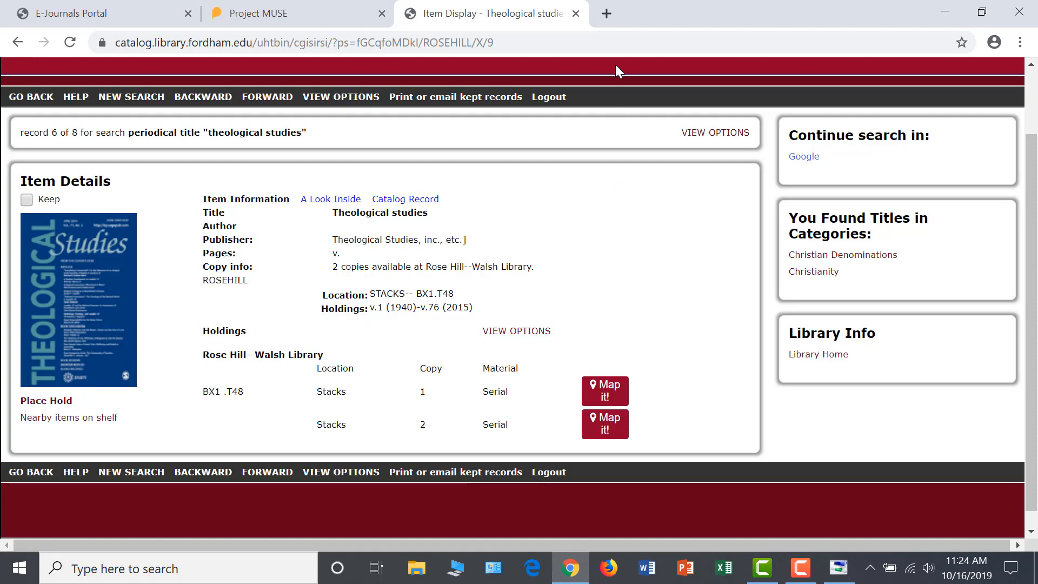
mouse_move(605, 13)
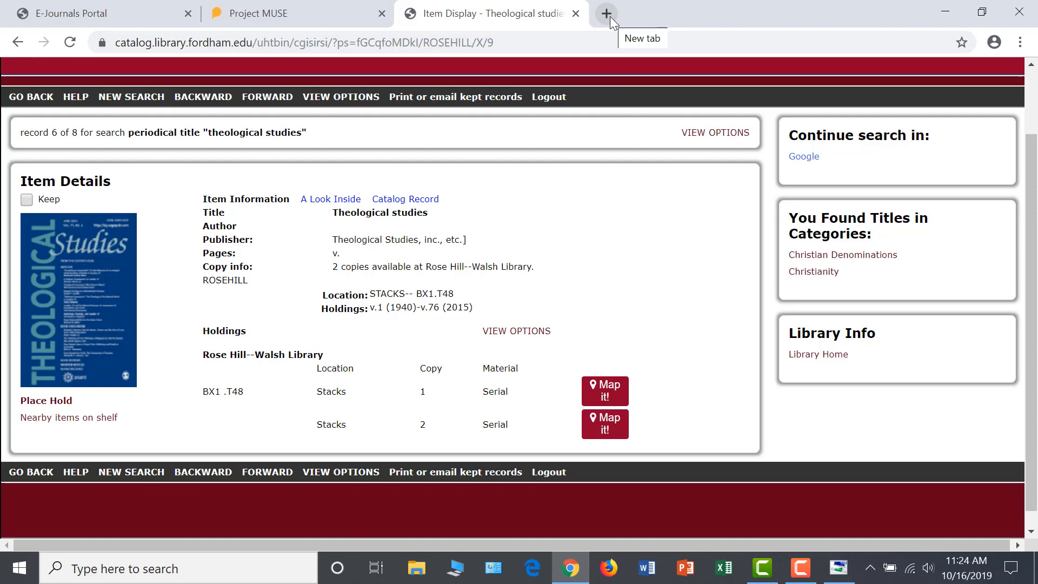
Reach the Holds and Document Delivery guide from Library Services in a fresh tab.
click(606, 11)
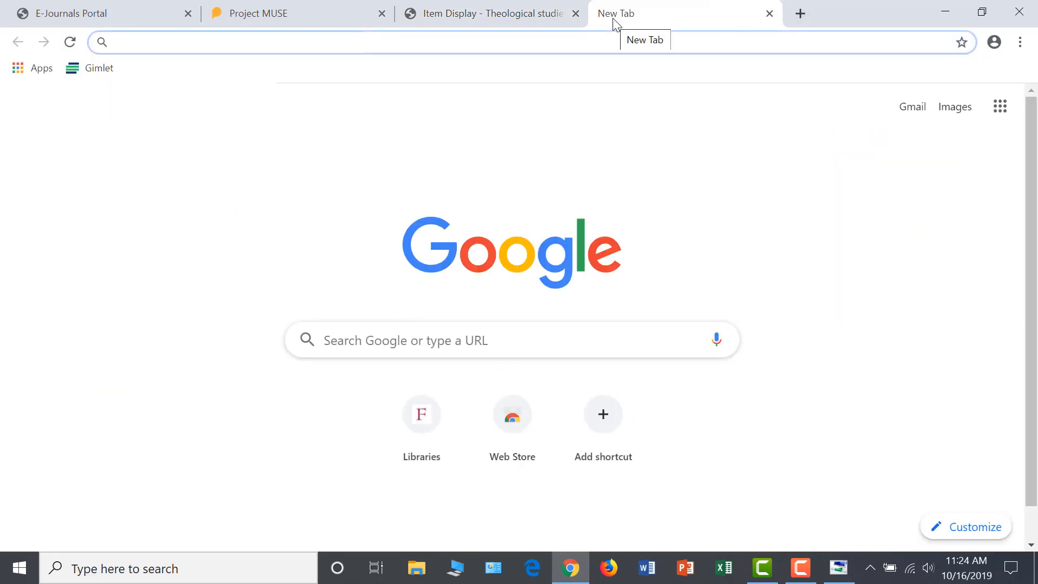
click(420, 414)
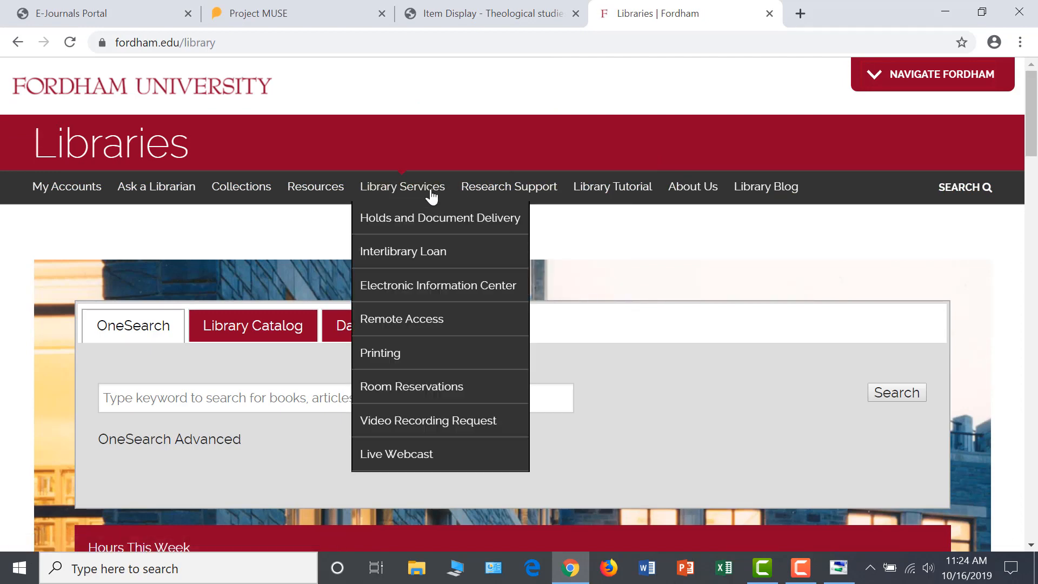
mouse_move(421, 224)
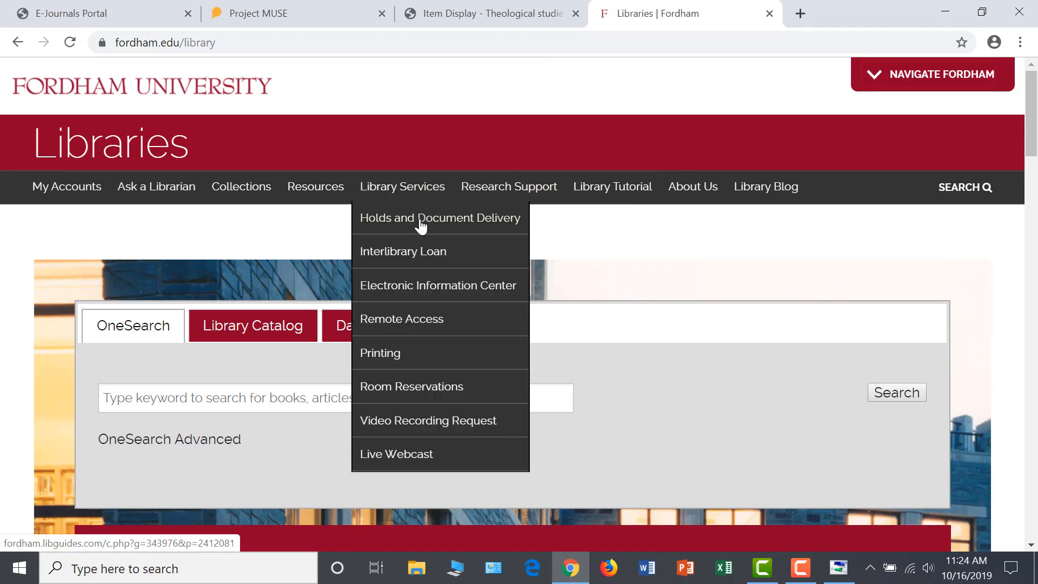
click(439, 217)
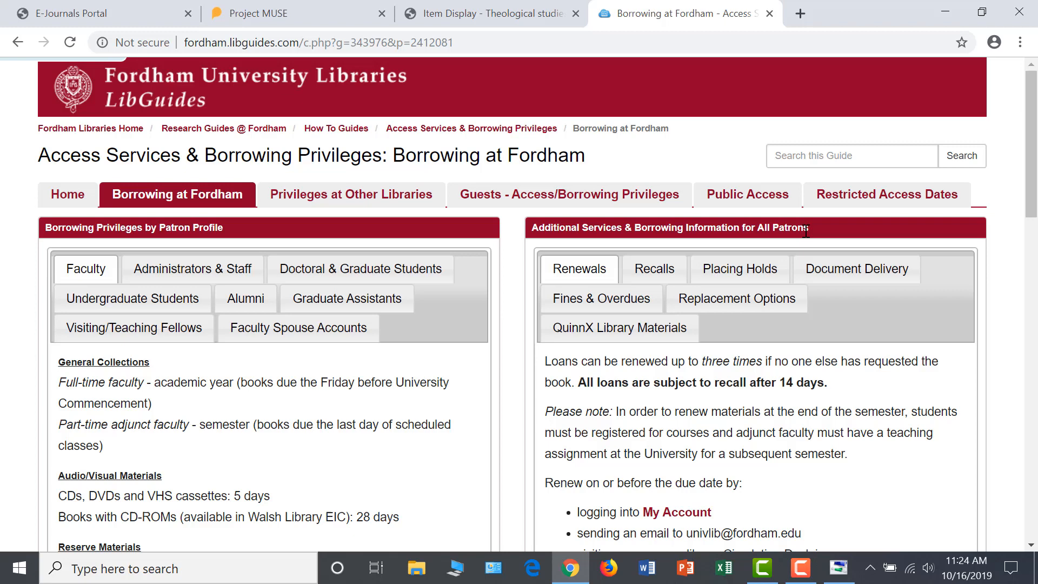
Show the Document Delivery service details and read through them.
click(856, 269)
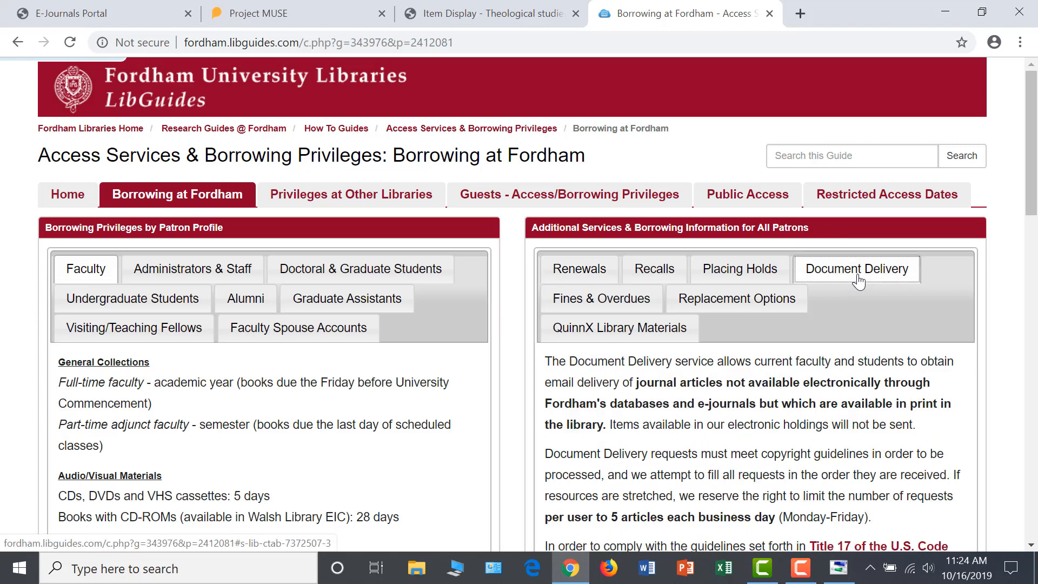
mouse_move(857, 303)
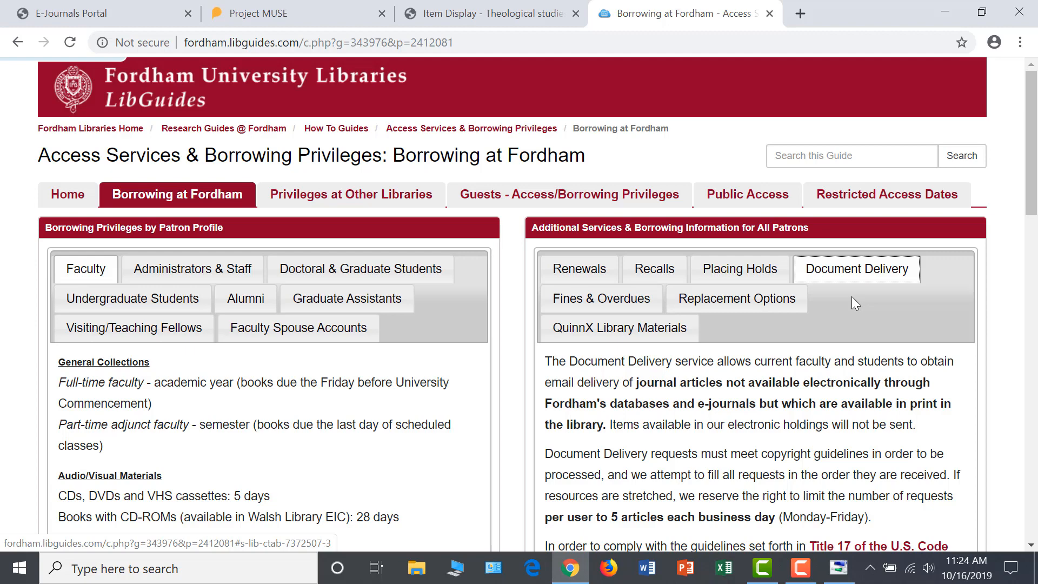
scroll(down, 3)
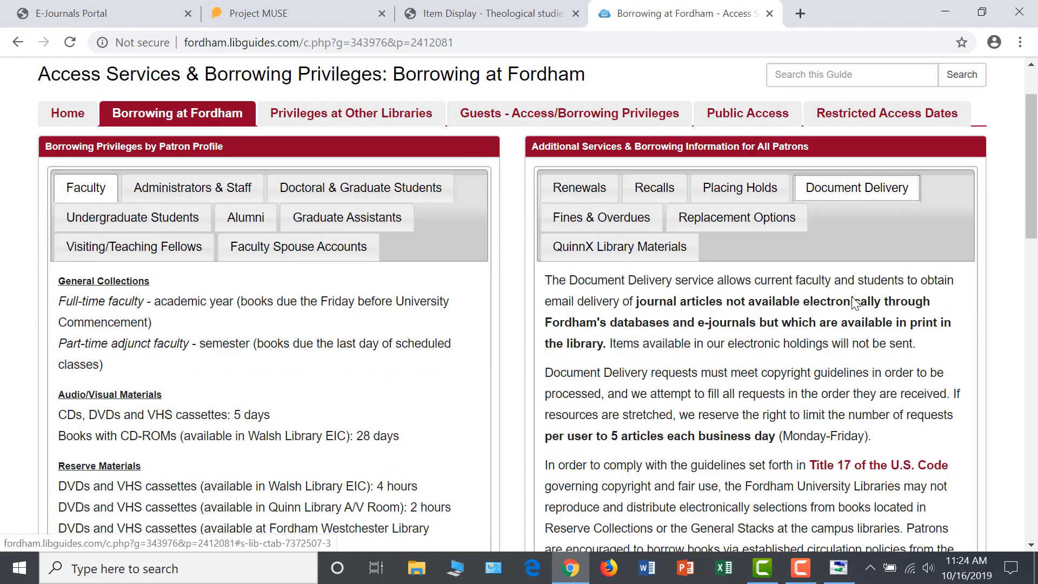
scroll(down, 3)
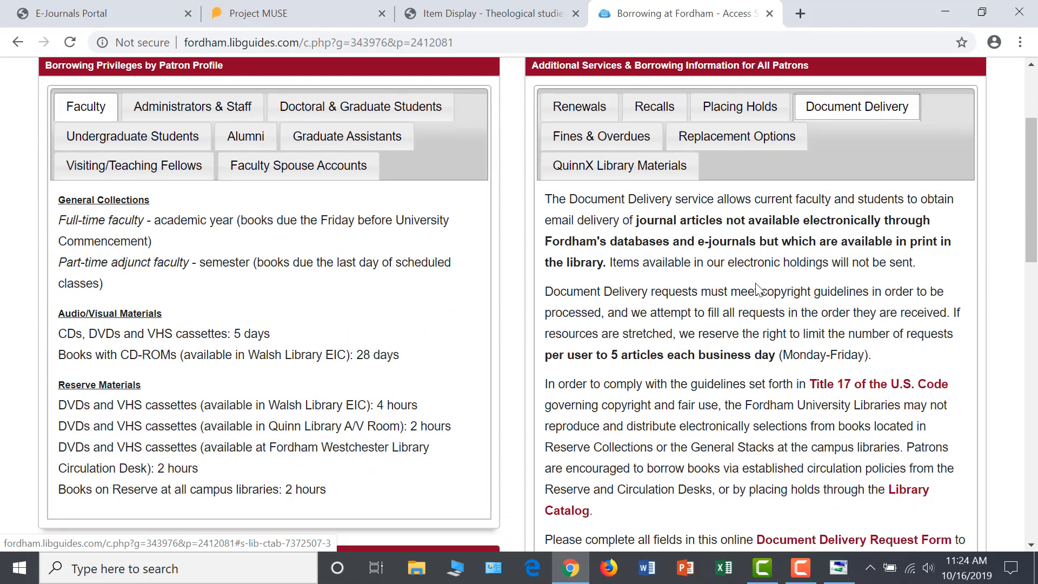
mouse_move(823, 530)
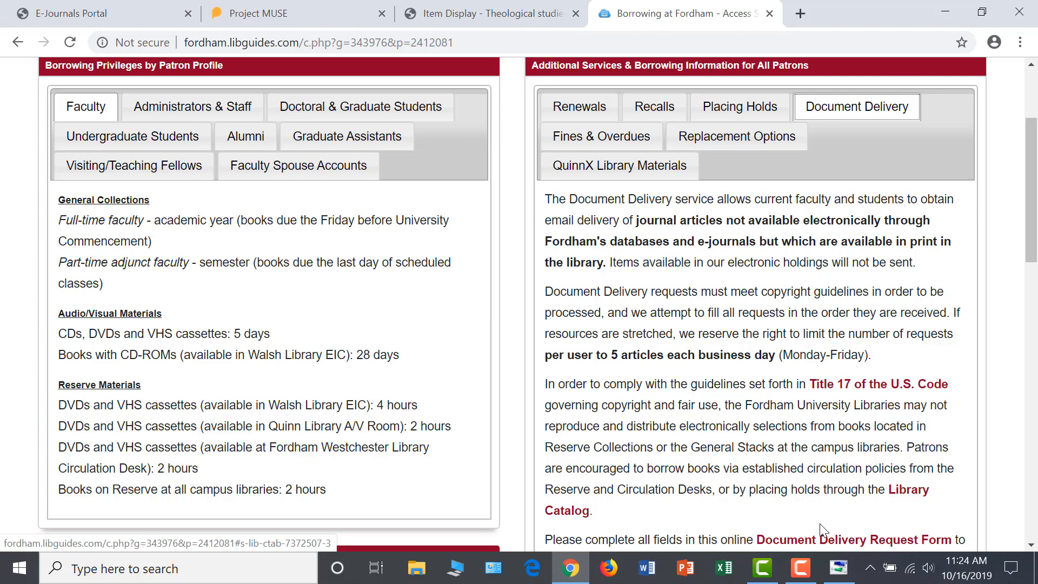
Bring up the Document Delivery Request Form and look over the Journal Article Request citation fields.
click(835, 538)
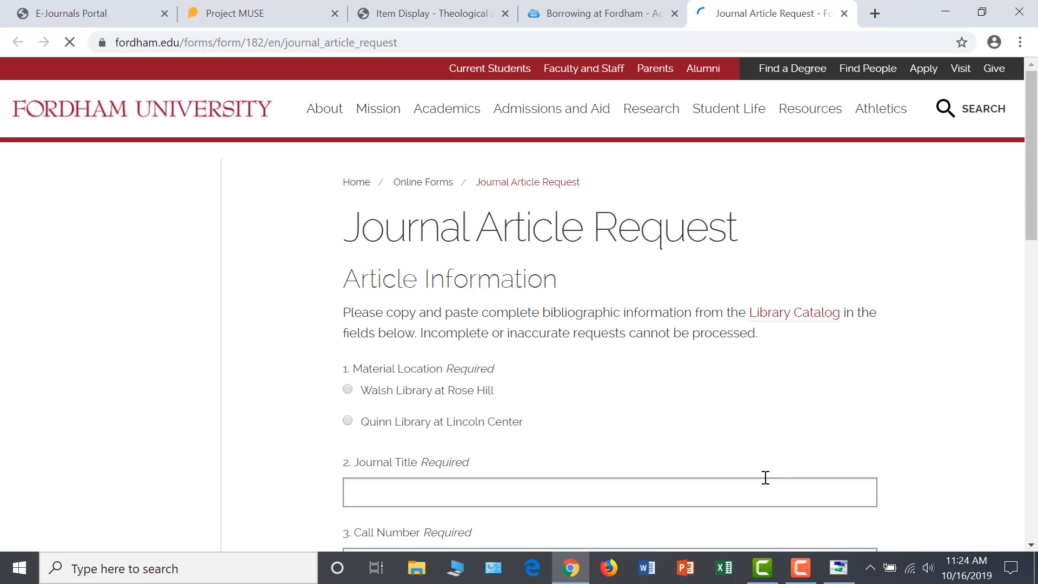
scroll(down, 3)
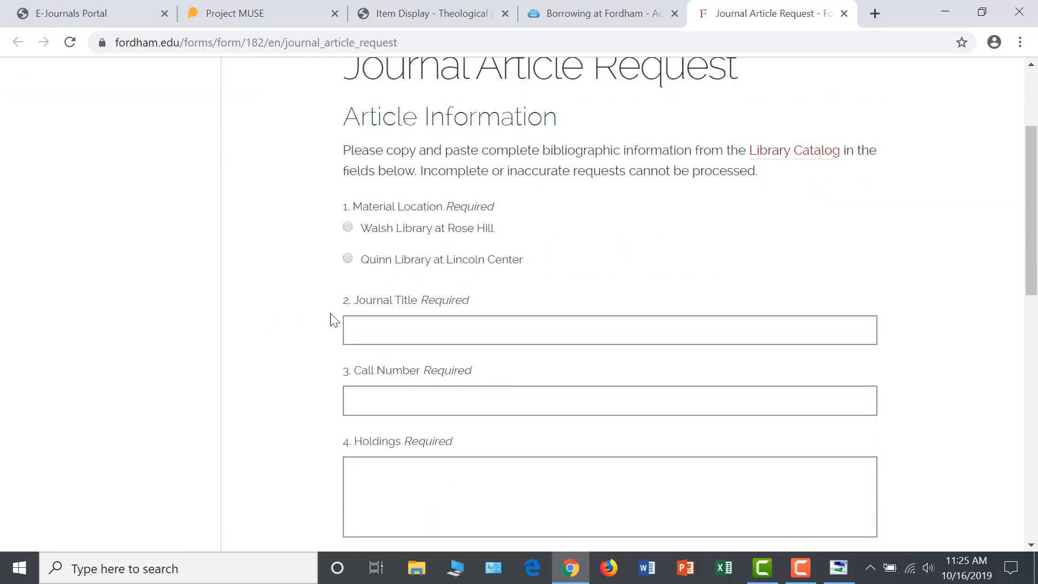
scroll(down, 3)
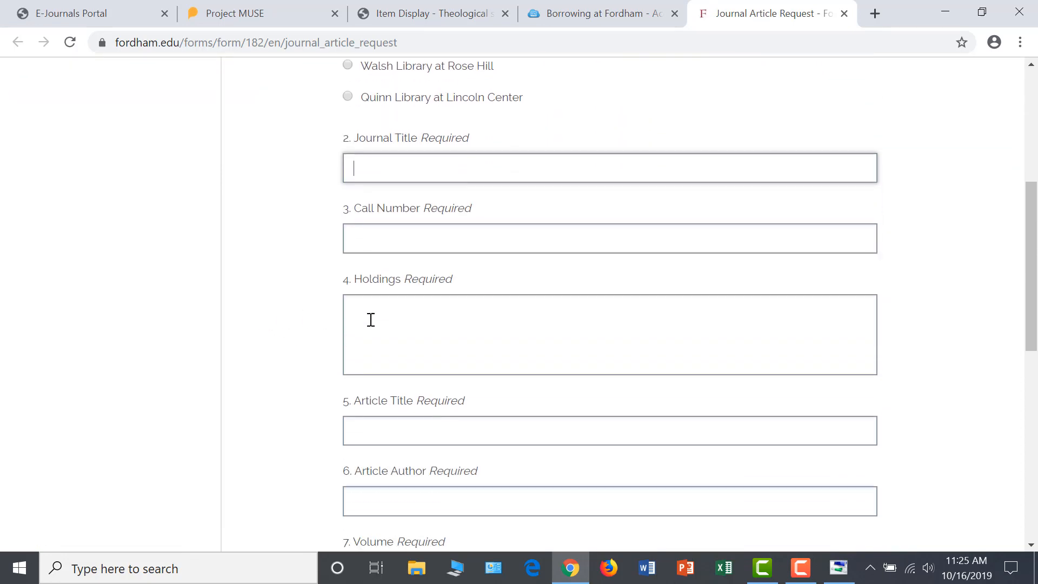
scroll(down, 3)
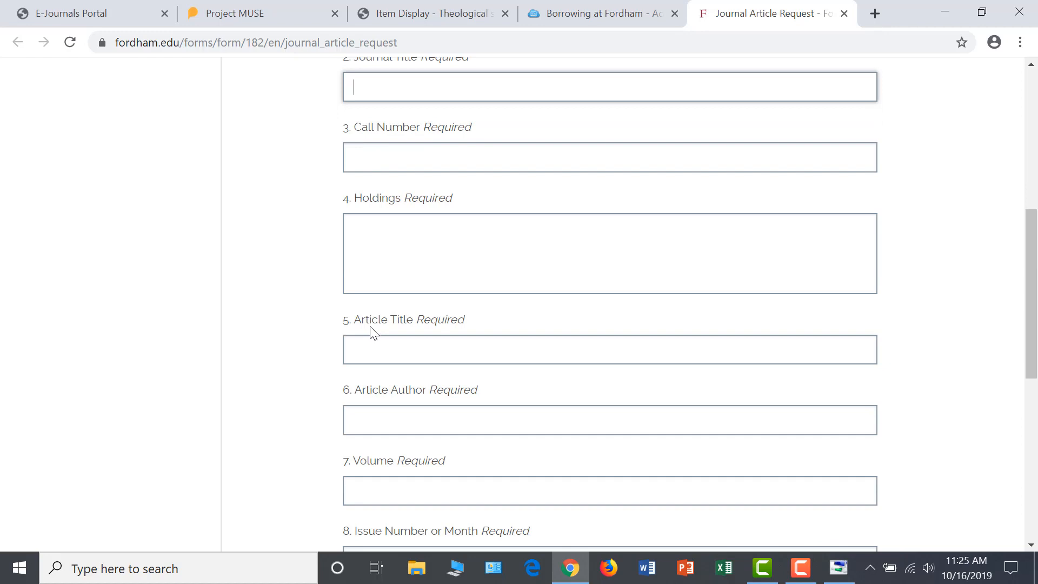
mouse_move(416, 391)
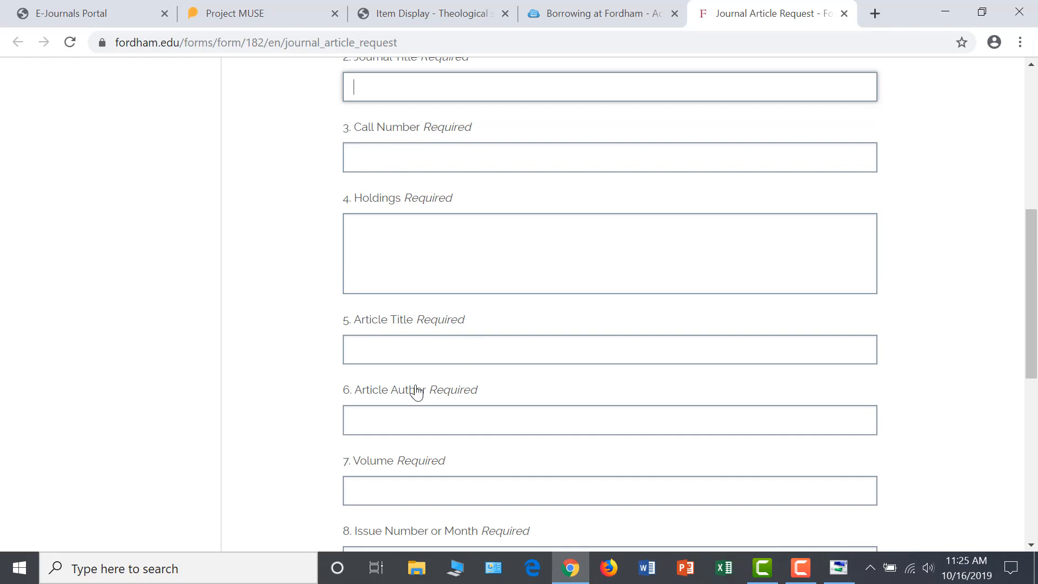
scroll(up, 3)
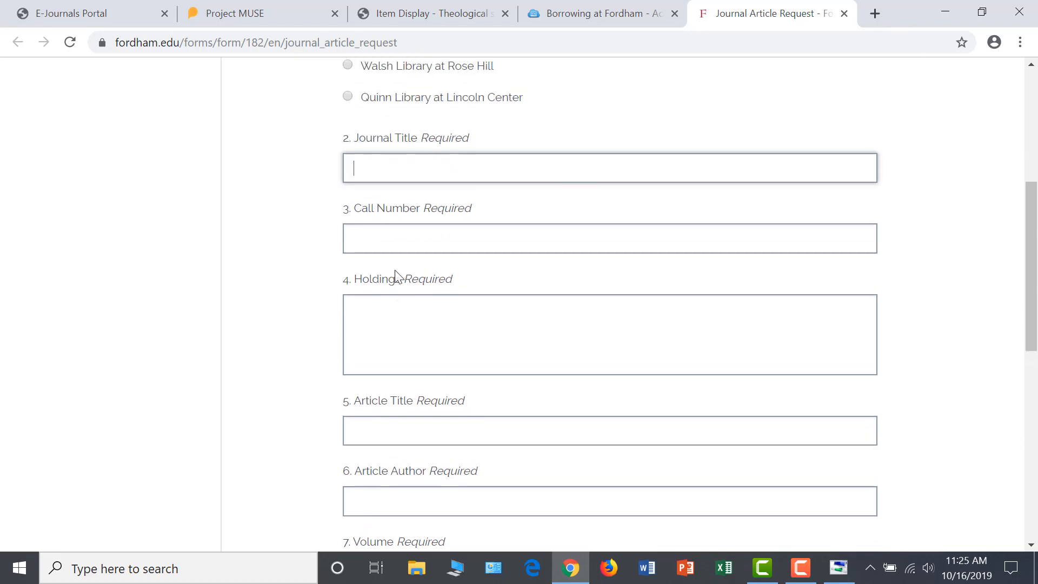
scroll(down, 3)
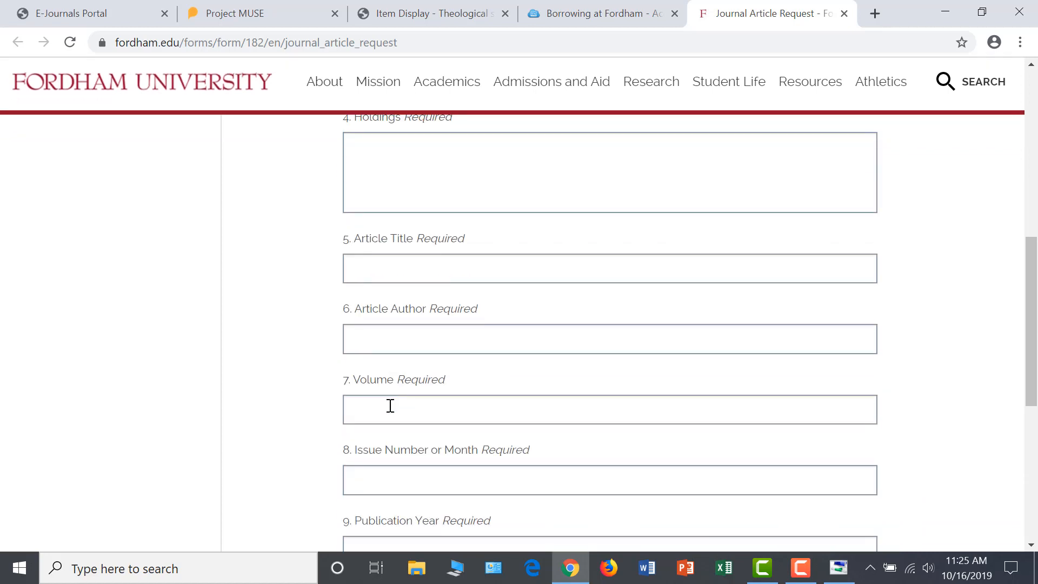
scroll(down, 3)
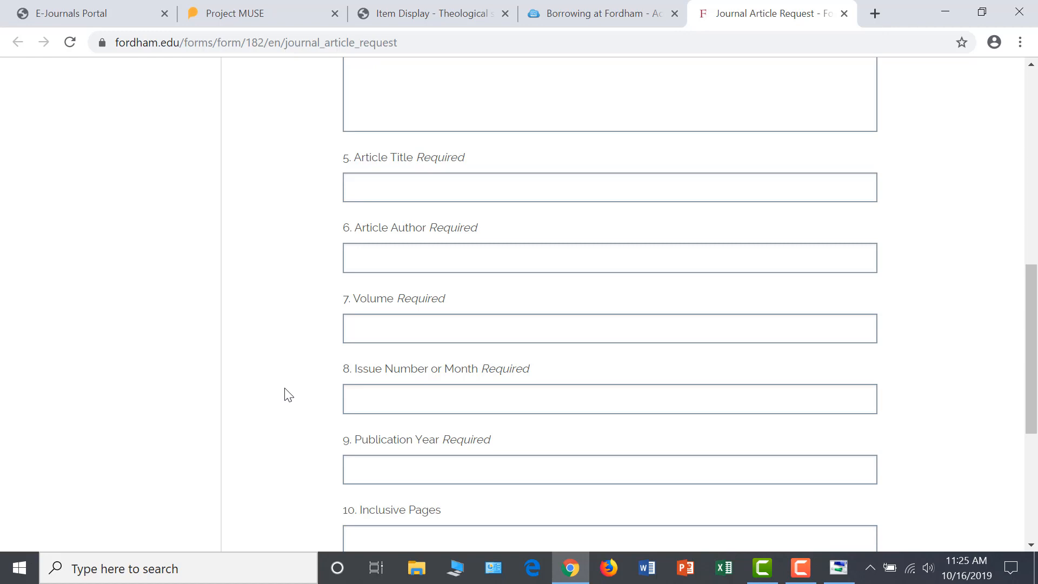
mouse_move(235, 408)
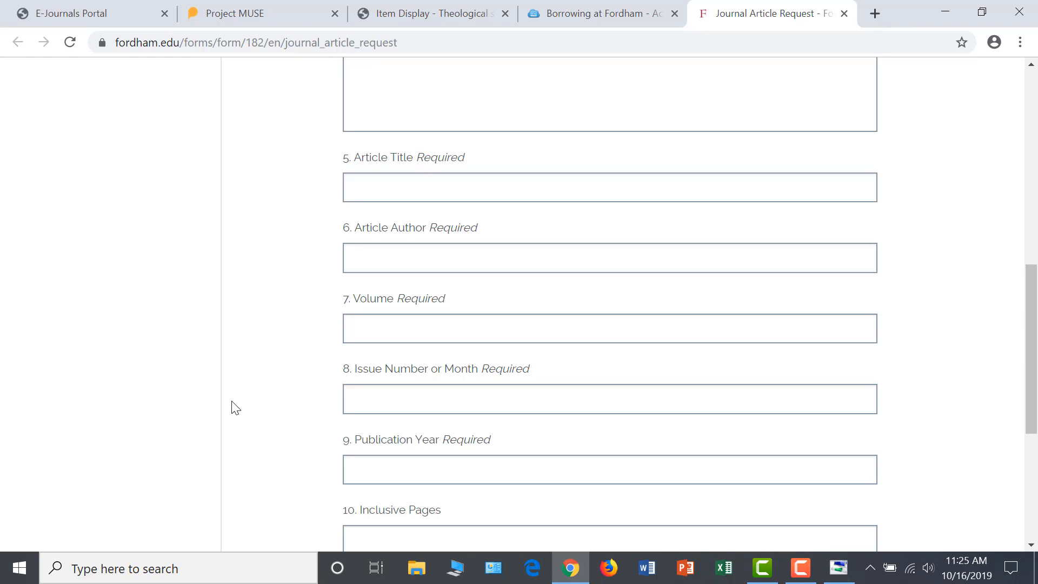
scroll(down, 3)
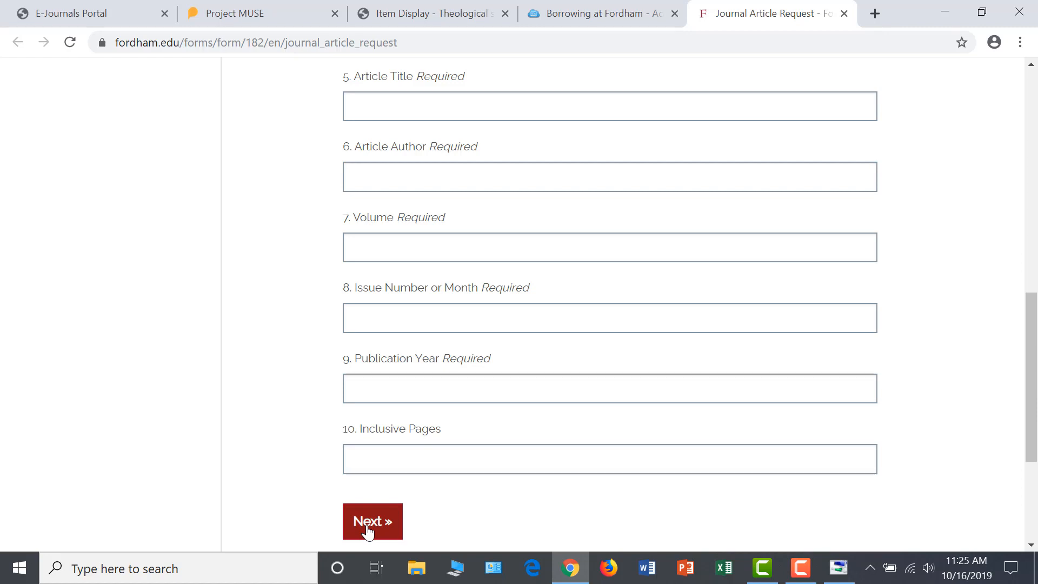
mouse_move(410, 526)
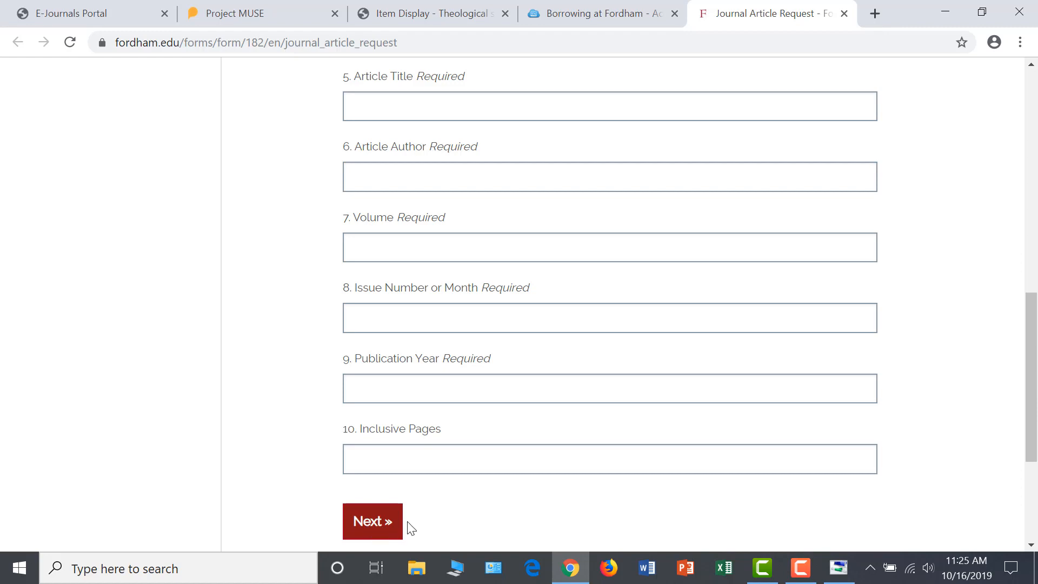
mouse_move(455, 509)
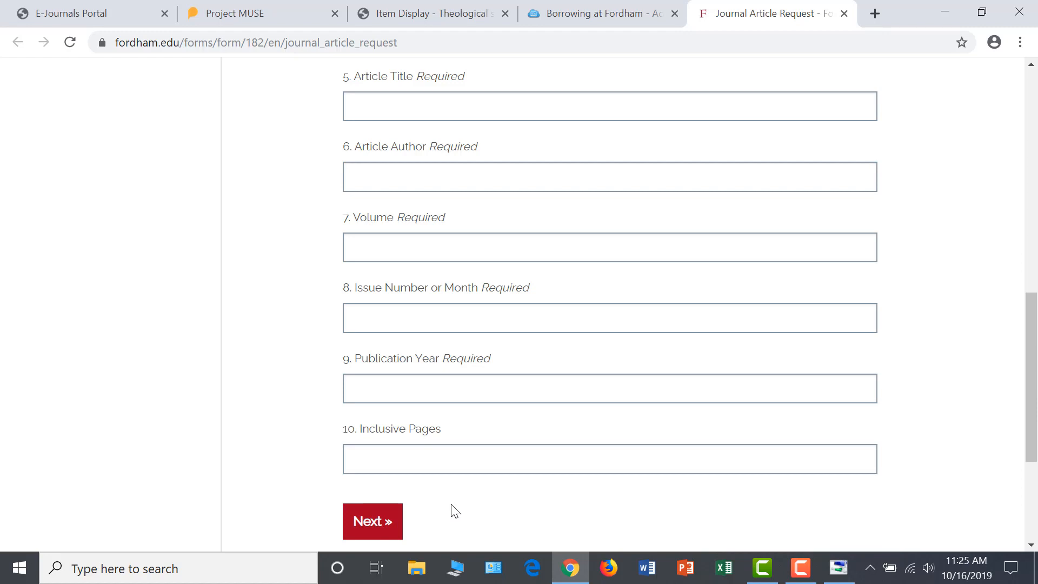
scroll(down, 3)
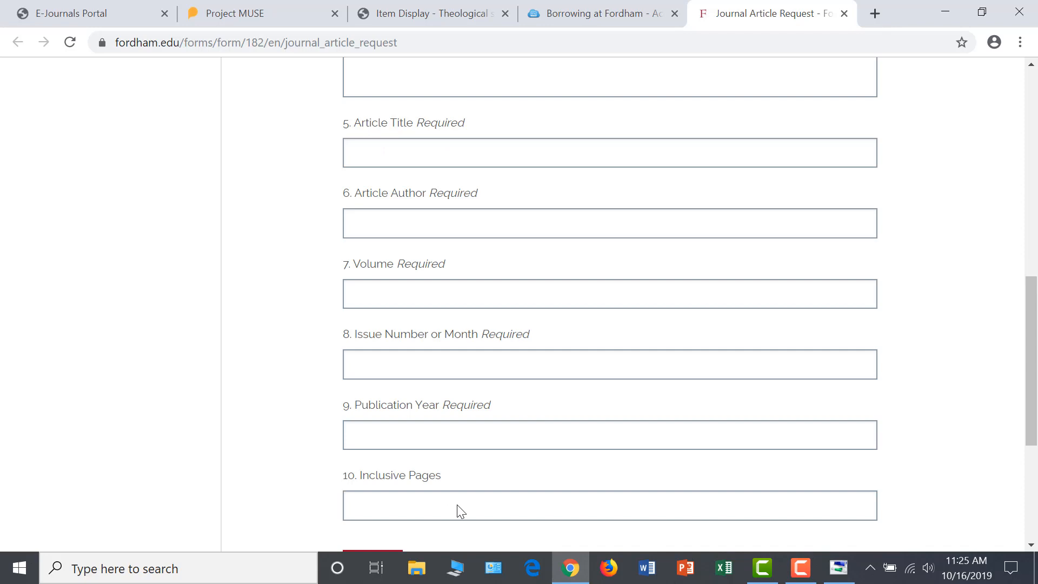
scroll(up, 3)
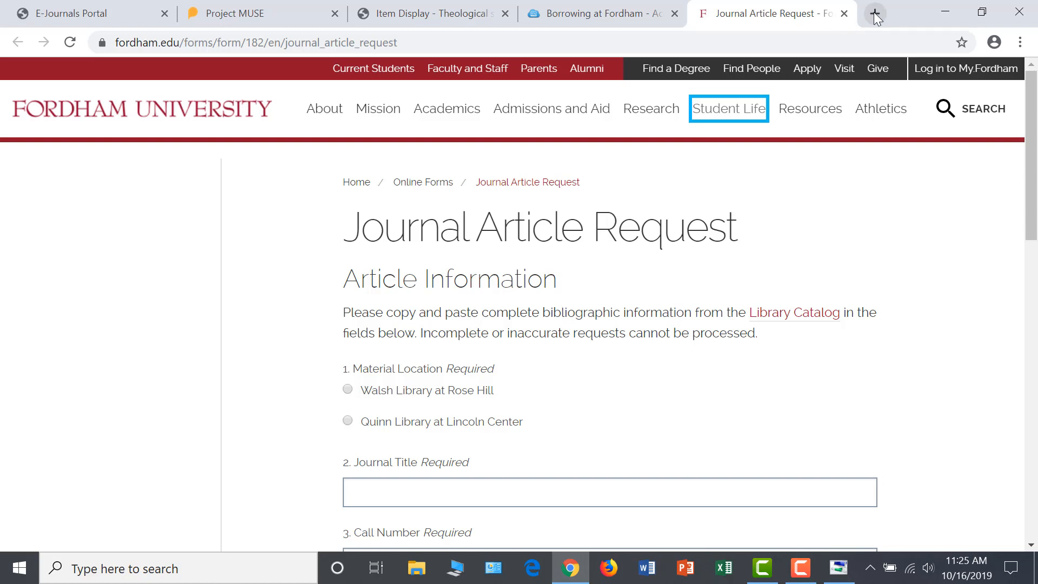
click(875, 13)
text(fordham.edu/library)
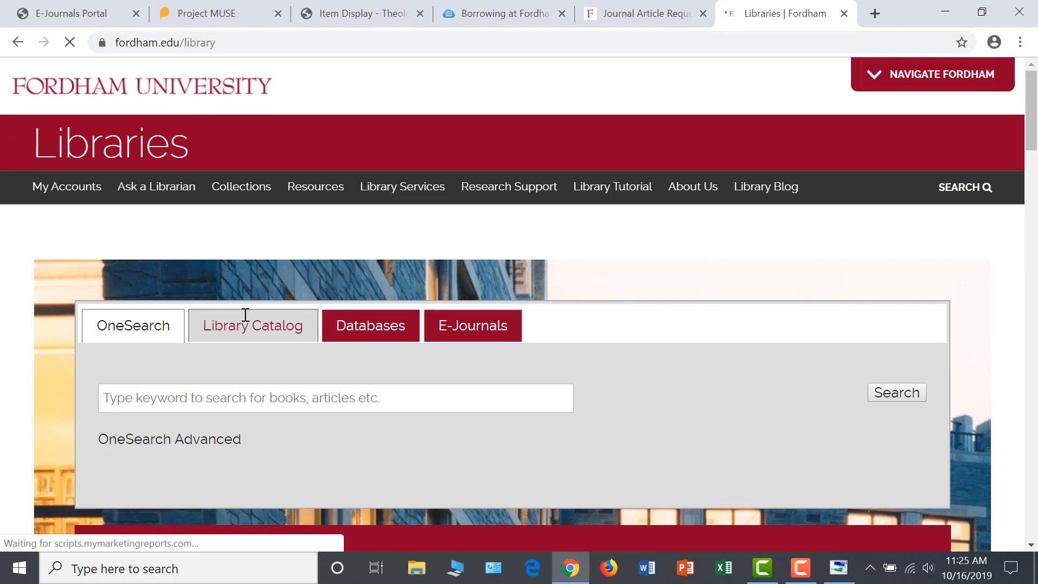
Search the Library Catalog for 'pastoral counseling' limited to Electronic book material type.
click(252, 326)
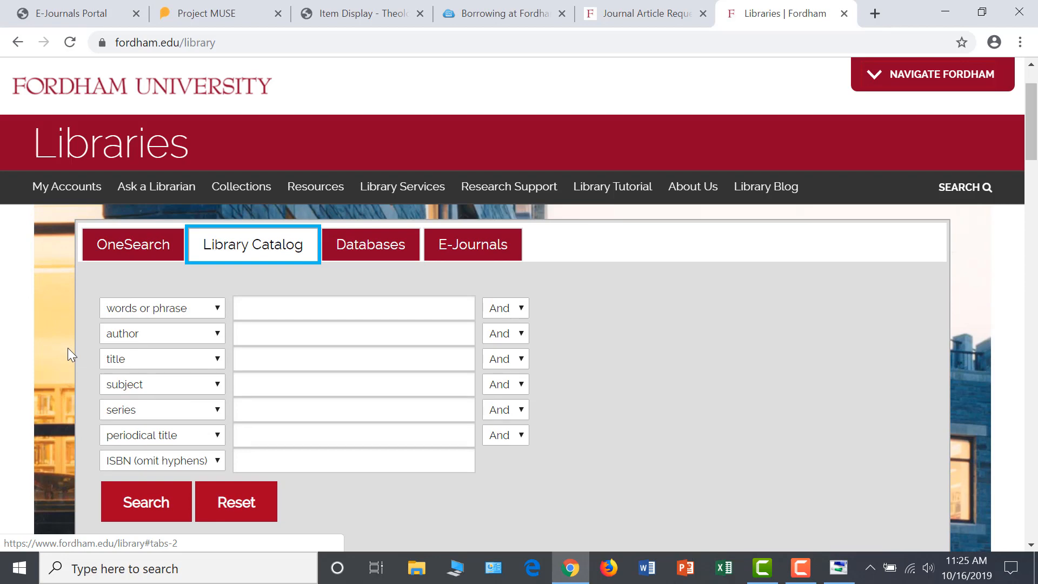
text(pastoral counseling)
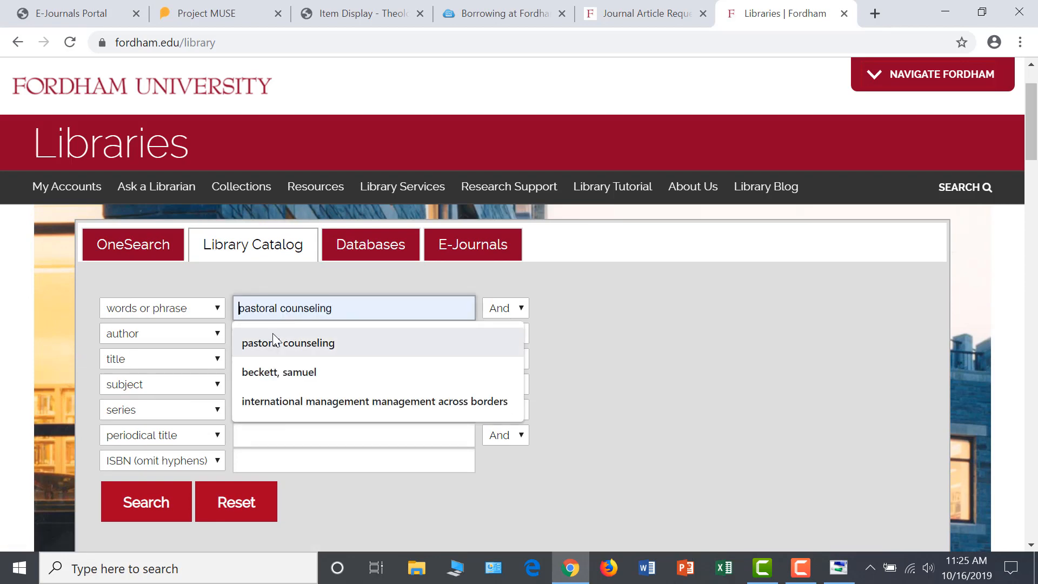
mouse_move(63, 324)
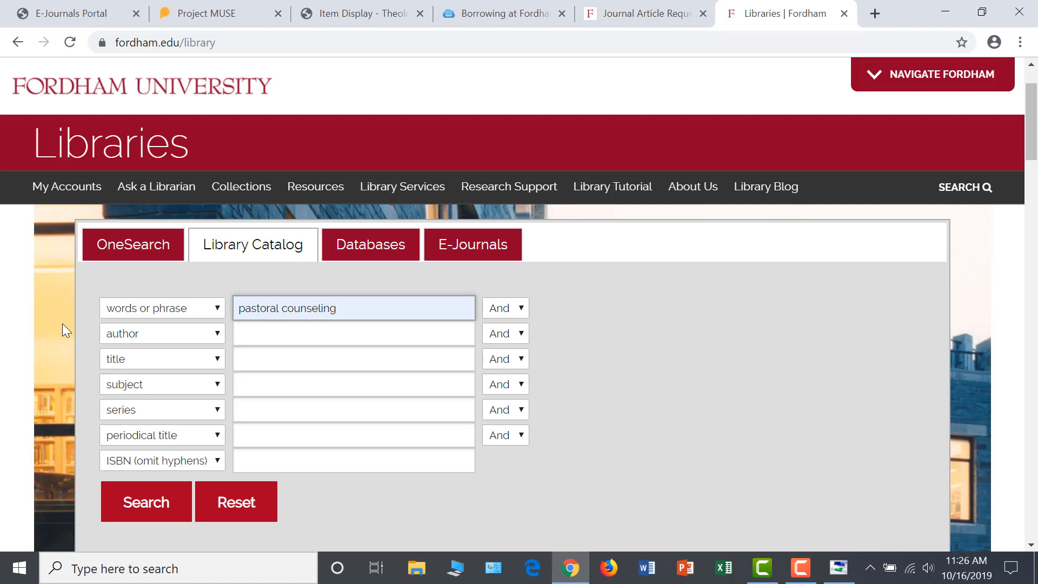
click(285, 432)
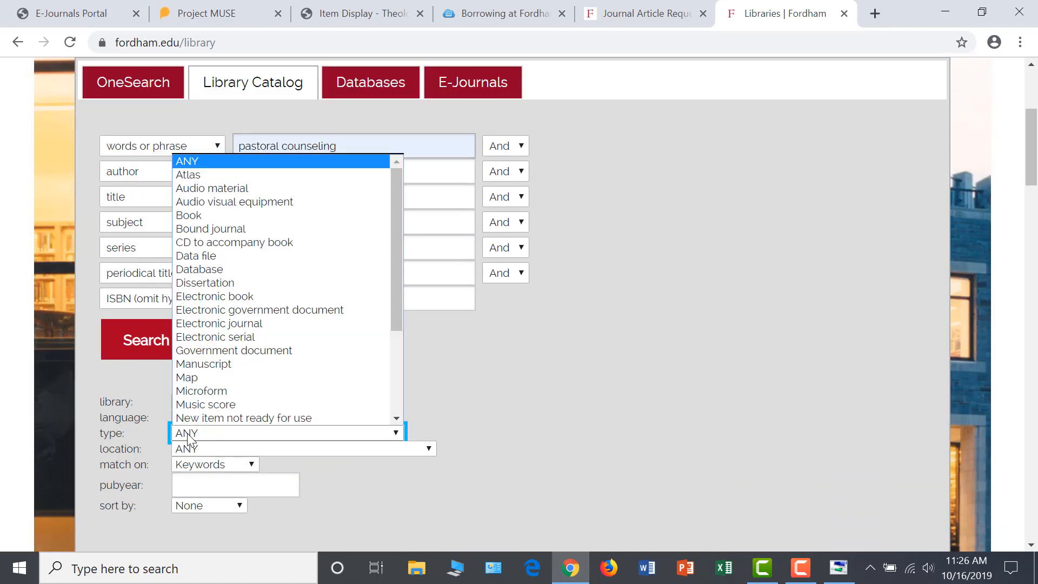
mouse_move(218, 323)
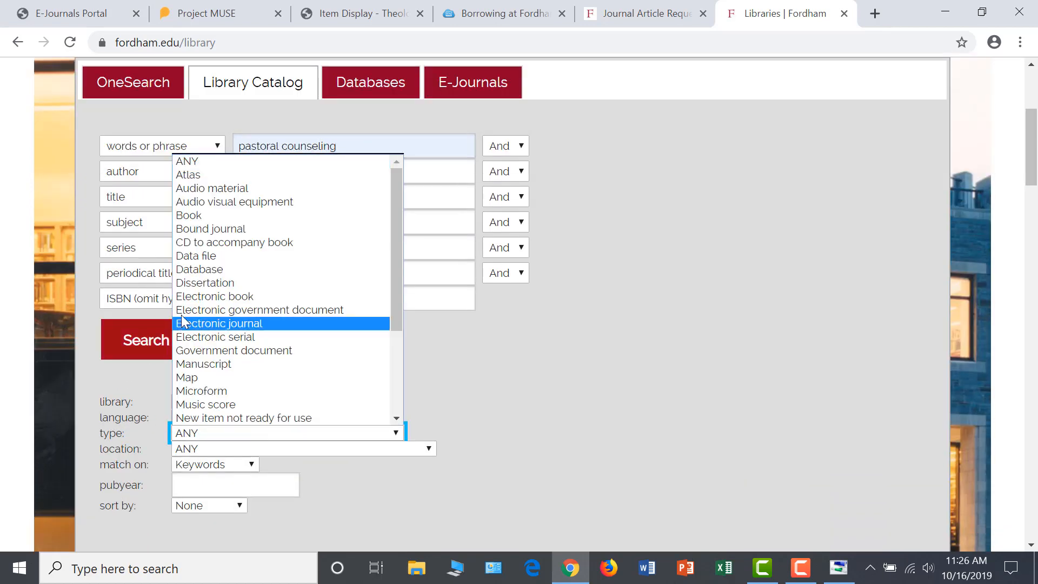
click(214, 296)
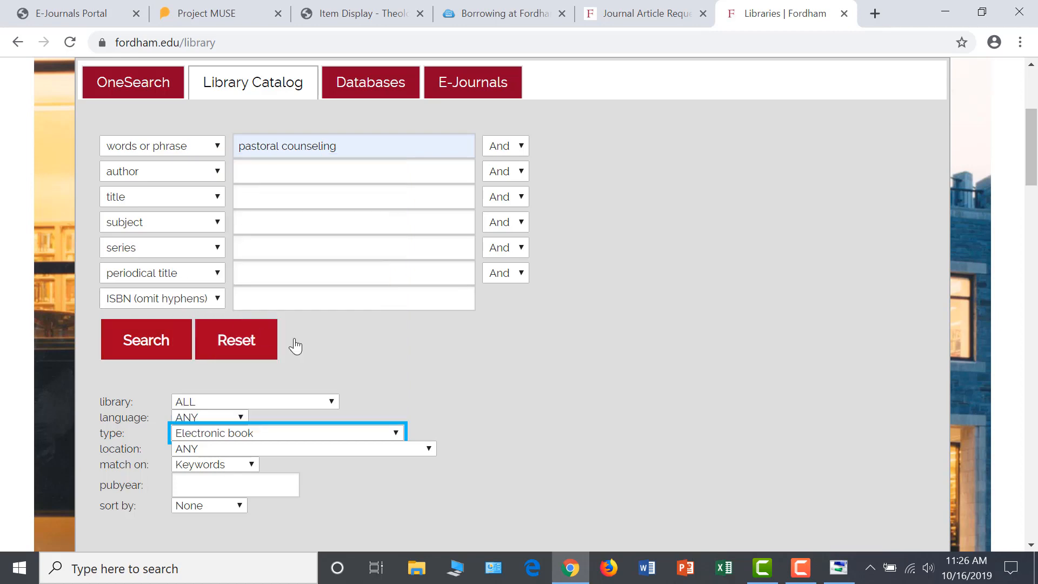
click(145, 340)
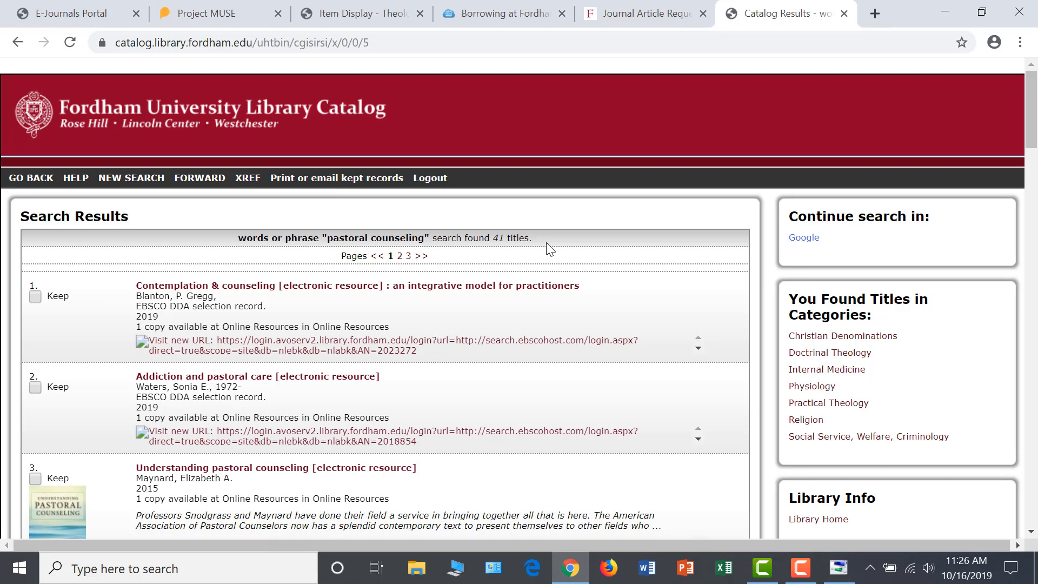
Open the item record for result 3, Understanding pastoral counseling by Elizabeth A. Maynard.
double_click(509, 237)
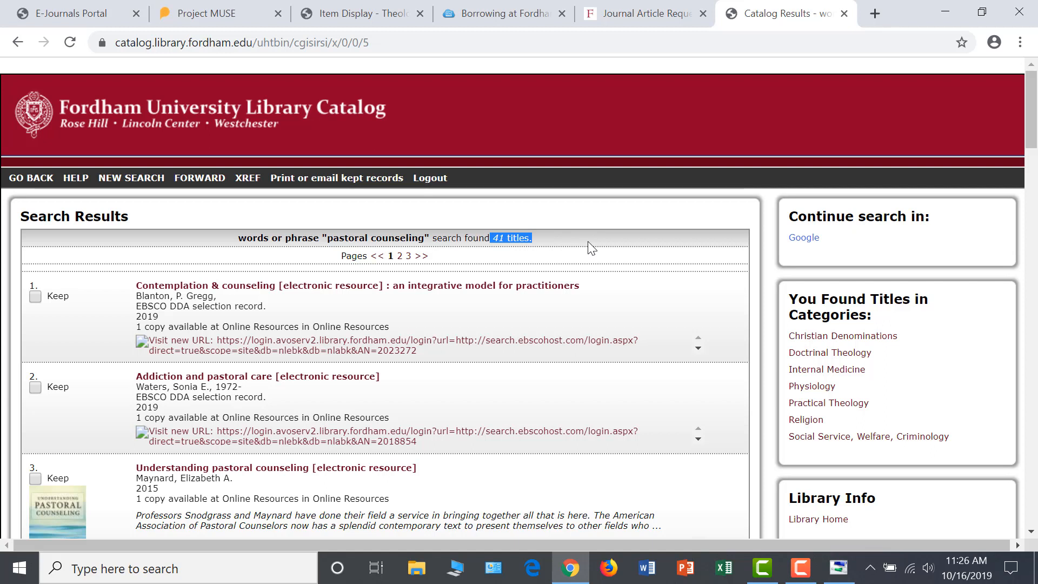
mouse_move(603, 258)
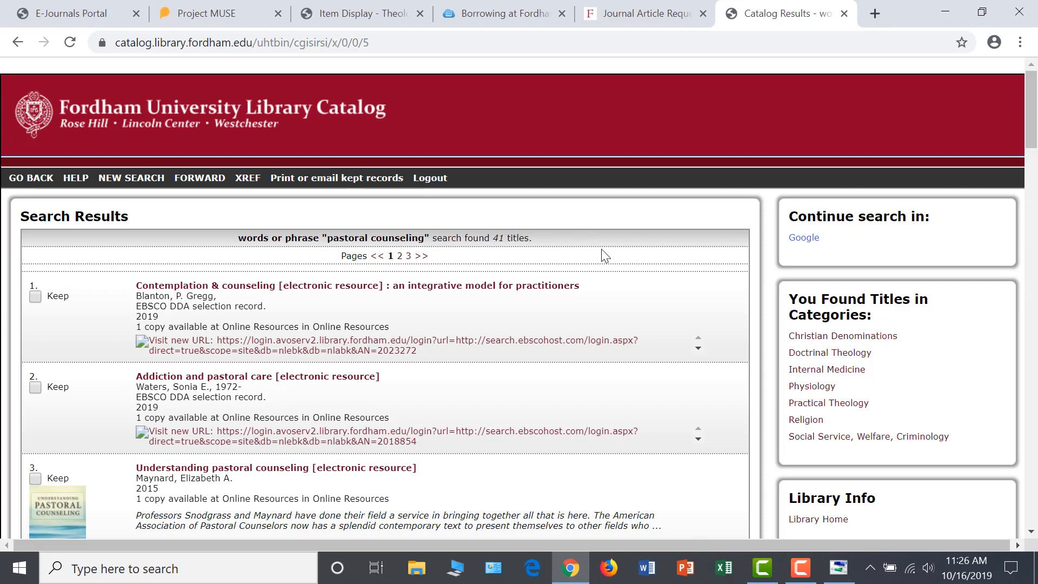
scroll(down, 3)
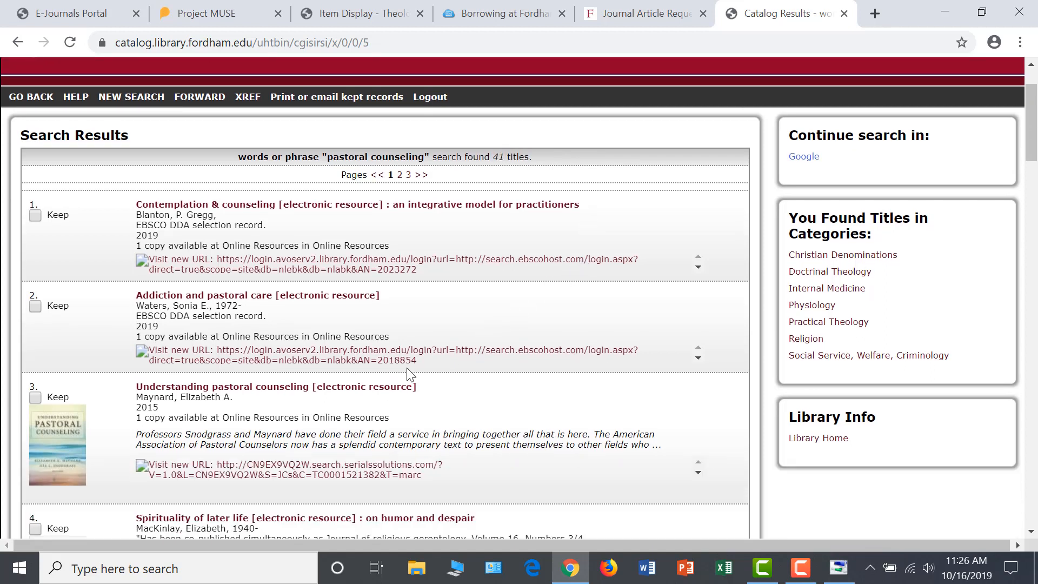
click(275, 385)
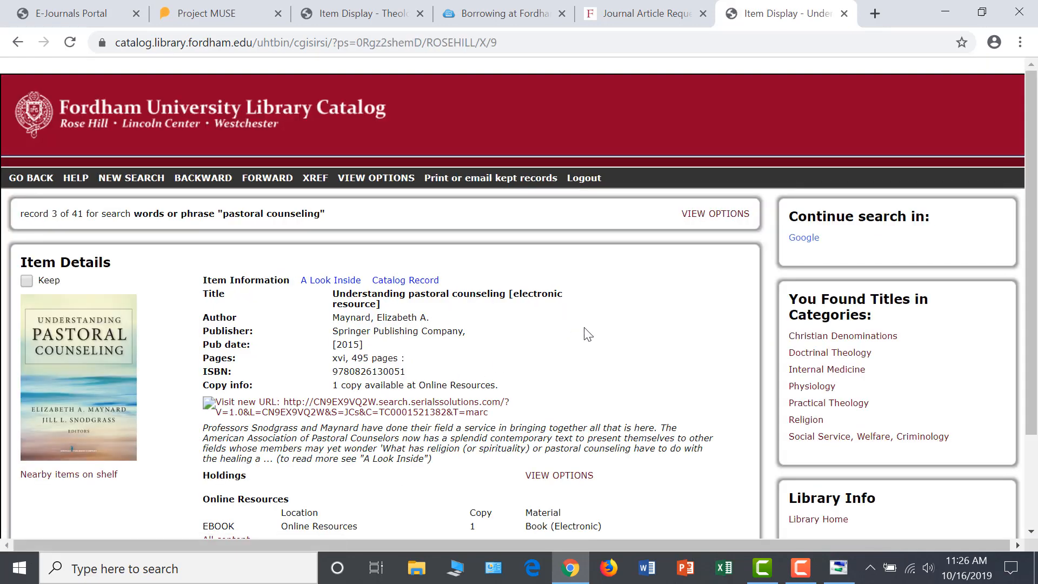
Review the A Look Inside summary and contents, then switch to the Catalog Record view.
scroll(down, 3)
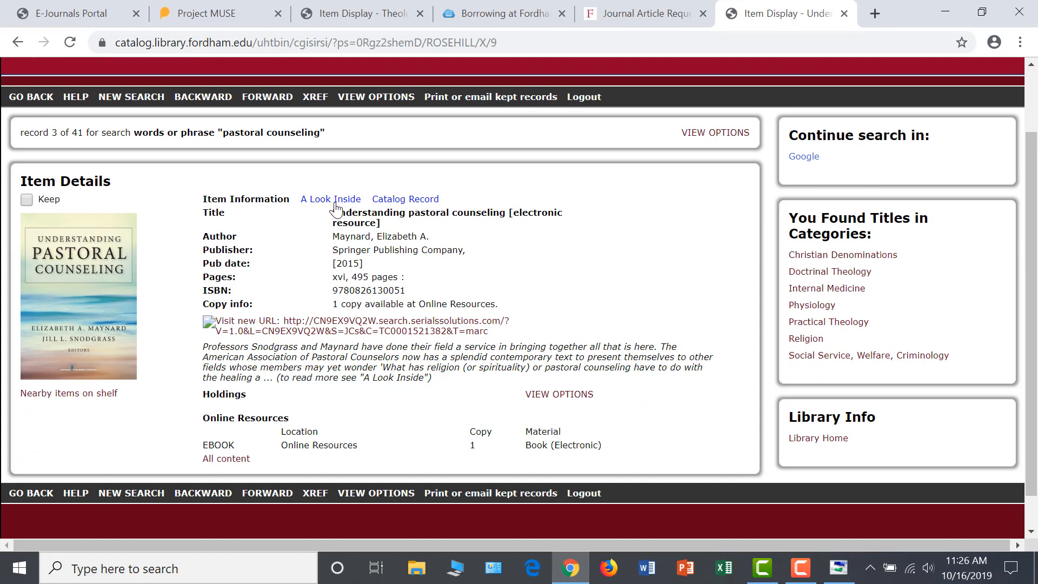
click(329, 199)
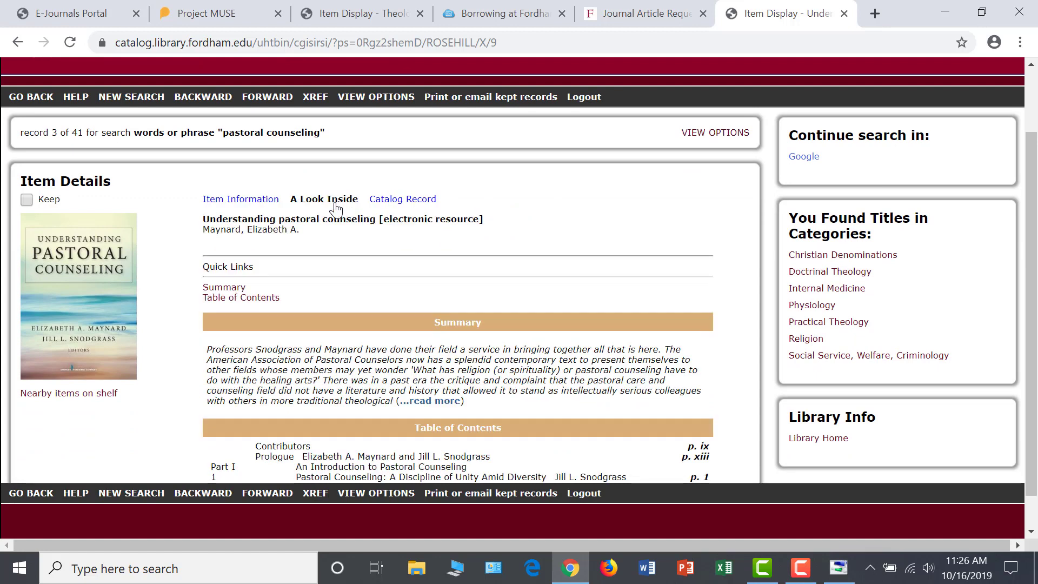
scroll(down, 3)
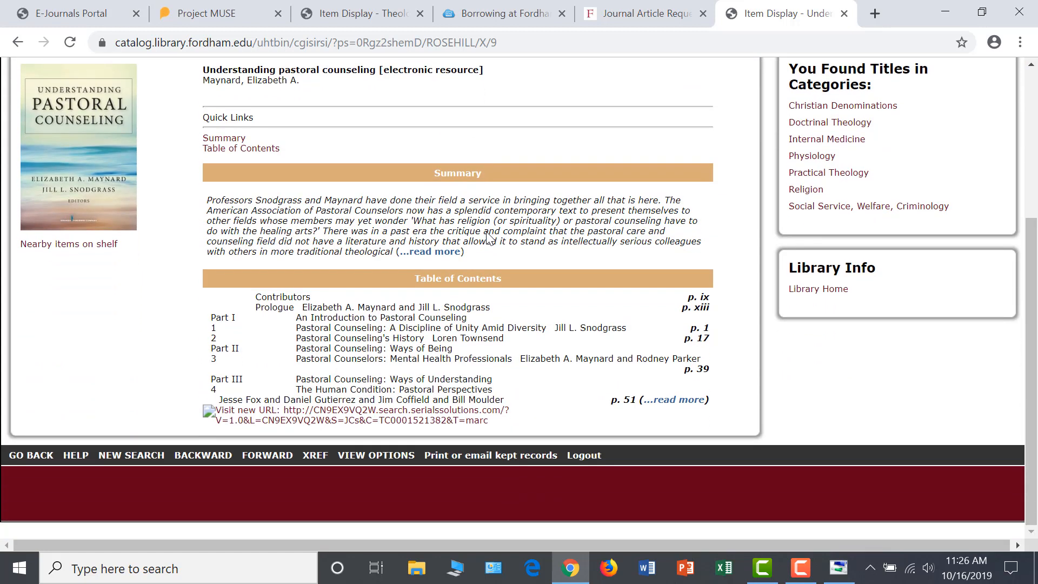
mouse_move(622, 240)
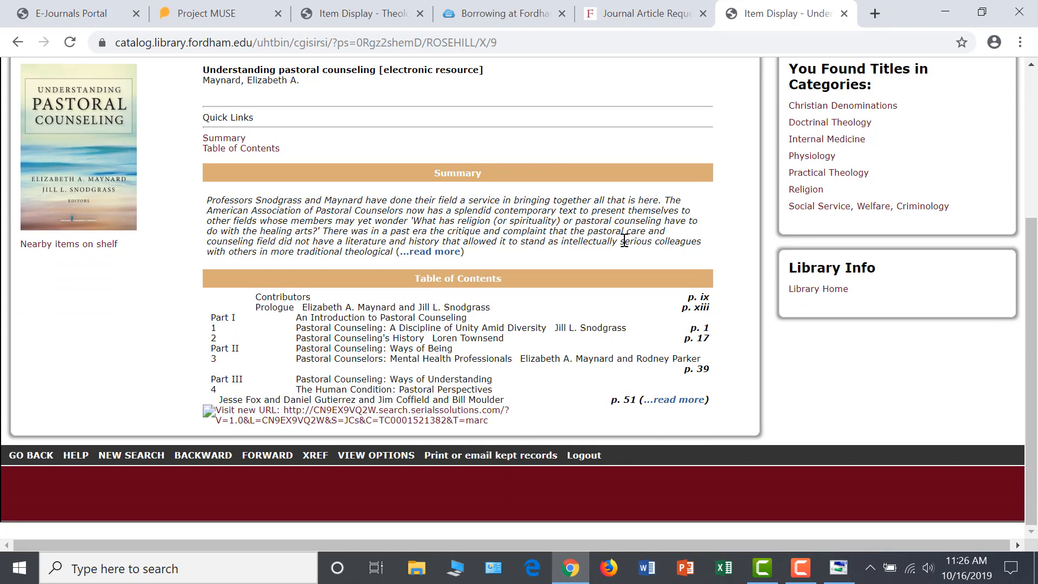
mouse_move(520, 258)
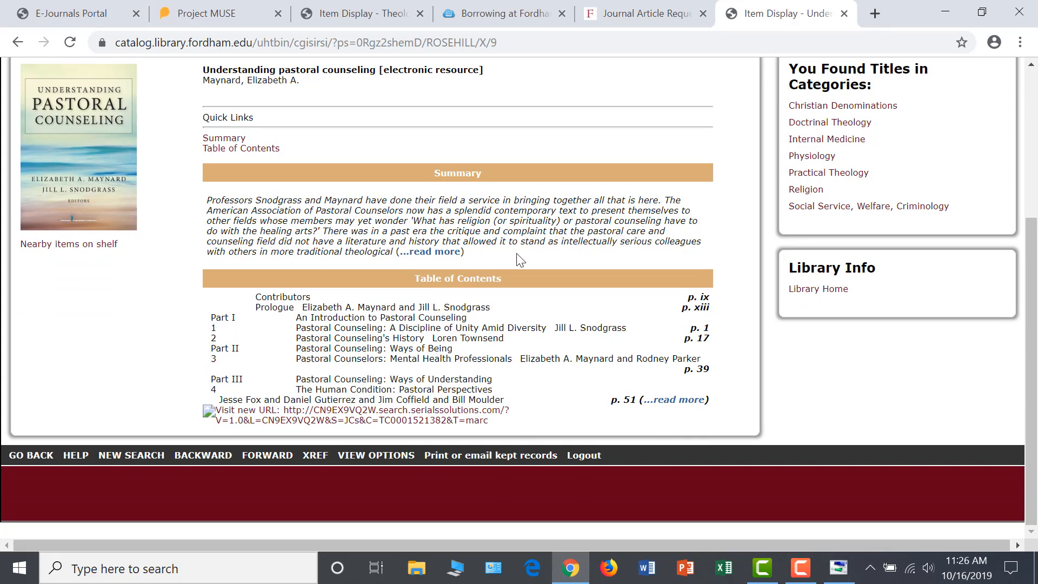
scroll(up, 3)
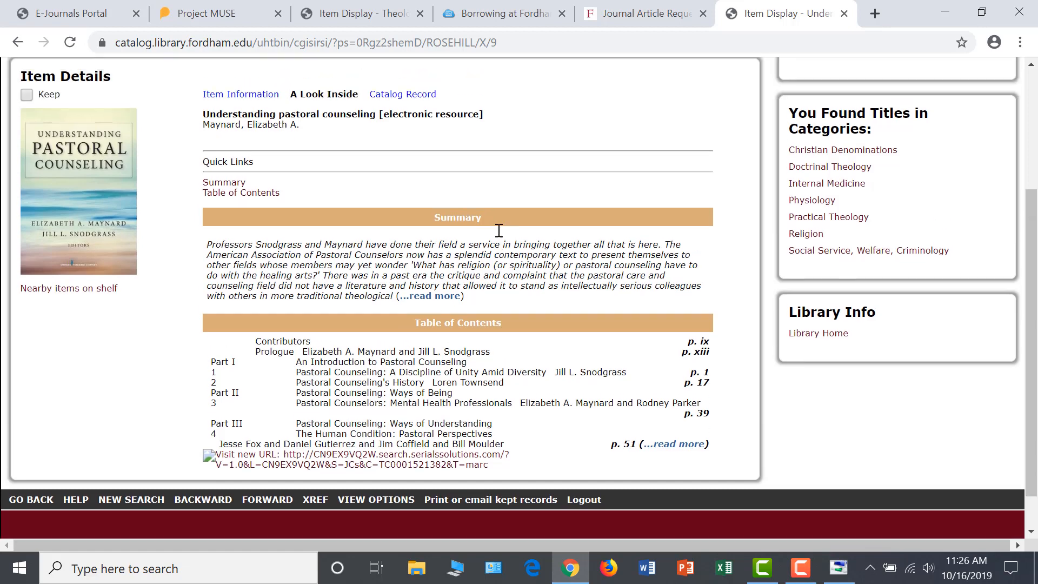
click(402, 93)
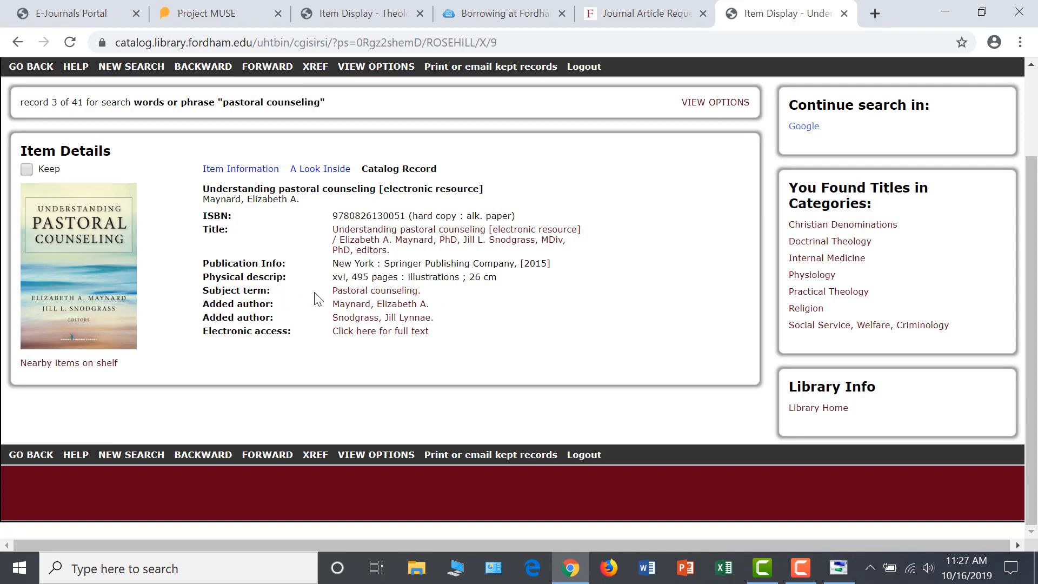
mouse_move(375, 290)
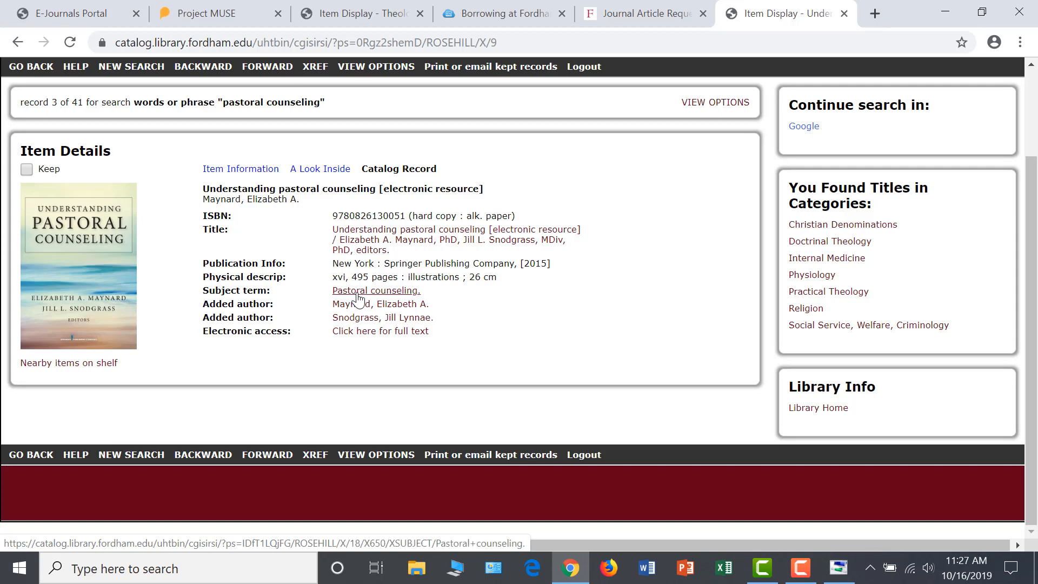
mouse_move(521, 314)
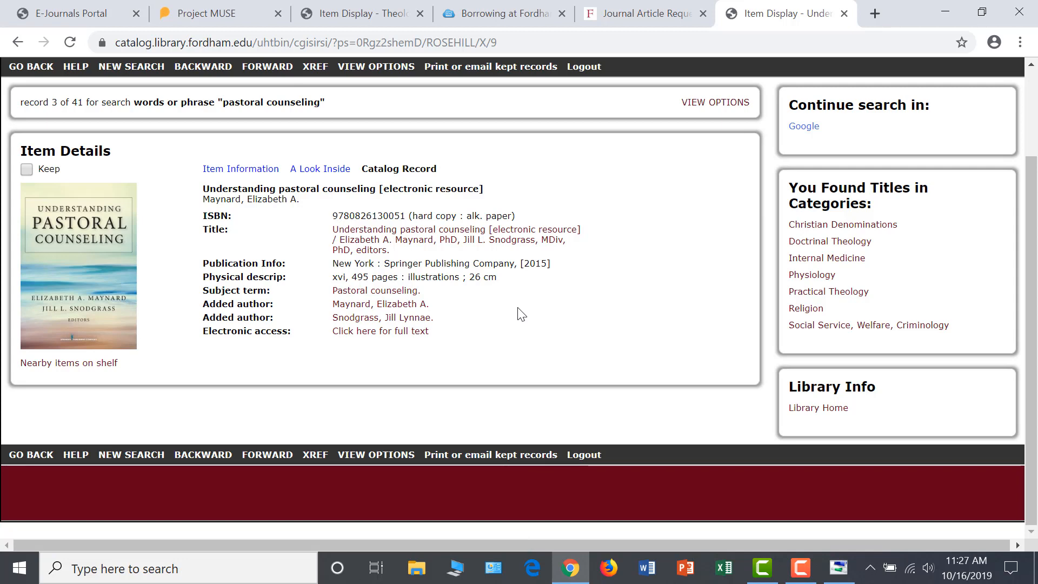
mouse_move(189, 331)
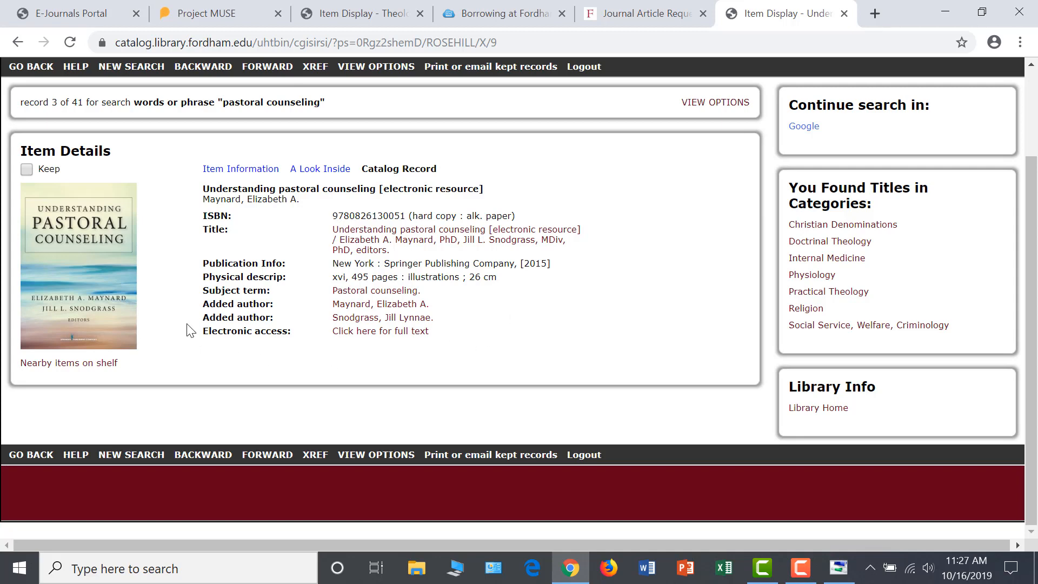
mouse_move(196, 178)
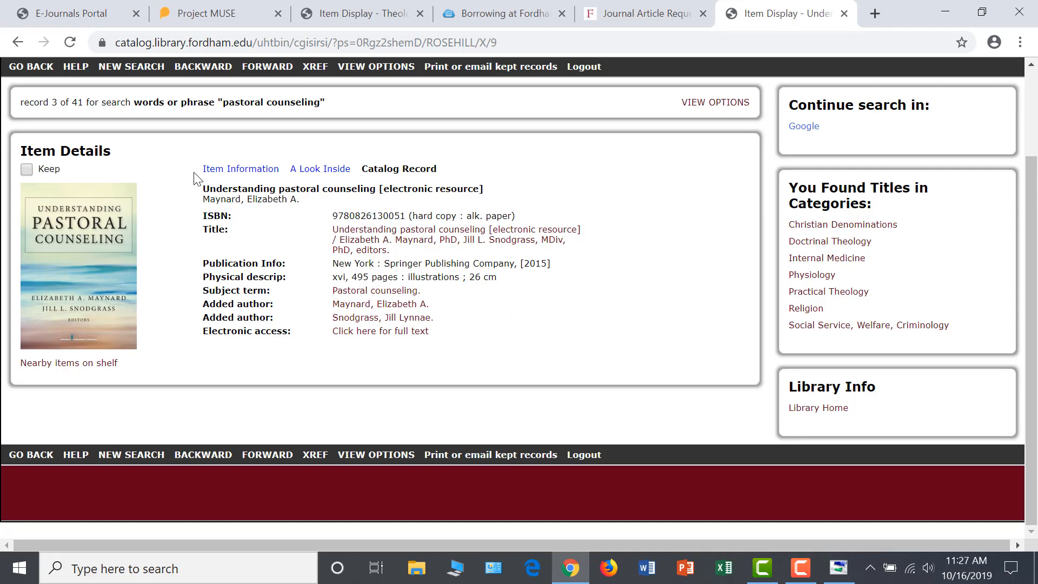
From Item Information, follow the e-book's online access link to the E-Journals Portal listing.
click(240, 168)
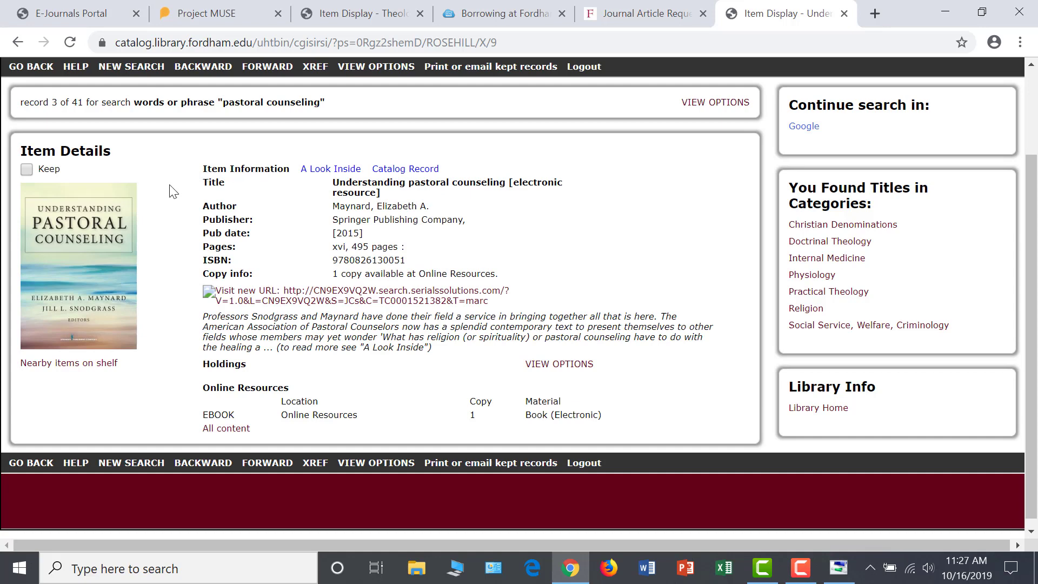
mouse_move(258, 304)
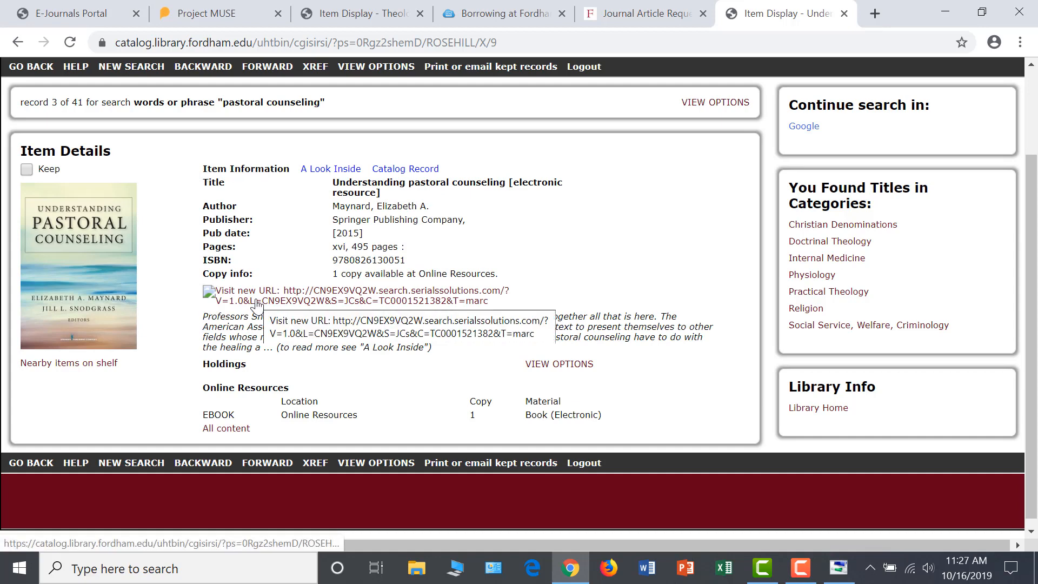
mouse_move(486, 300)
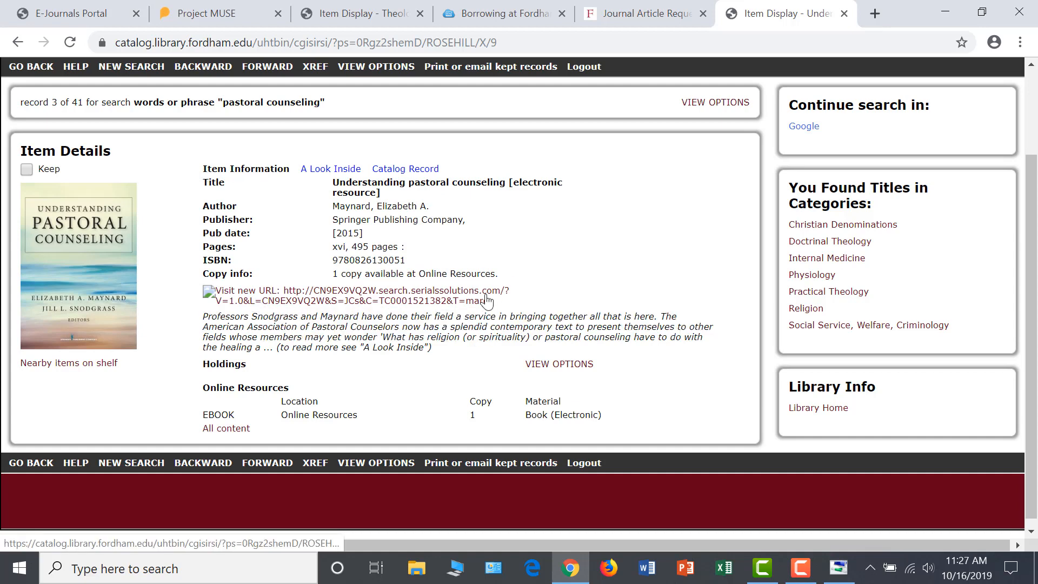
click(374, 291)
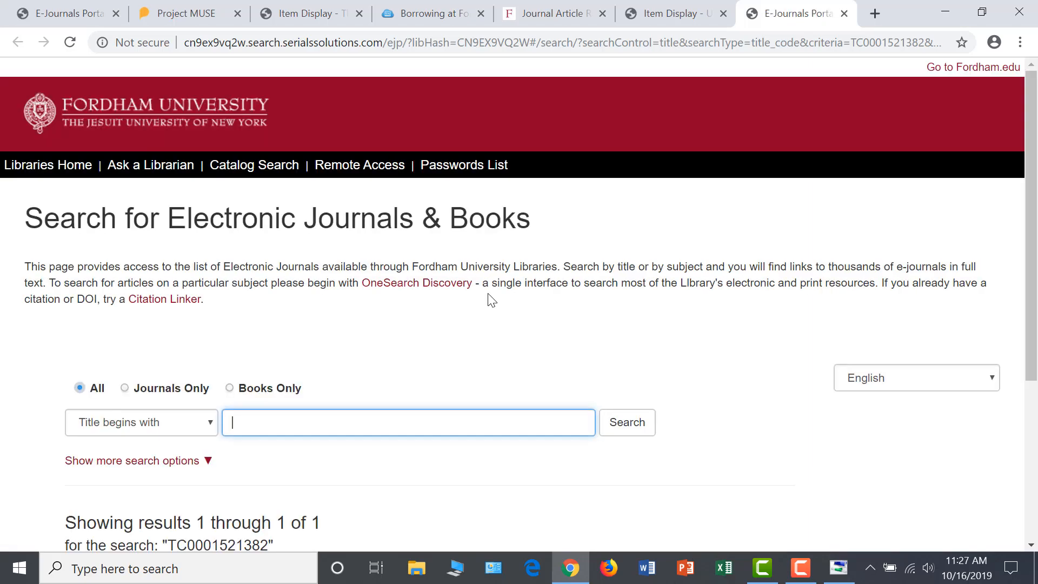
scroll(down, 3)
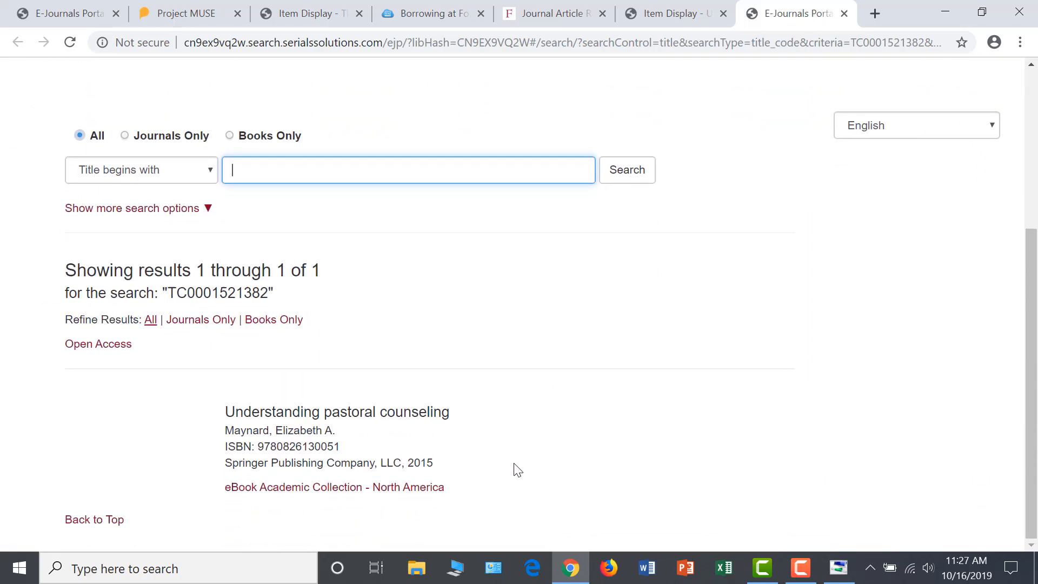
mouse_move(240, 505)
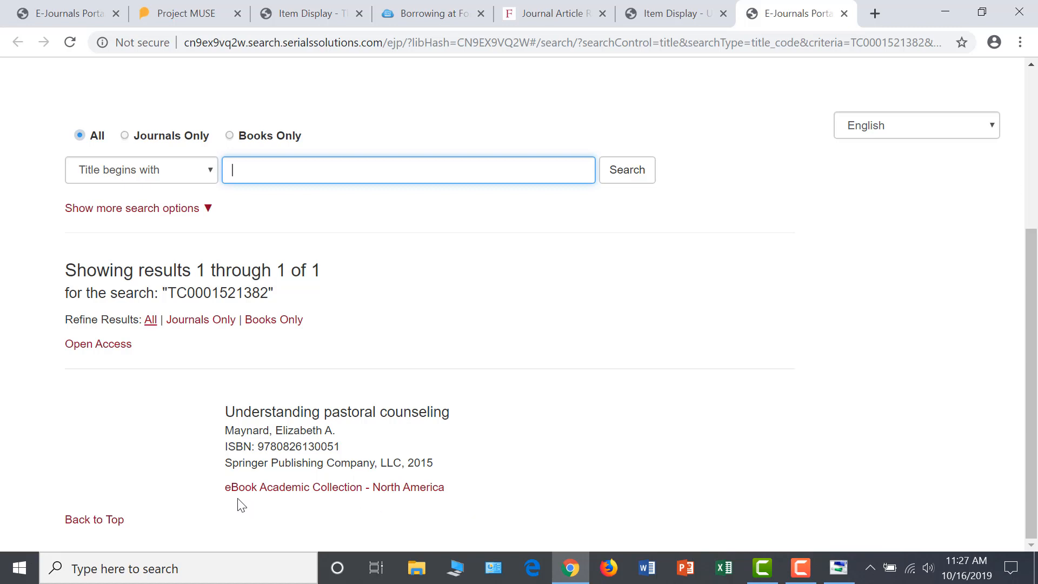
mouse_move(334, 487)
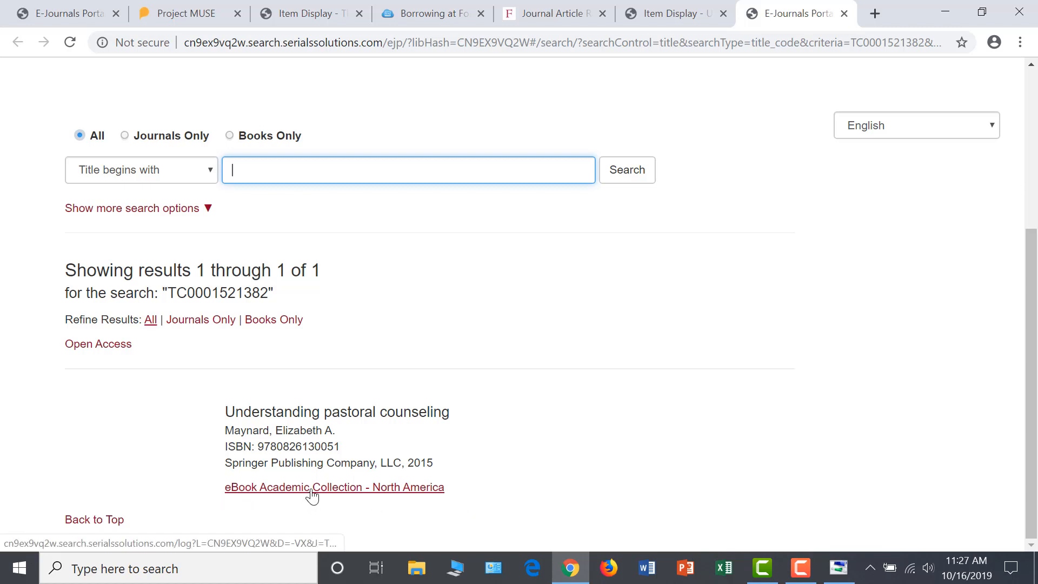
Open the eBook Academic Collection record and read its permissions, noting the print/e-mail/save page allowance.
click(334, 487)
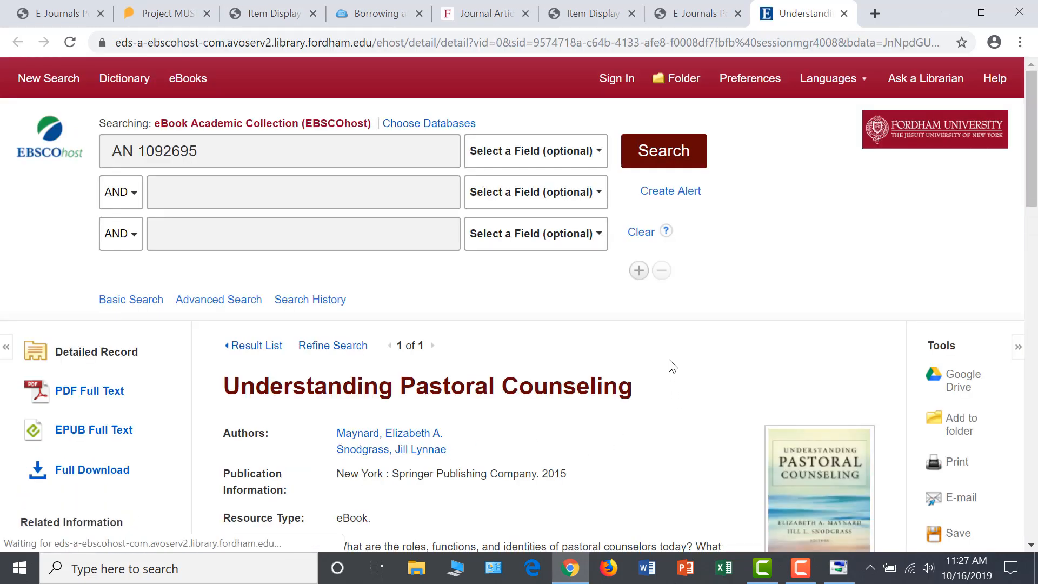
scroll(down, 3)
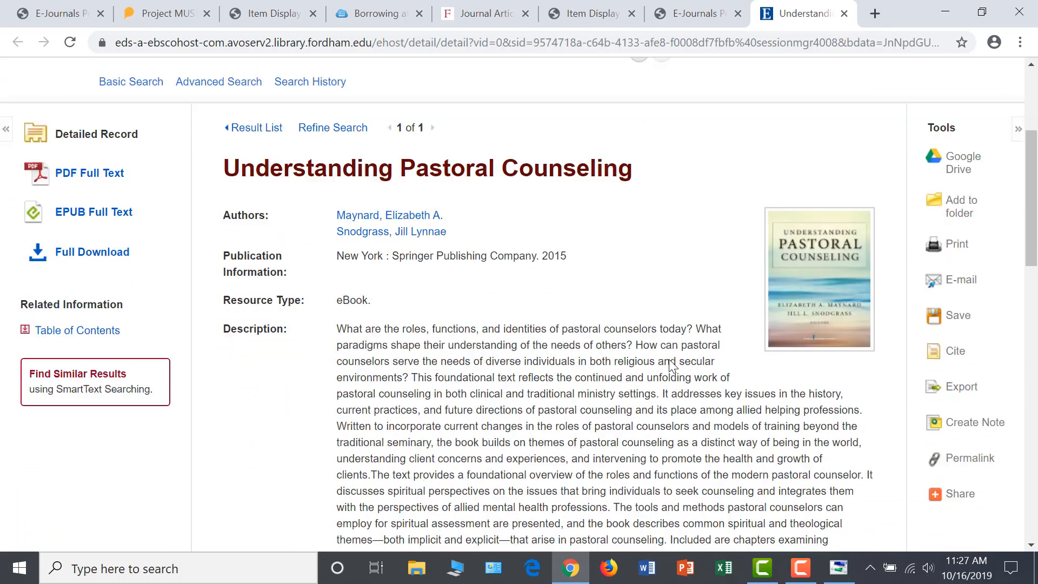
scroll(down, 3)
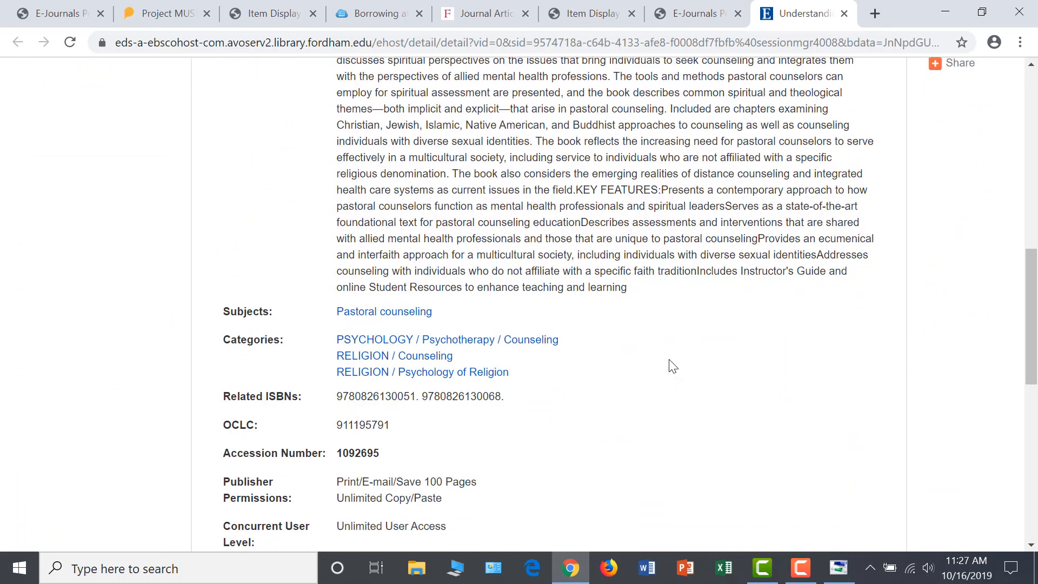
scroll(down, 3)
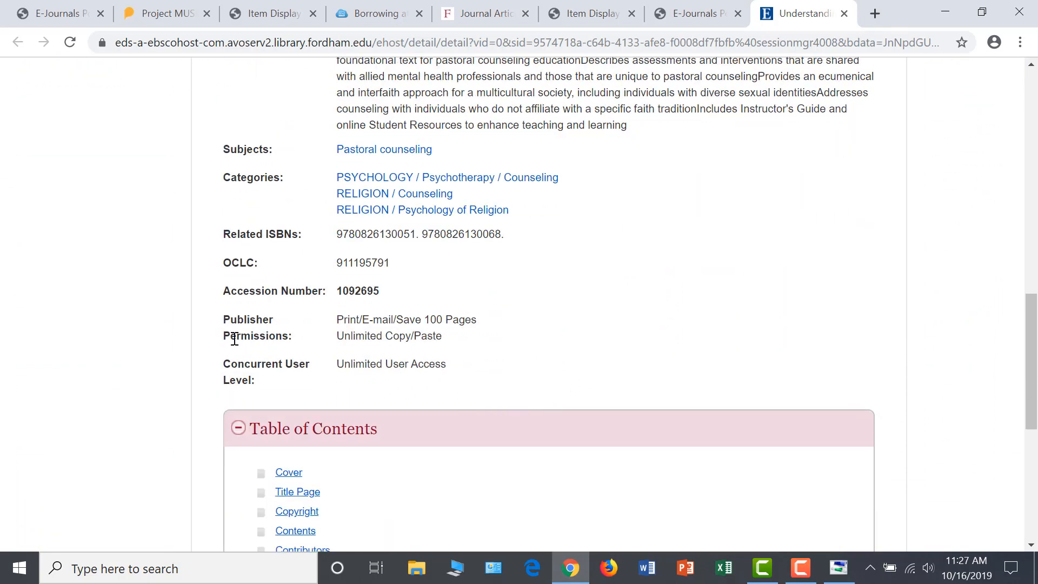
mouse_move(211, 386)
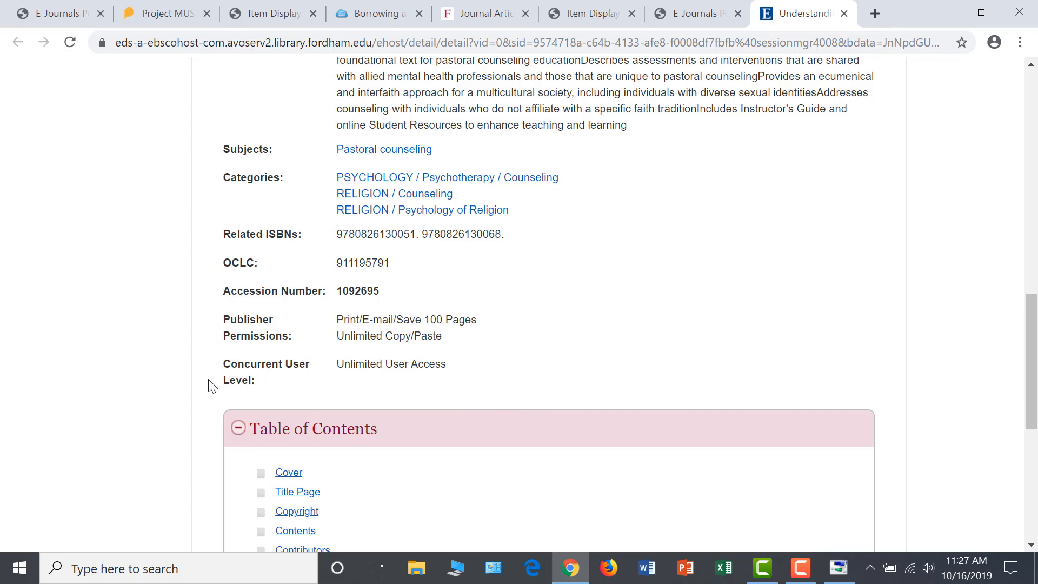
mouse_move(222, 318)
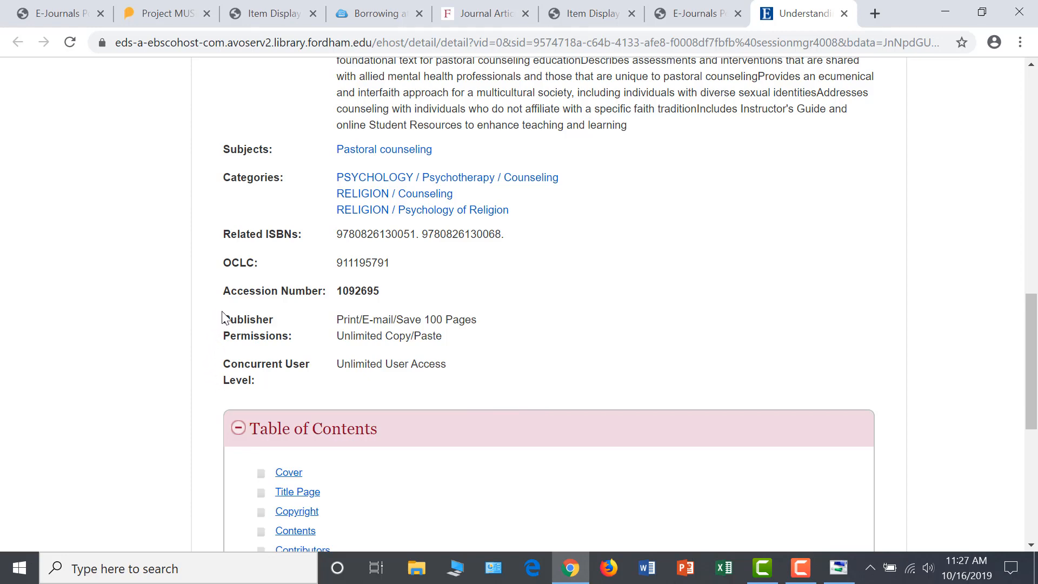
double_click(405, 319)
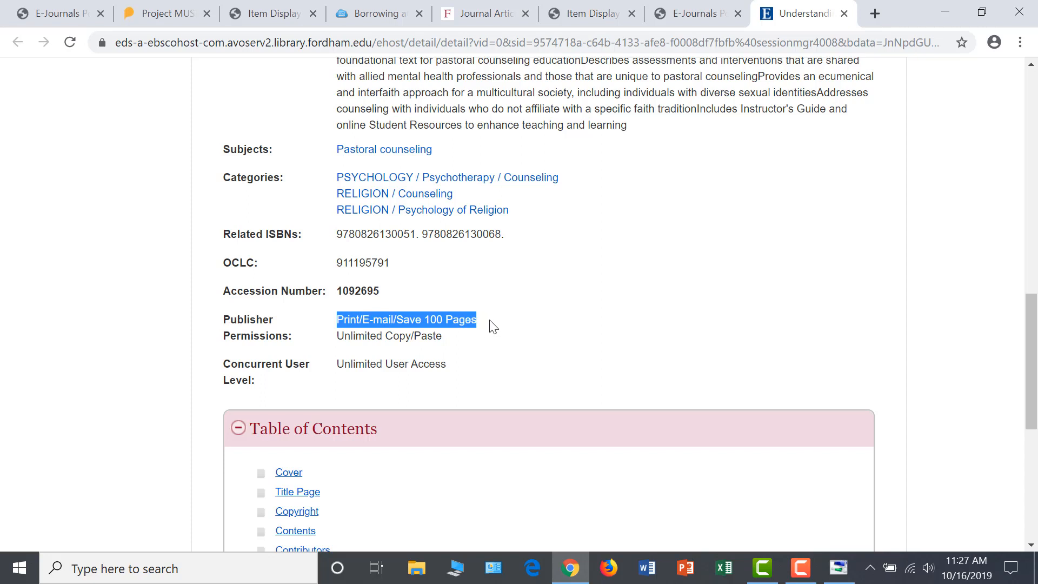
click(456, 372)
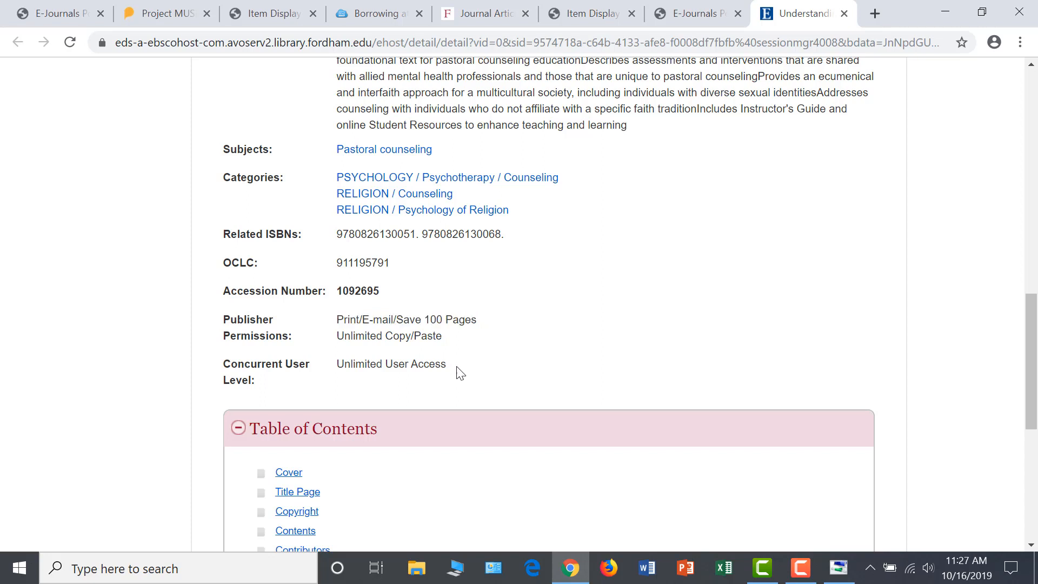
mouse_move(323, 379)
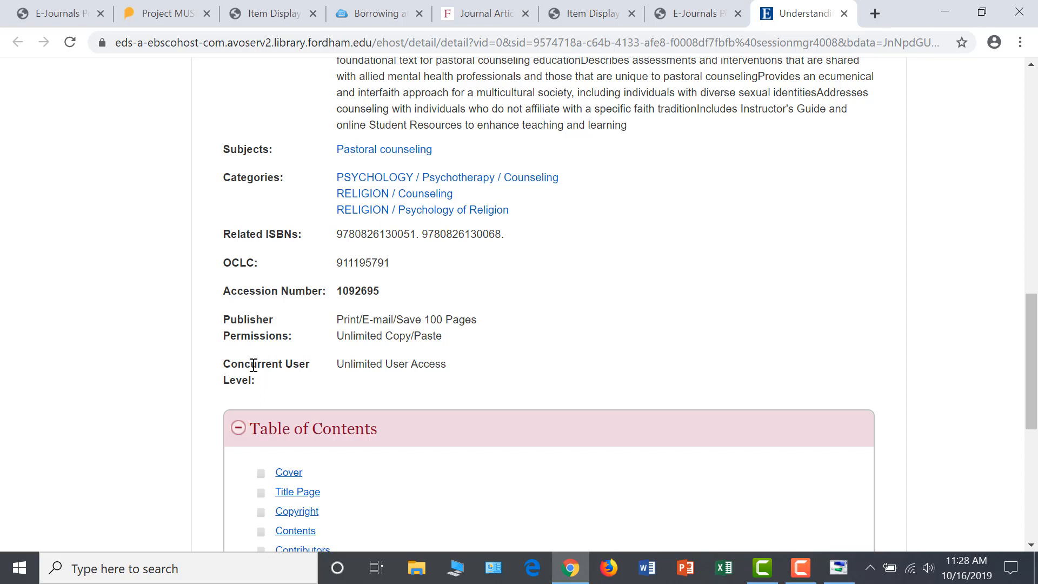
Expand Part I and Part II in the Table of Contents to show their chapters, then return to the record top.
scroll(down, 3)
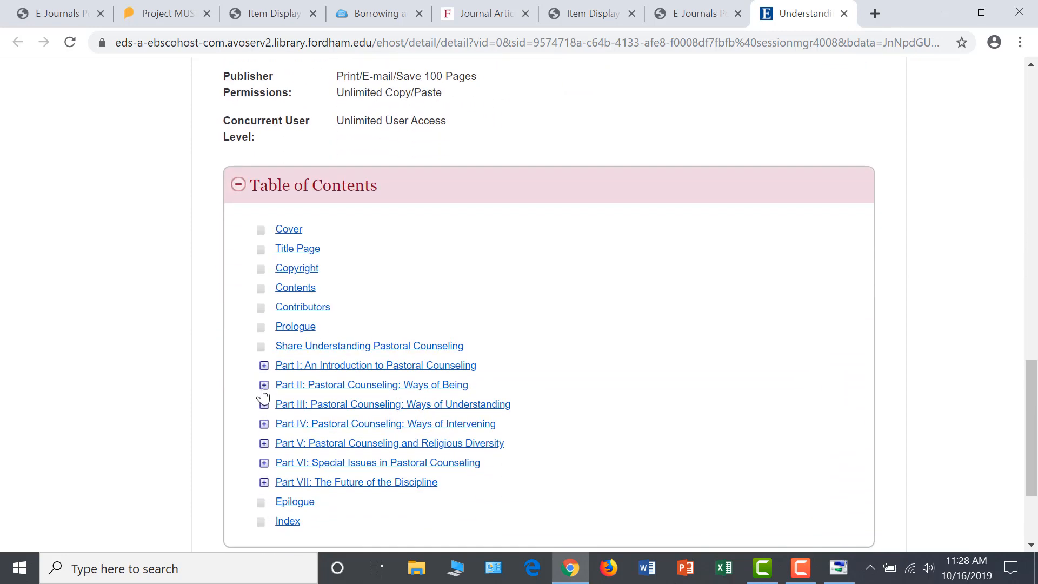
click(264, 364)
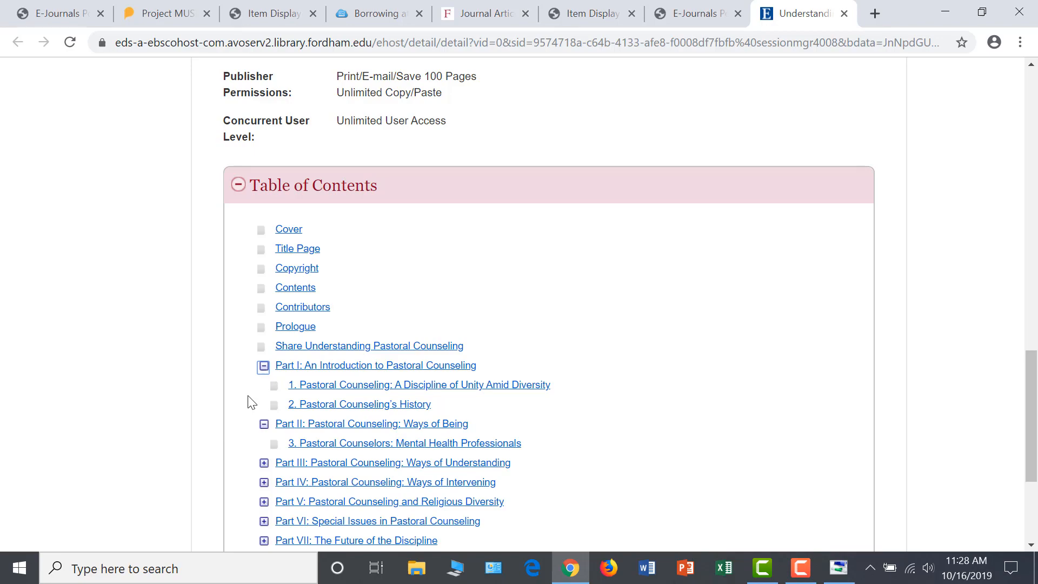
scroll(up, 3)
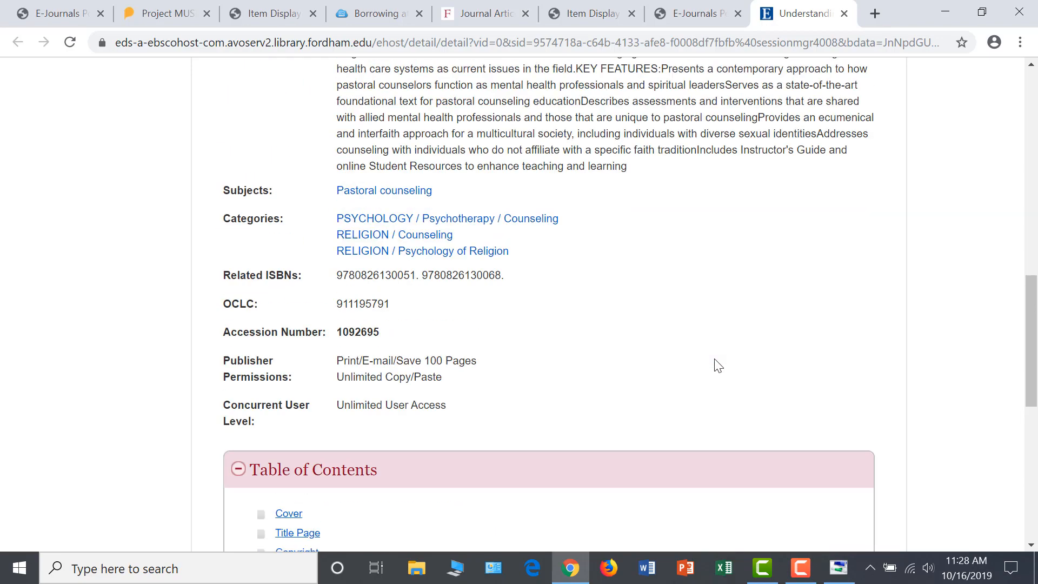
scroll(up, 3)
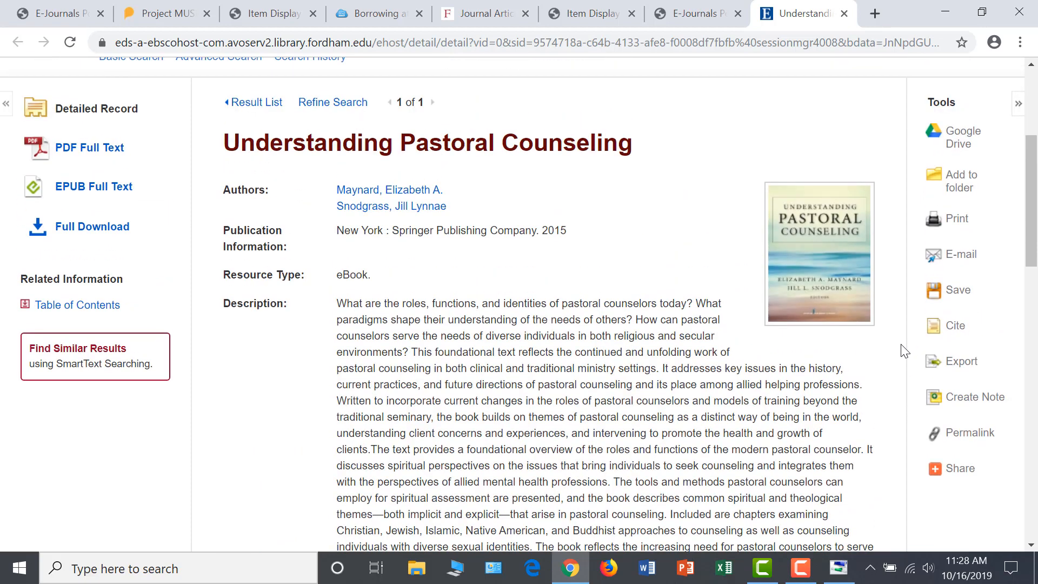
mouse_move(954, 325)
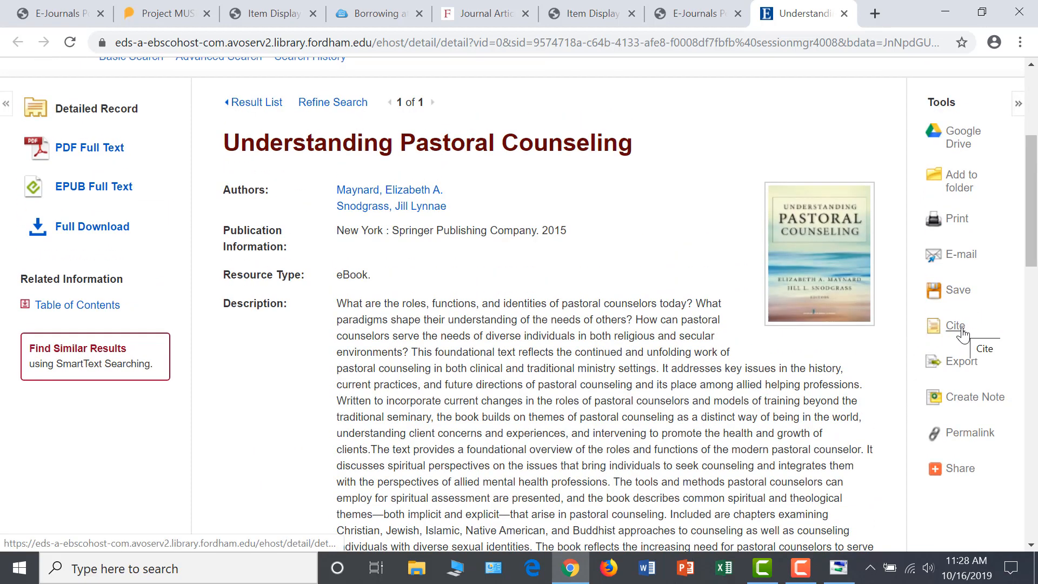
click(955, 325)
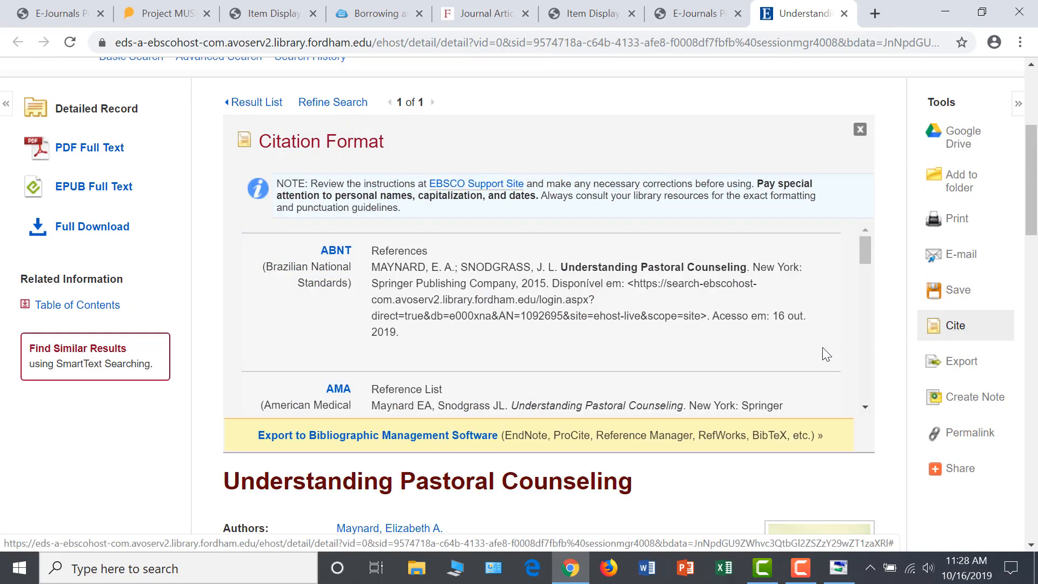
scroll(down, 3)
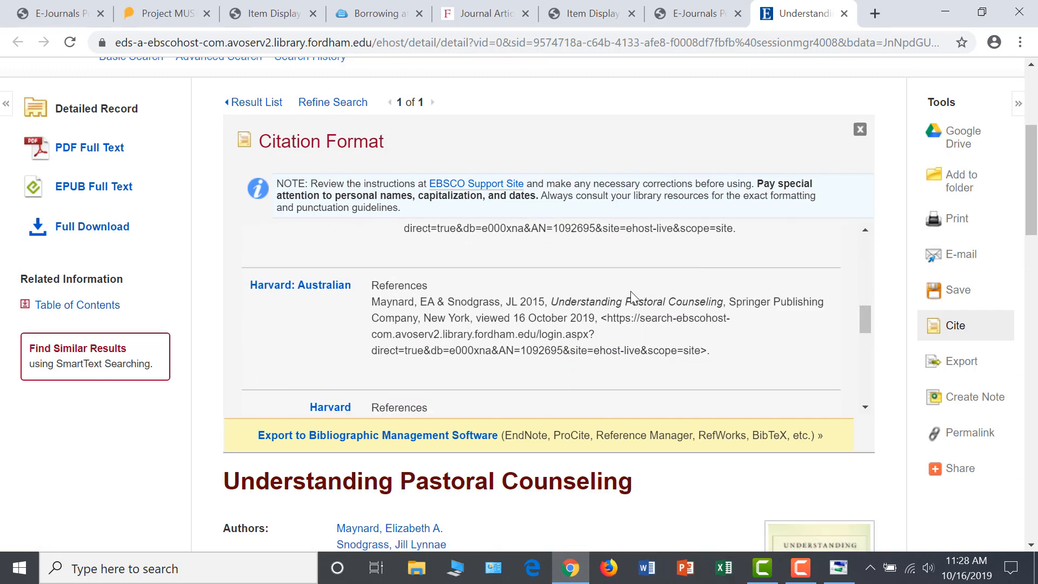
scroll(down, 3)
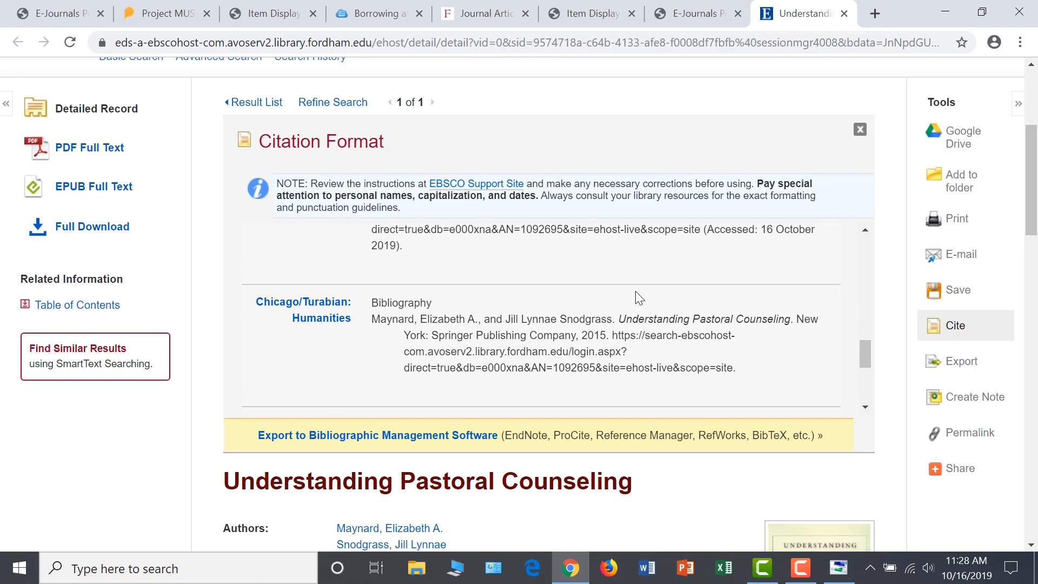
mouse_move(876, 137)
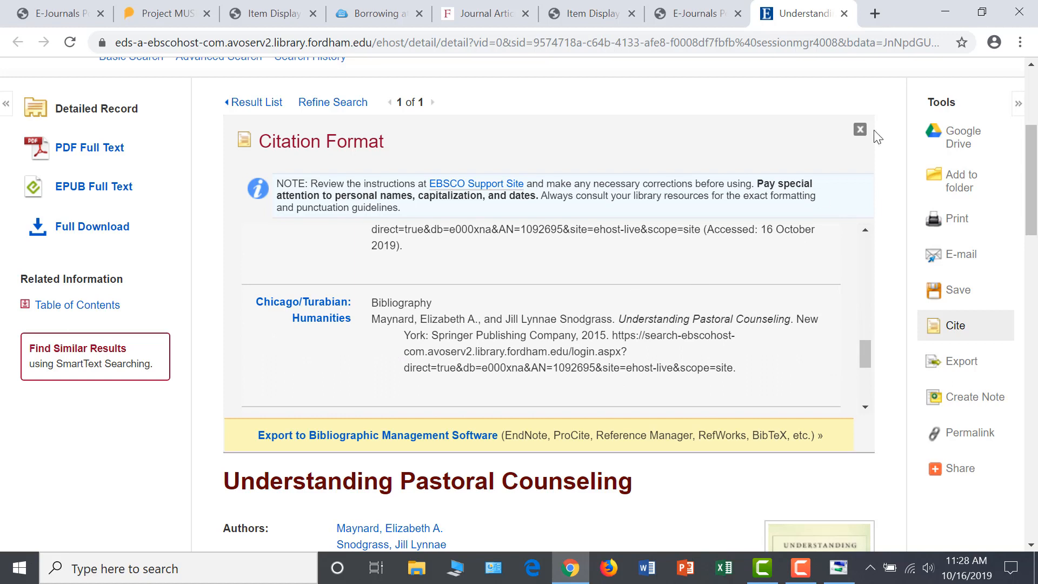
click(873, 13)
text(fordham.edu/)
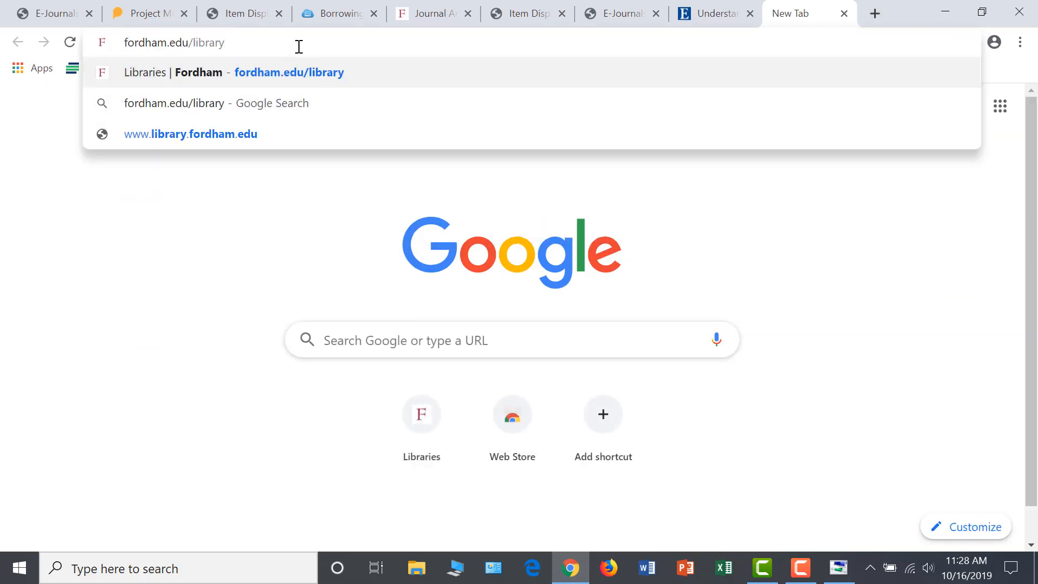
Load the Fordham Libraries home page via the fordham.edu/library address suggestion.
click(231, 72)
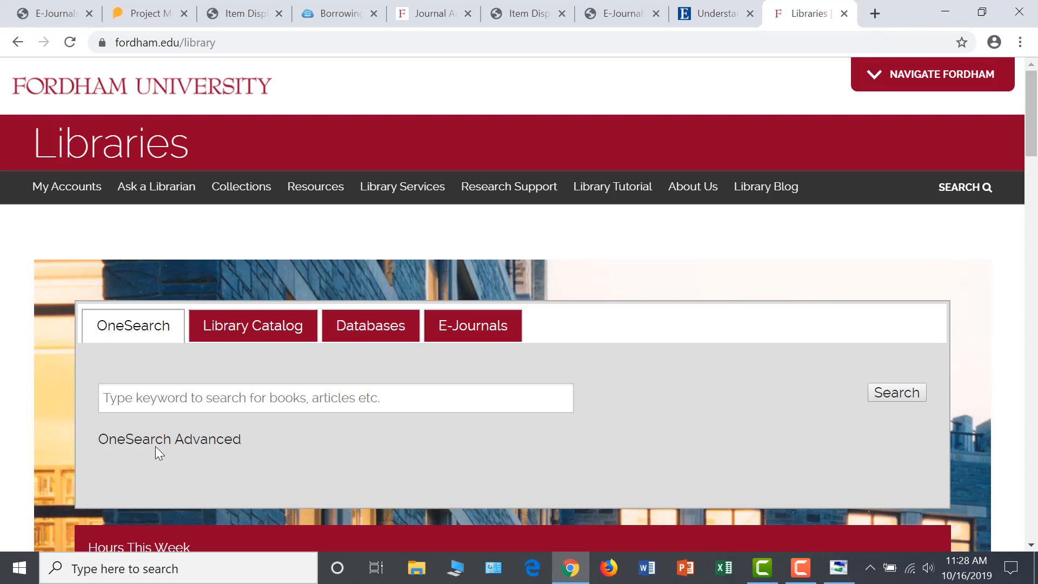
mouse_move(151, 456)
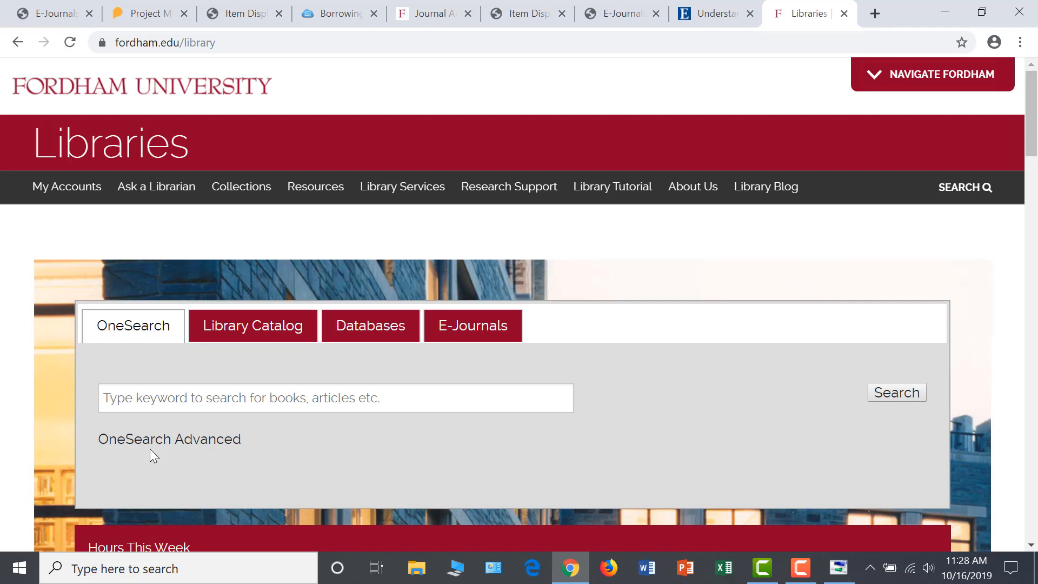
mouse_move(168, 439)
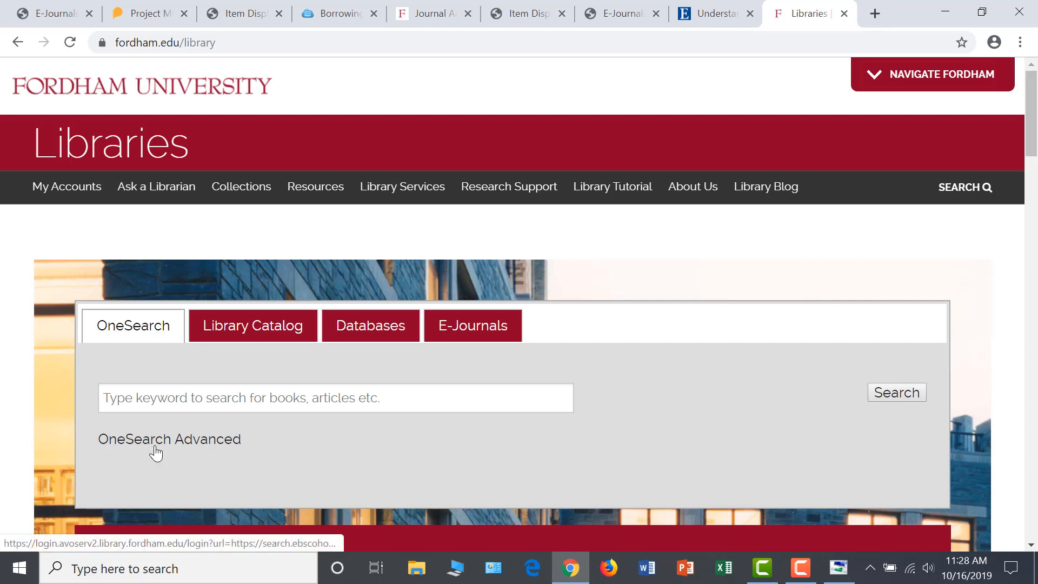
mouse_move(131, 457)
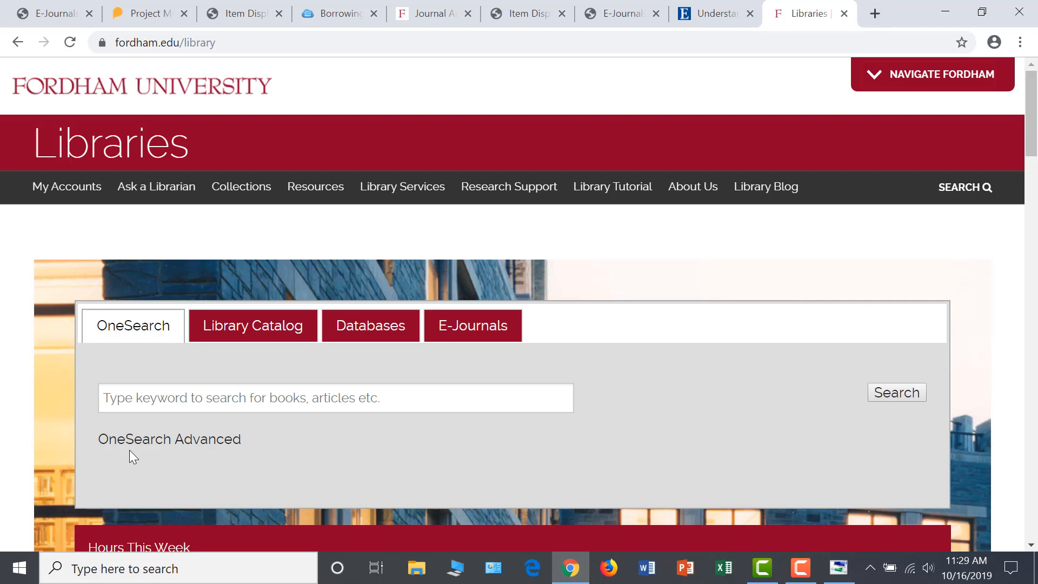
mouse_move(204, 470)
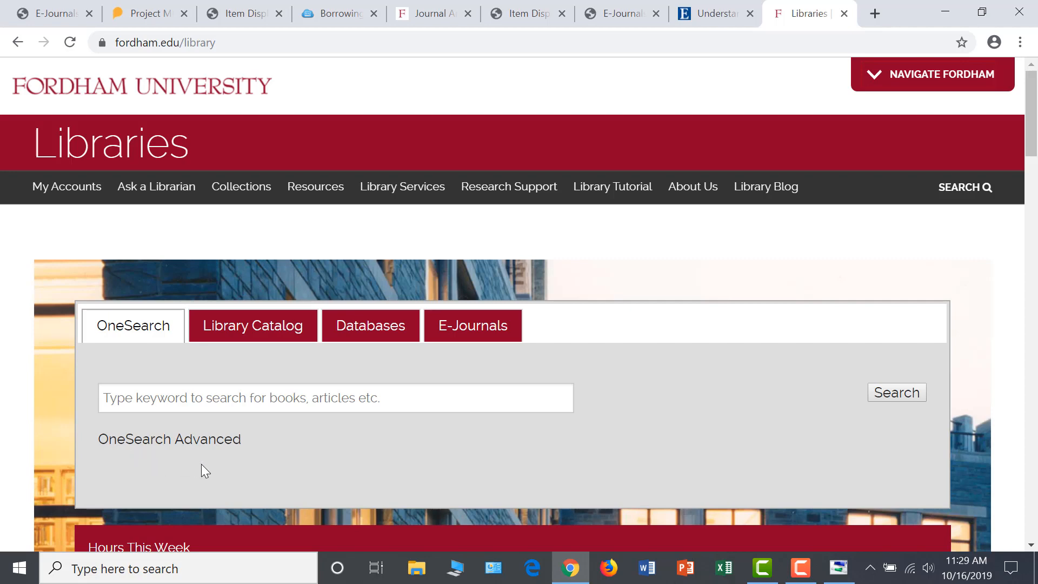
mouse_move(184, 470)
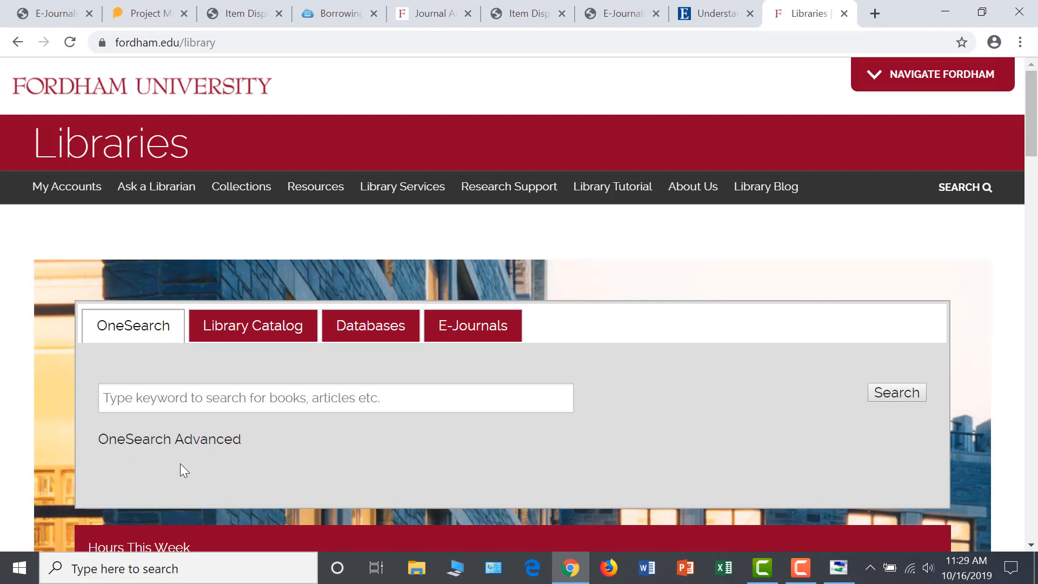
mouse_move(132, 468)
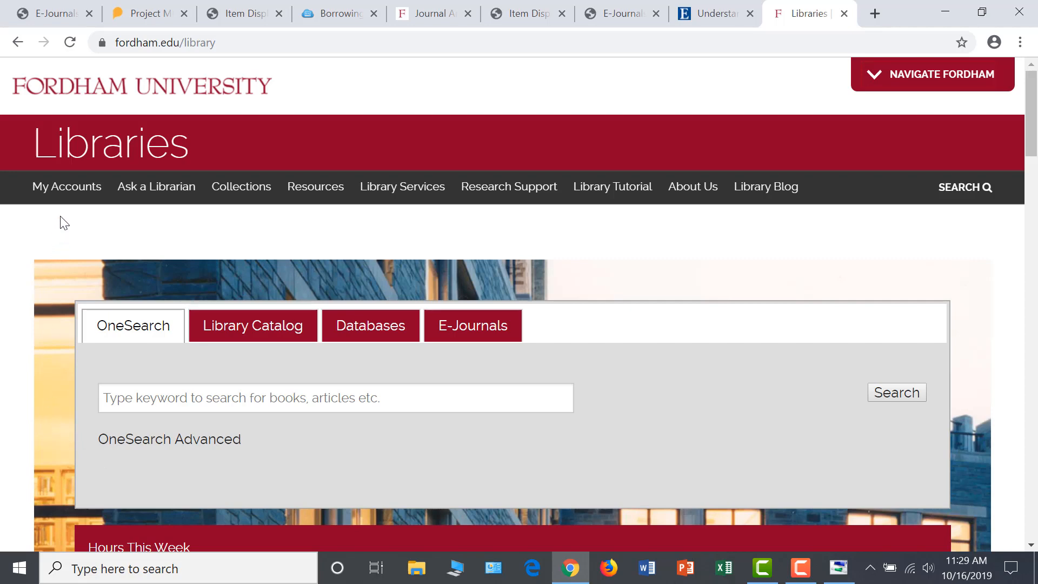
Choose ILLiad under My Accounts to reach the interlibrary loan logon page.
click(66, 186)
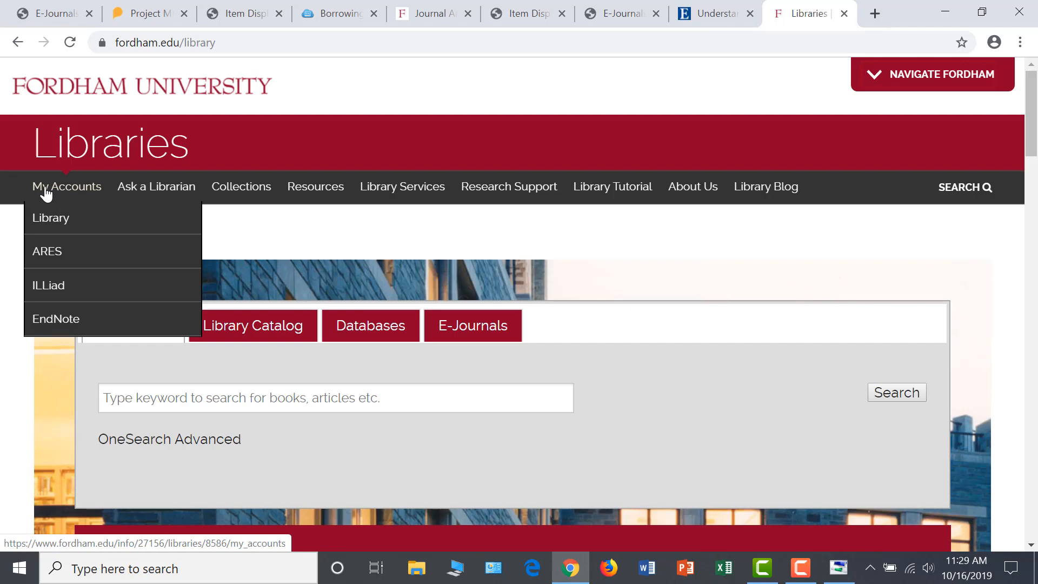
mouse_move(13, 191)
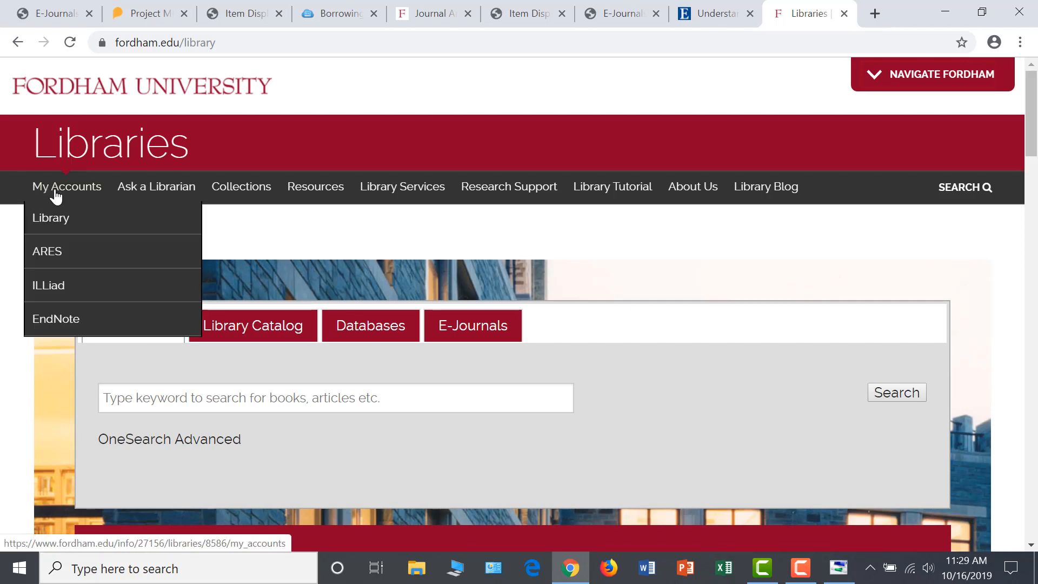
click(48, 284)
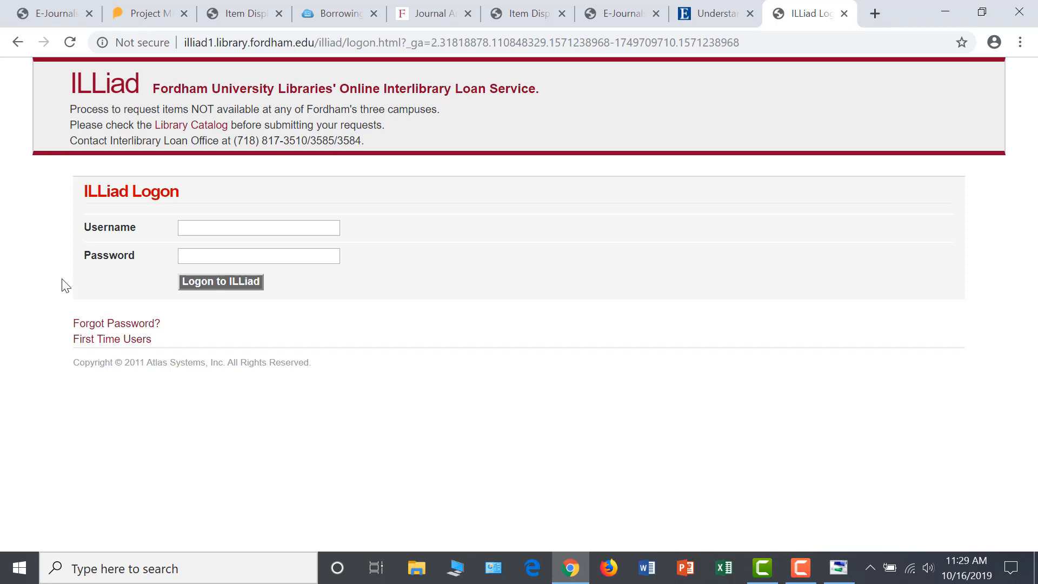
mouse_move(97, 343)
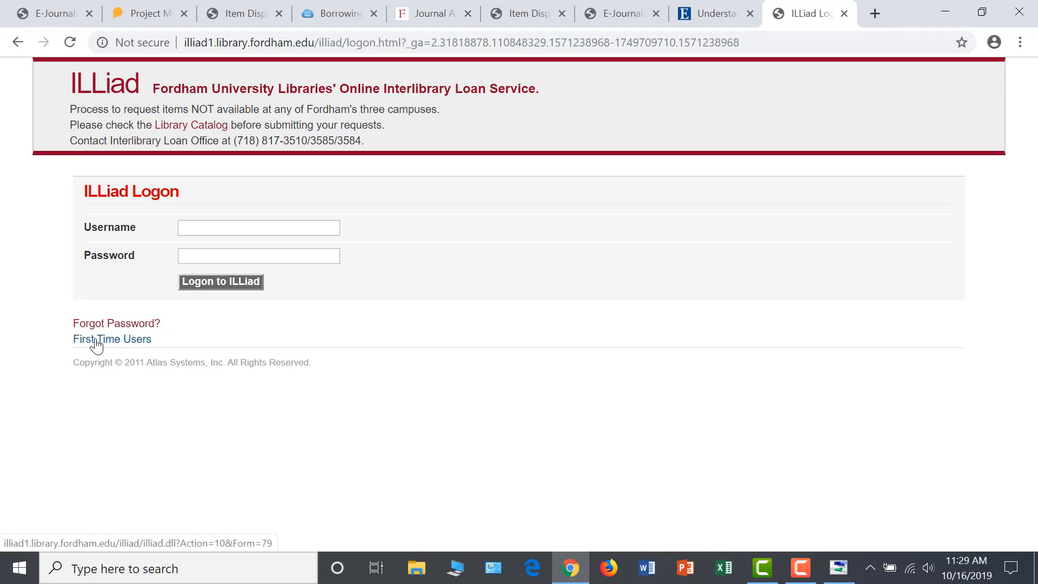
Read the First Time Users registration information down to the copyright notice and FAQ.
click(111, 338)
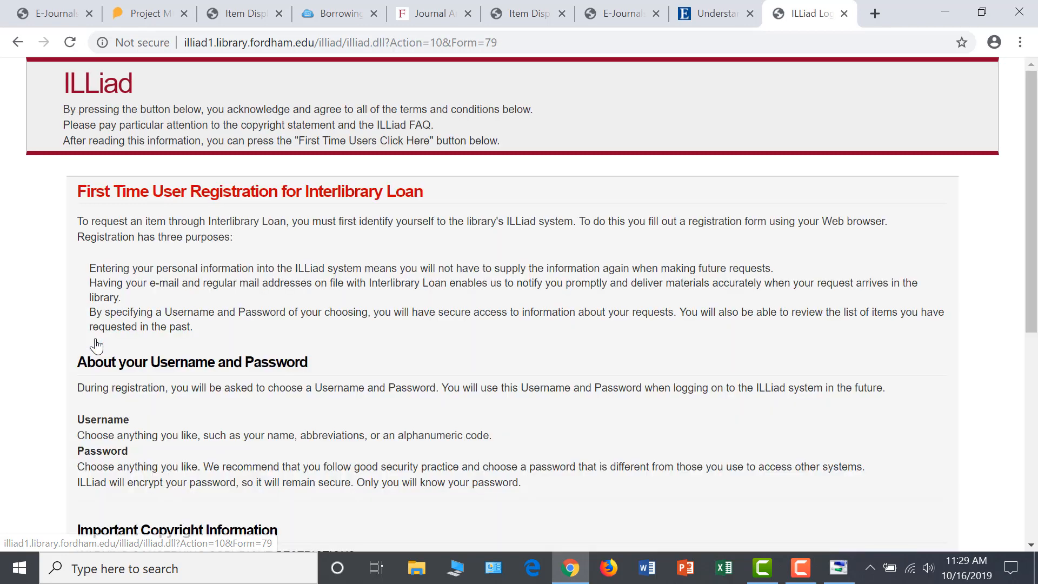
mouse_move(43, 317)
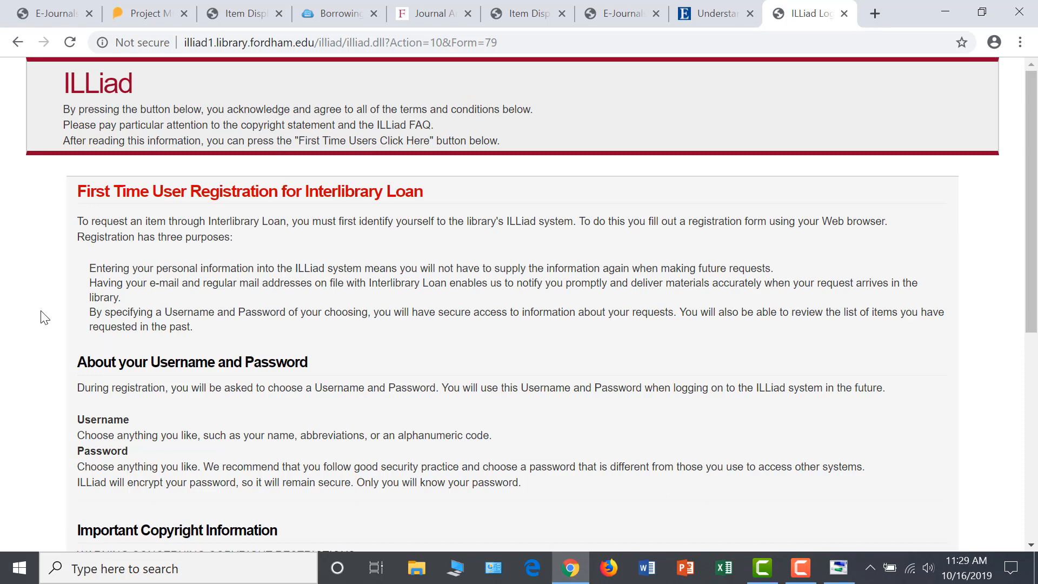
scroll(down, 3)
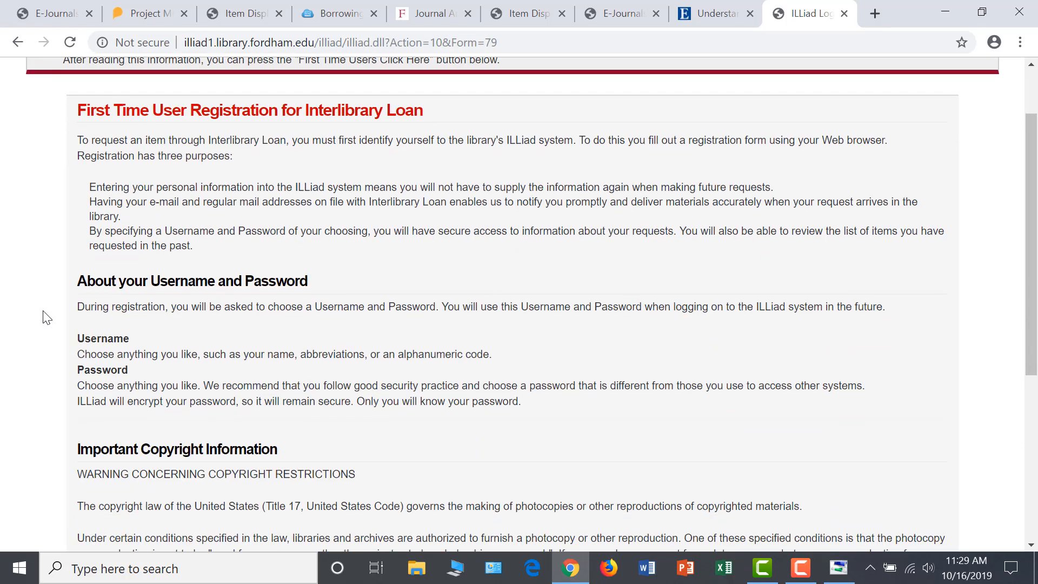
scroll(down, 3)
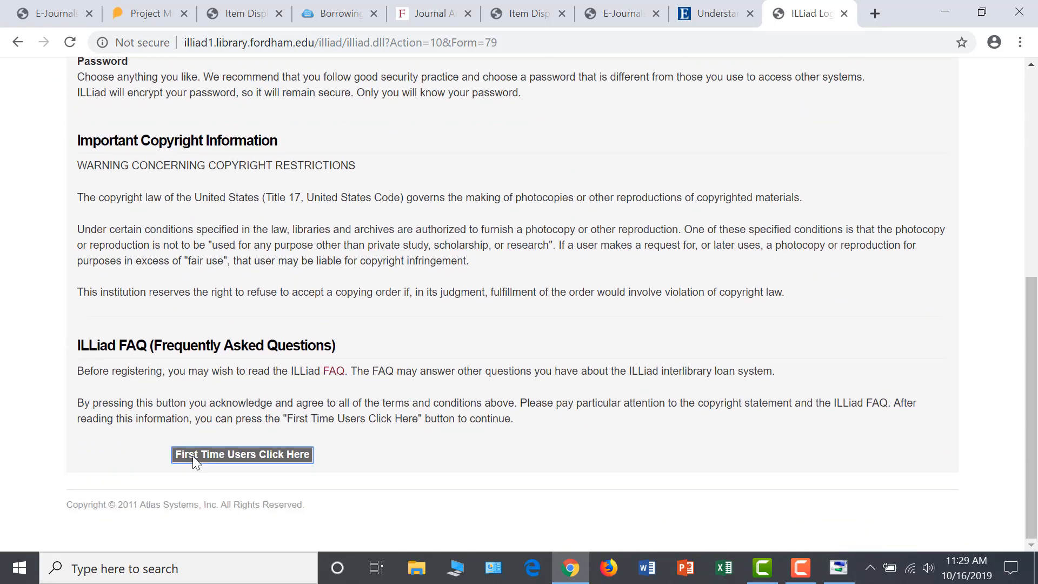
Accept the terms, look over the New User Registration form unfilled, and return to the logon page.
click(242, 454)
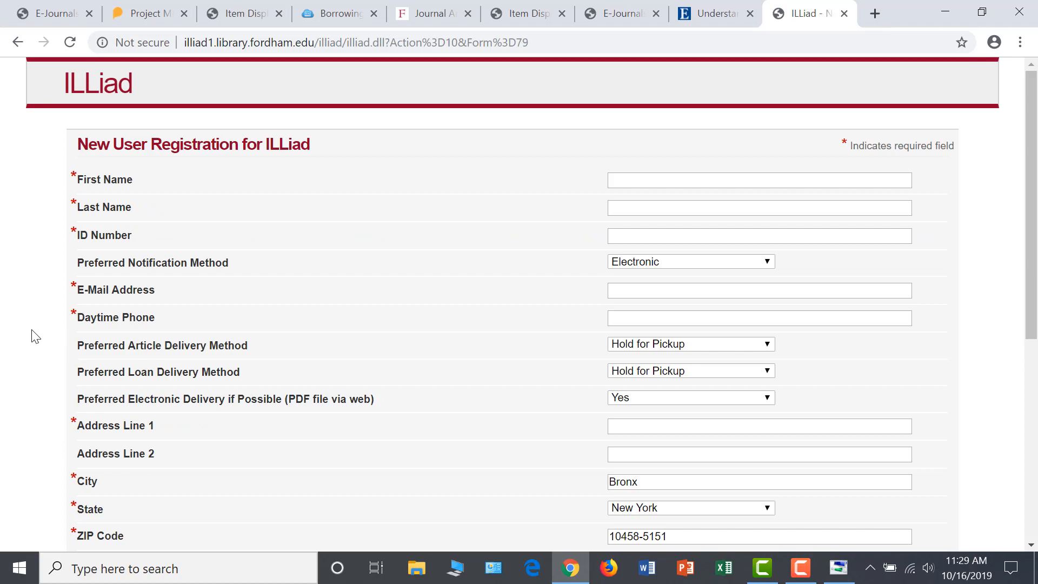
mouse_move(431, 310)
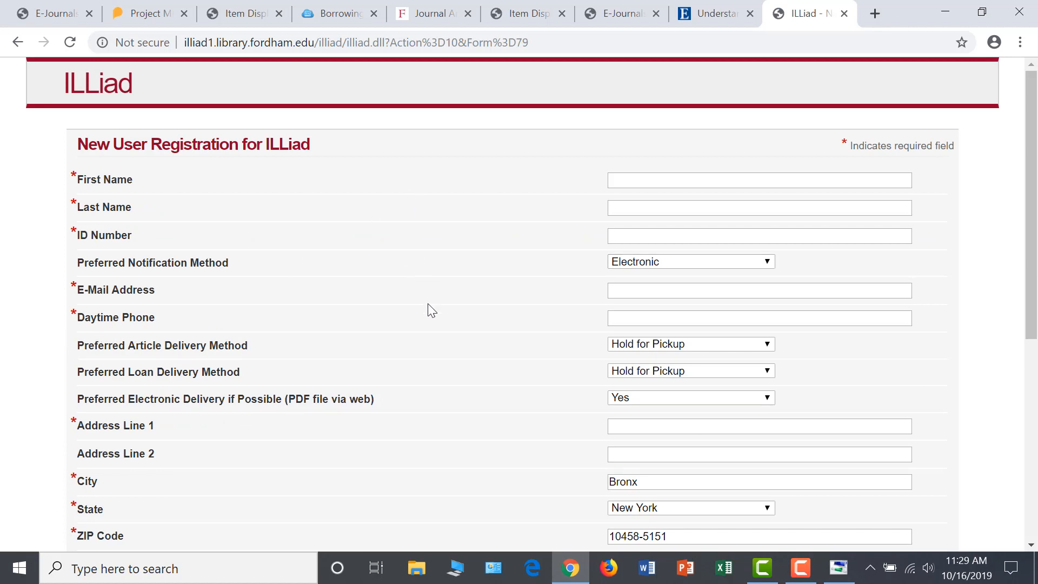
scroll(down, 3)
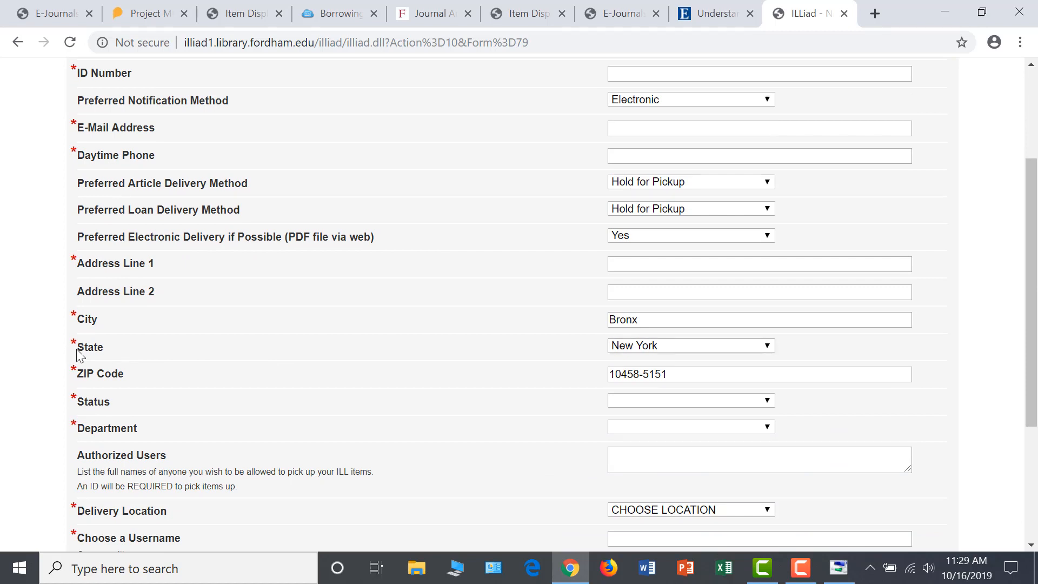
scroll(down, 3)
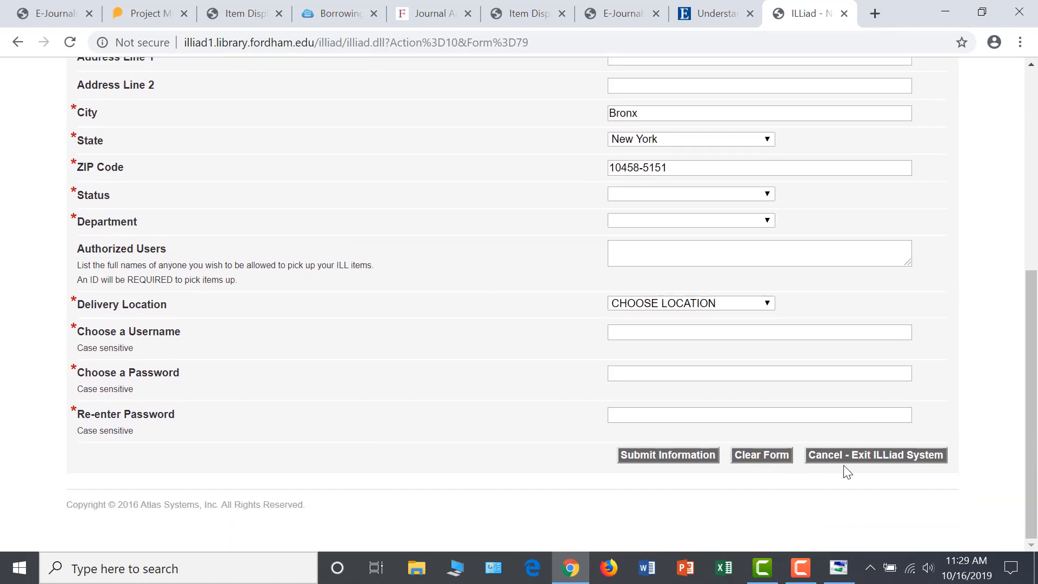
mouse_move(667, 455)
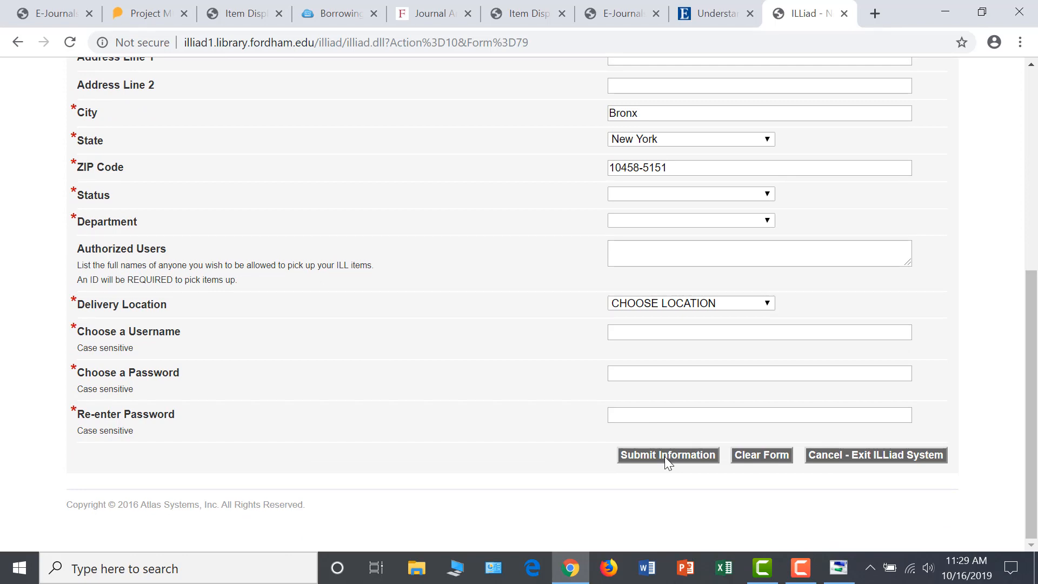
mouse_move(543, 430)
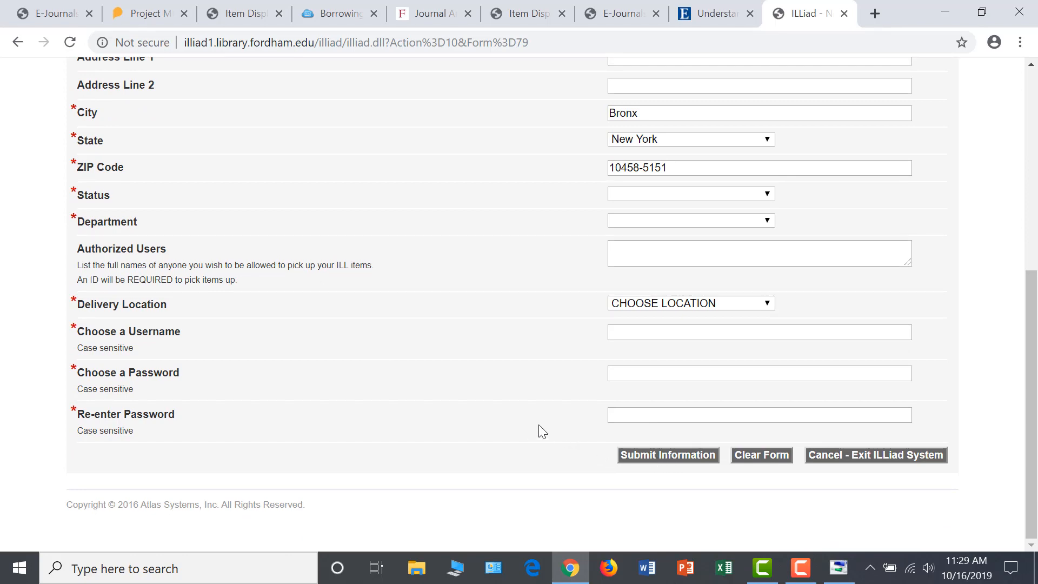
scroll(up, 3)
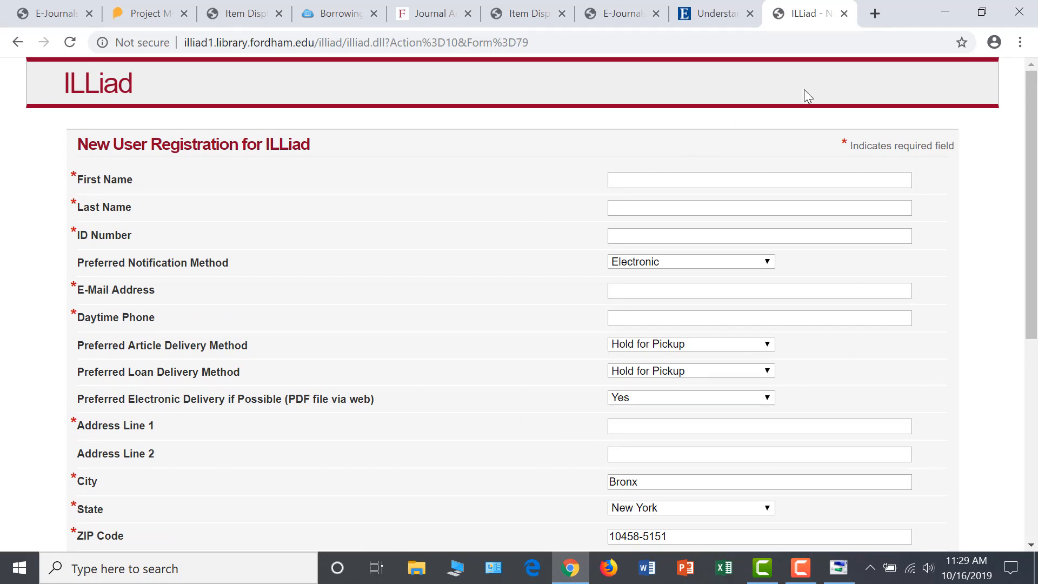
click(17, 42)
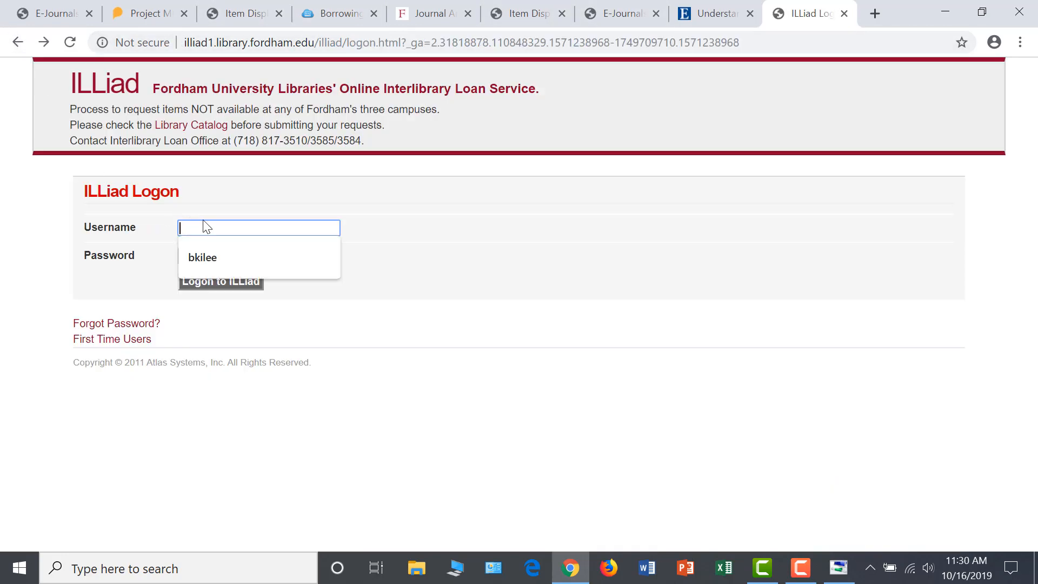
Log on to ILLiad with the saved username to reach the main menu of outstanding requests.
click(202, 257)
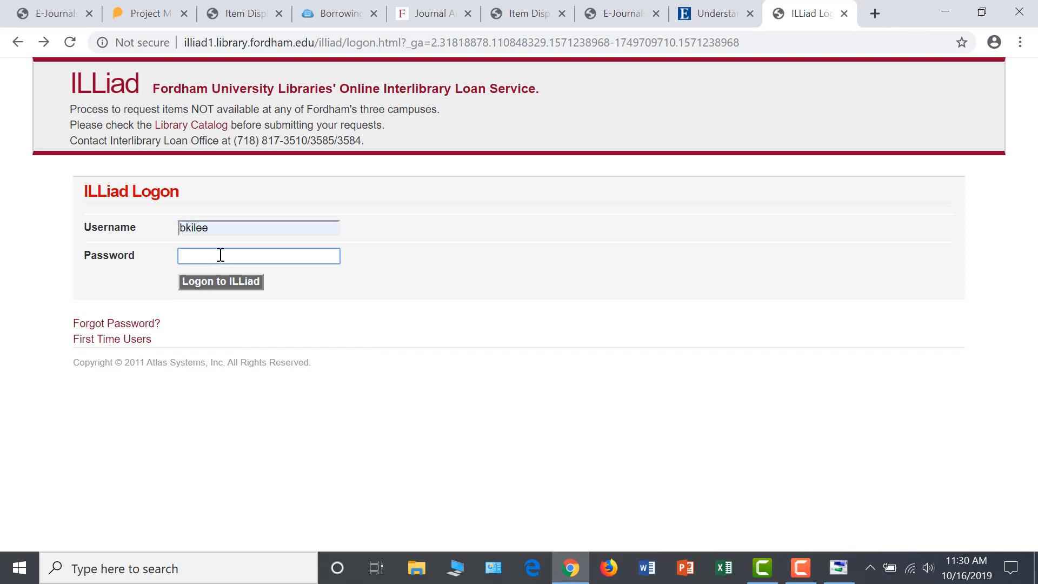
mouse_move(615, 85)
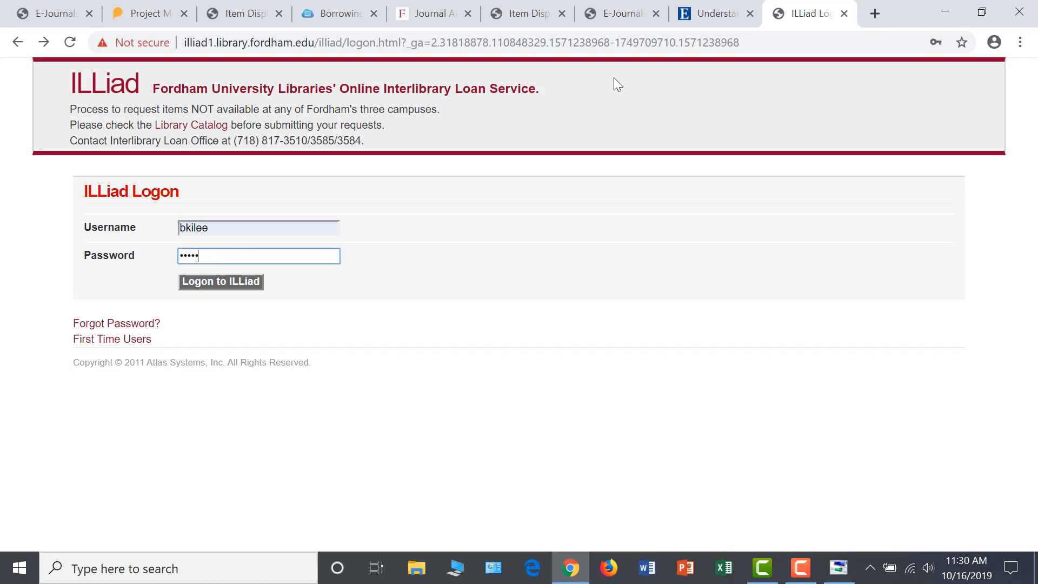
click(221, 281)
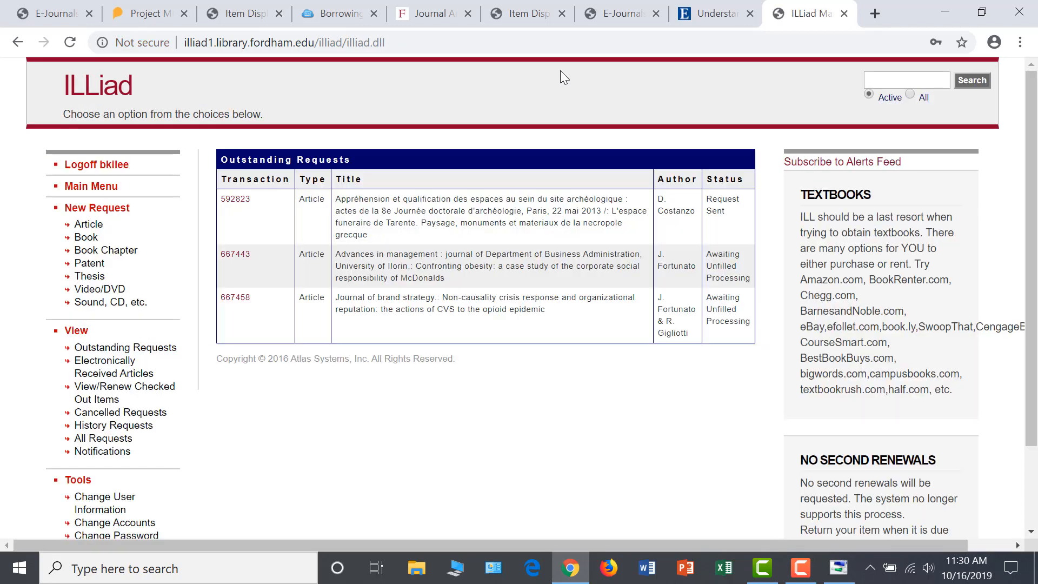
mouse_move(194, 166)
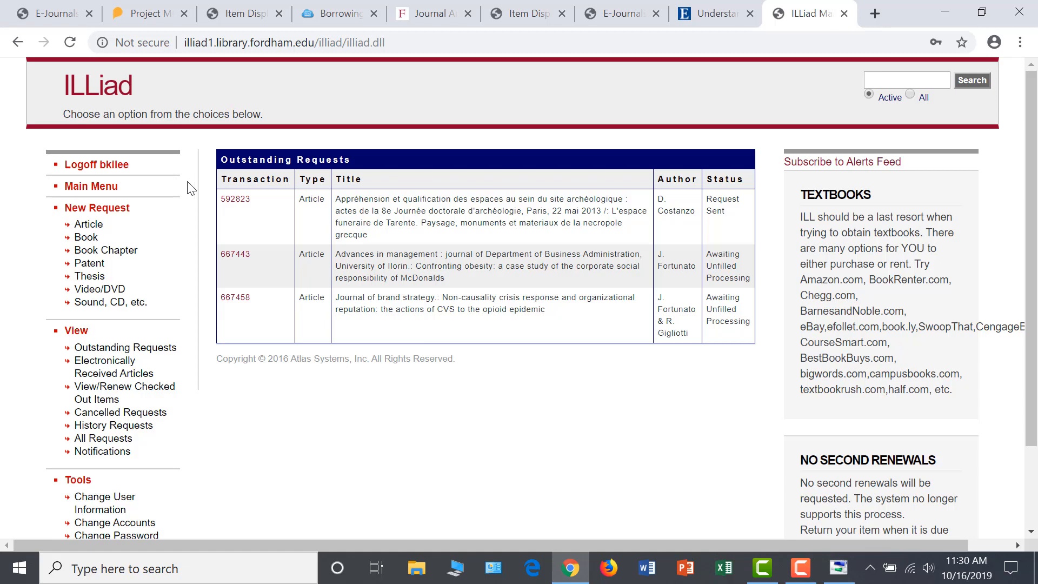
mouse_move(777, 299)
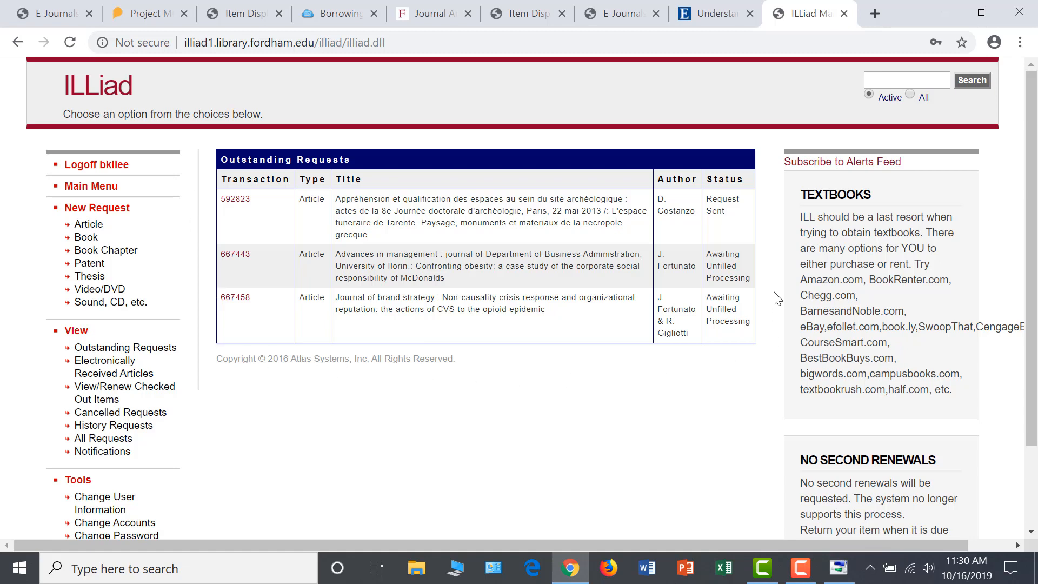
mouse_move(233, 146)
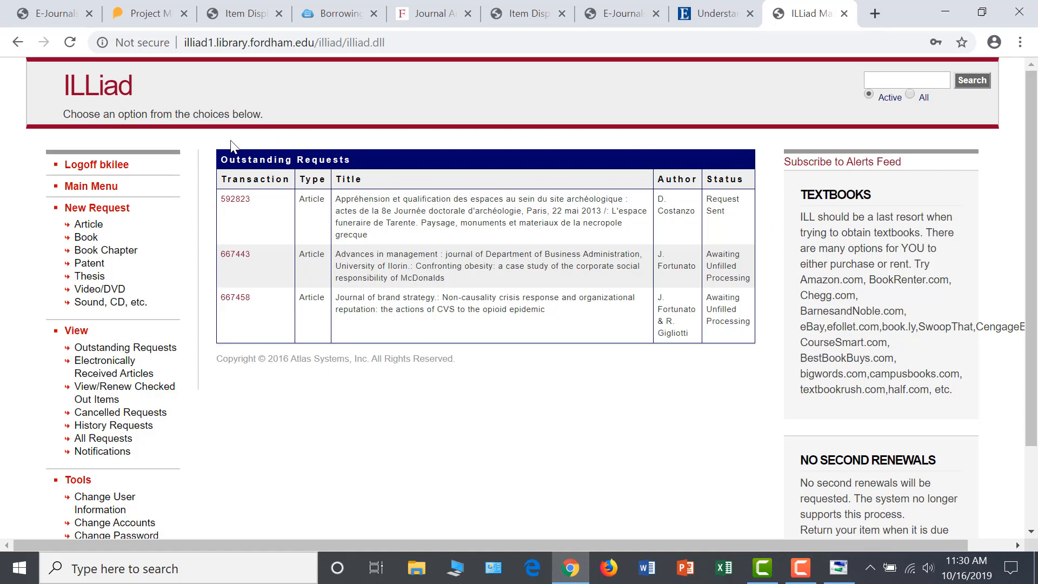
mouse_move(667, 370)
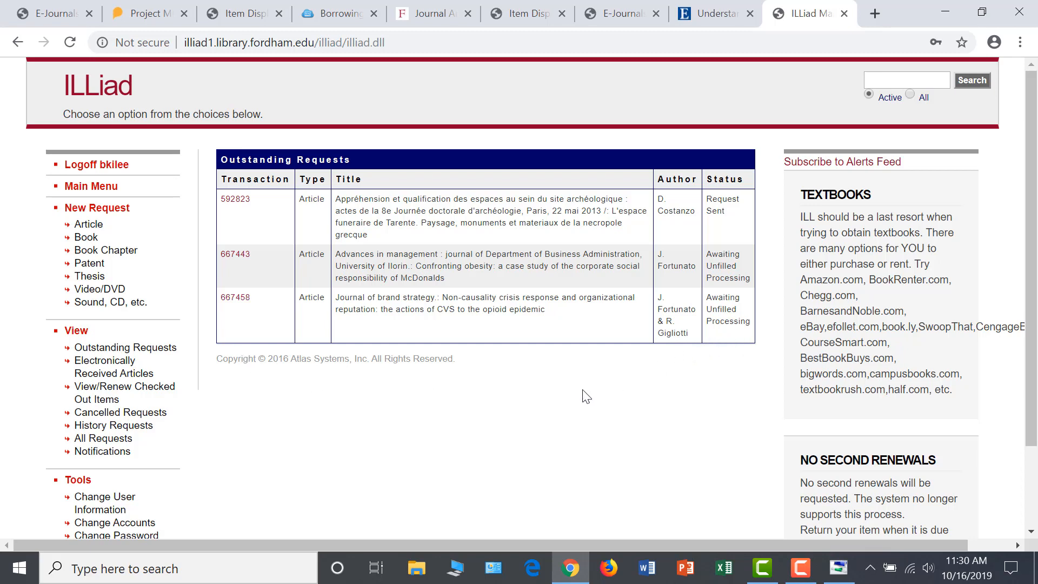
mouse_move(87, 224)
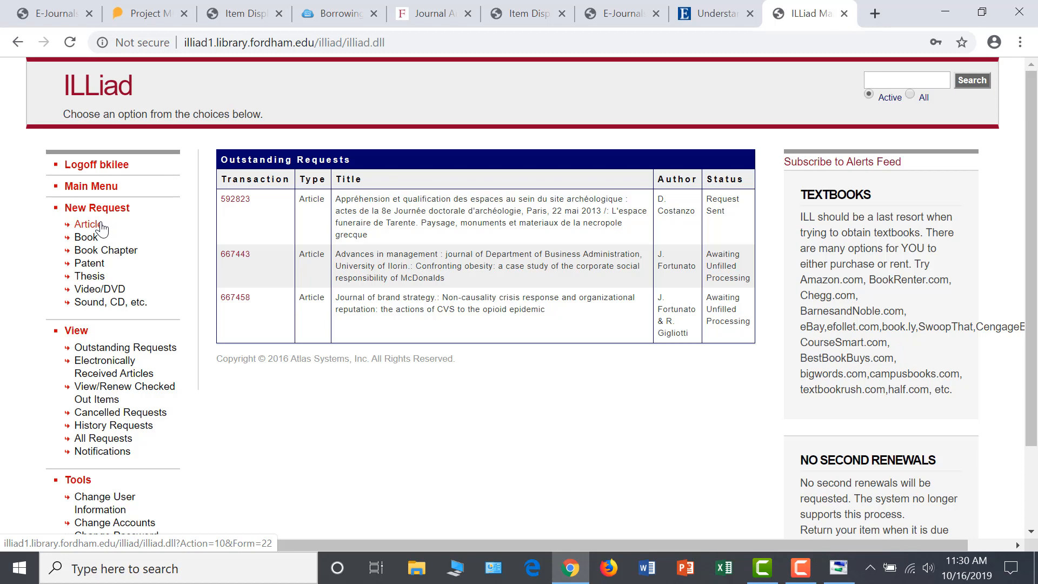
Start a new Article request from the left menu, bringing up the blank citation form.
click(86, 224)
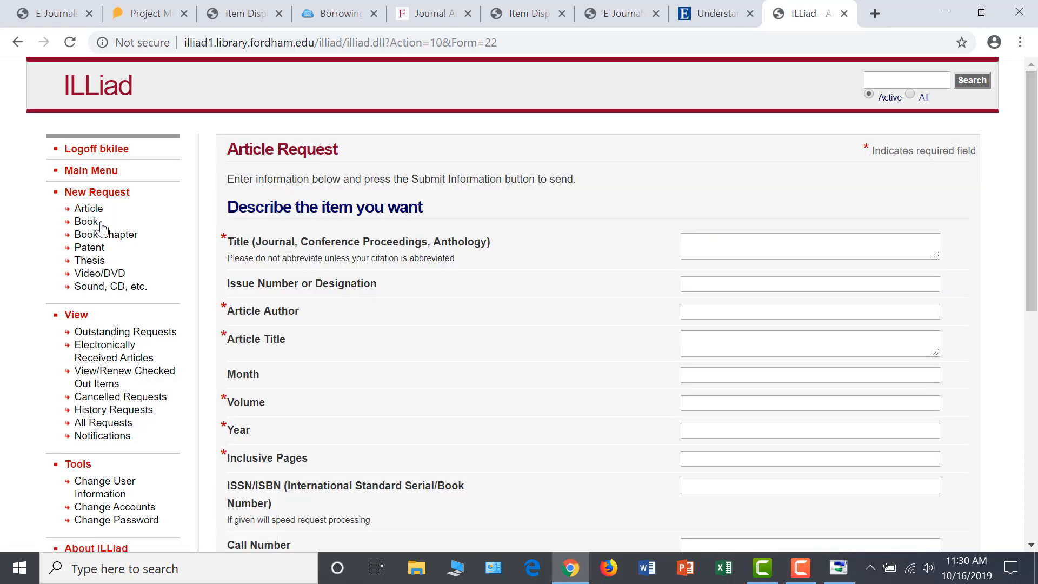
mouse_move(442, 257)
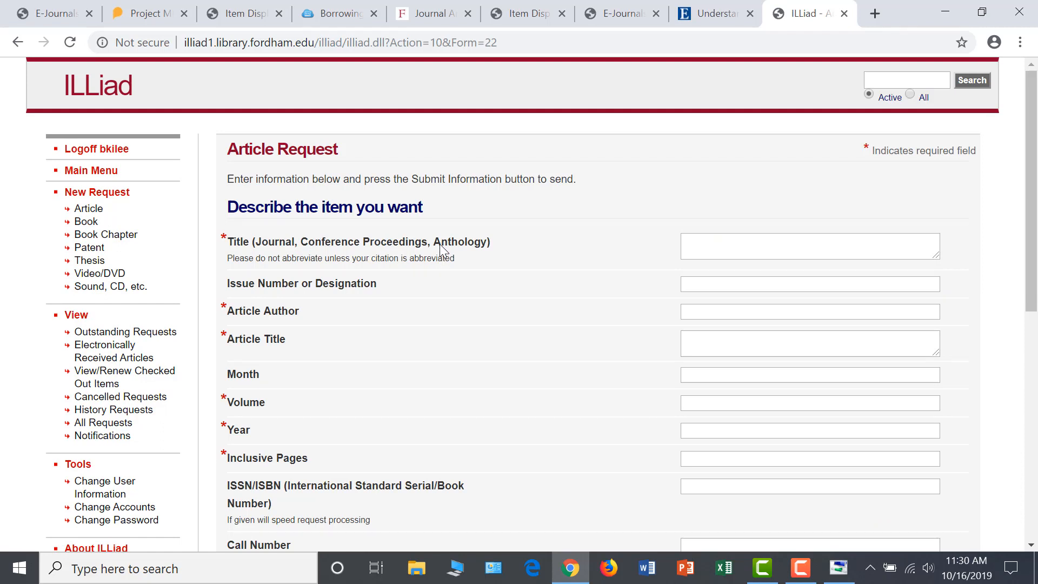
mouse_move(464, 293)
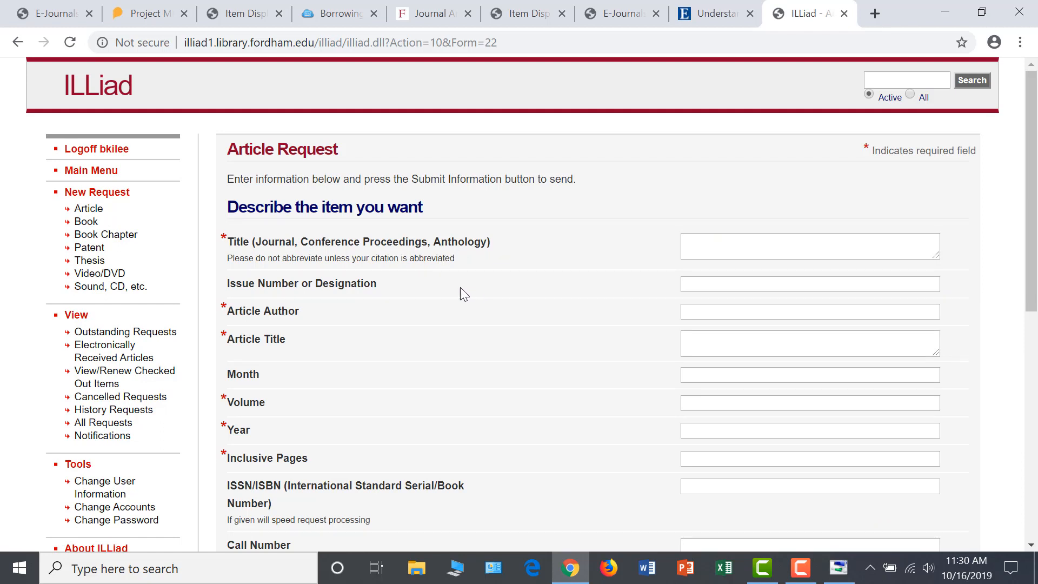
mouse_move(223, 306)
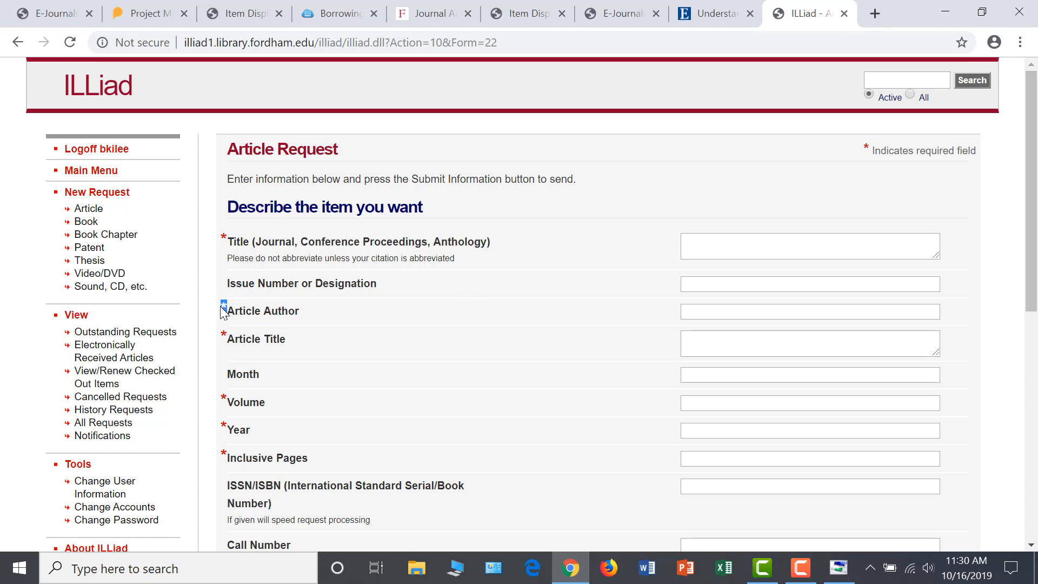
Look over the Article Request fields from Article Author downward without filling them in.
click(809, 311)
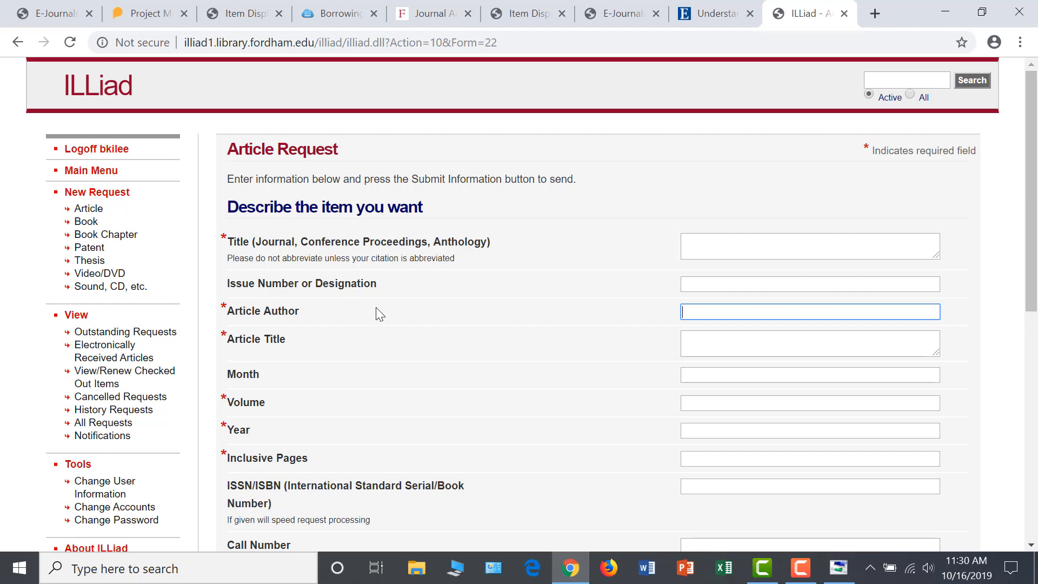
mouse_move(486, 322)
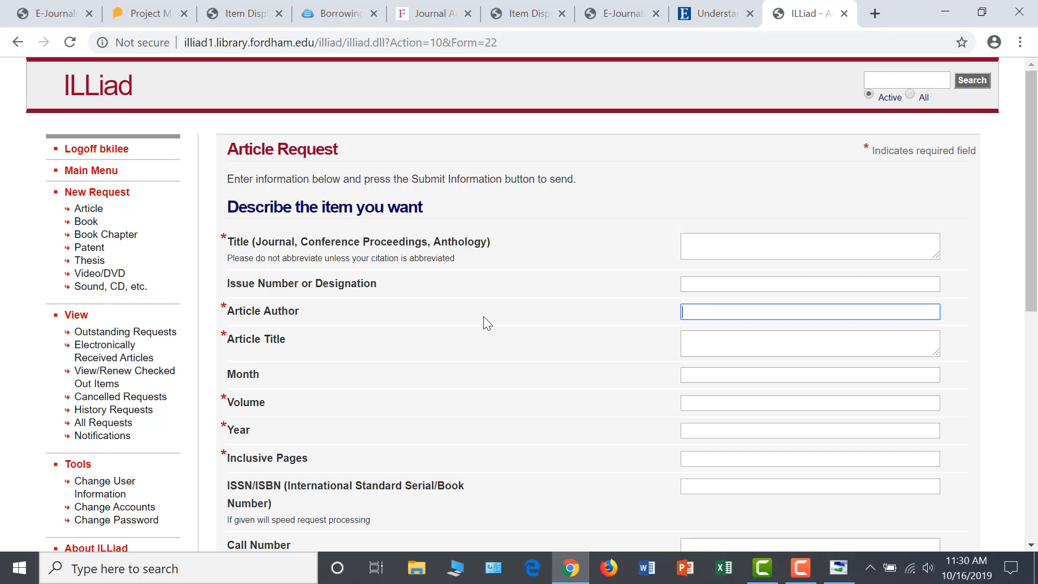
scroll(down, 3)
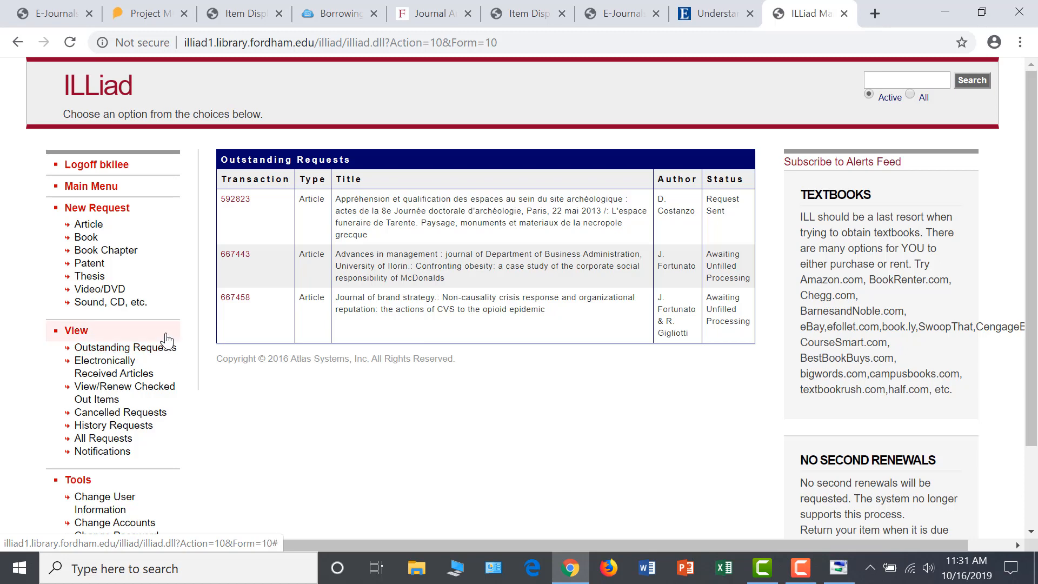
mouse_move(271, 396)
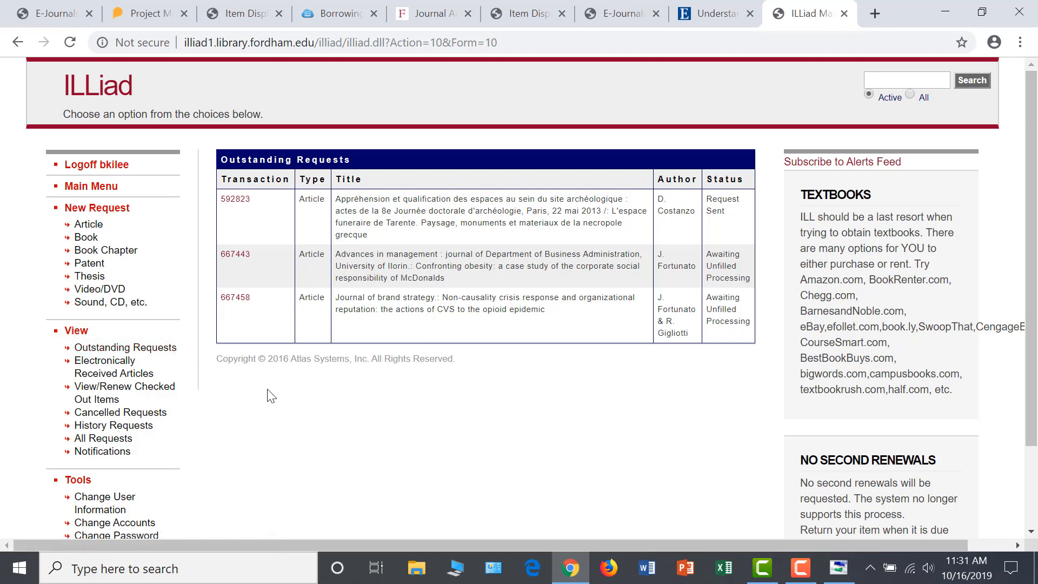
mouse_move(339, 390)
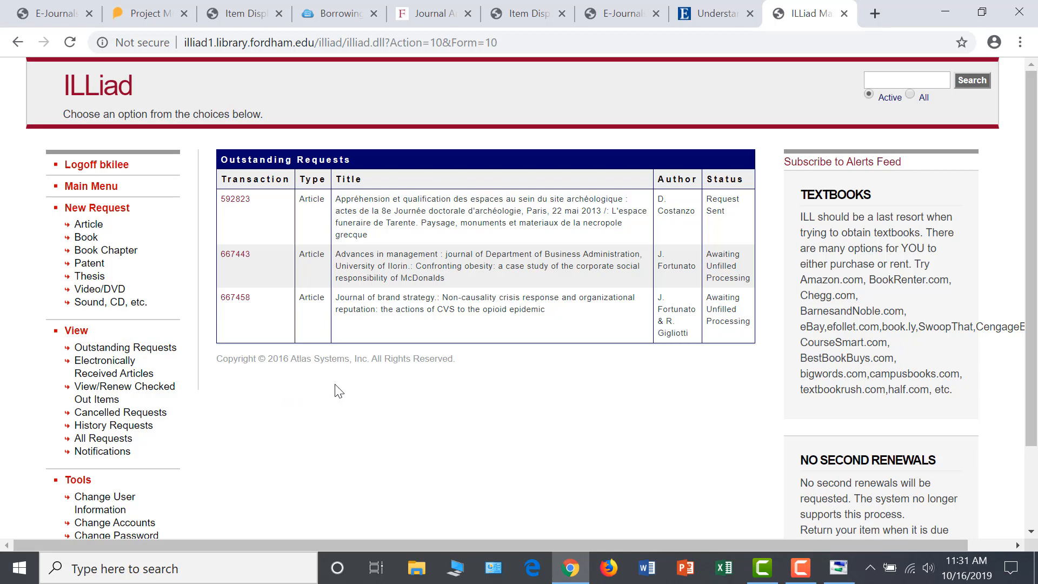
mouse_move(604, 347)
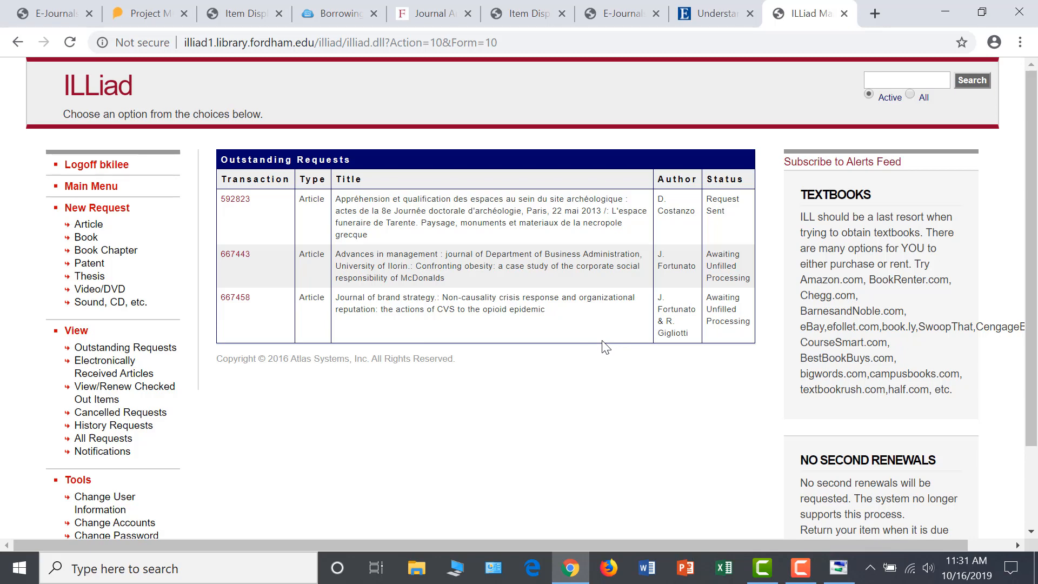
mouse_move(679, 318)
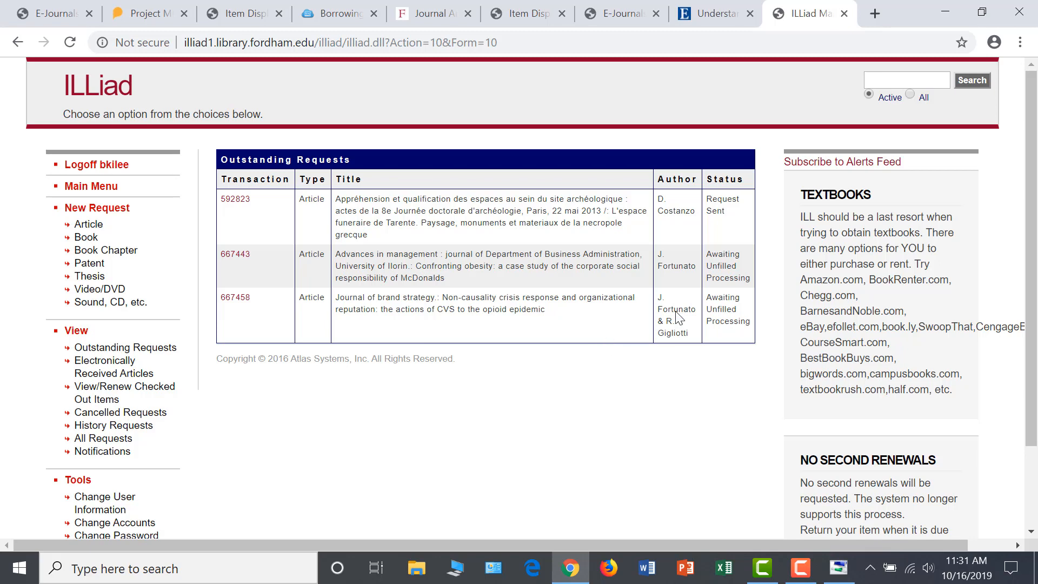
Leave the outstanding requests and start a new blank Chrome tab.
click(874, 13)
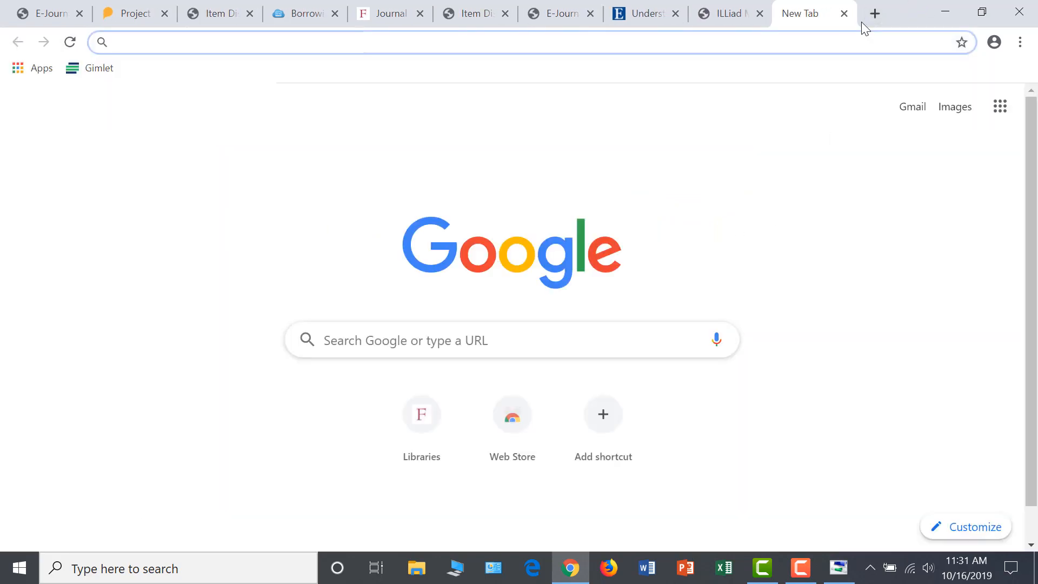
Go to the Fordham Libraries homepage and on to Research Guides under Research Support.
click(421, 414)
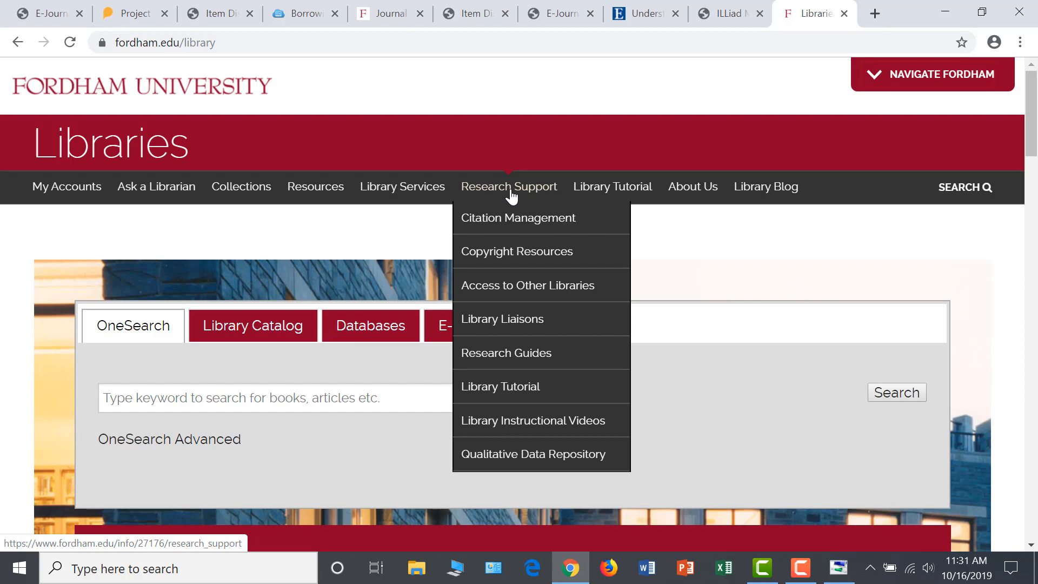
mouse_move(542, 233)
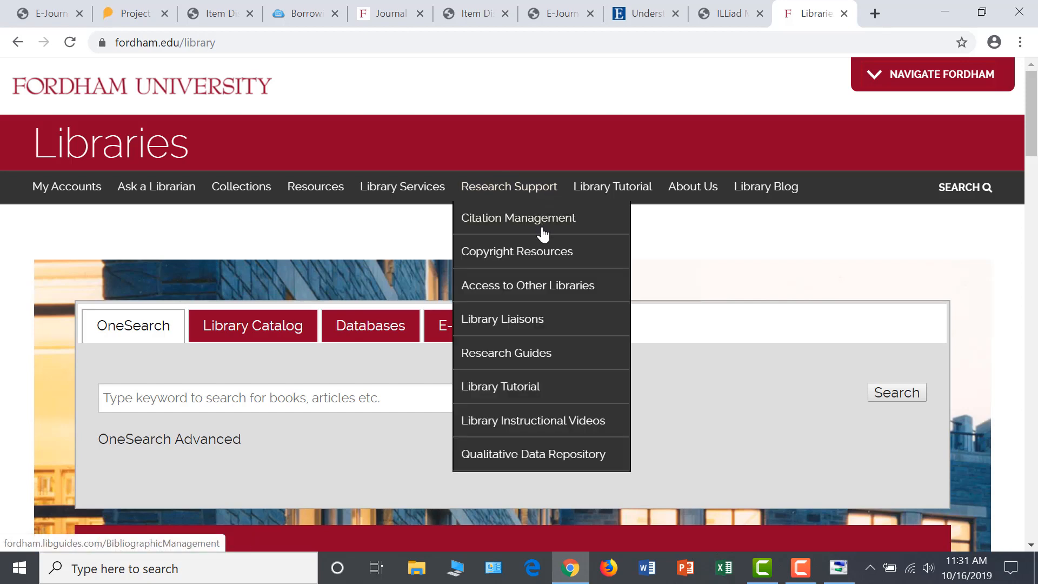
click(506, 352)
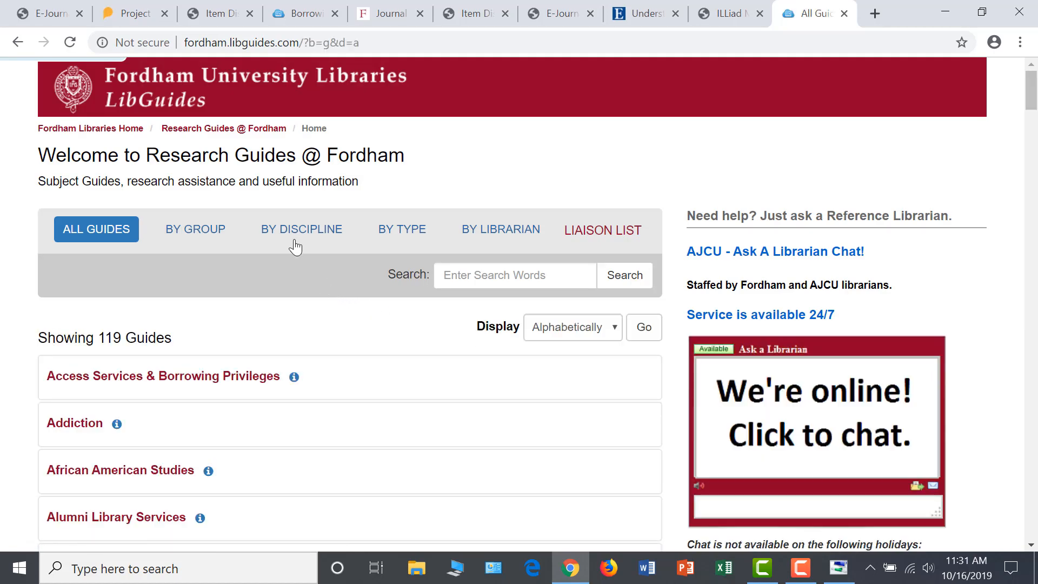
mouse_move(184, 246)
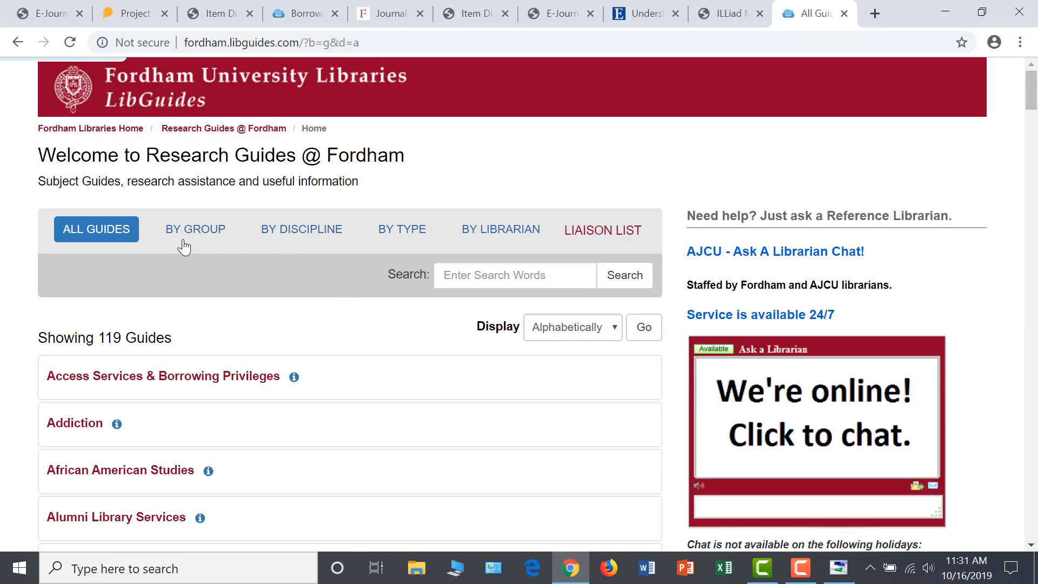
List the guides by discipline and expand the Religion & Theology subject group.
click(301, 228)
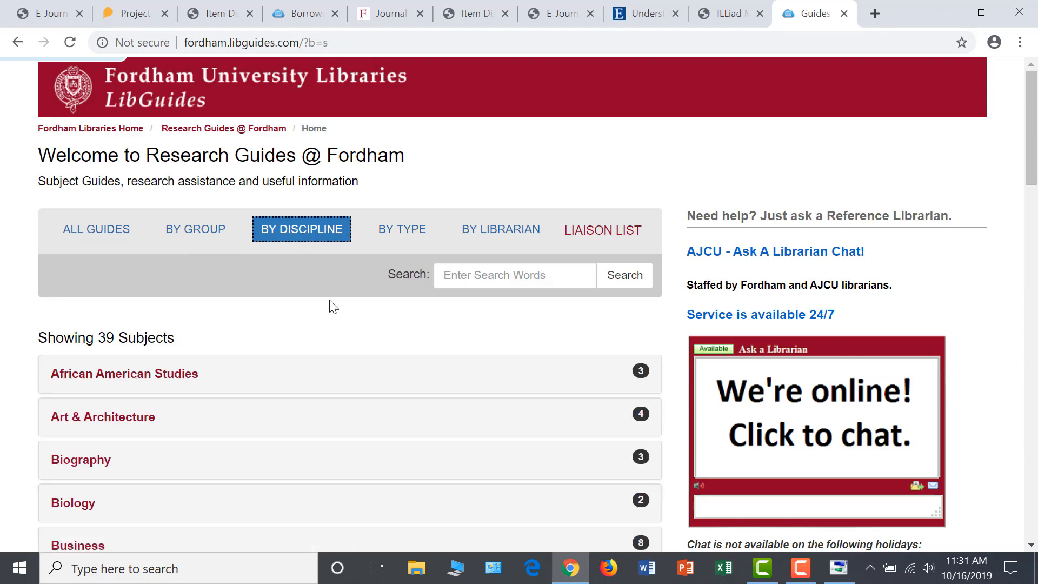
scroll(down, 3)
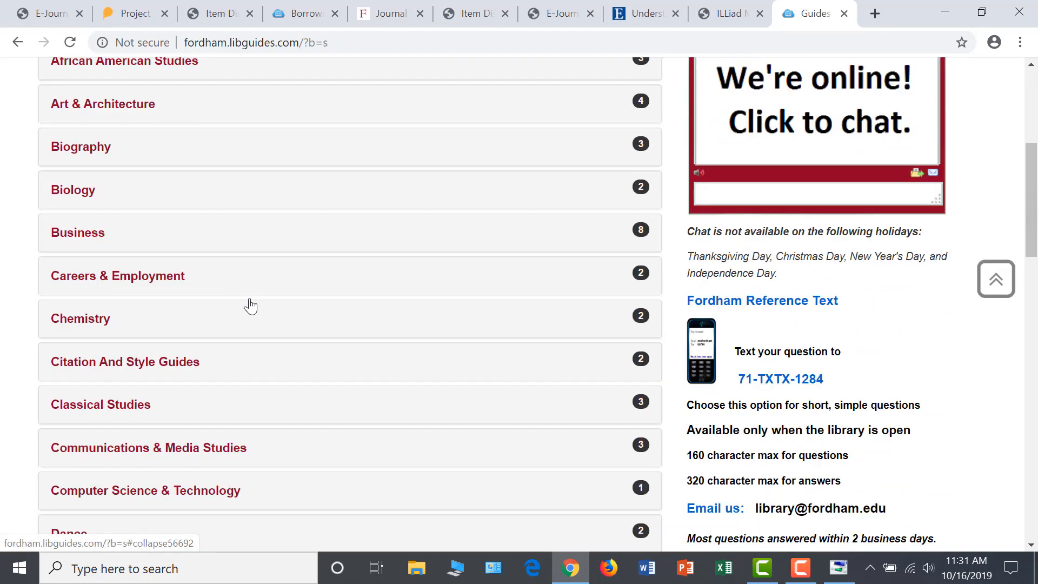
scroll(down, 3)
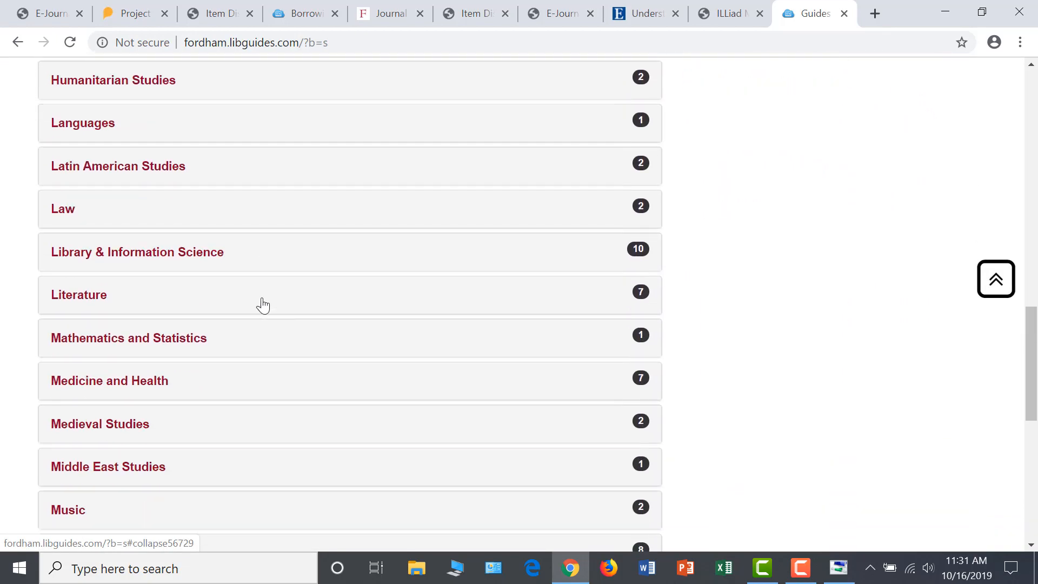
scroll(down, 3)
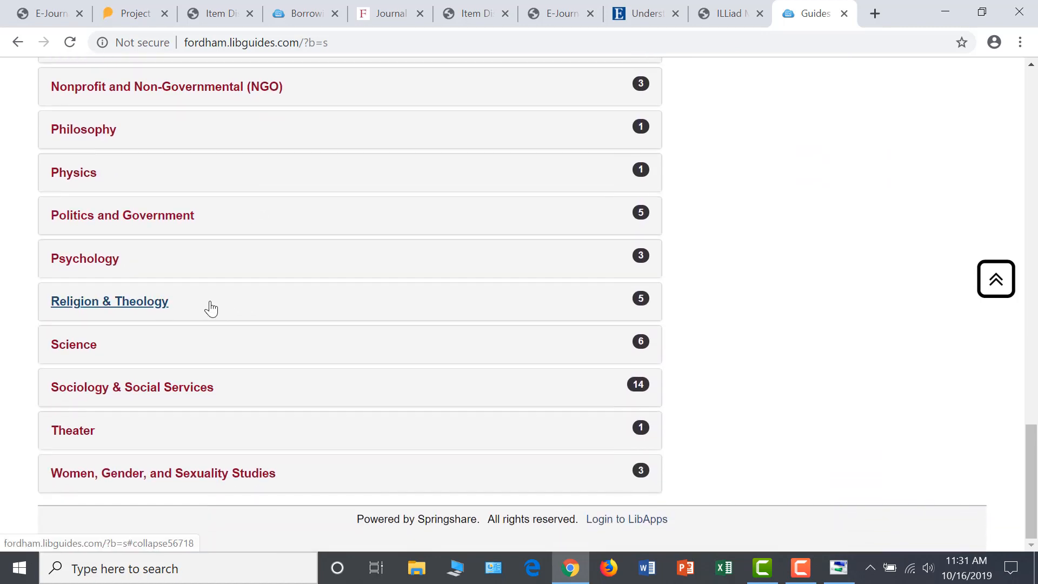
click(109, 301)
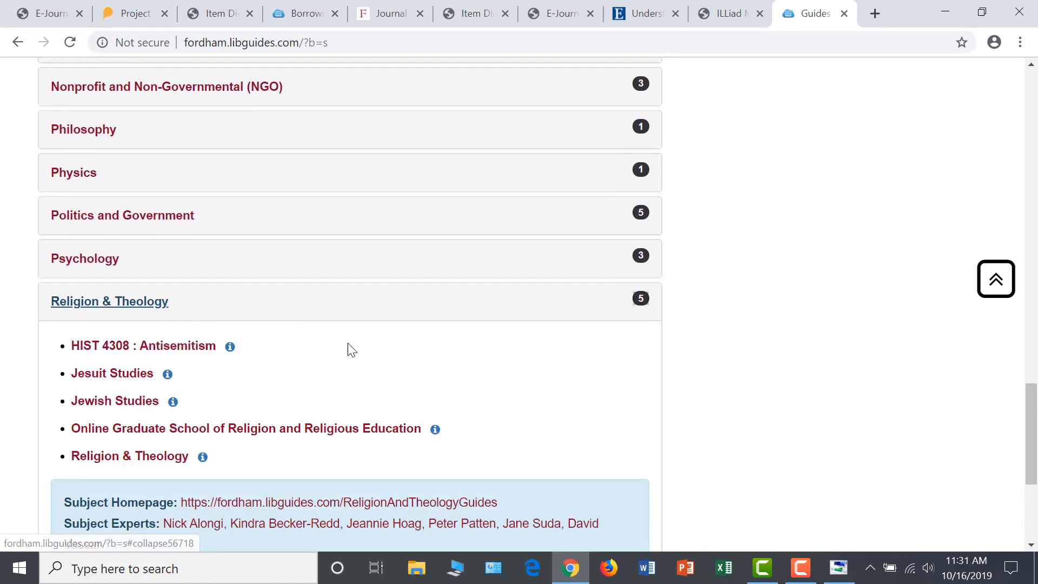
mouse_move(380, 450)
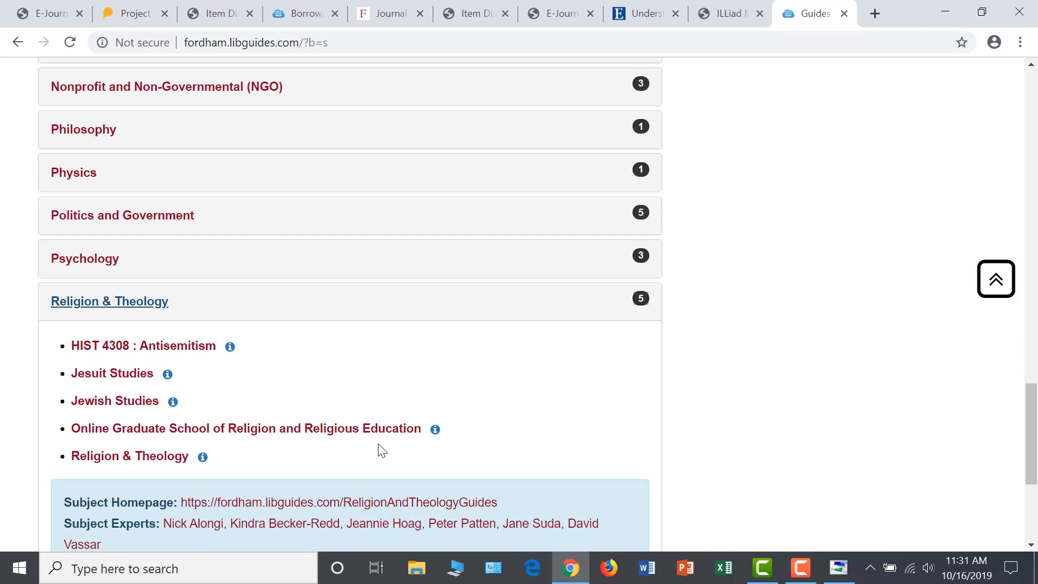
mouse_move(91, 433)
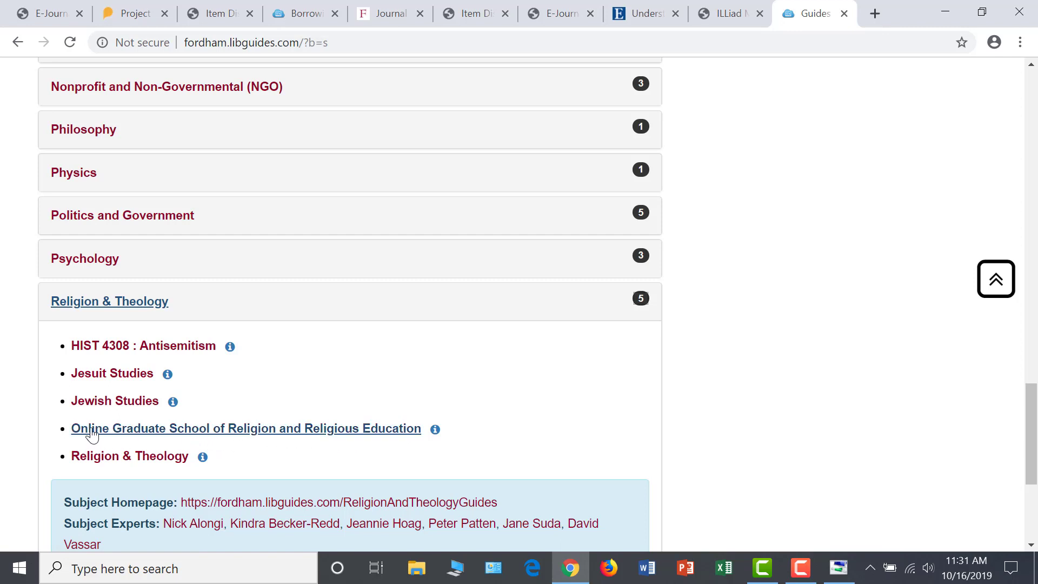
mouse_move(75, 464)
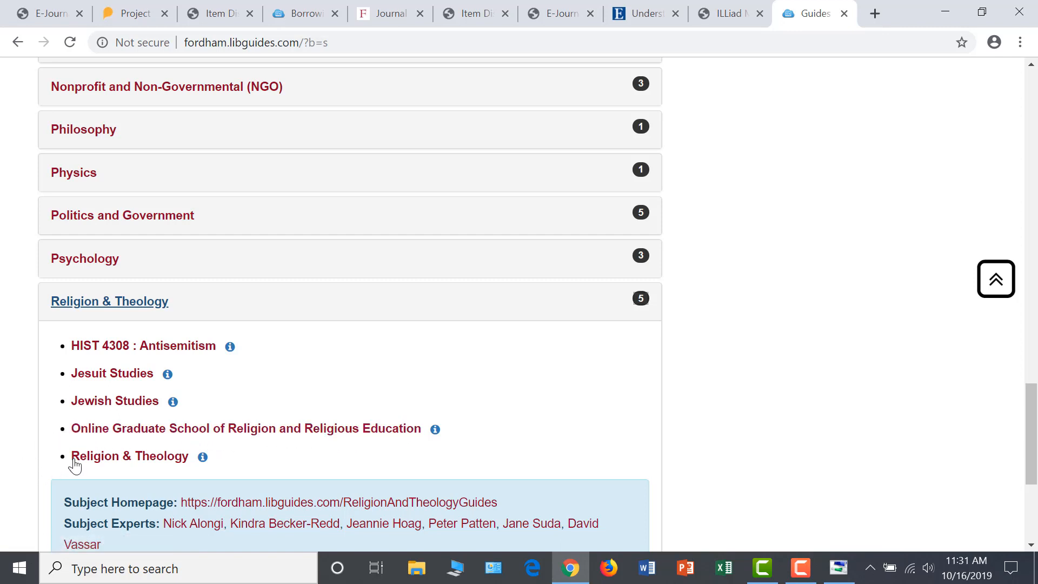
mouse_move(130, 456)
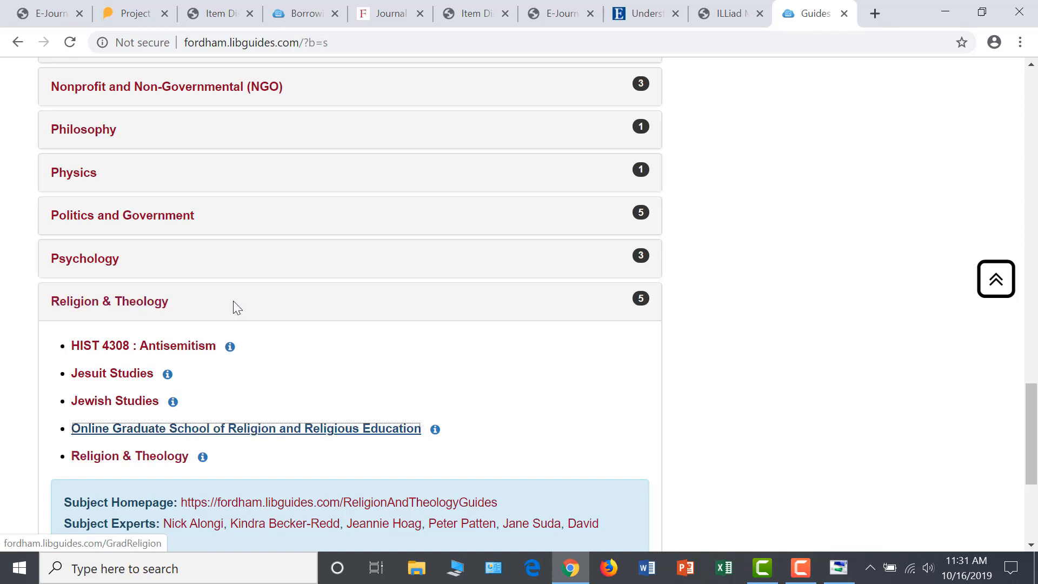
Open the Religion & Theology guide link in a new tab.
right_click(130, 455)
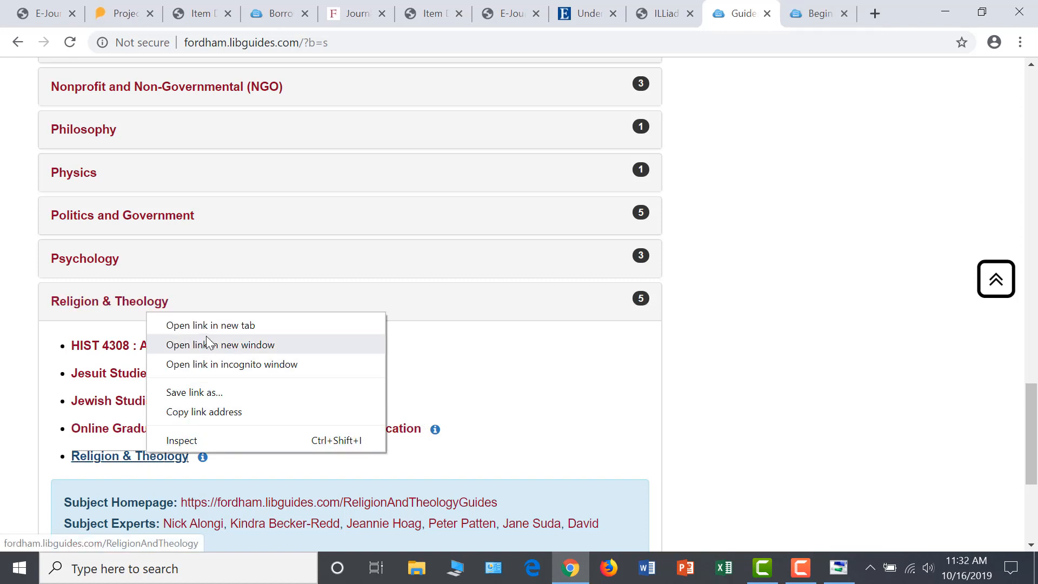
click(211, 325)
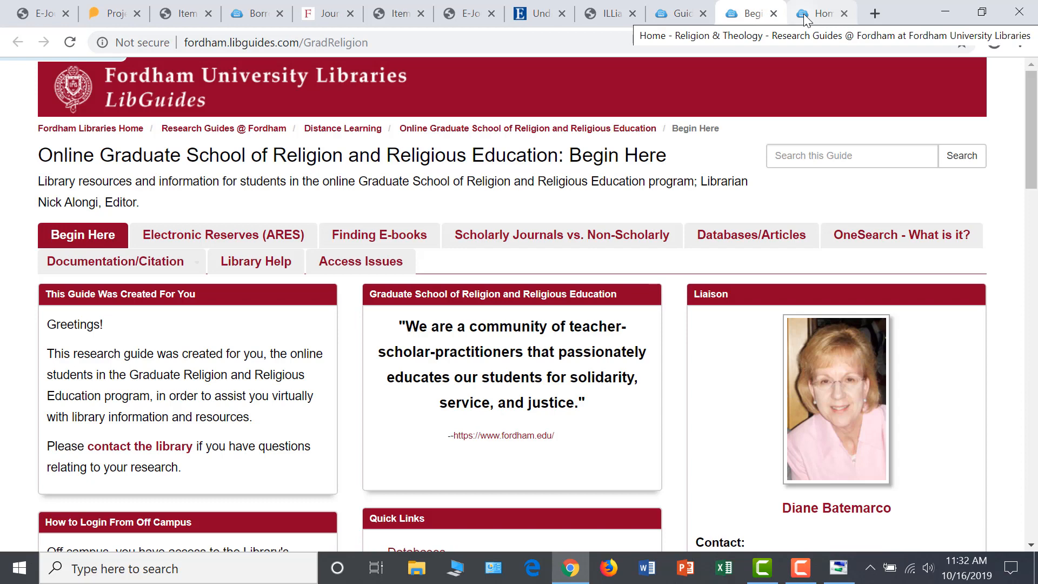
View the Religion & Theology guide home, then switch back to the Online Graduate School of Religion guide.
click(820, 12)
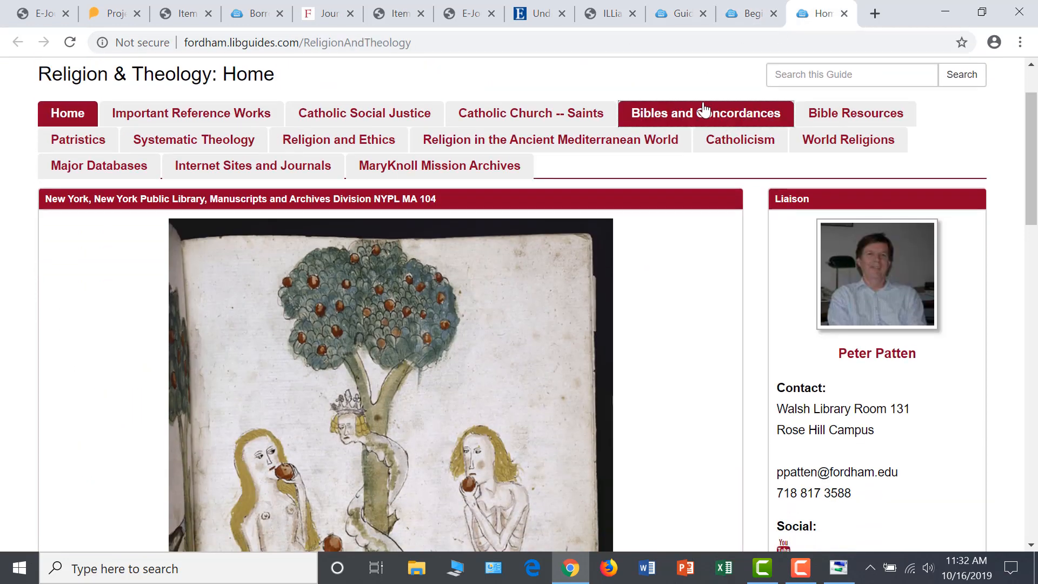
mouse_move(16, 224)
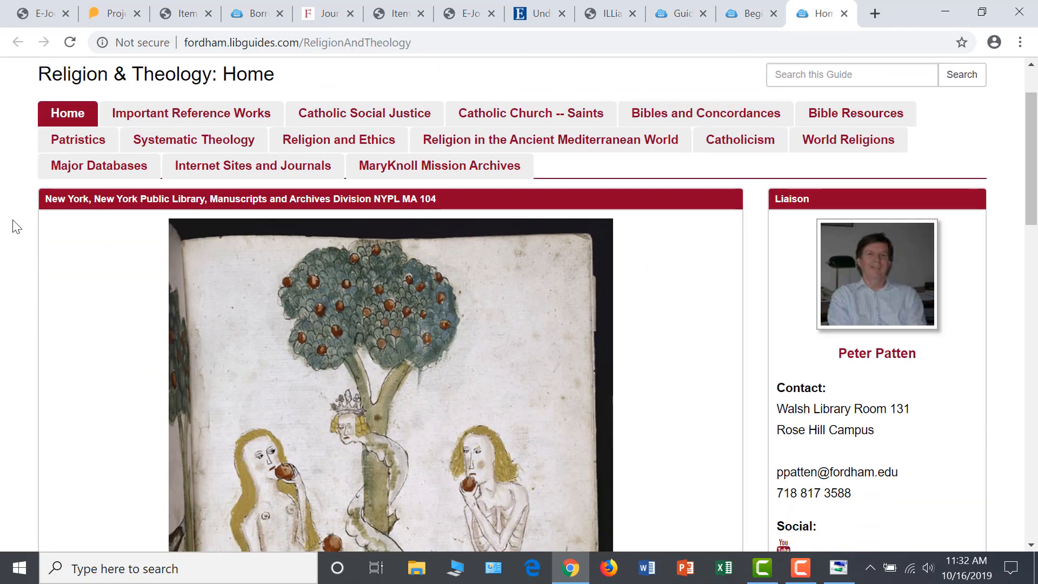
mouse_move(83, 213)
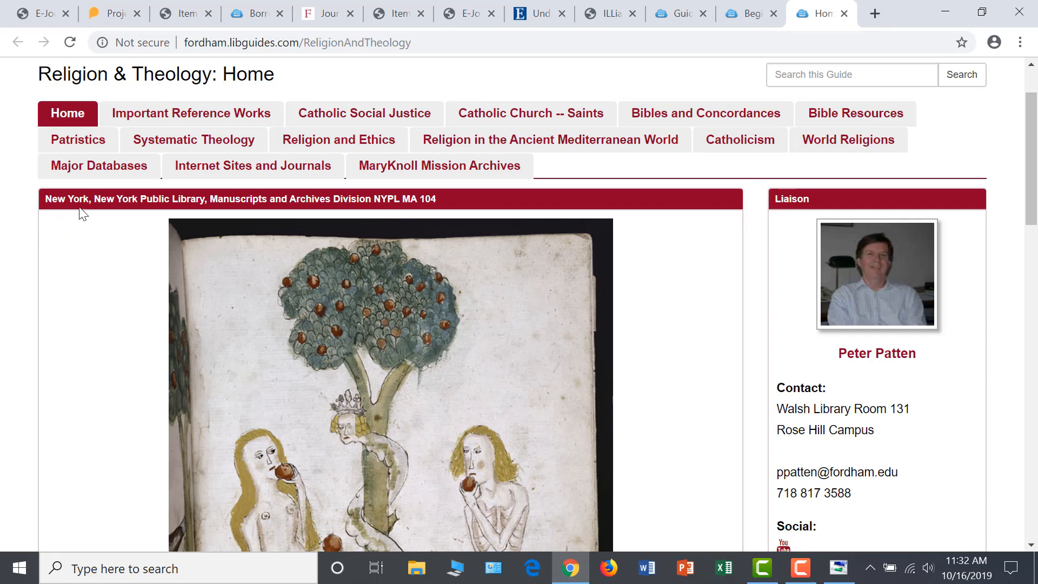
mouse_move(854, 113)
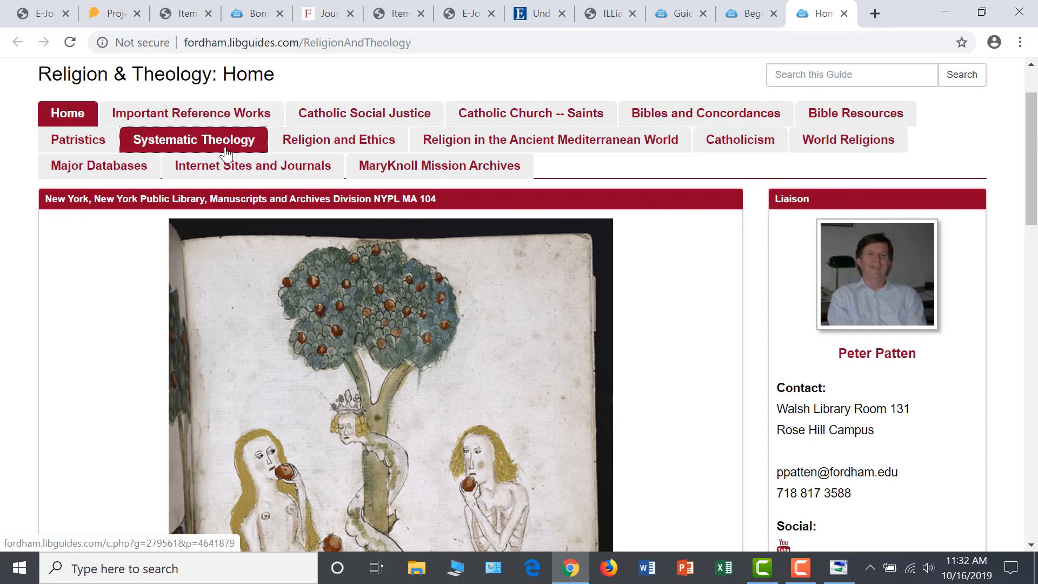
mouse_move(847, 139)
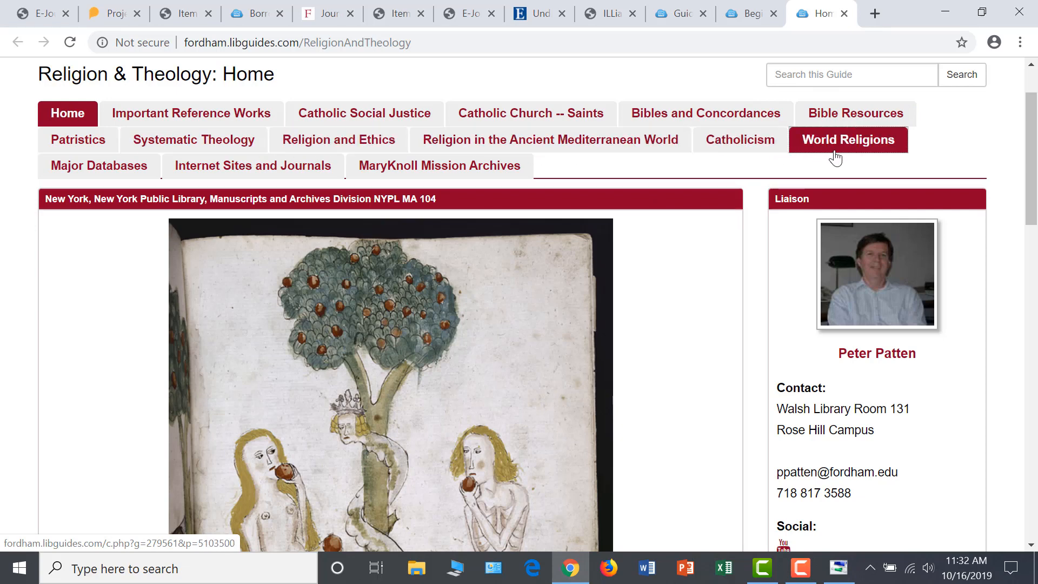
mouse_move(783, 159)
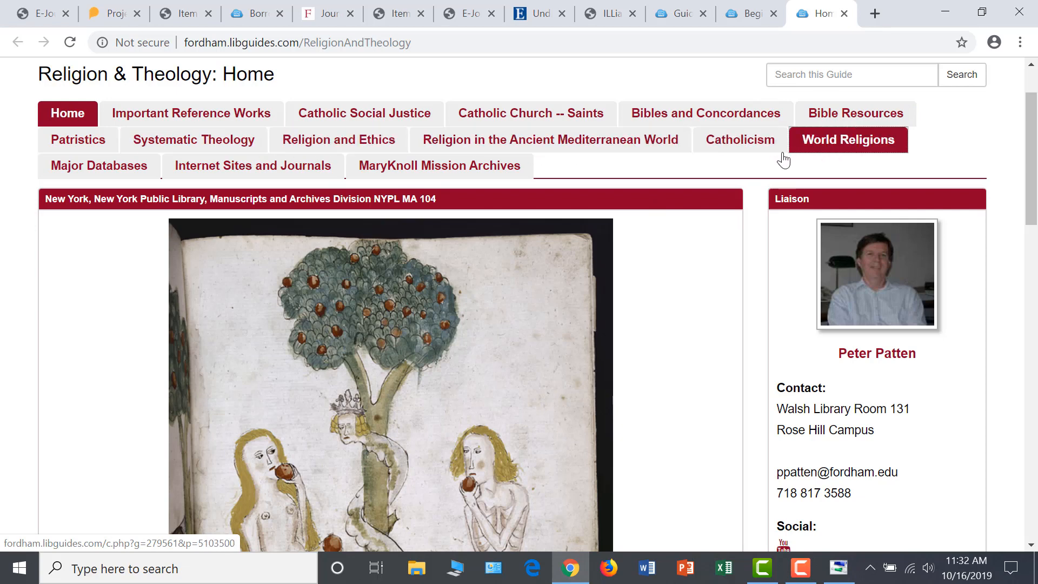
click(748, 13)
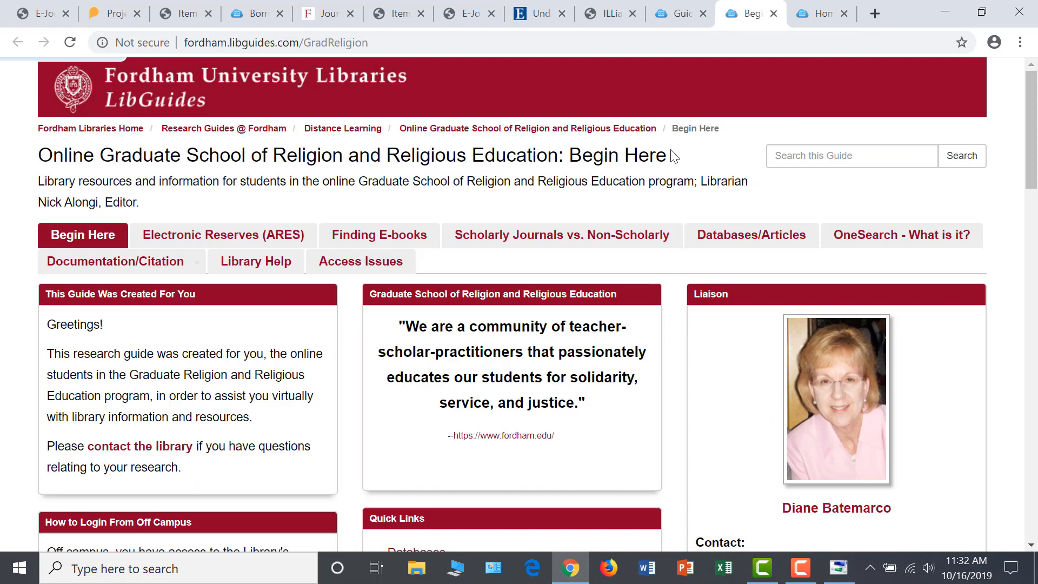
mouse_move(282, 203)
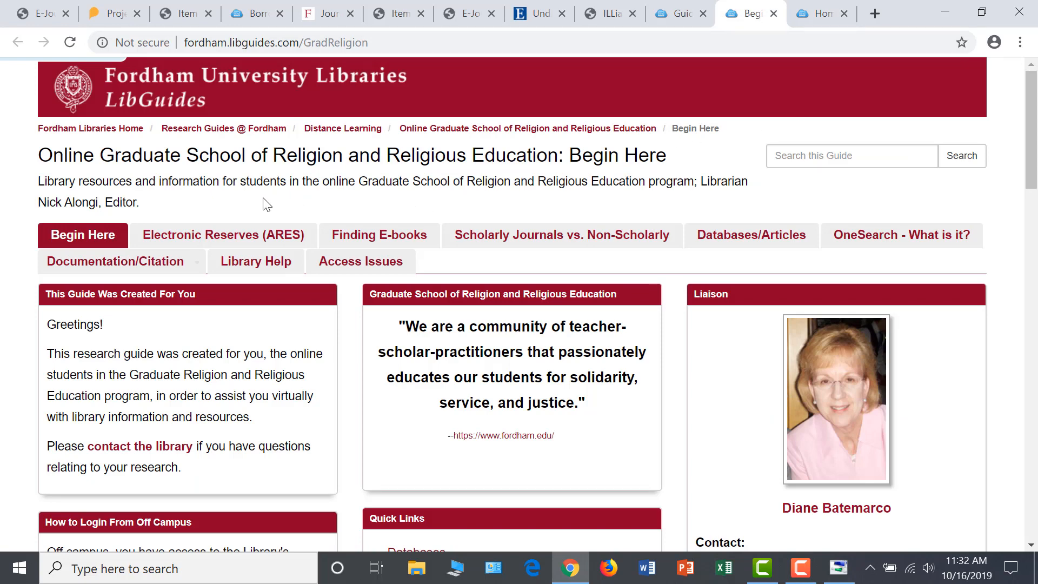
mouse_move(399, 218)
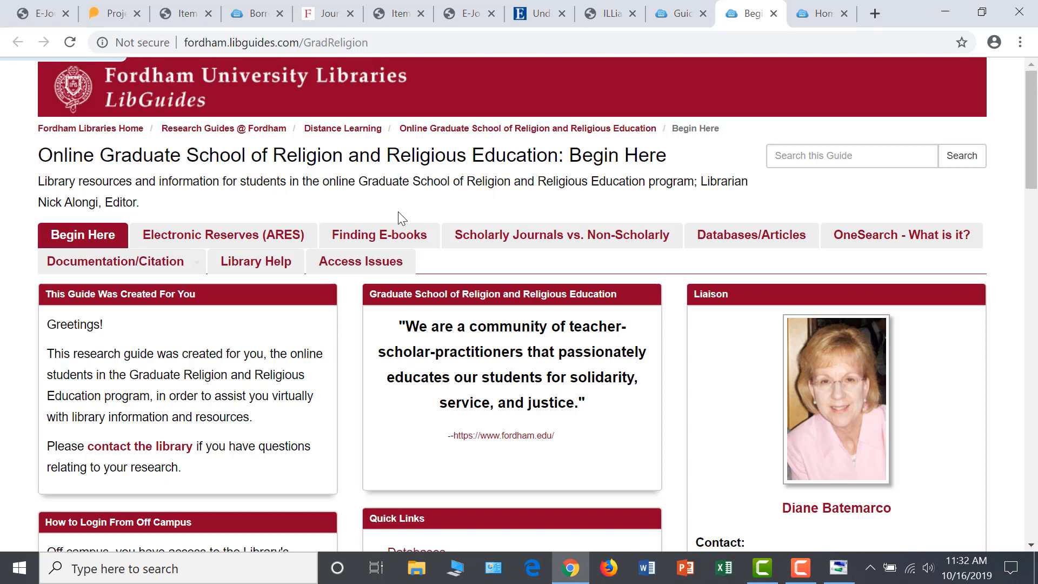
mouse_move(898, 203)
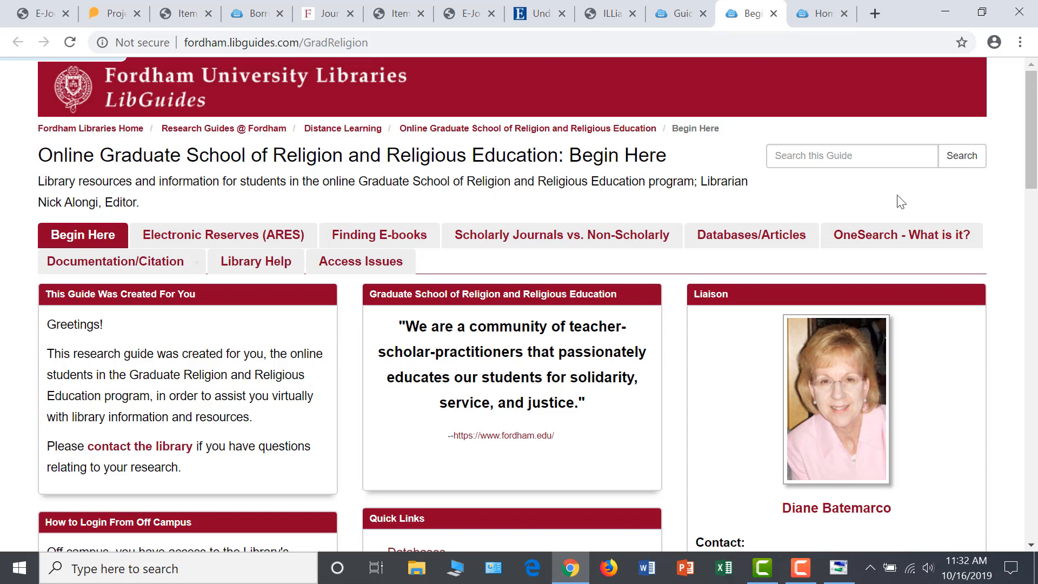
mouse_move(536, 278)
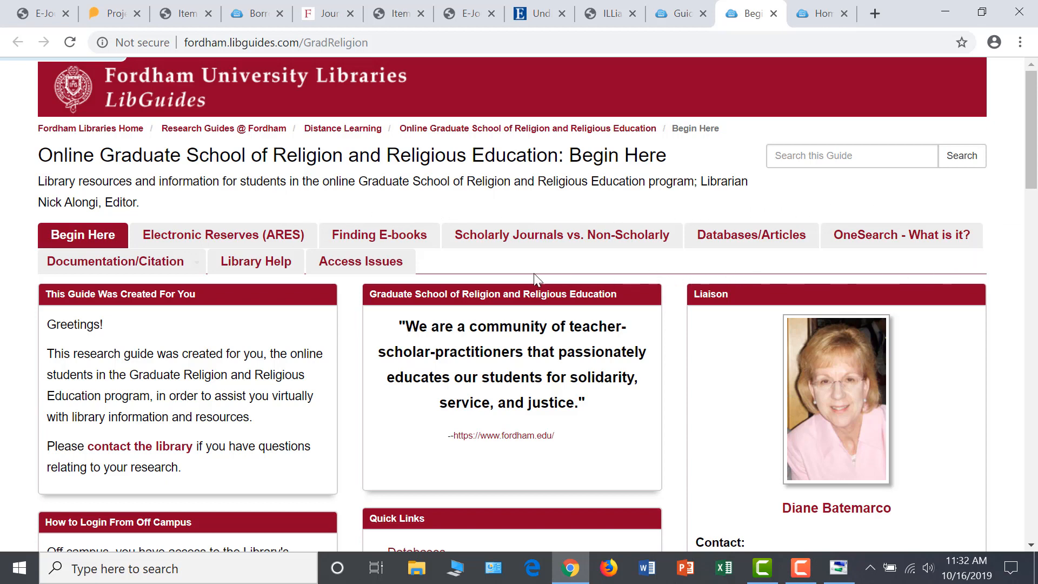
mouse_move(508, 276)
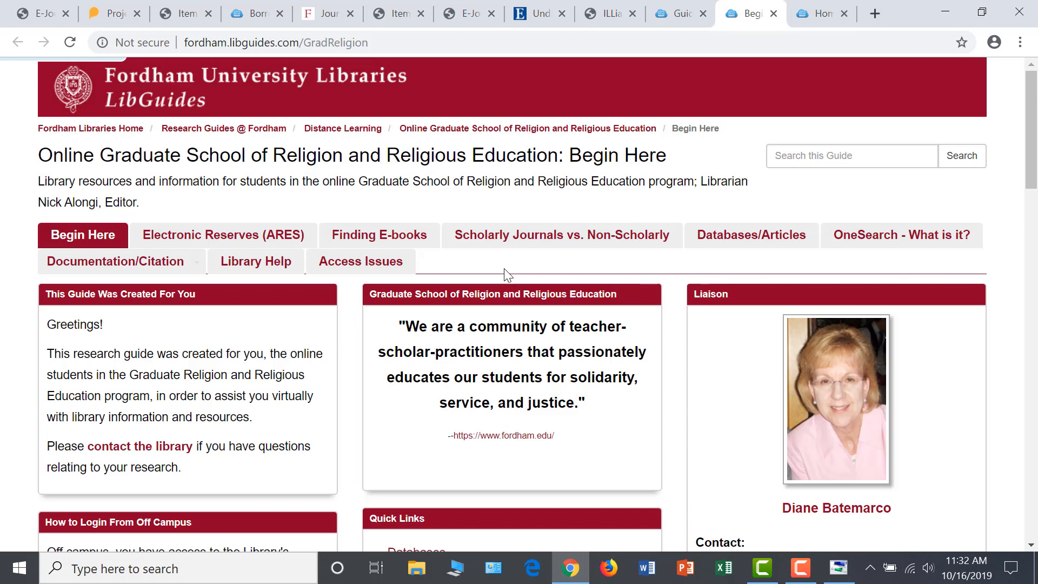
mouse_move(848, 51)
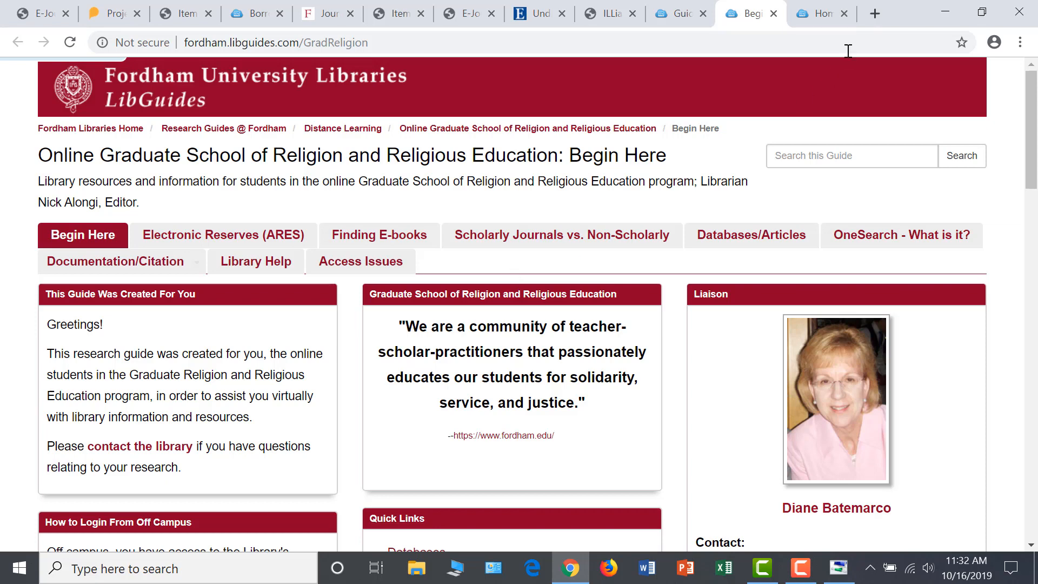
click(875, 13)
text(fordham.edu/library)
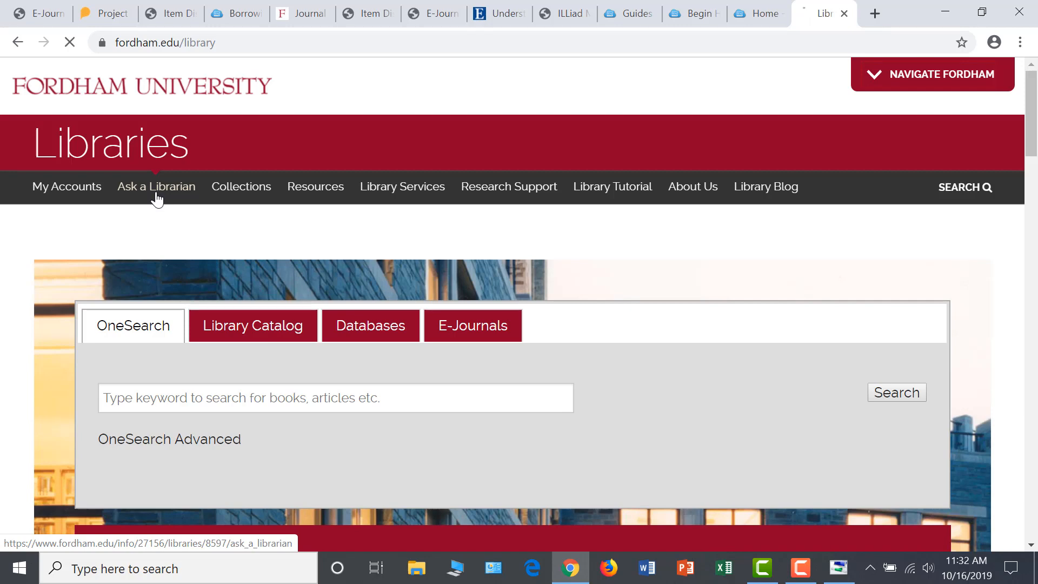
Review the Ask a Librarian page and start a live Chat with a Librarian window.
click(156, 185)
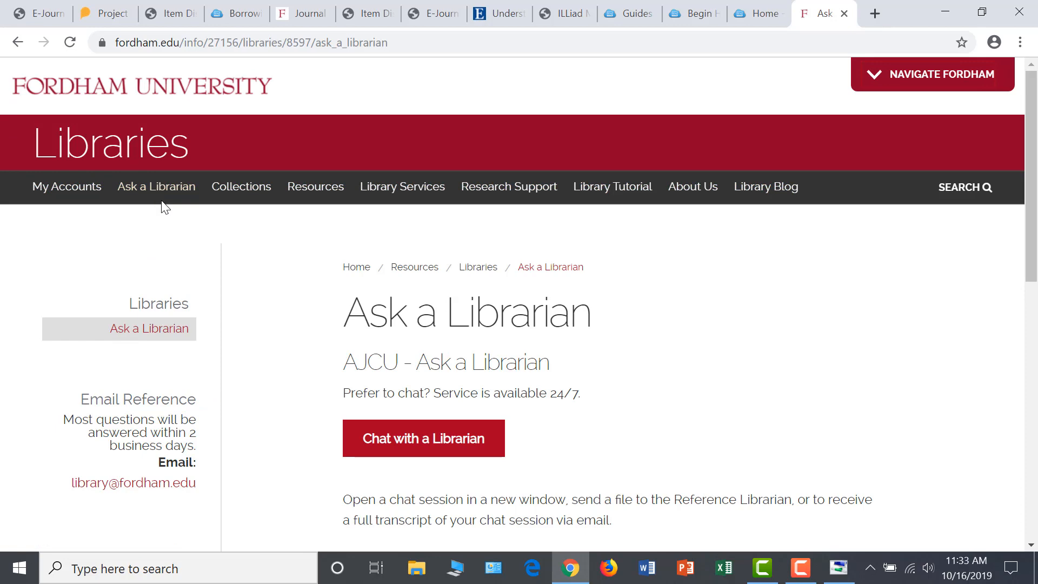
scroll(down, 3)
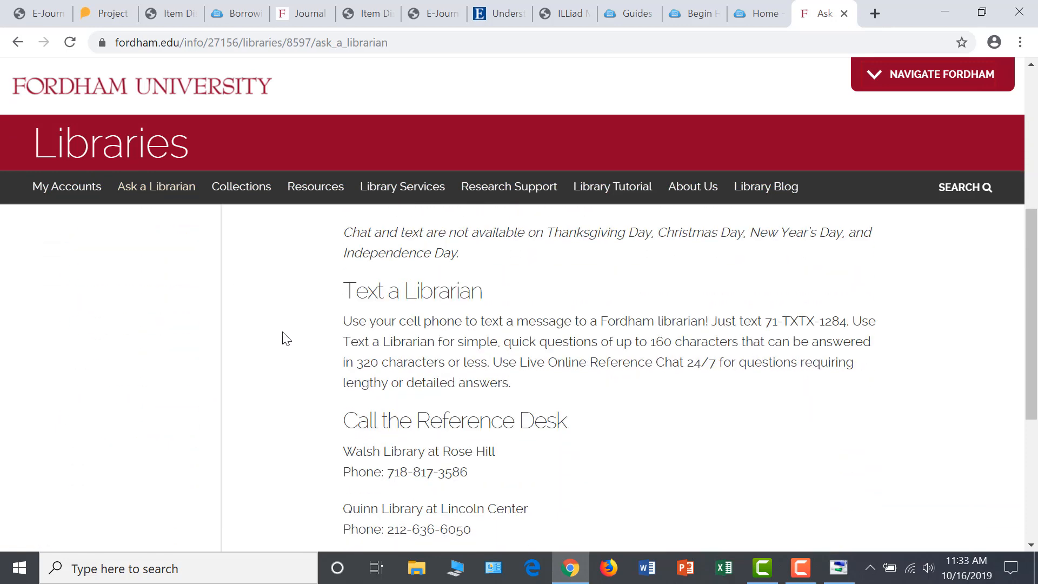
scroll(up, 3)
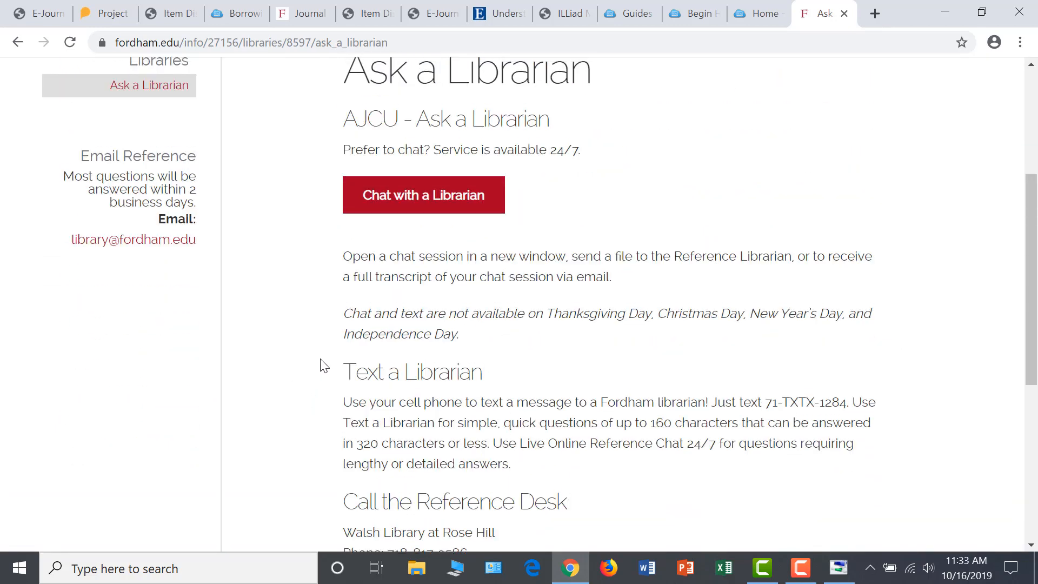
scroll(up, 3)
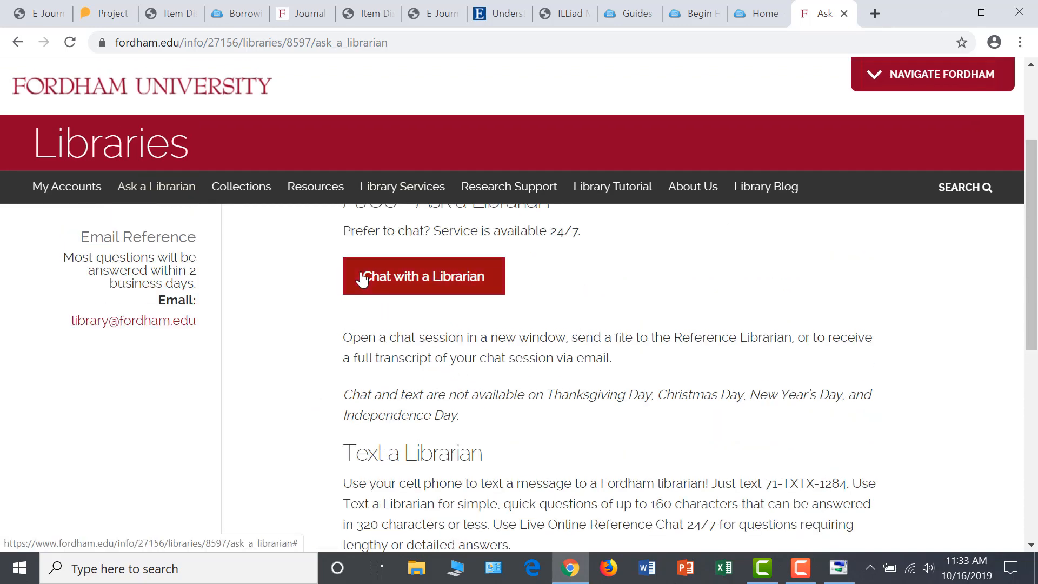
click(422, 275)
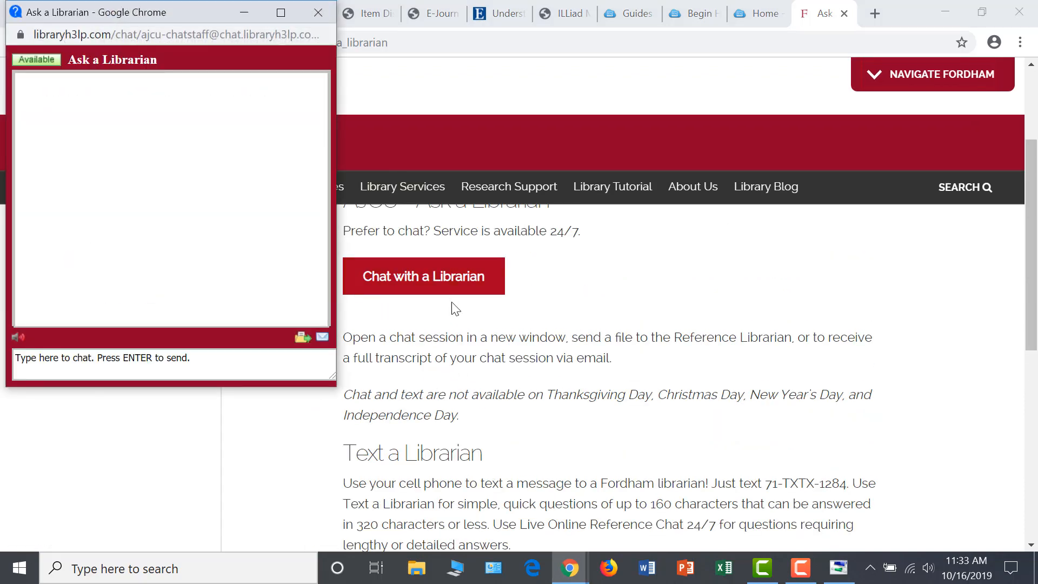